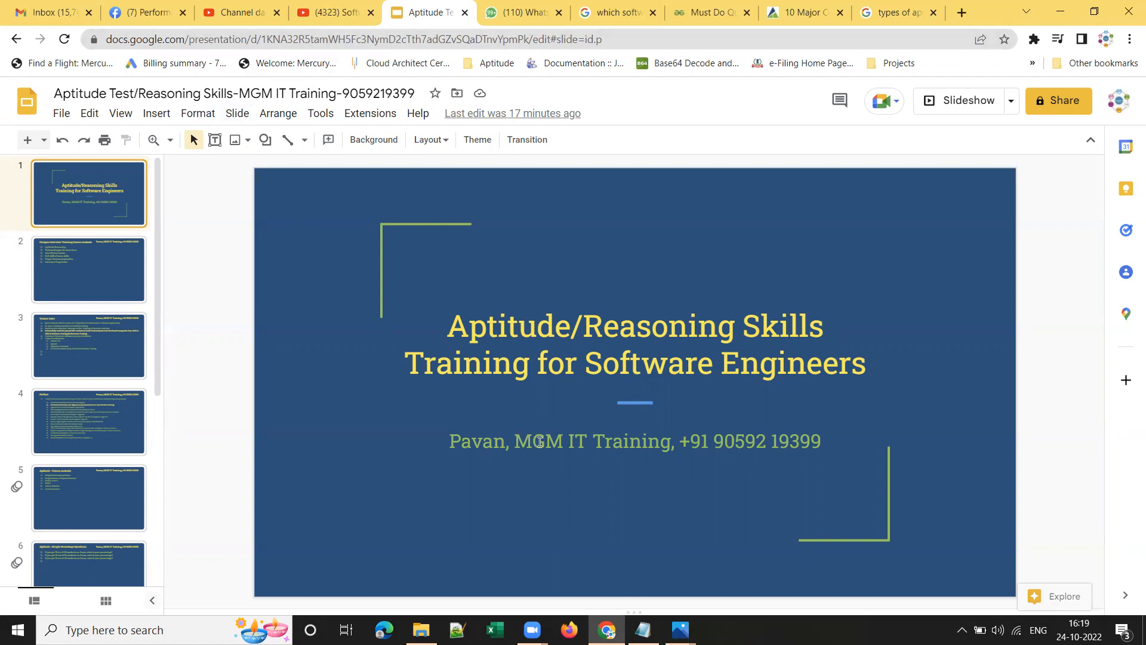
mouse_move(598, 520)
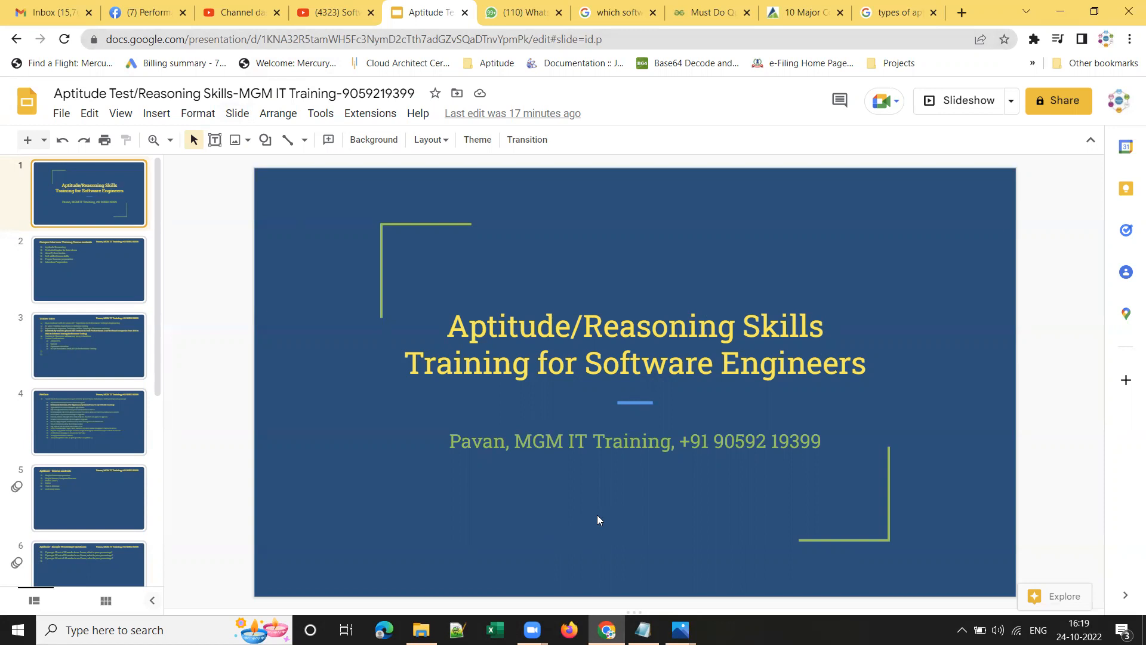
mouse_move(235, 28)
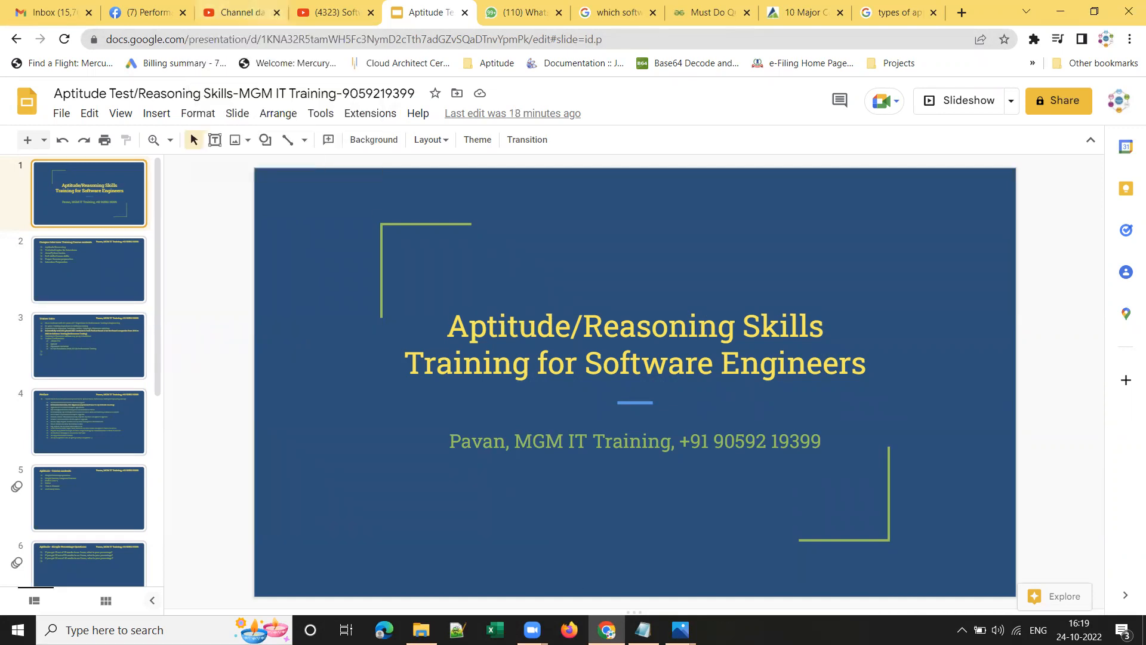
mouse_move(691, 403)
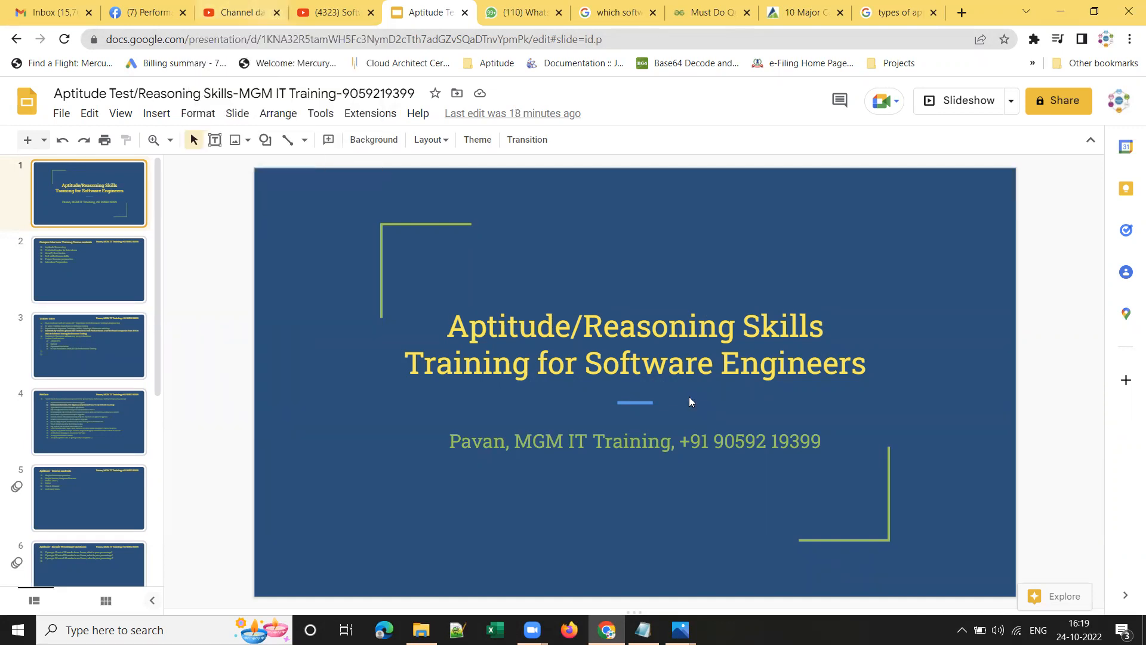
mouse_move(678, 406)
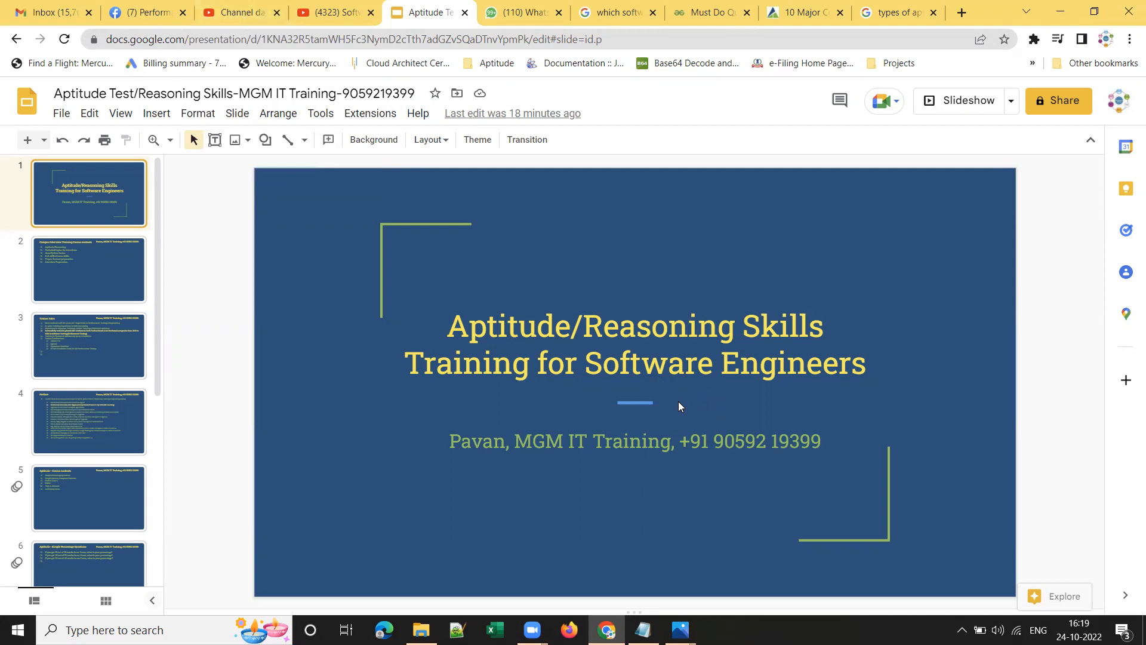
mouse_move(644, 390)
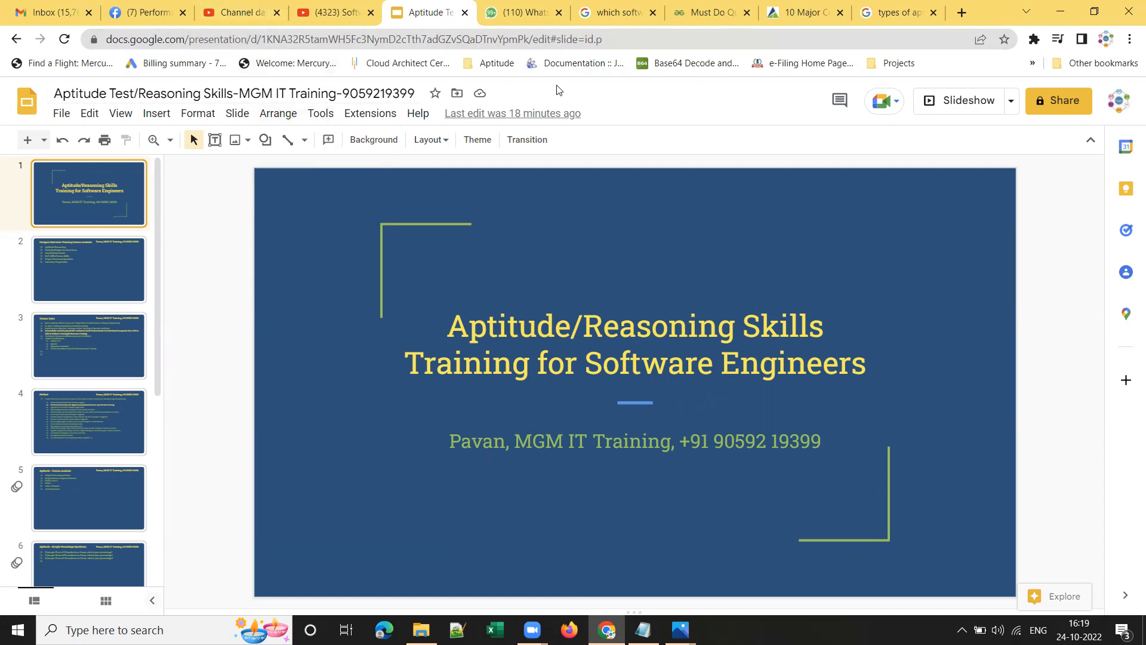
mouse_move(800, 55)
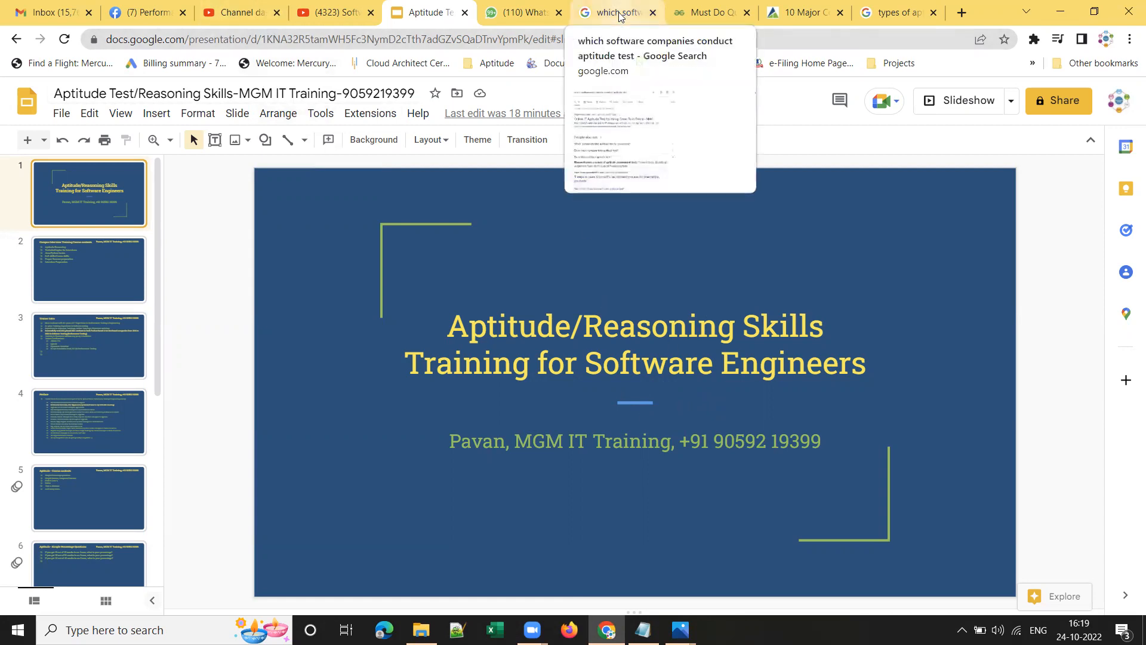
Switch to the Google results for which software companies conduct aptitude tests.
left_click(613, 12)
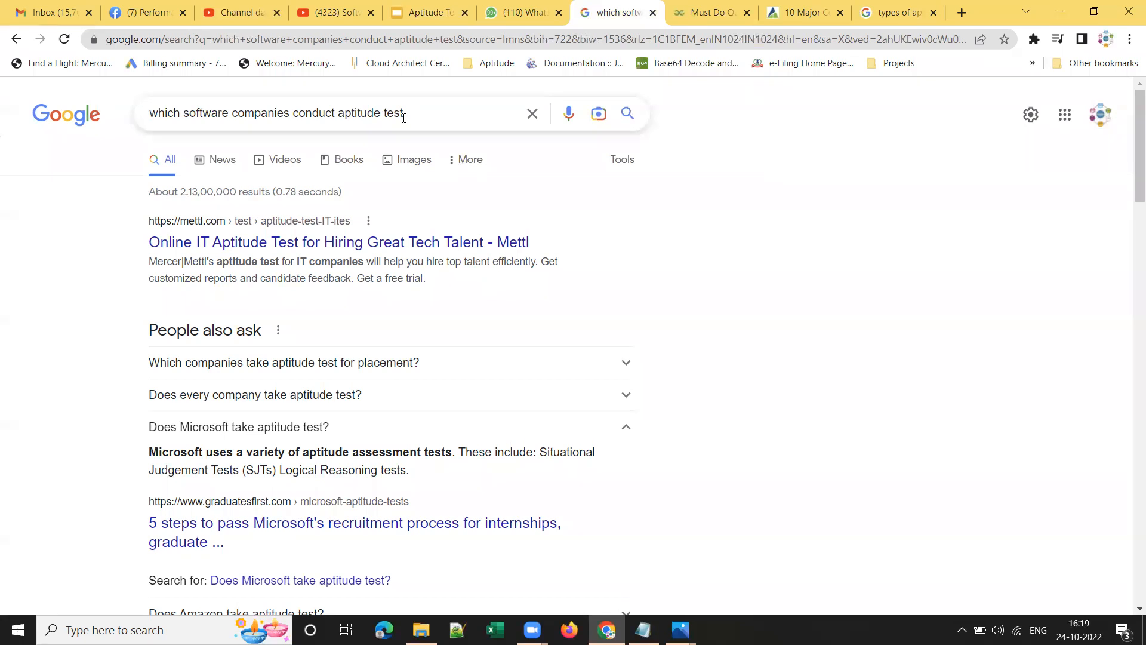
mouse_move(376, 224)
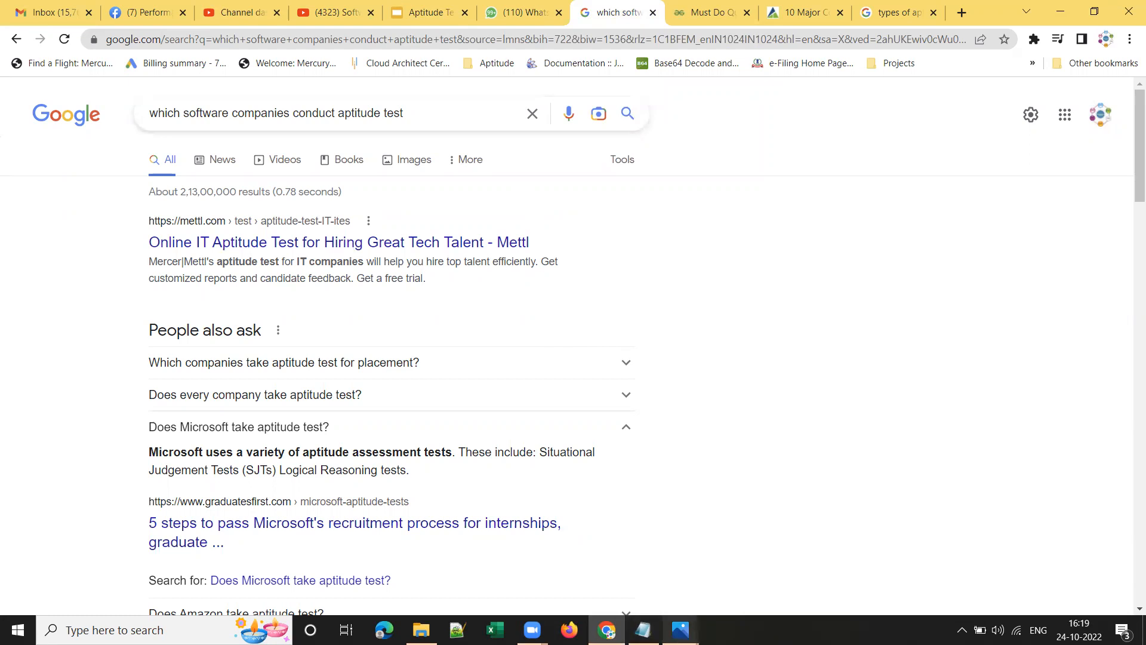
mouse_move(679, 630)
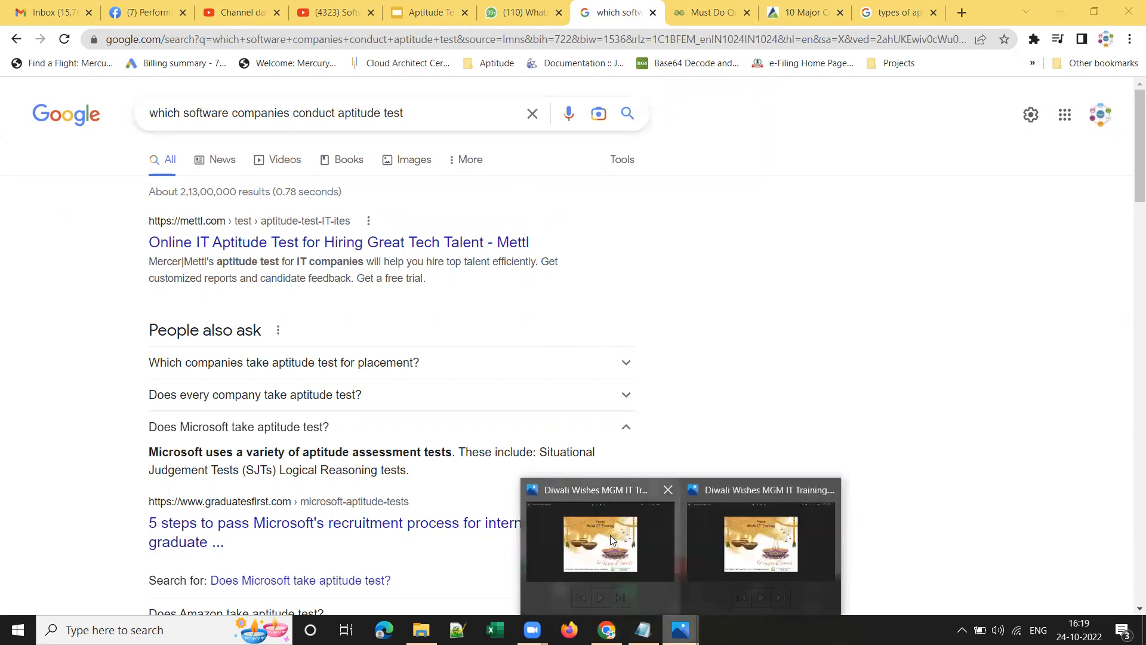
View the Diwali wishes picture, close it, then bring up the Types of Psychometric Tests picture.
left_click(599, 541)
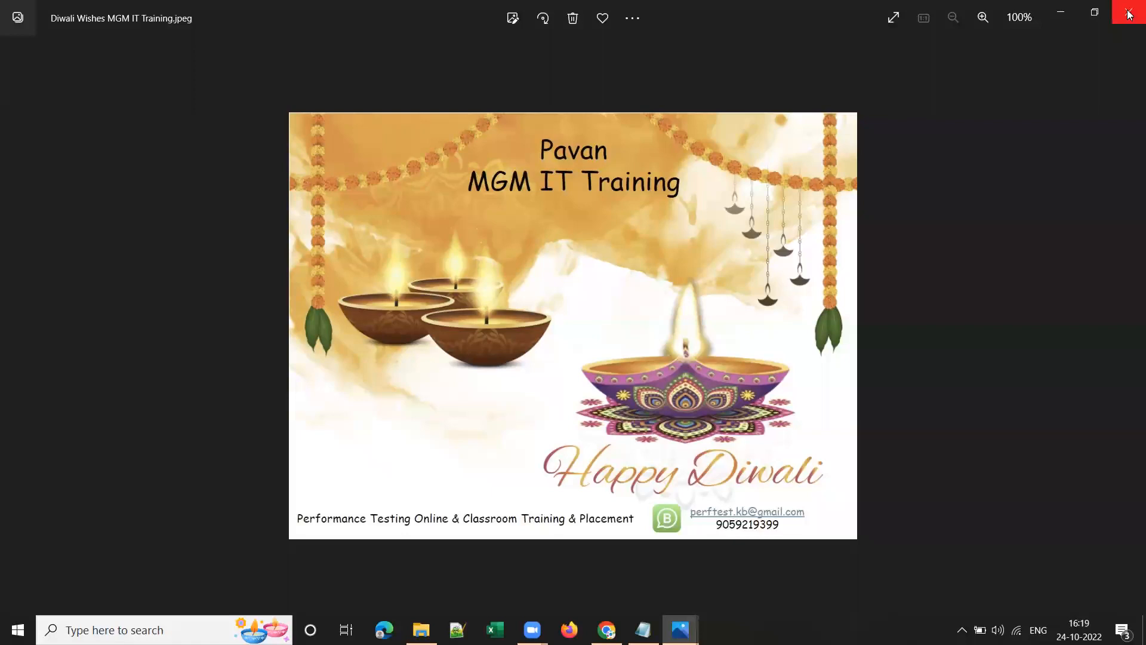
left_click(1128, 13)
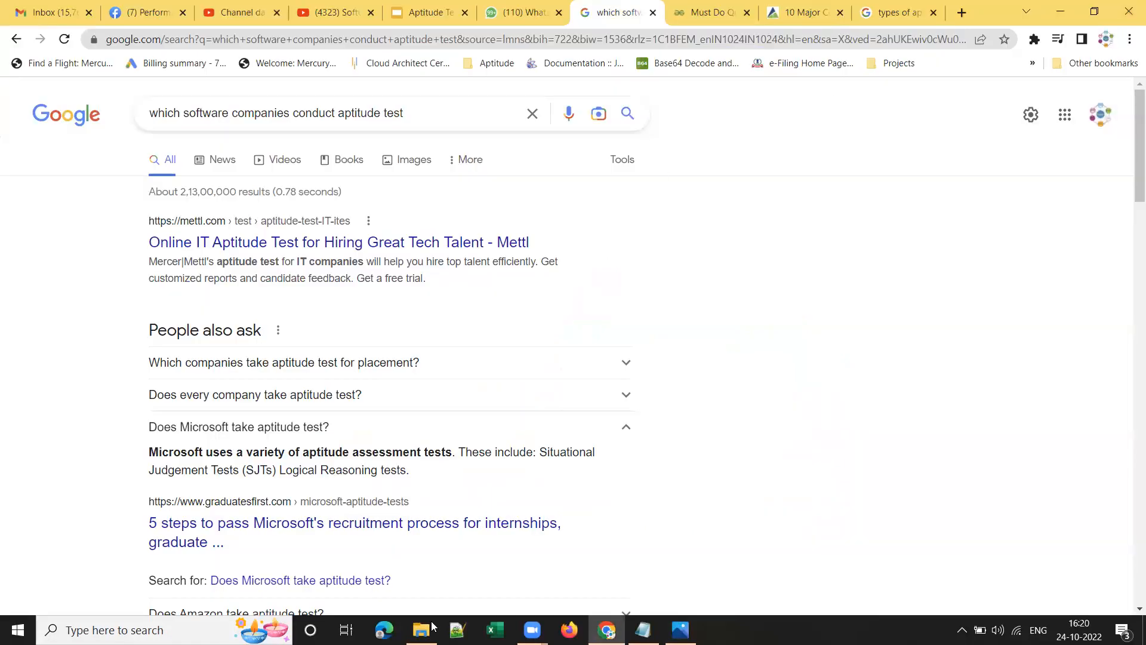
left_click(679, 629)
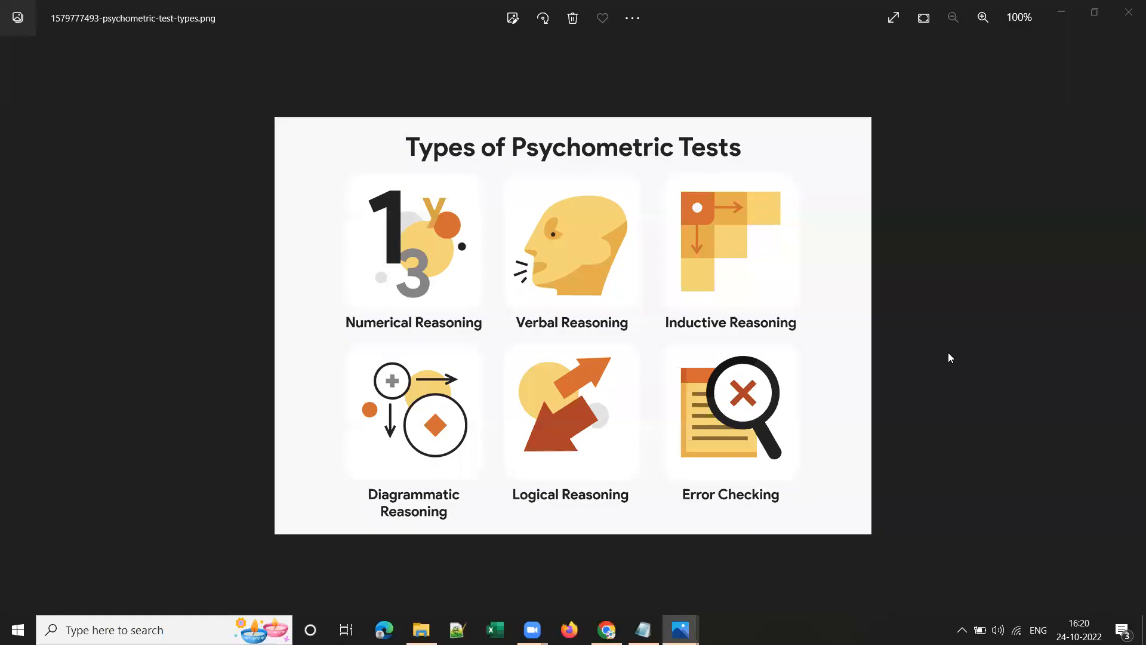
mouse_move(861, 360)
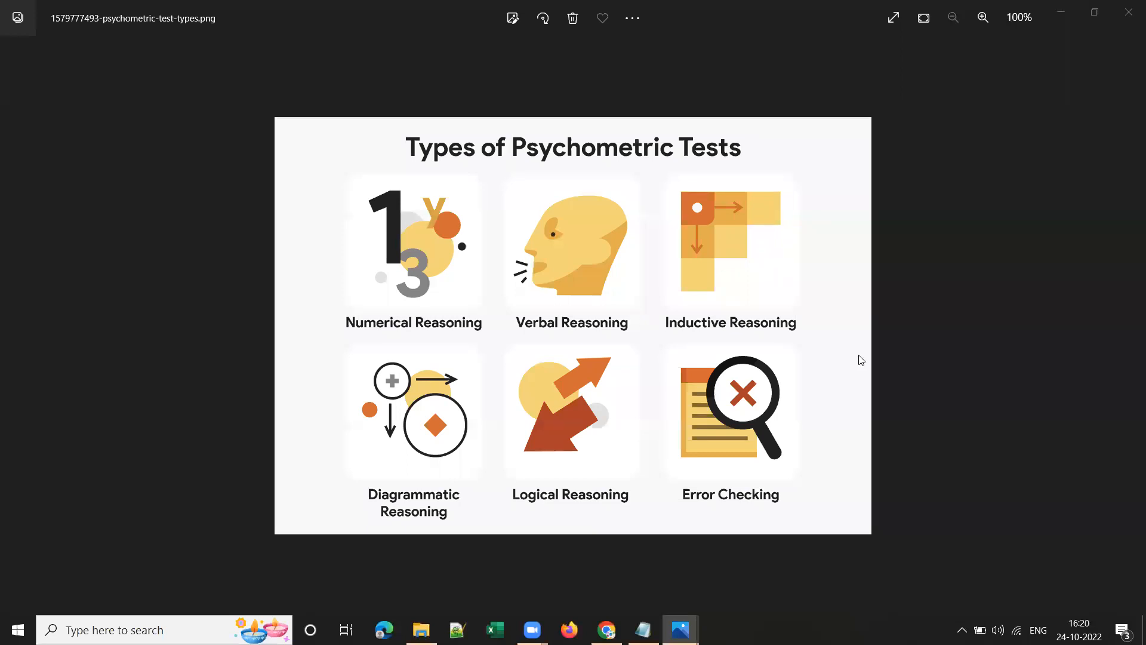
mouse_move(442, 337)
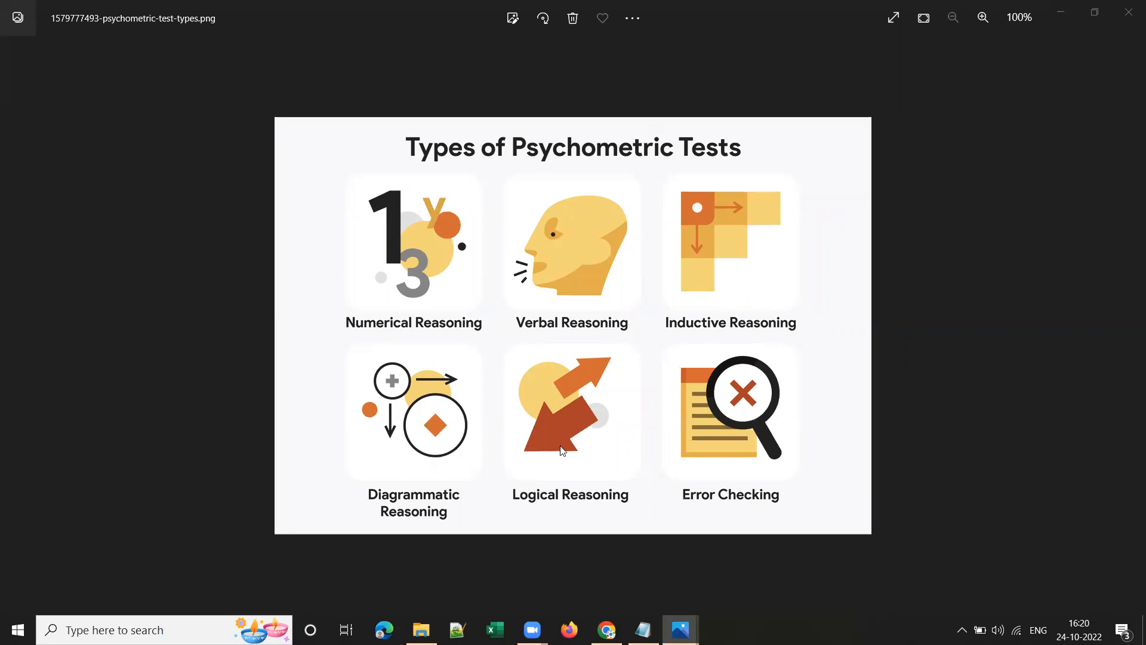
mouse_move(591, 517)
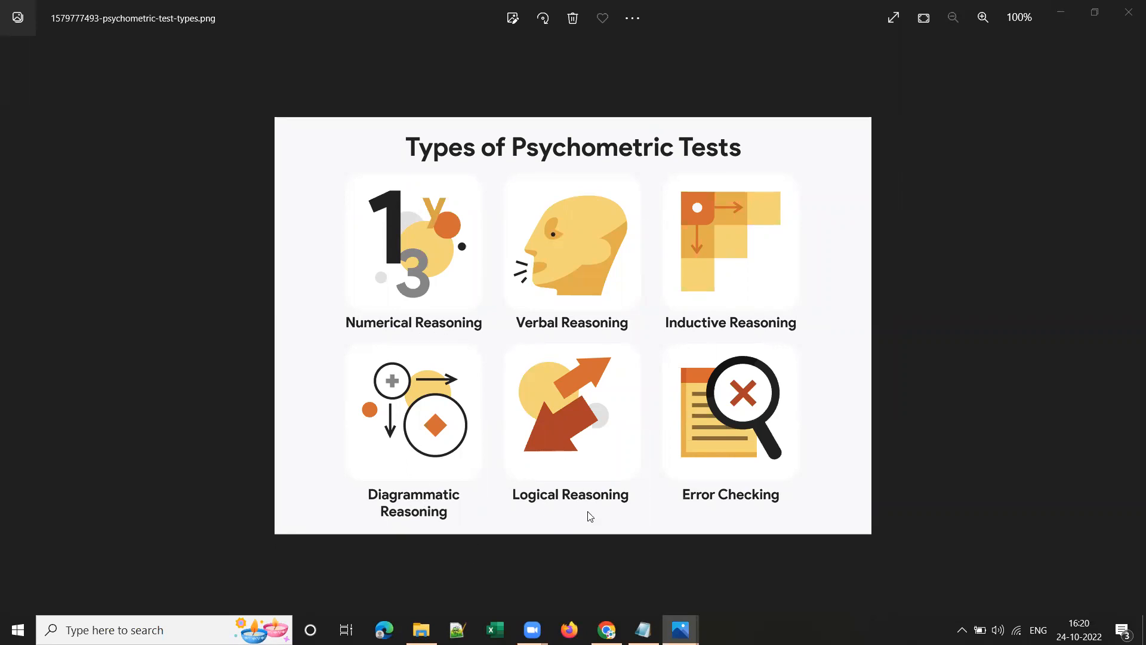
mouse_move(904, 248)
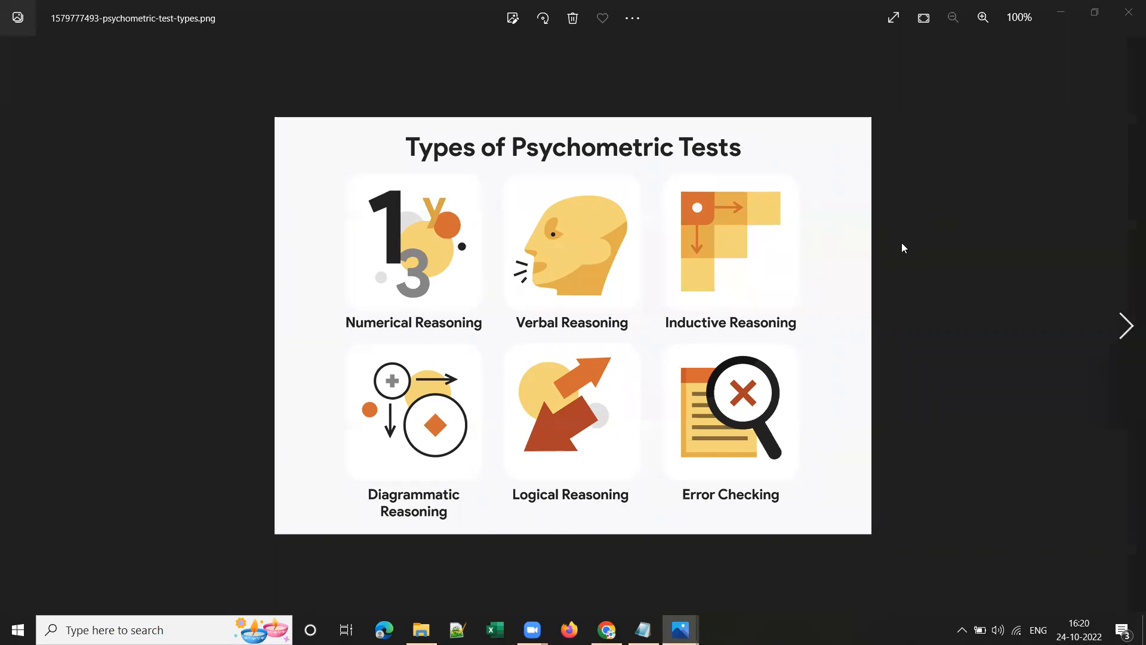
Step through the IQ and aptitude test images to the Aptitude Questions and Answers graphic.
left_click(1126, 326)
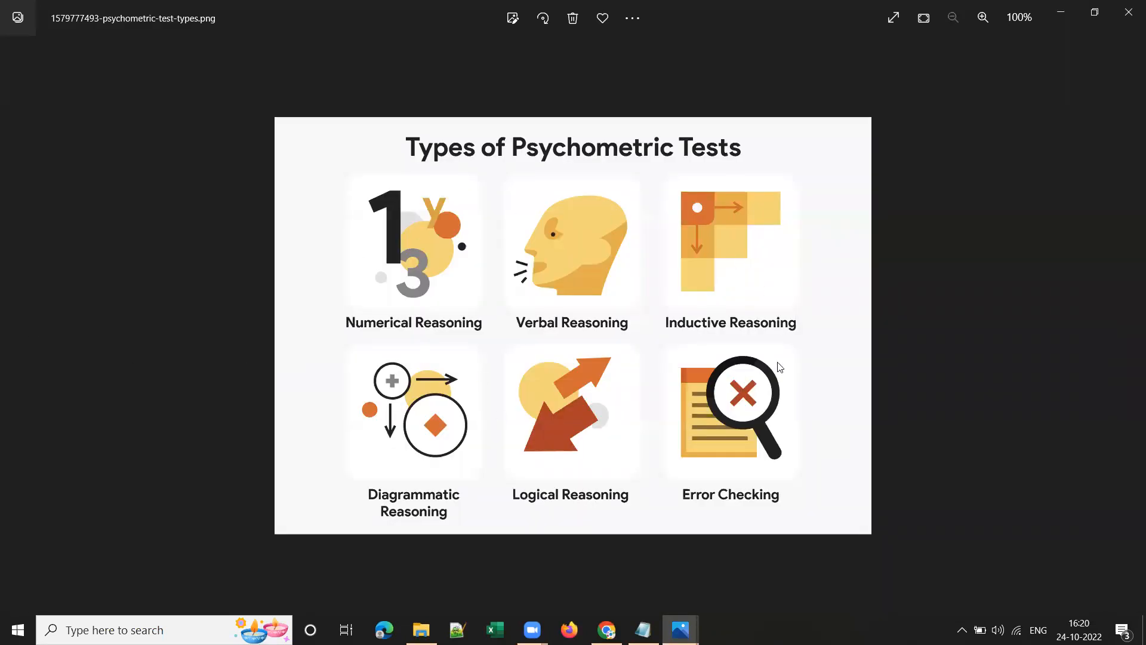
mouse_move(1126, 327)
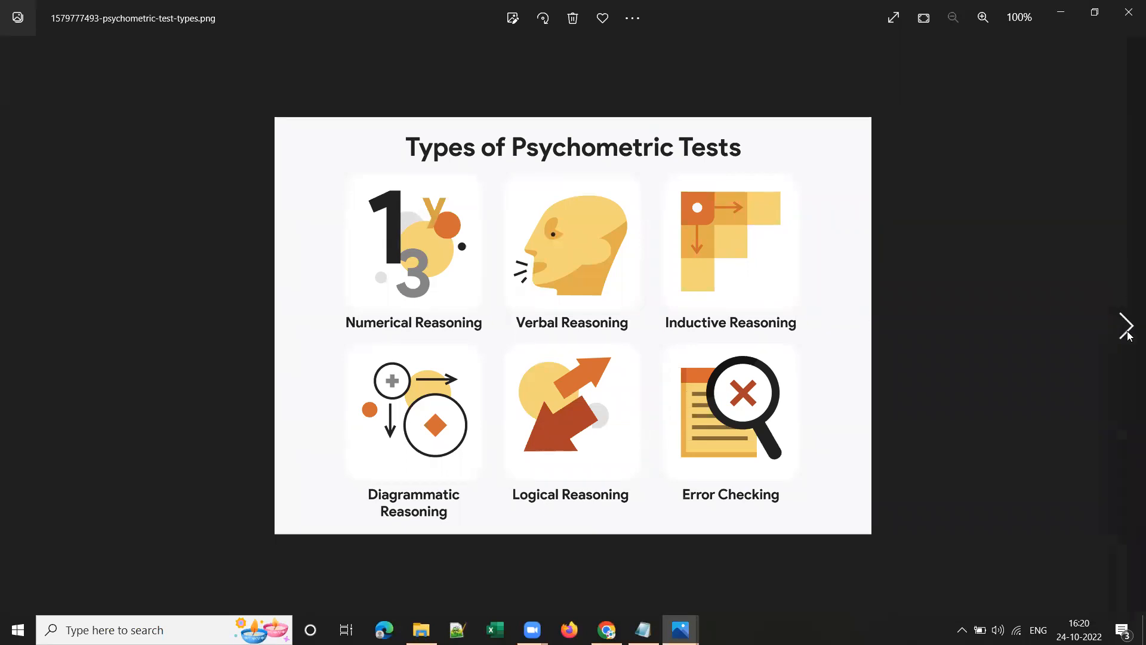
left_click(1126, 326)
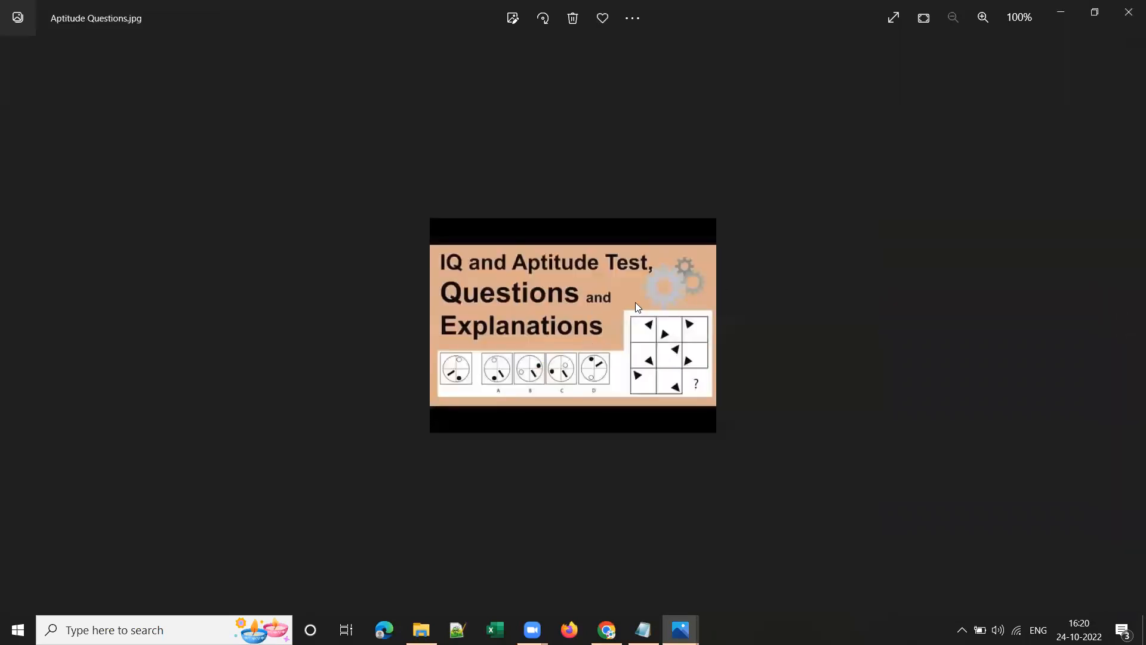
left_click(1126, 325)
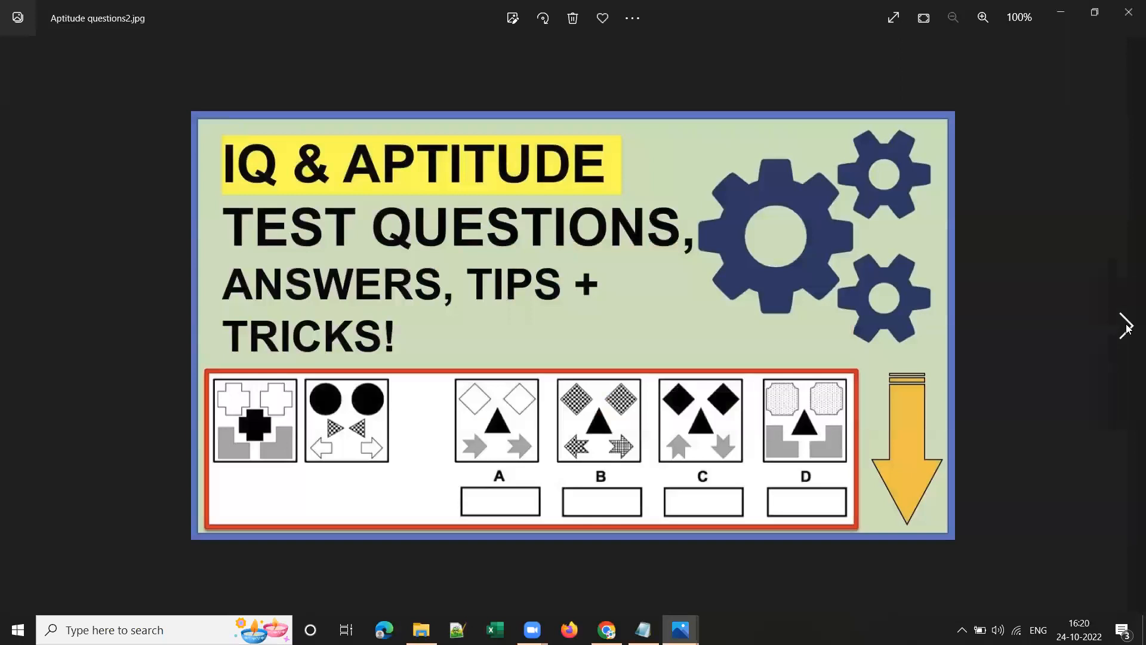
left_click(1127, 325)
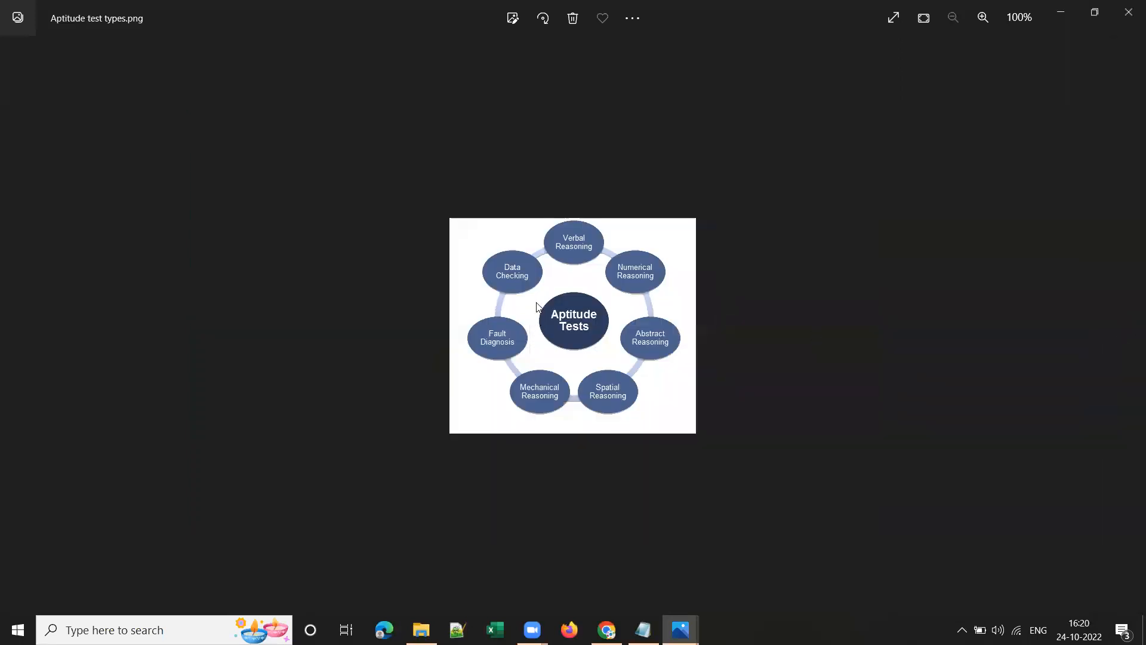
mouse_move(565, 329)
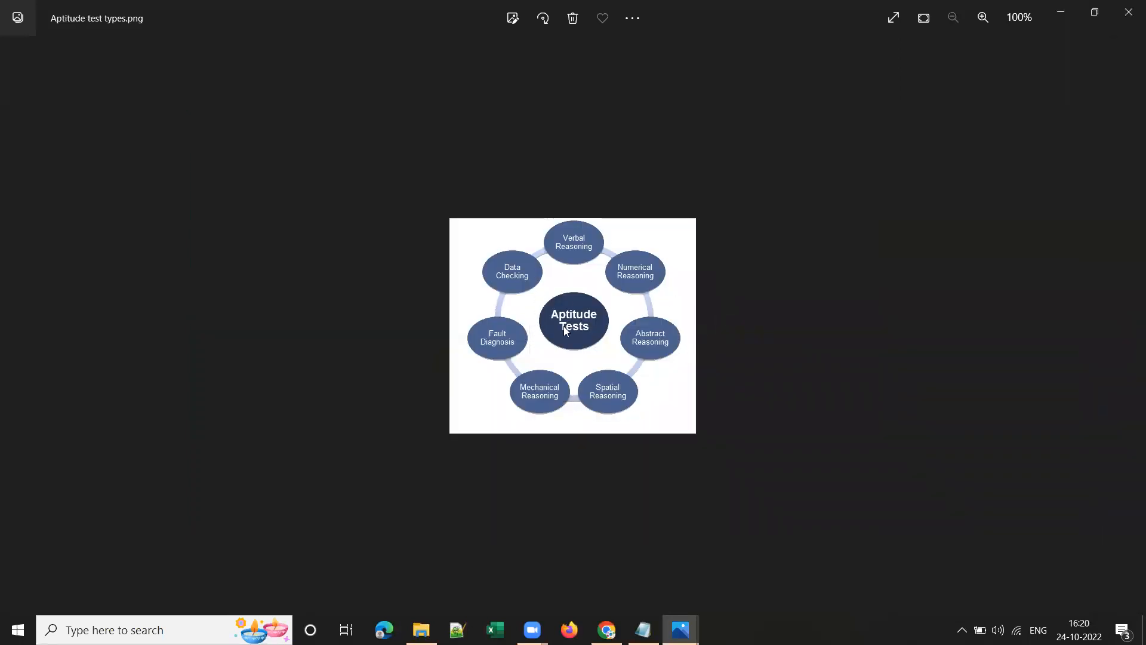
mouse_move(644, 378)
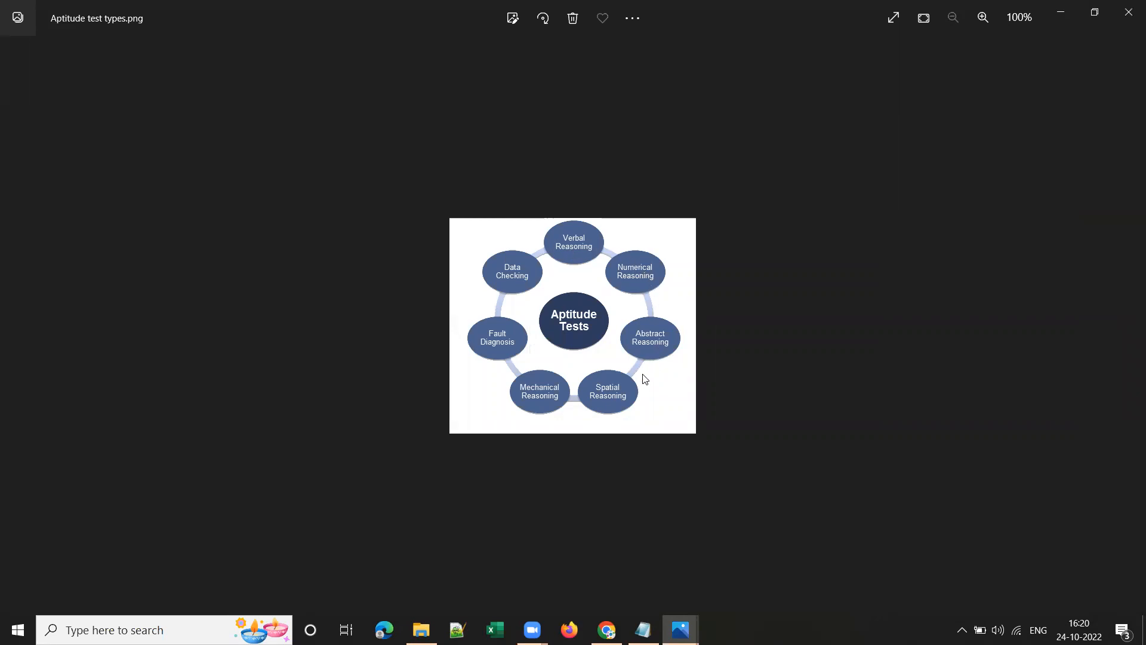
mouse_move(507, 363)
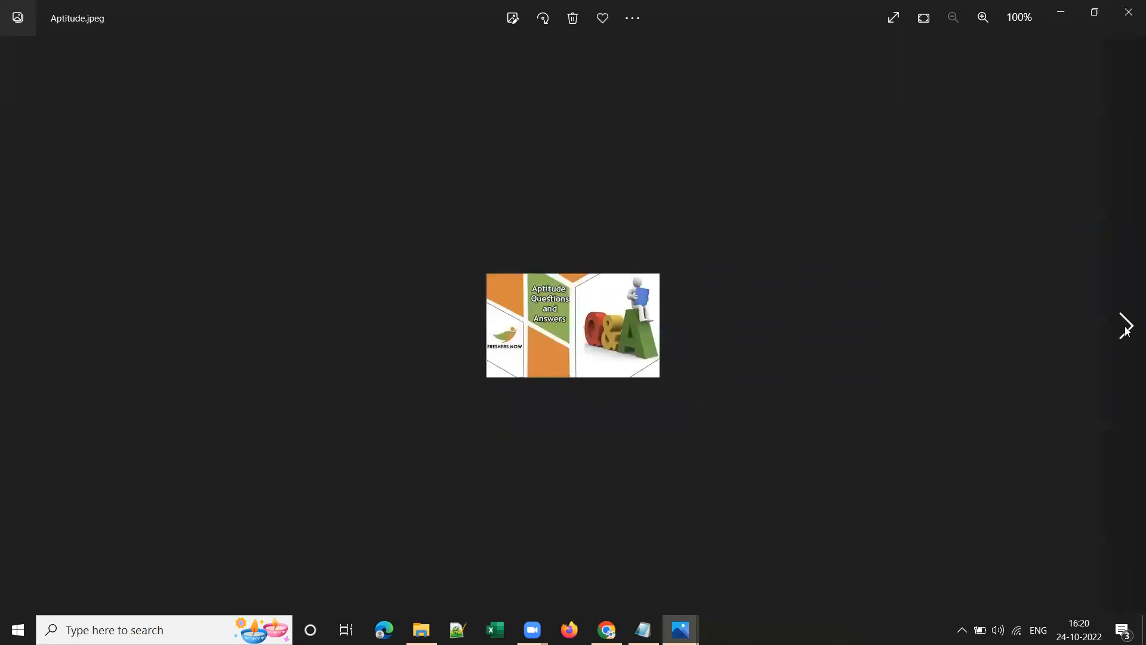
left_click(1126, 325)
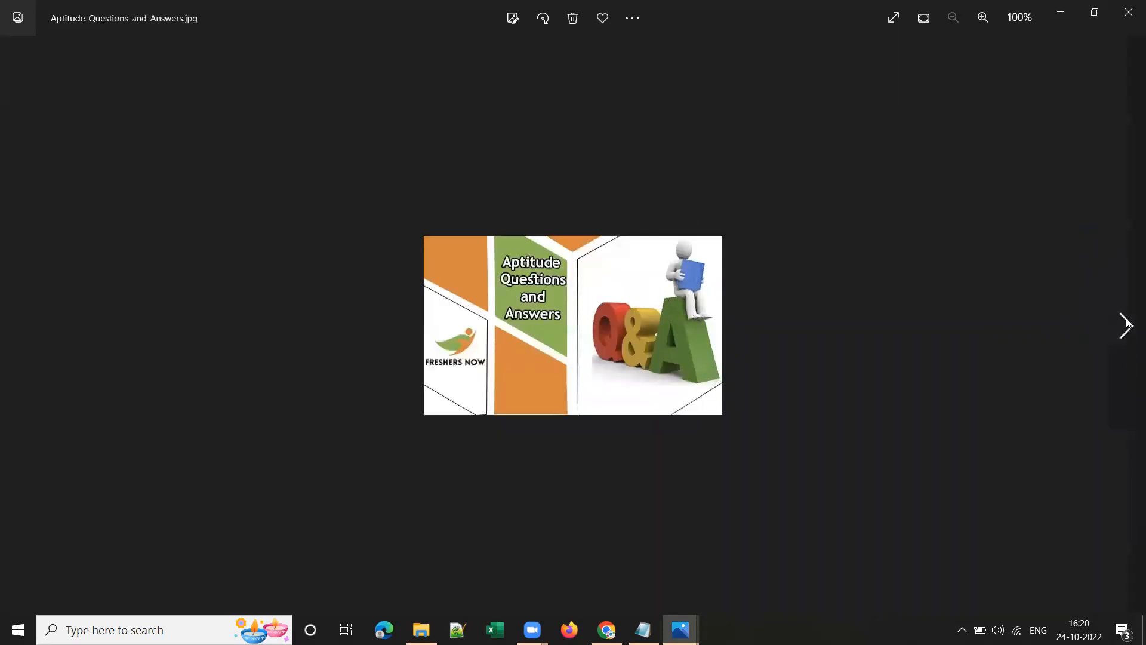
View the General Recruitment Process image, then close Photos back to the AptitudeTest folder.
left_click(1126, 325)
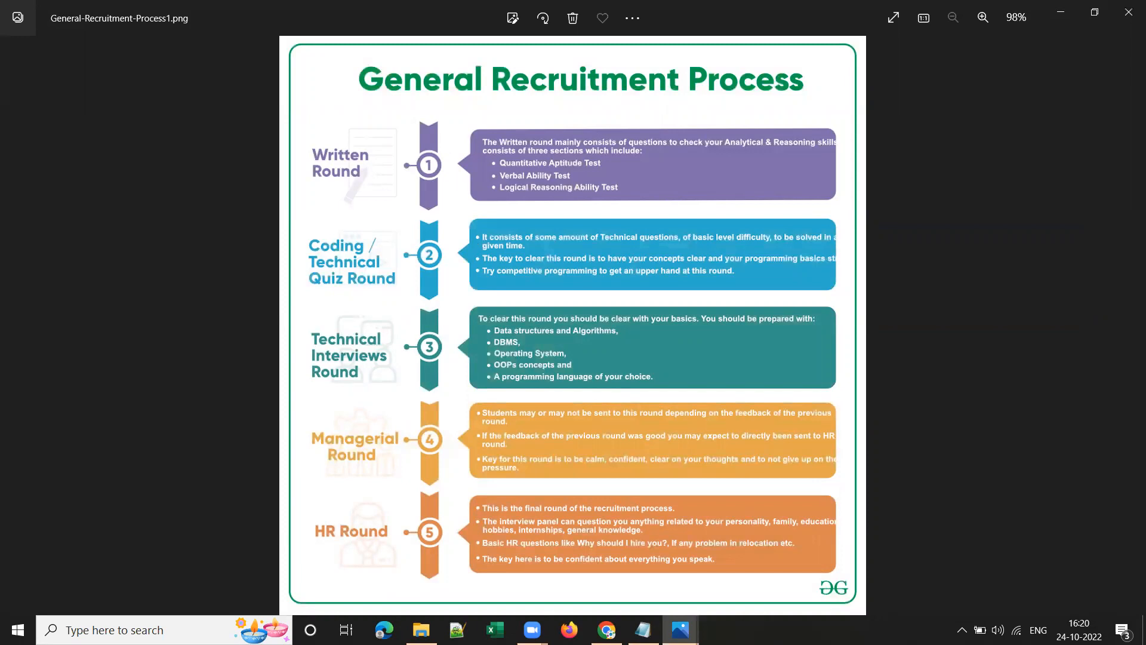
mouse_move(724, 154)
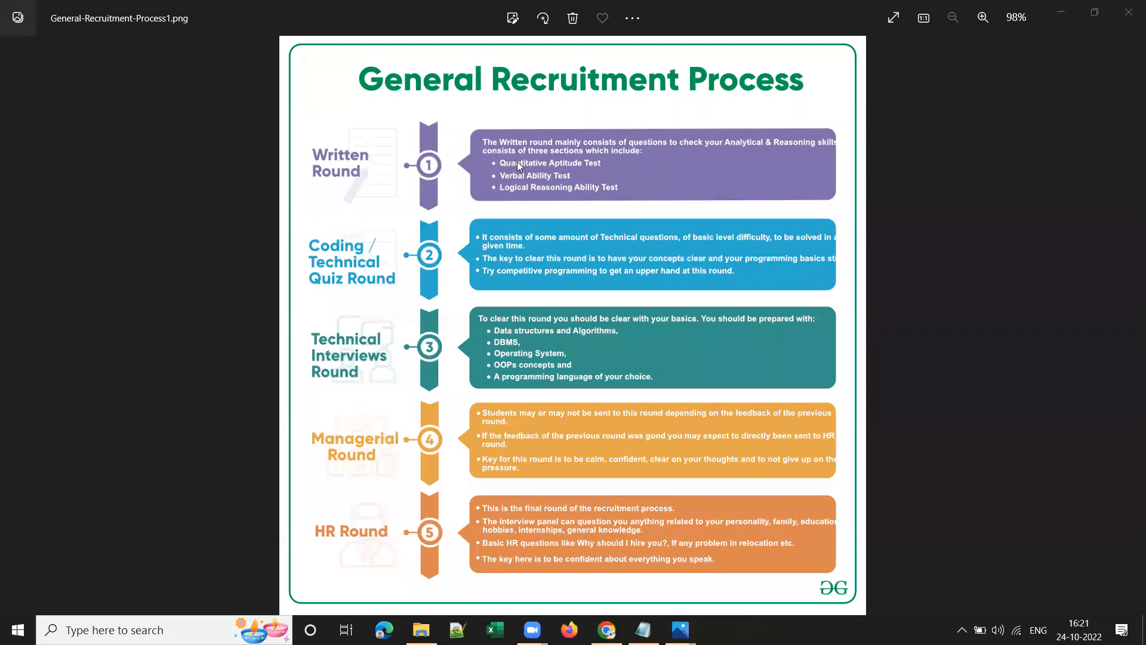
mouse_move(566, 154)
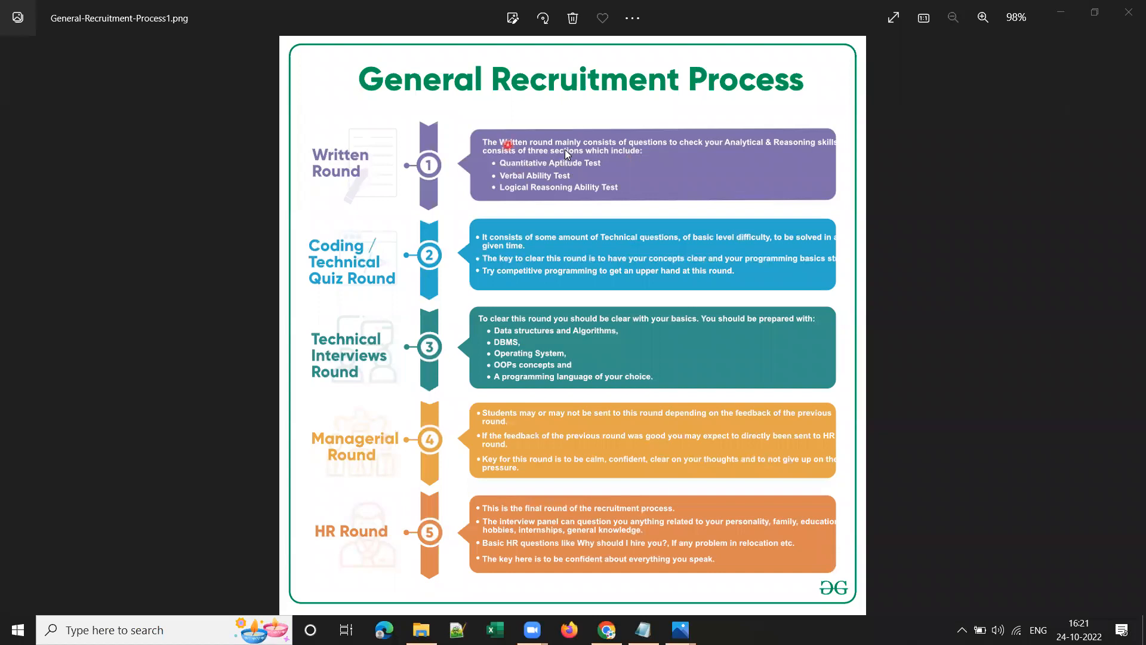
mouse_move(512, 175)
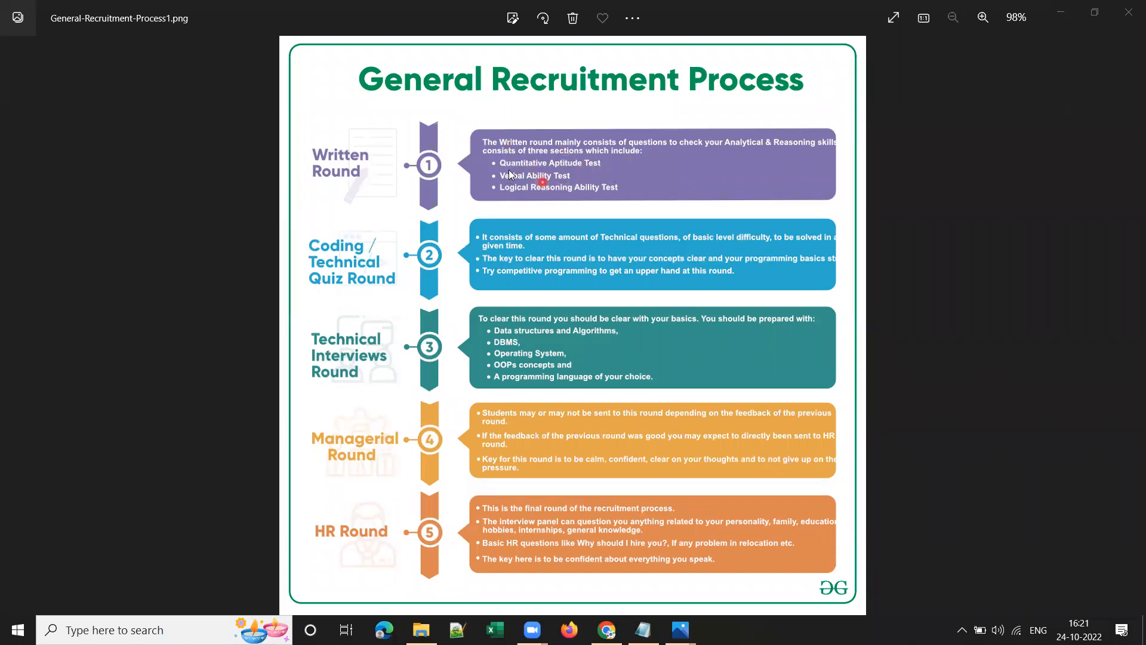
mouse_move(575, 185)
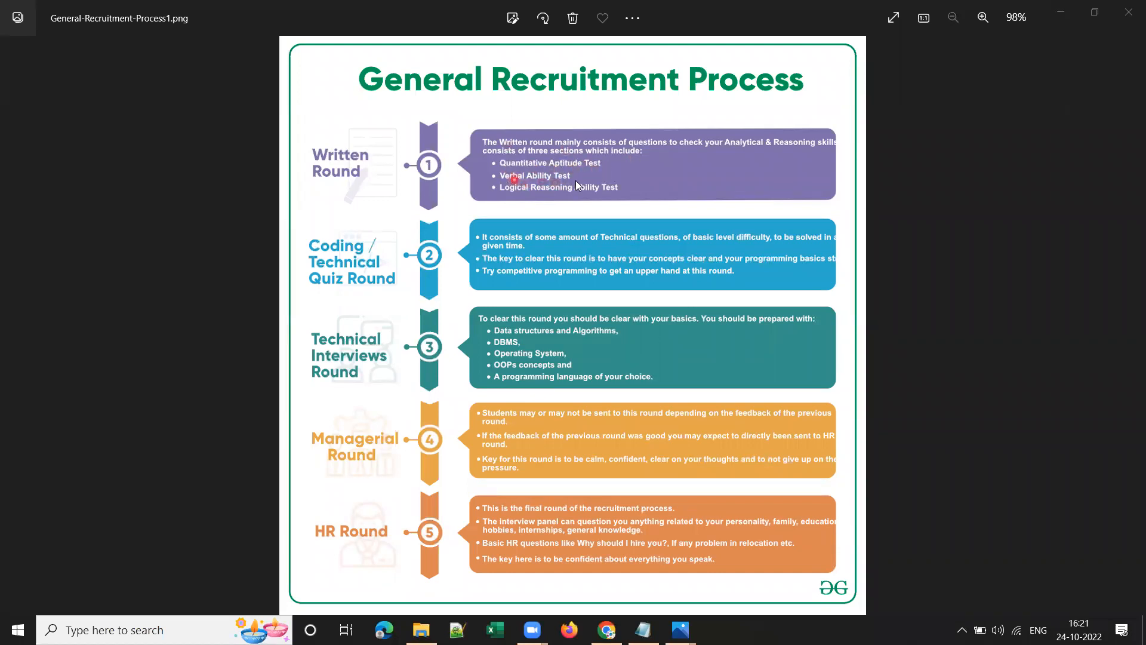
mouse_move(621, 195)
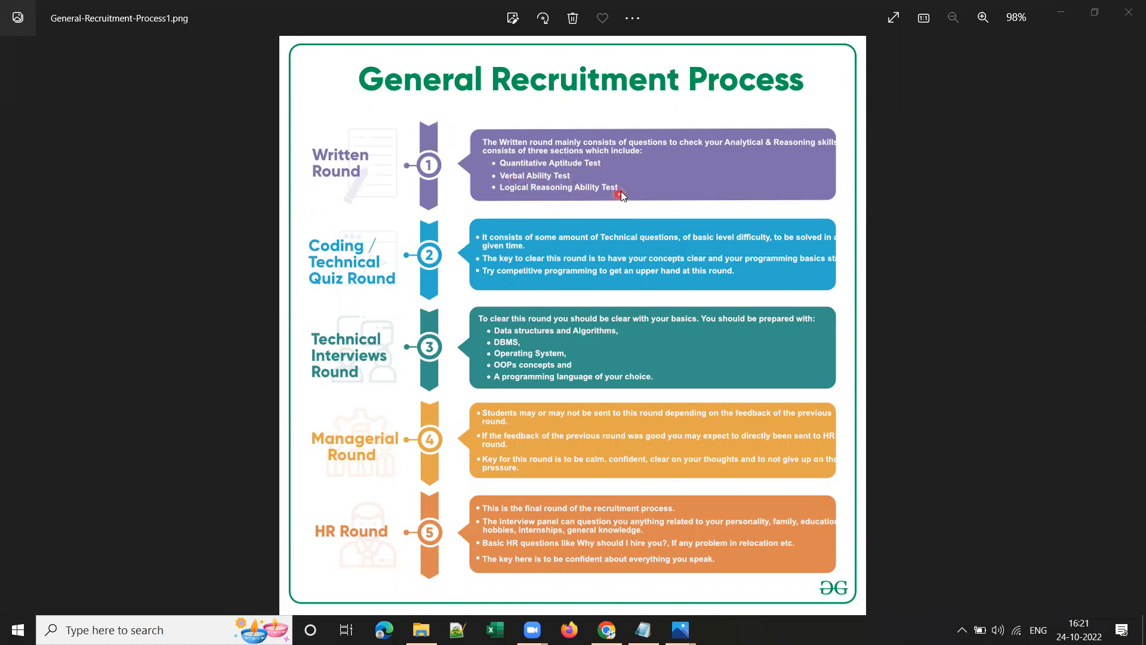
mouse_move(576, 180)
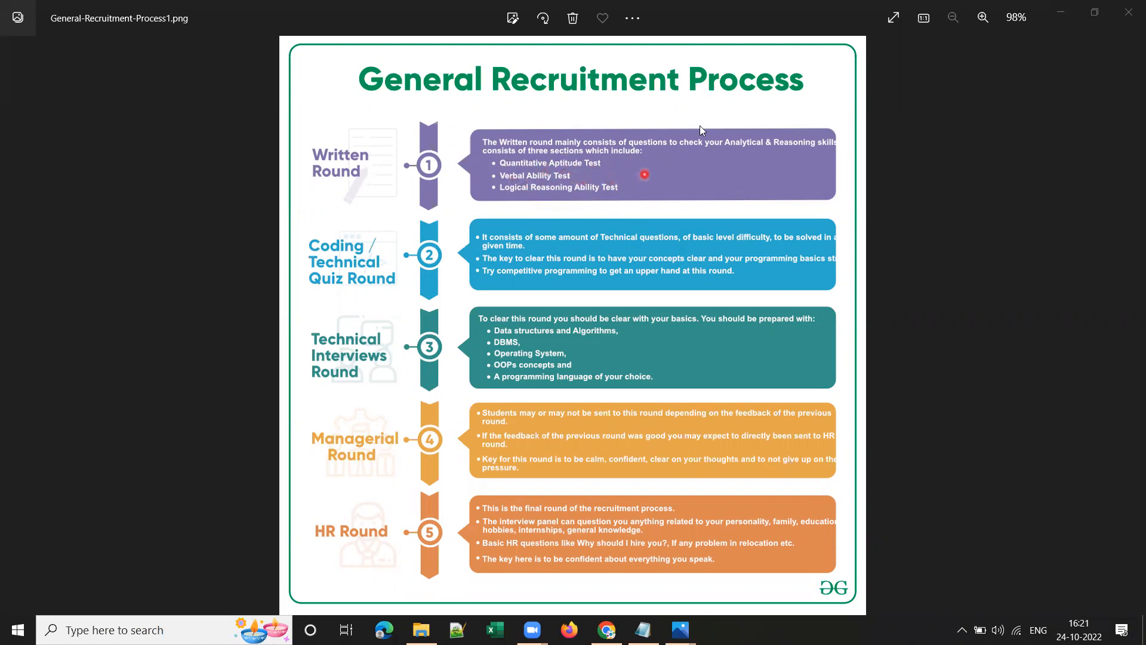
mouse_move(821, 11)
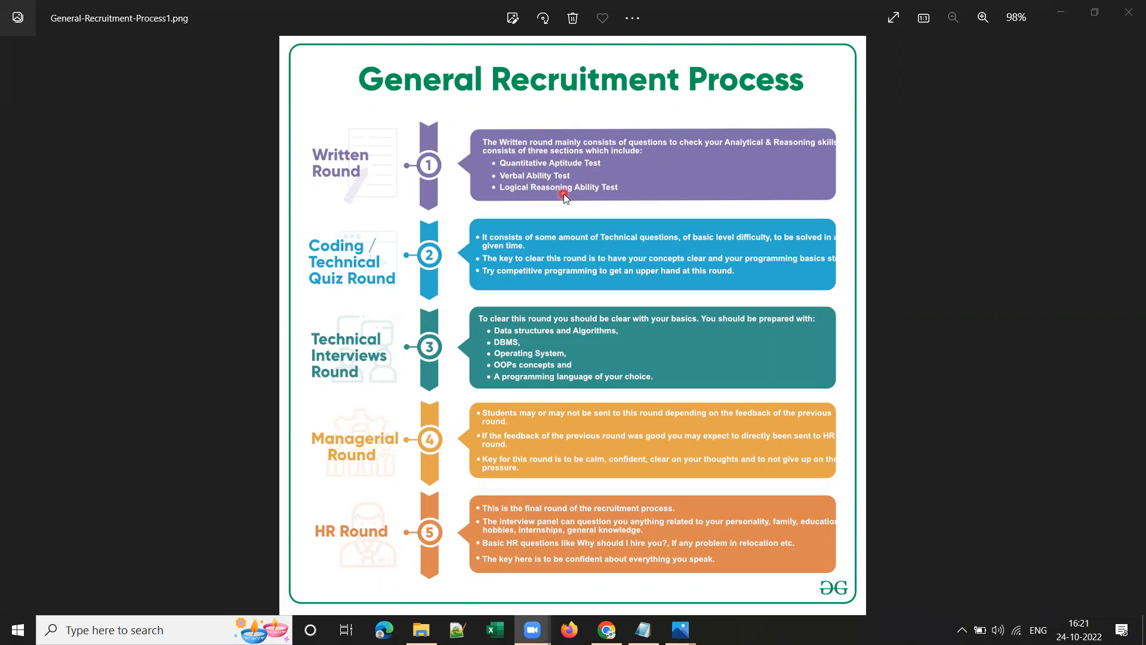
mouse_move(620, 224)
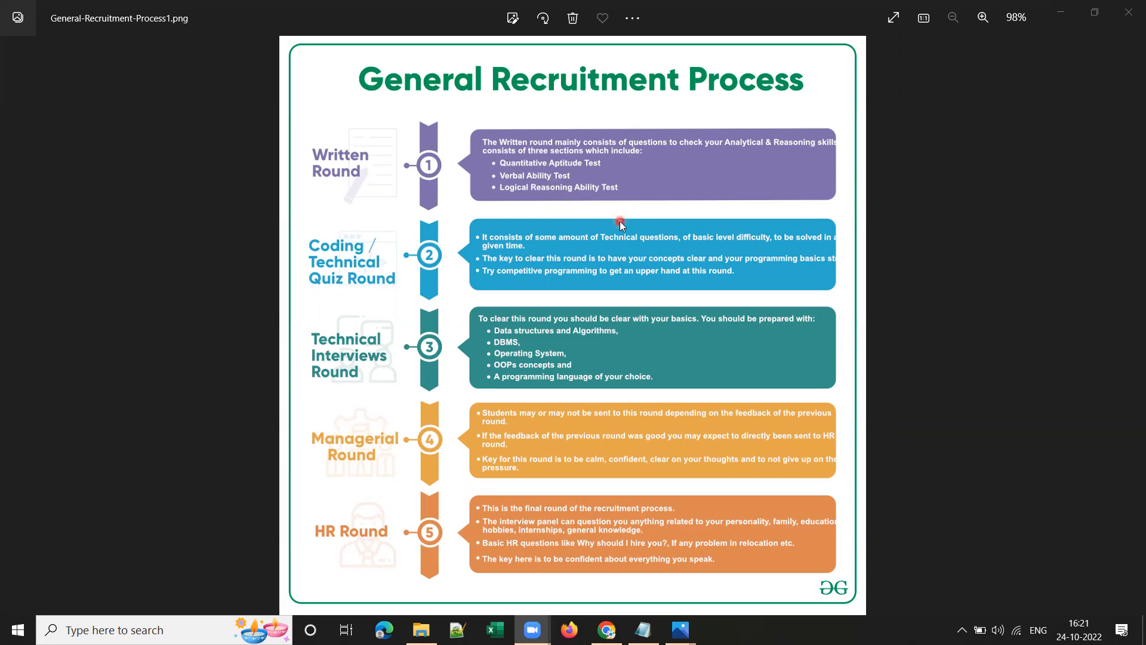
mouse_move(592, 236)
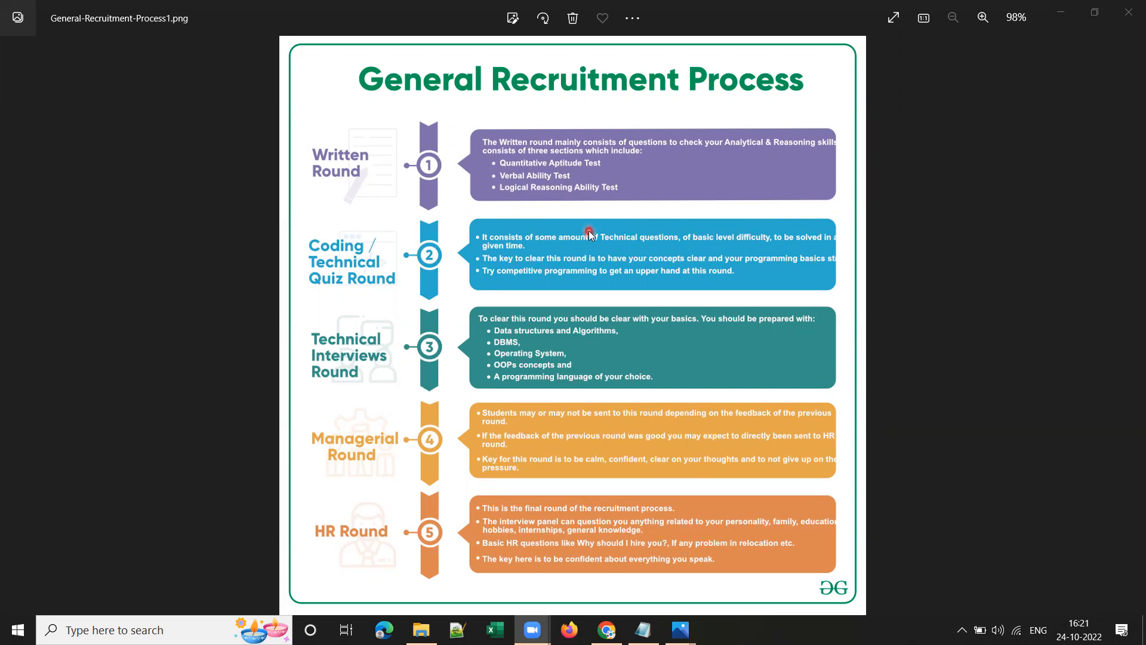
mouse_move(593, 227)
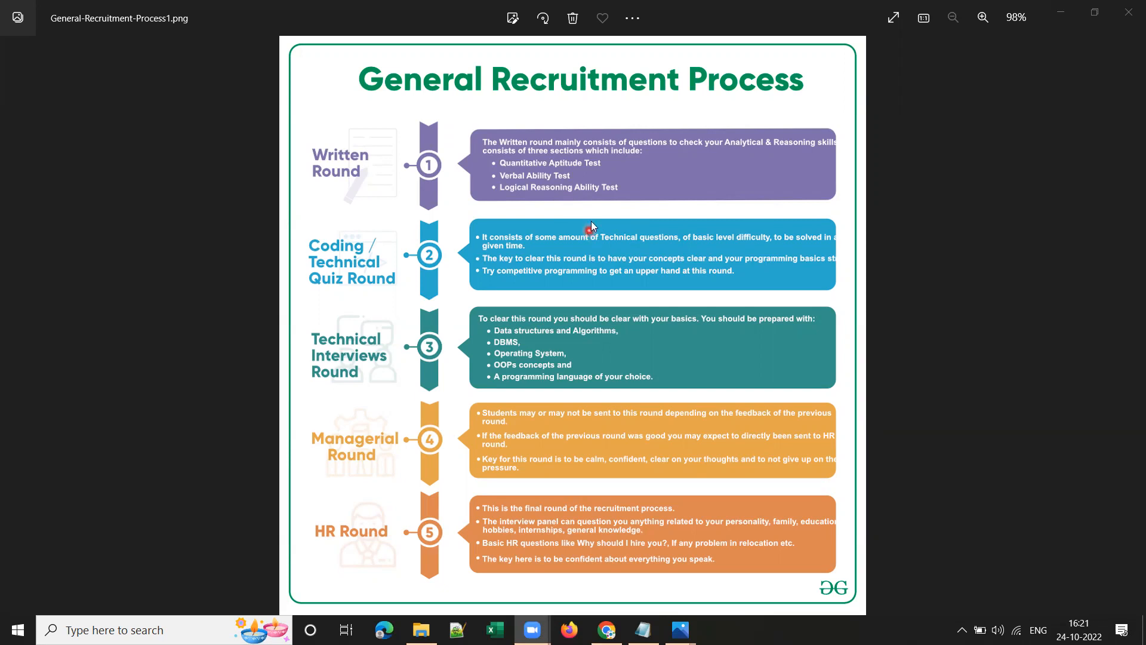
mouse_move(482, 201)
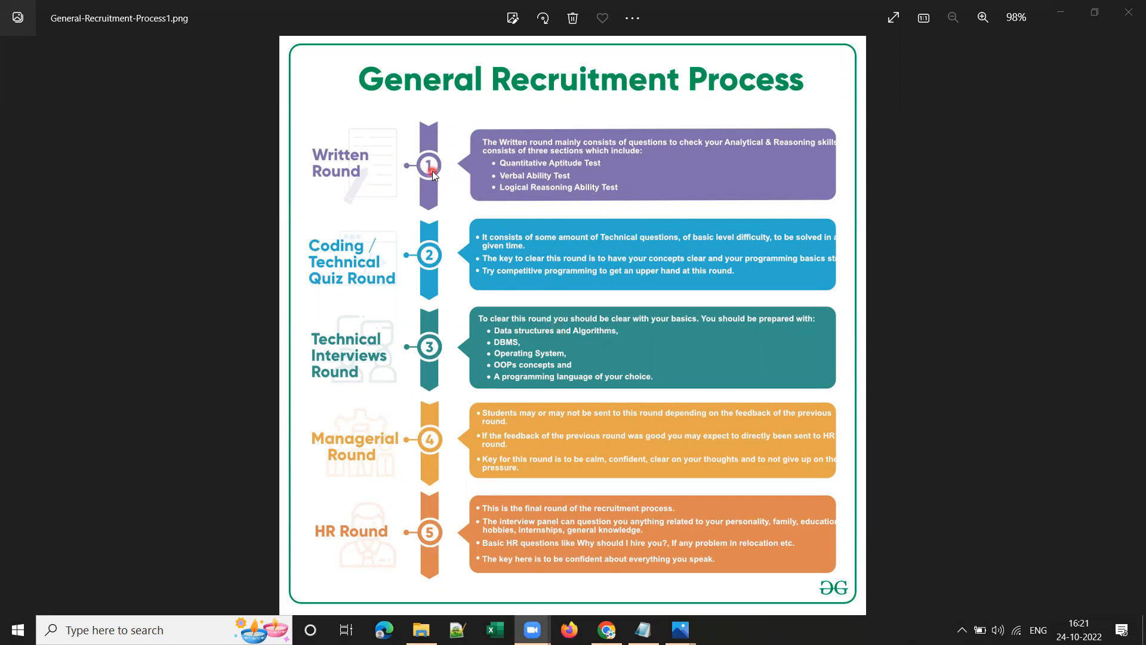
mouse_move(378, 263)
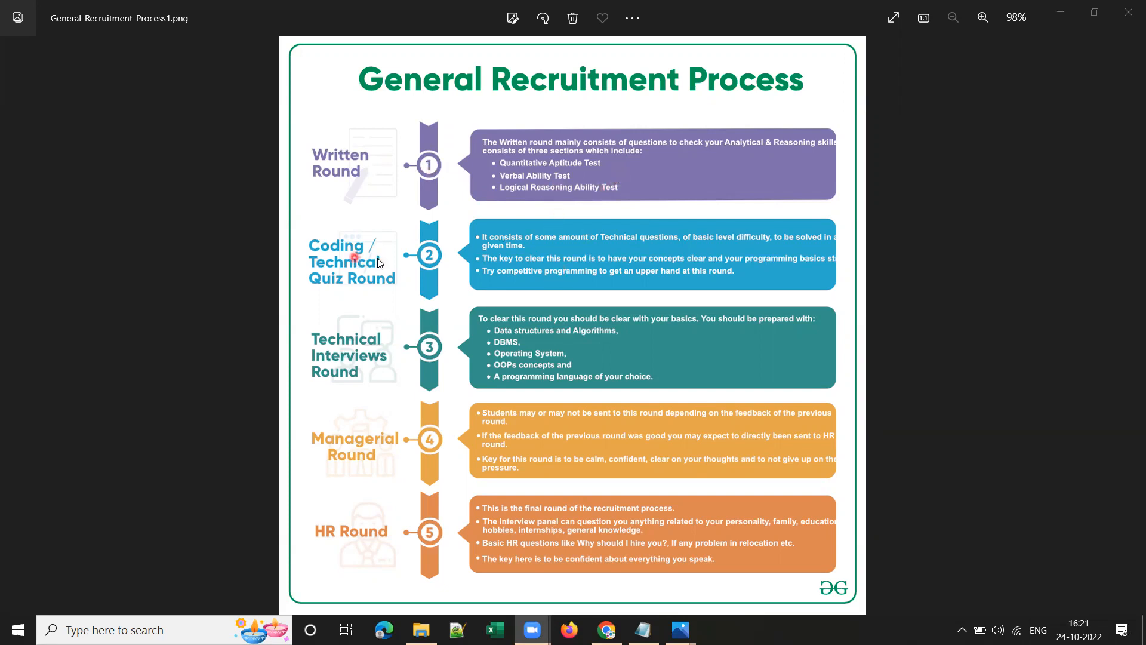
mouse_move(543, 282)
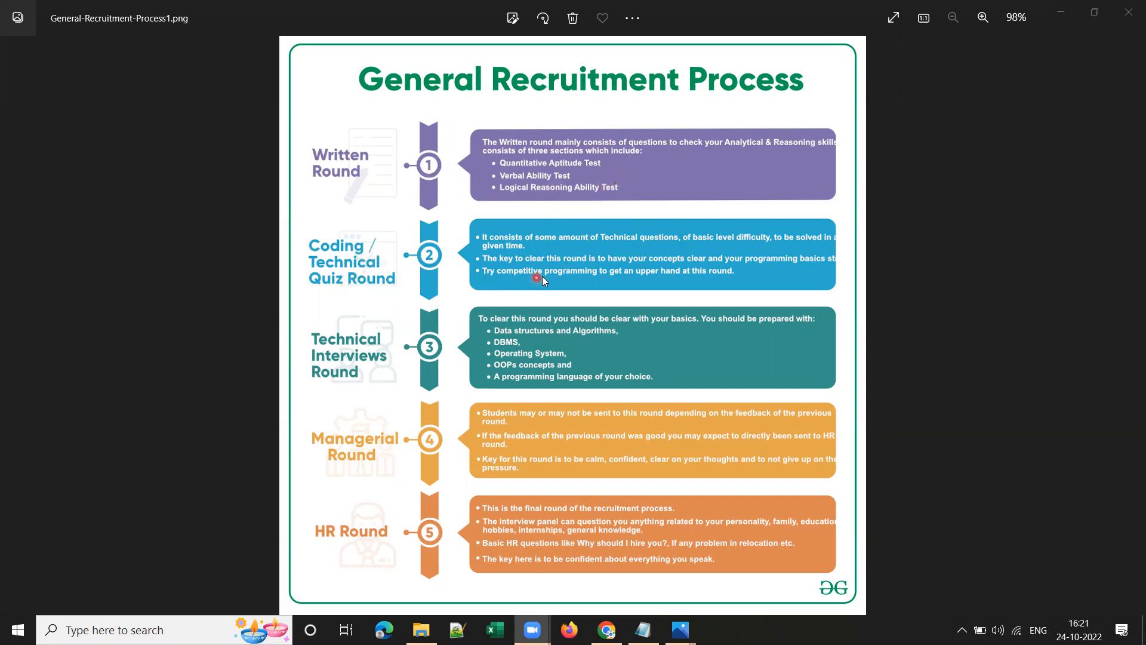
mouse_move(550, 275)
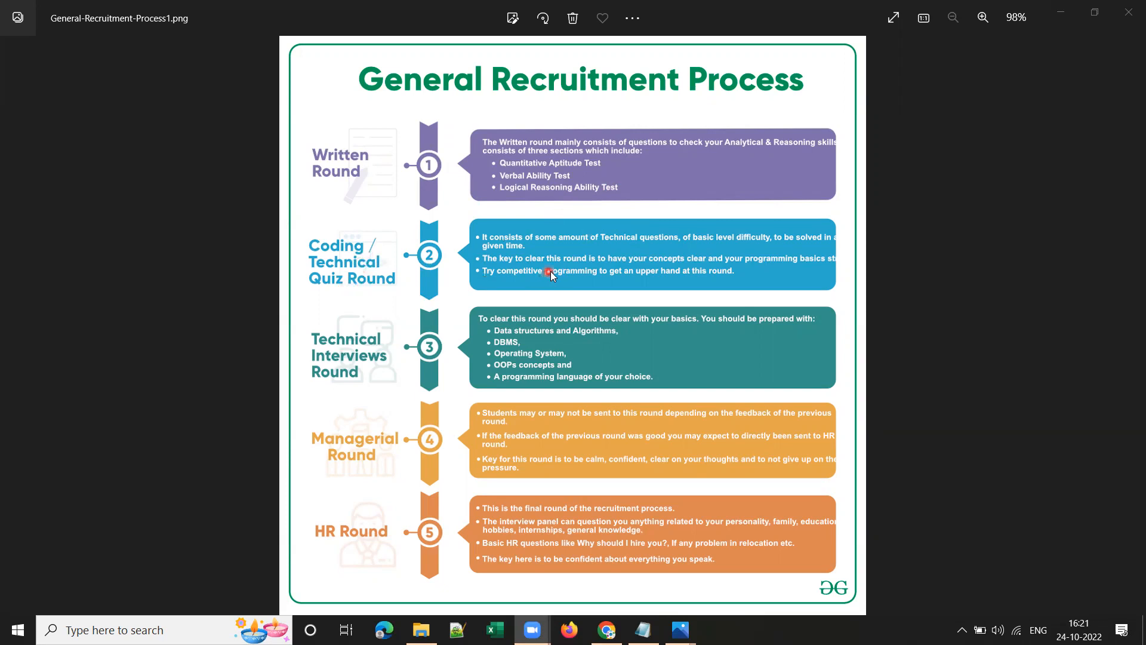
mouse_move(325, 259)
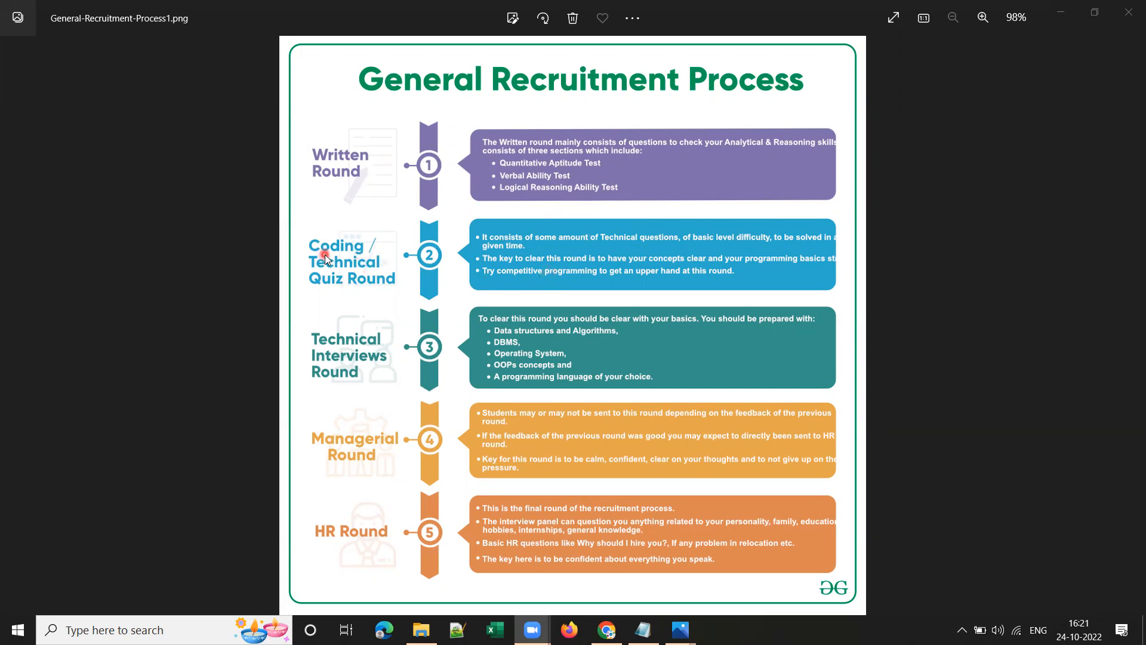
mouse_move(700, 301)
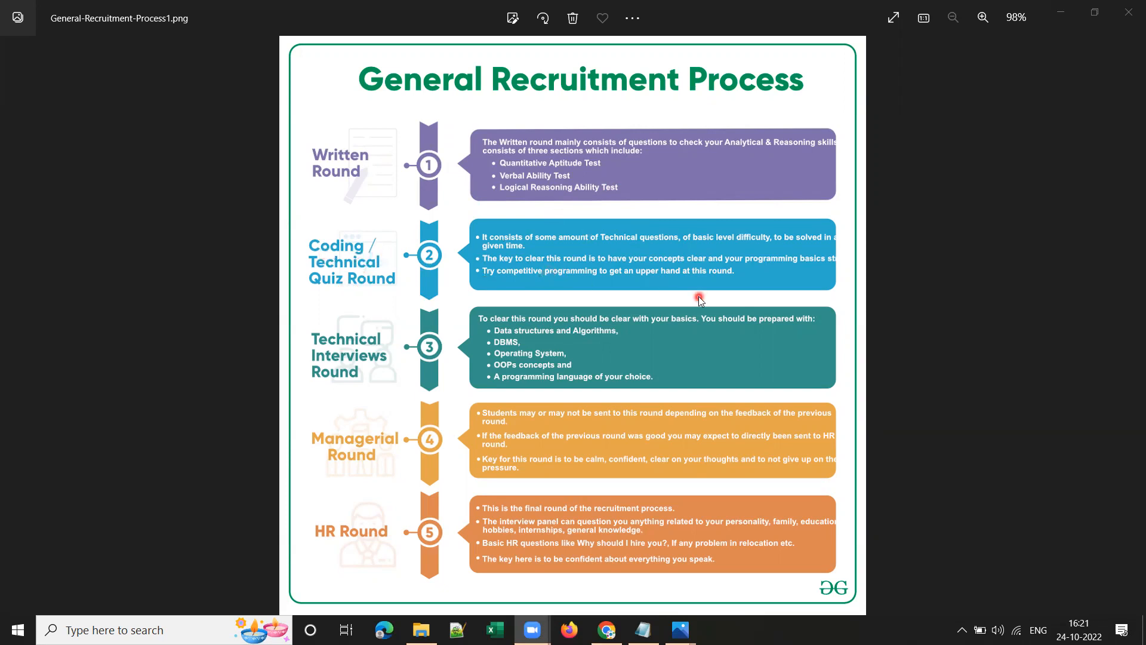
mouse_move(592, 278)
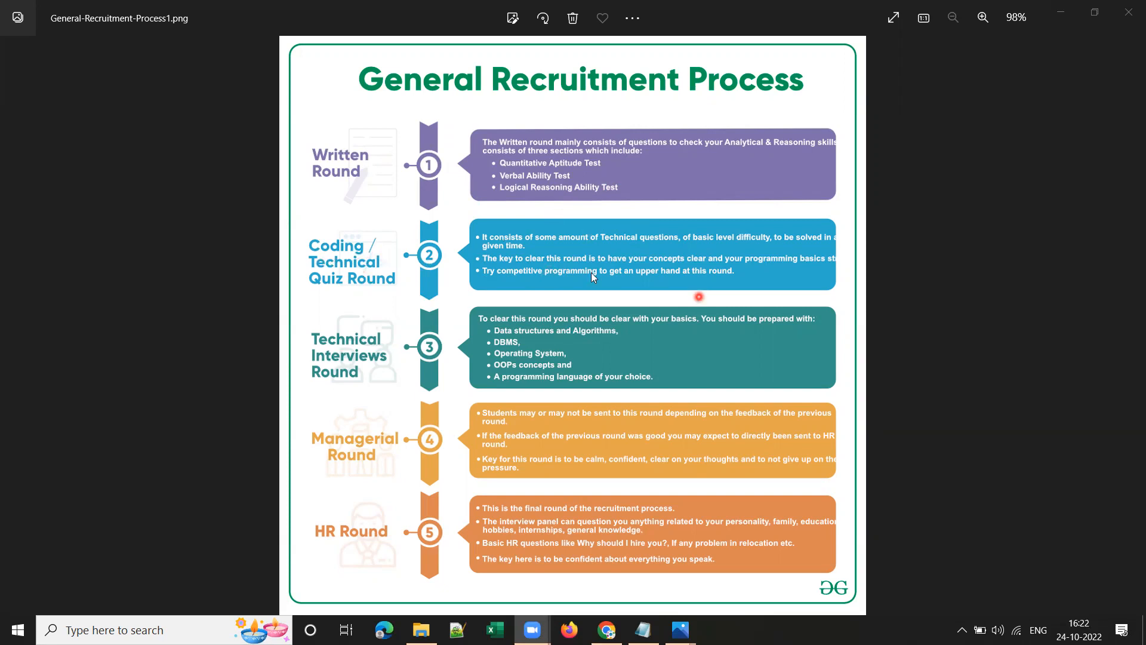
mouse_move(386, 298)
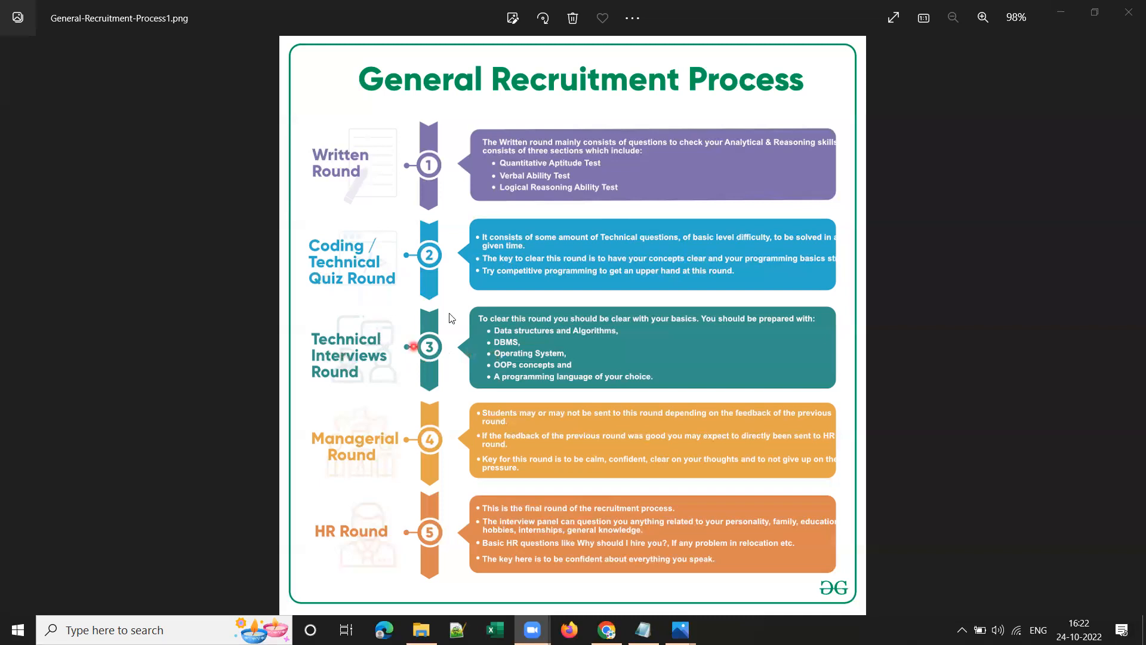
mouse_move(627, 377)
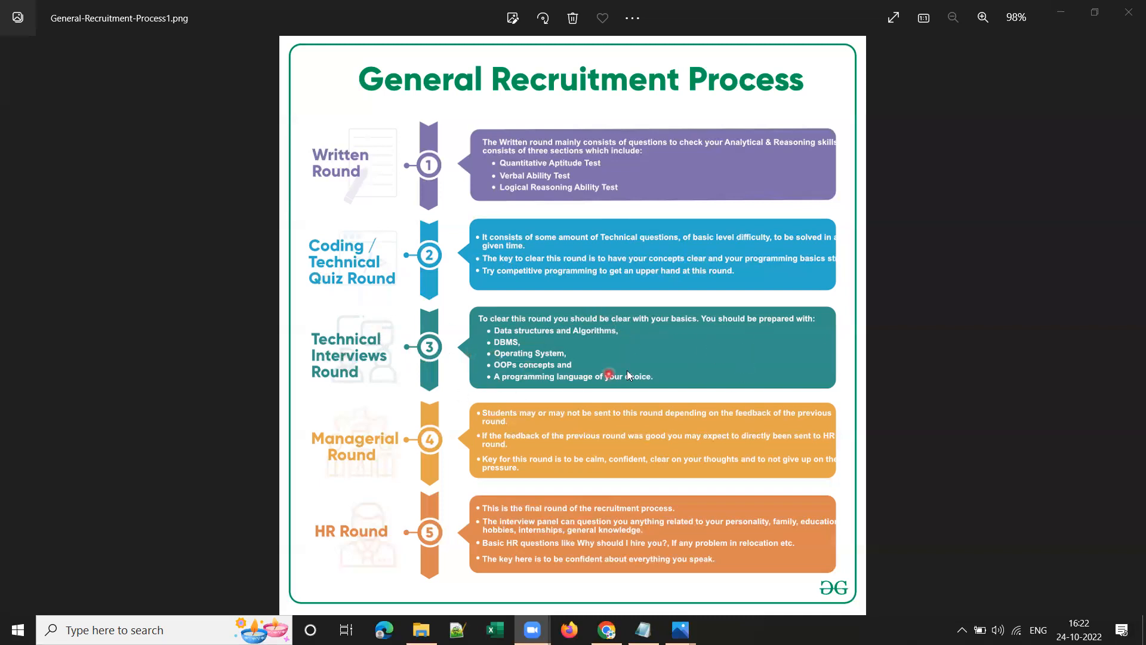
mouse_move(593, 456)
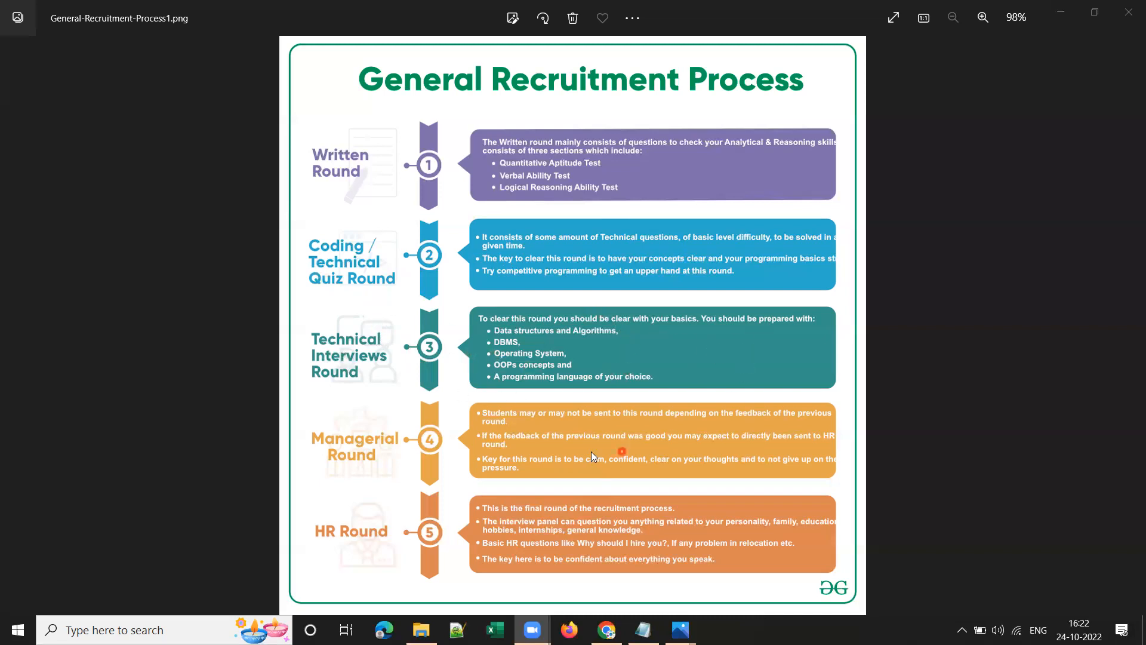
mouse_move(630, 566)
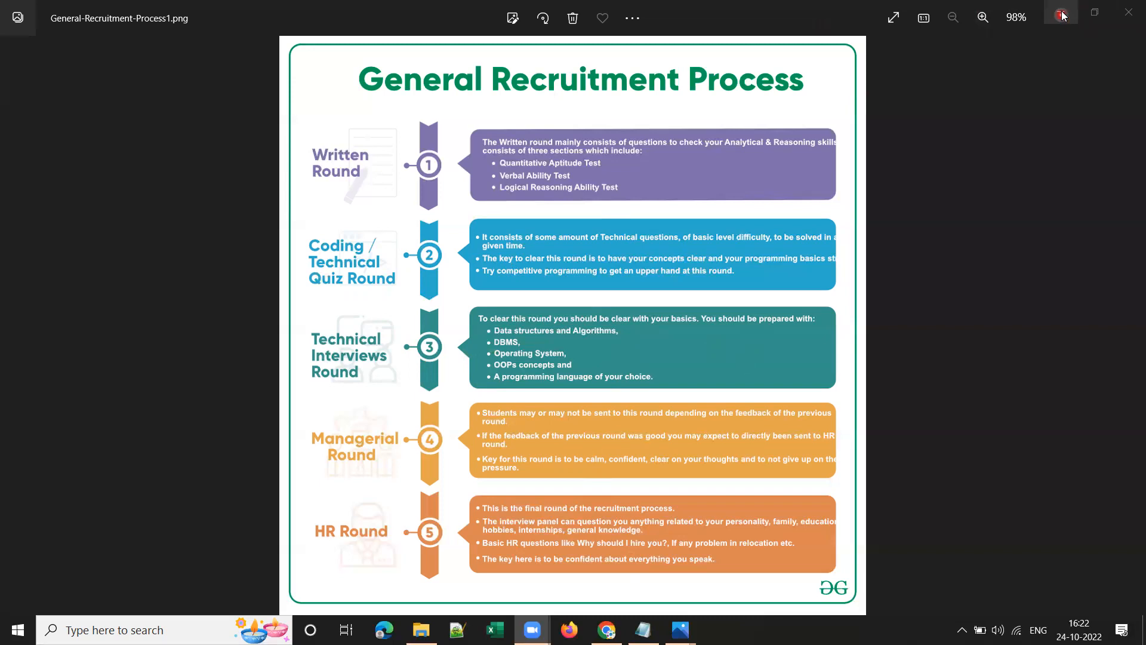
left_click(1063, 17)
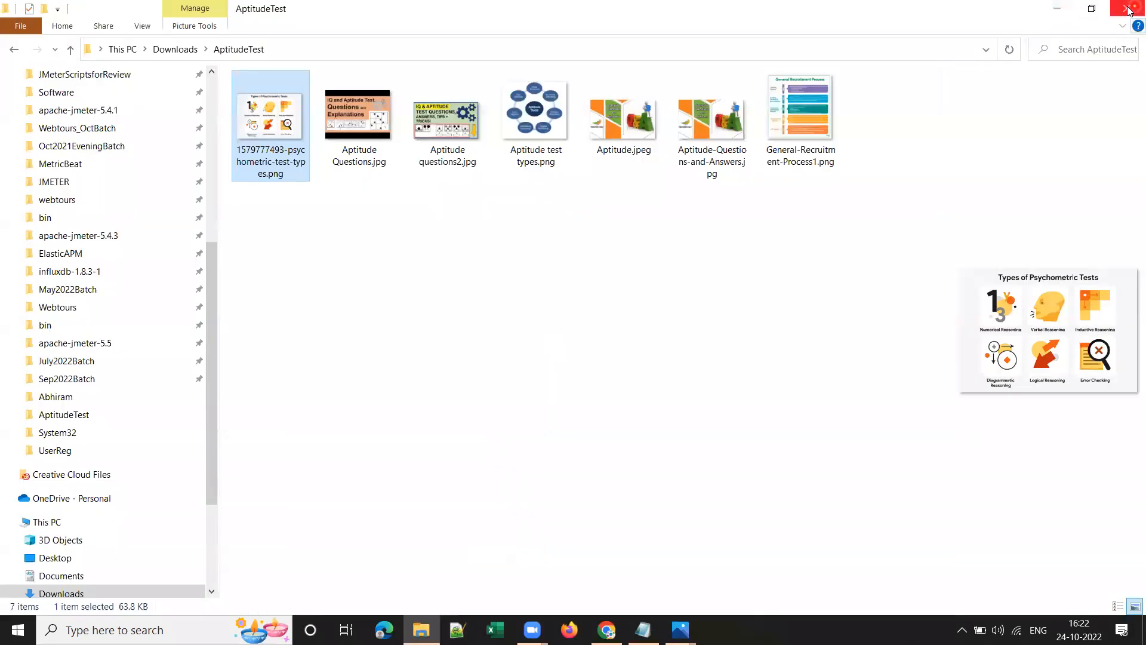
Return to Chrome and bring up the Aptitude Test deck's title slide in Google Slides.
left_click(1128, 8)
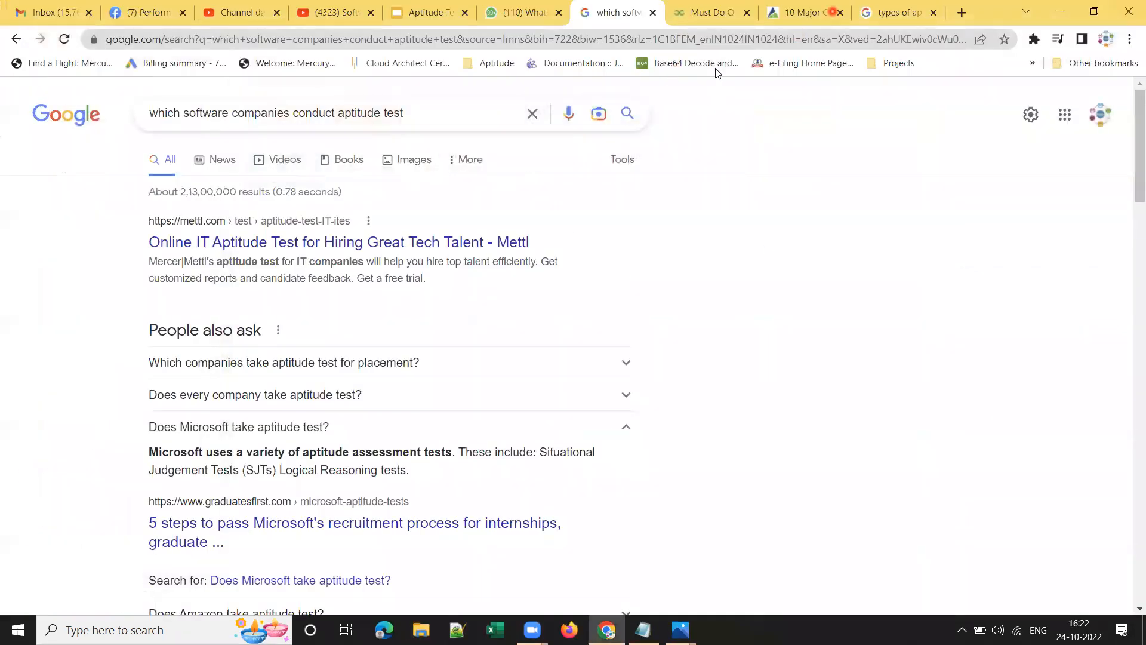
left_click(424, 12)
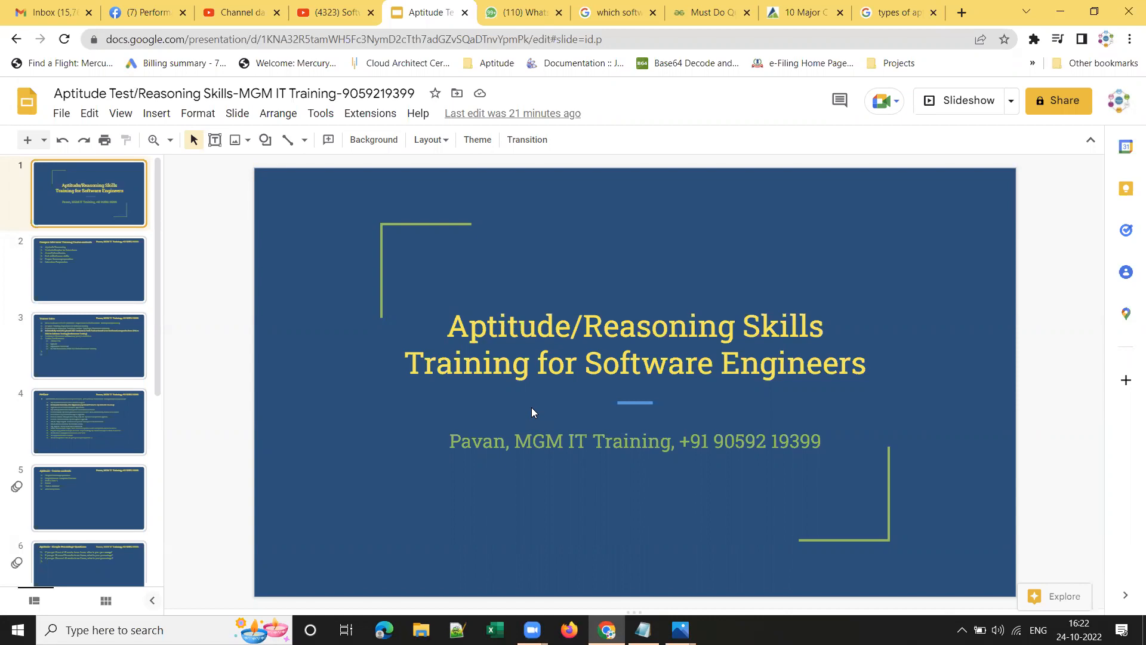
mouse_move(503, 418)
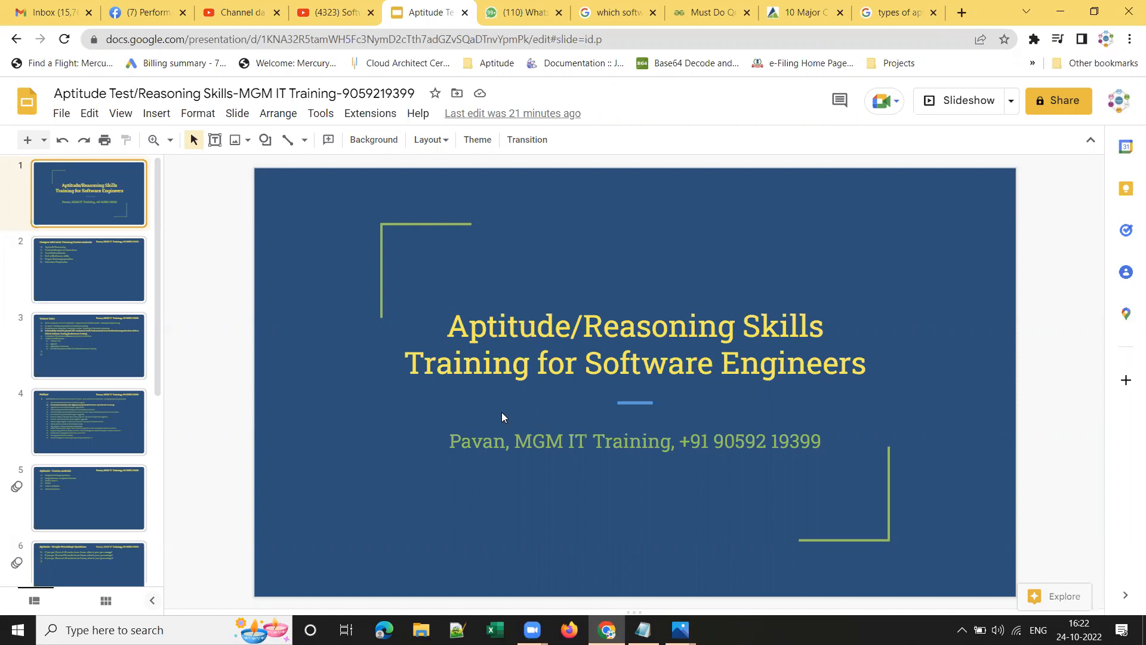
mouse_move(452, 426)
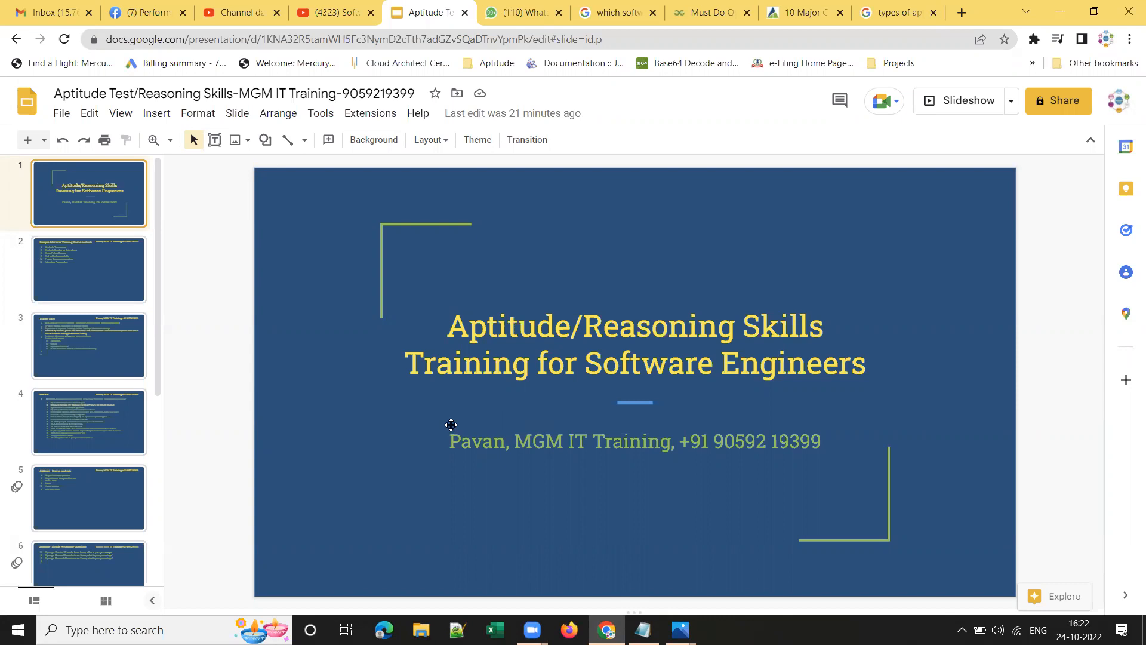
mouse_move(93, 271)
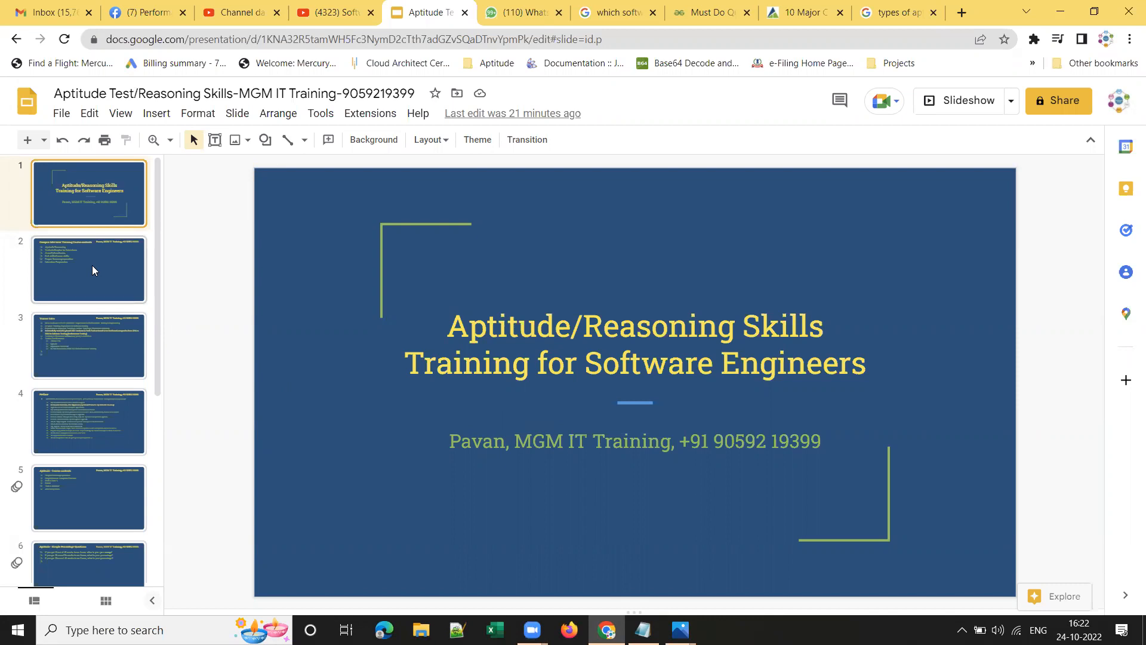
mouse_move(96, 267)
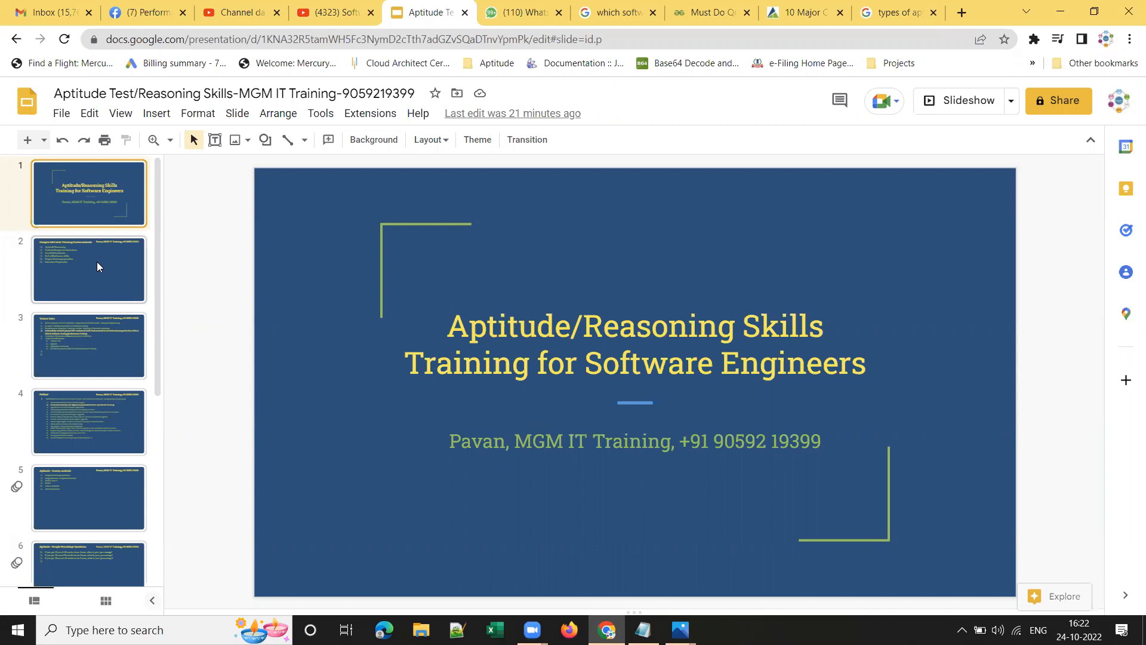
Show slide 2, the Campus Interview Training Course contents.
left_click(89, 269)
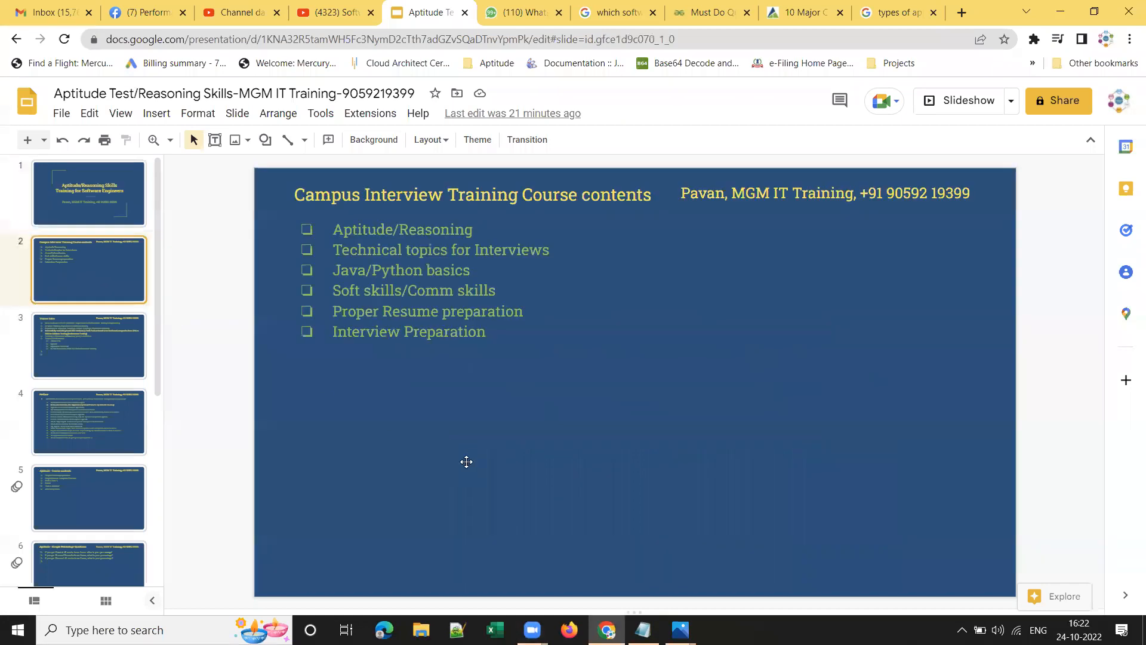
mouse_move(466, 366)
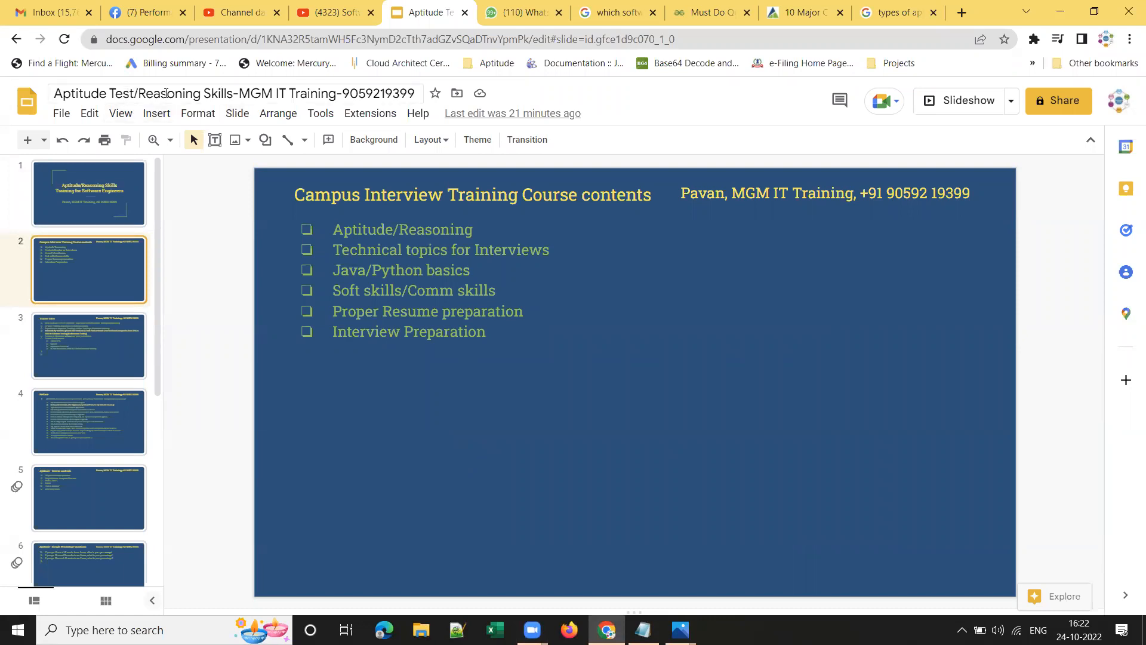
mouse_move(234, 93)
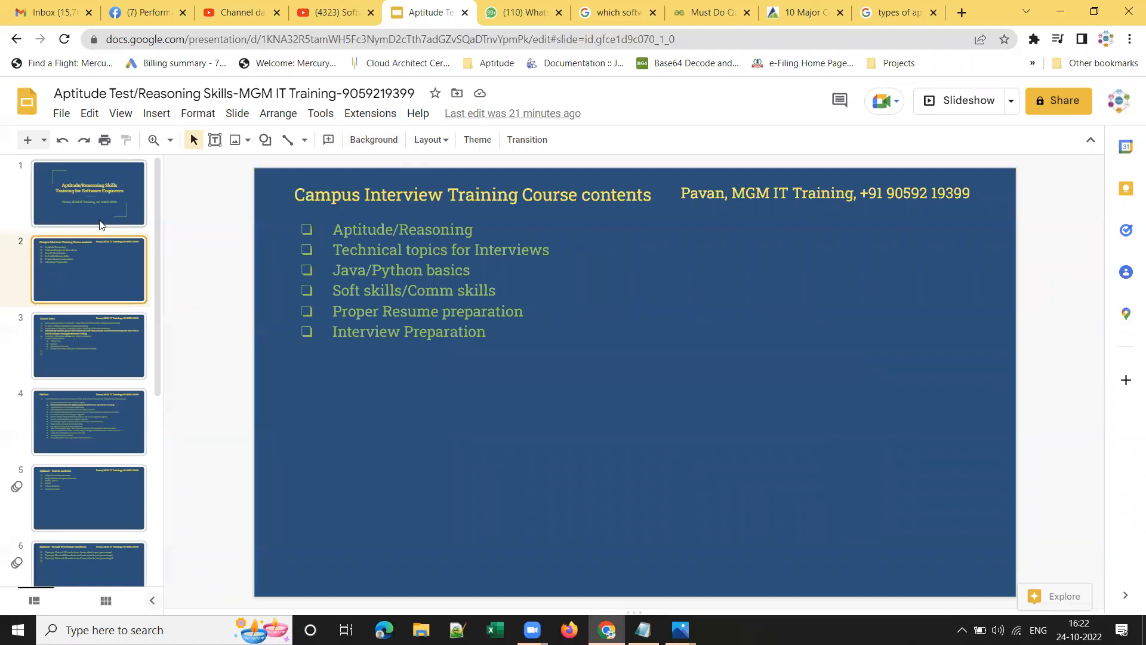
mouse_move(150, 397)
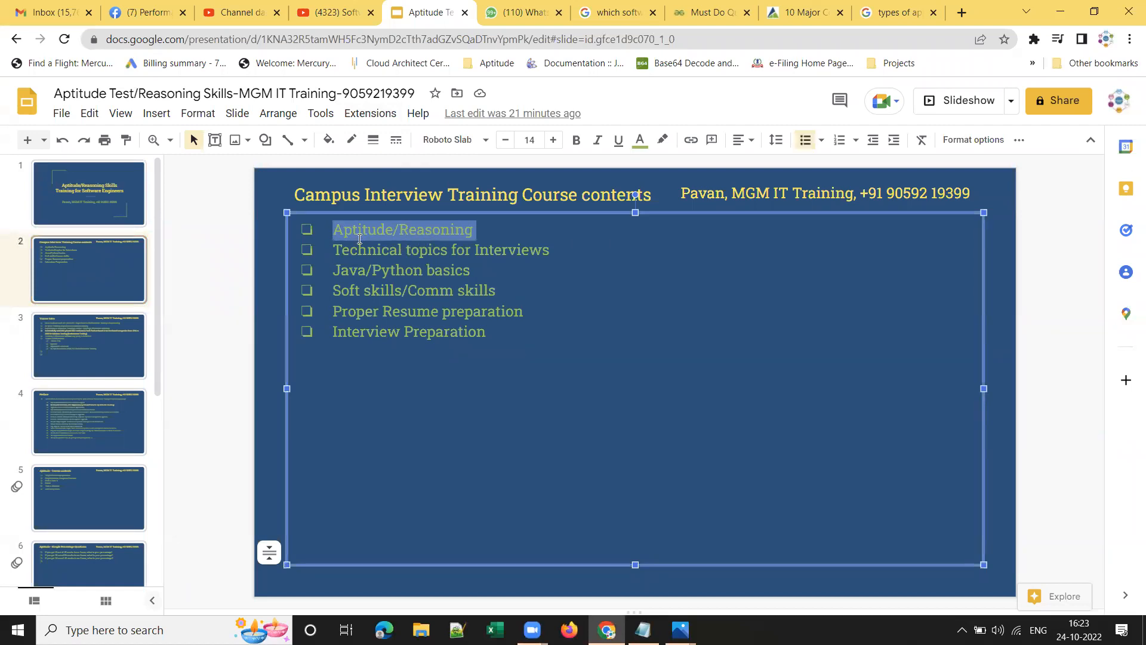
mouse_move(399, 250)
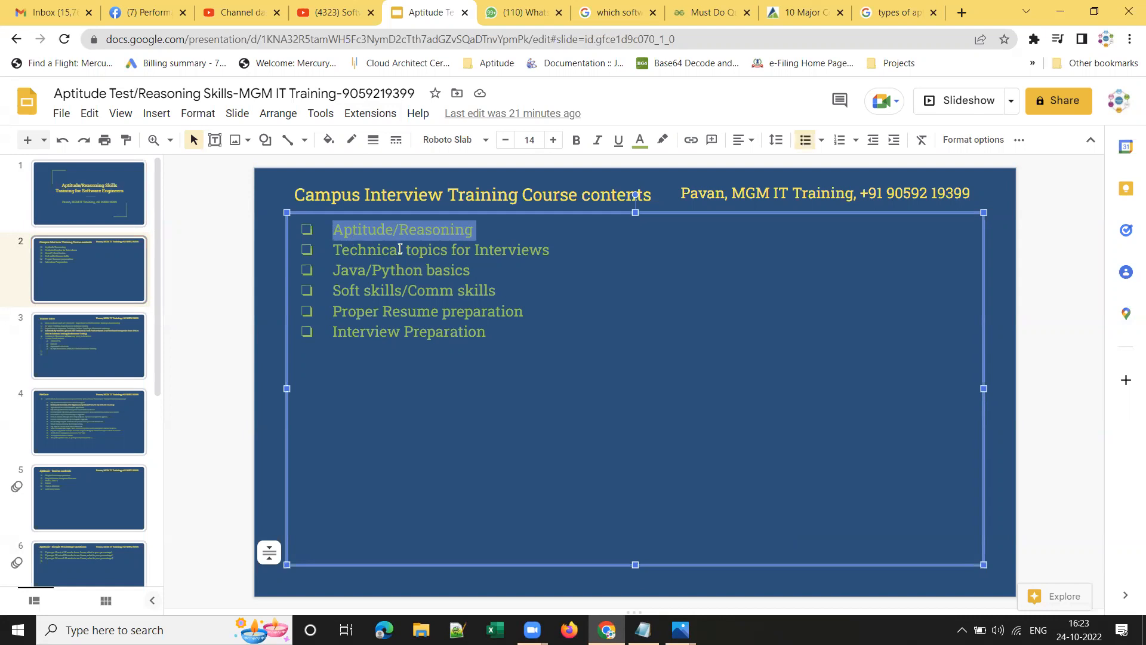
mouse_move(378, 274)
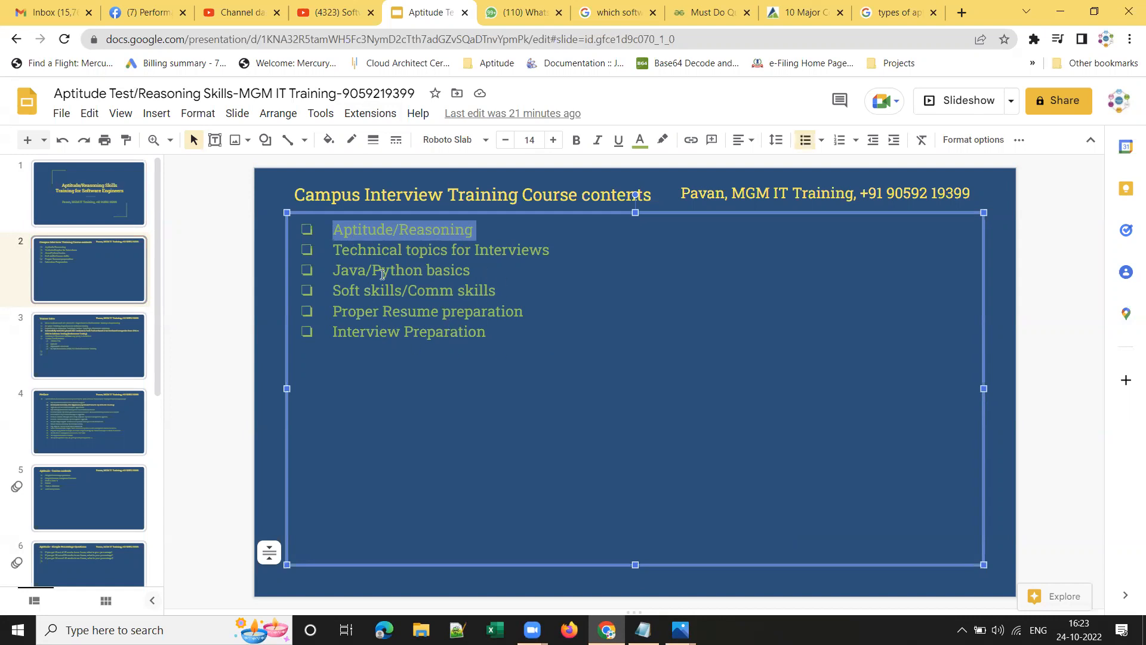
mouse_move(119, 368)
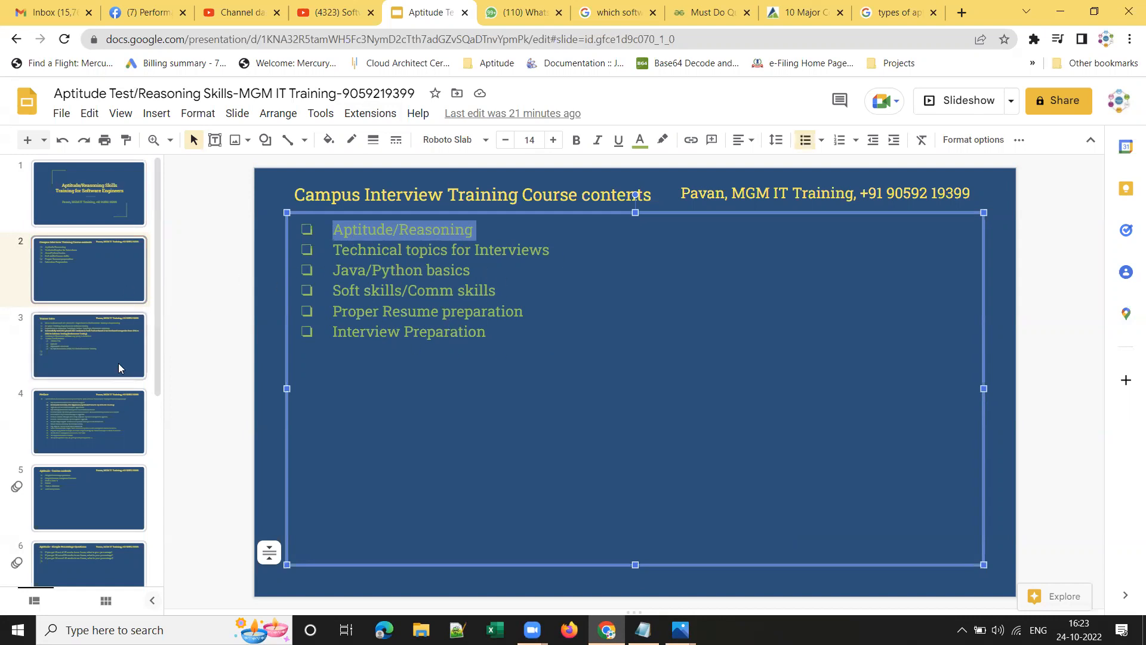
left_click(88, 345)
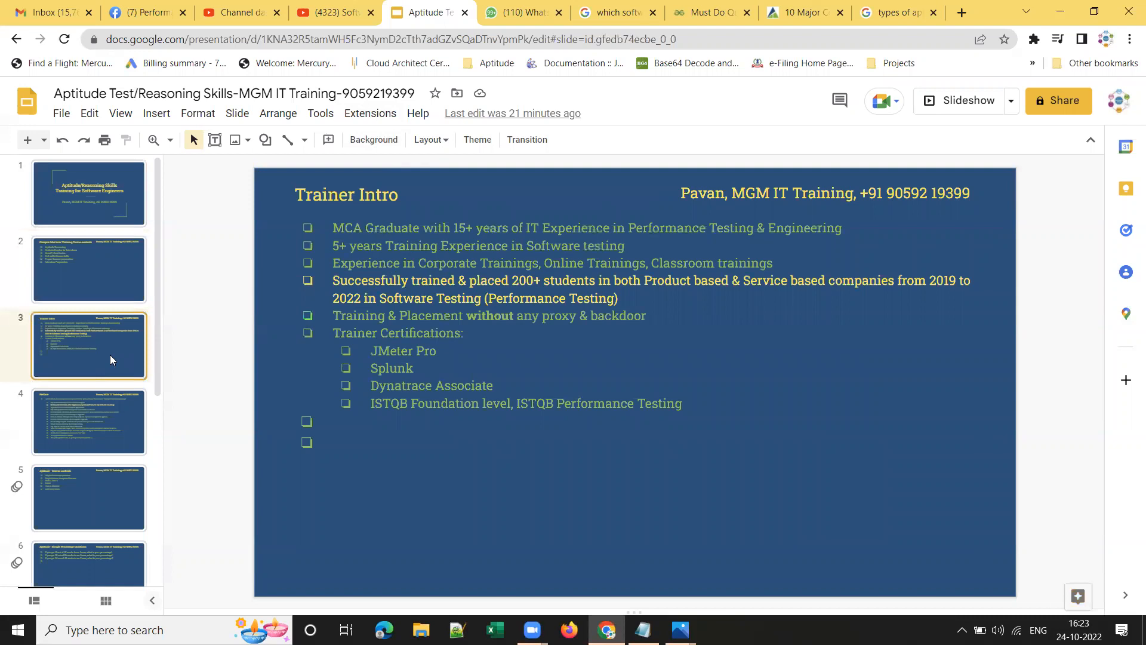
mouse_move(510, 373)
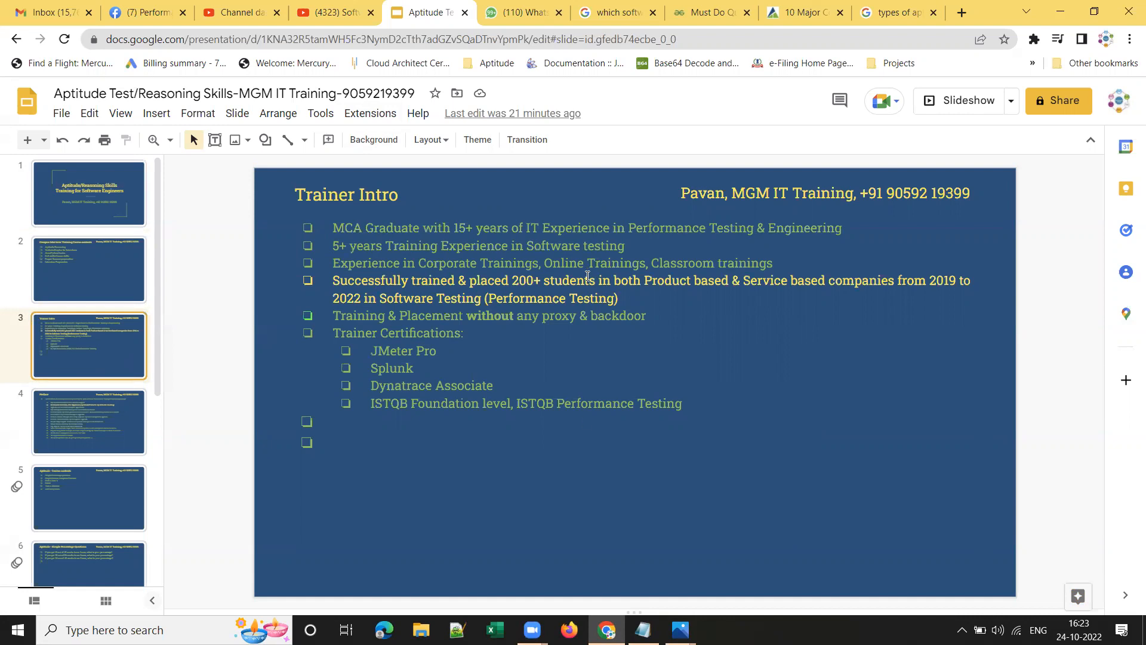
mouse_move(841, 228)
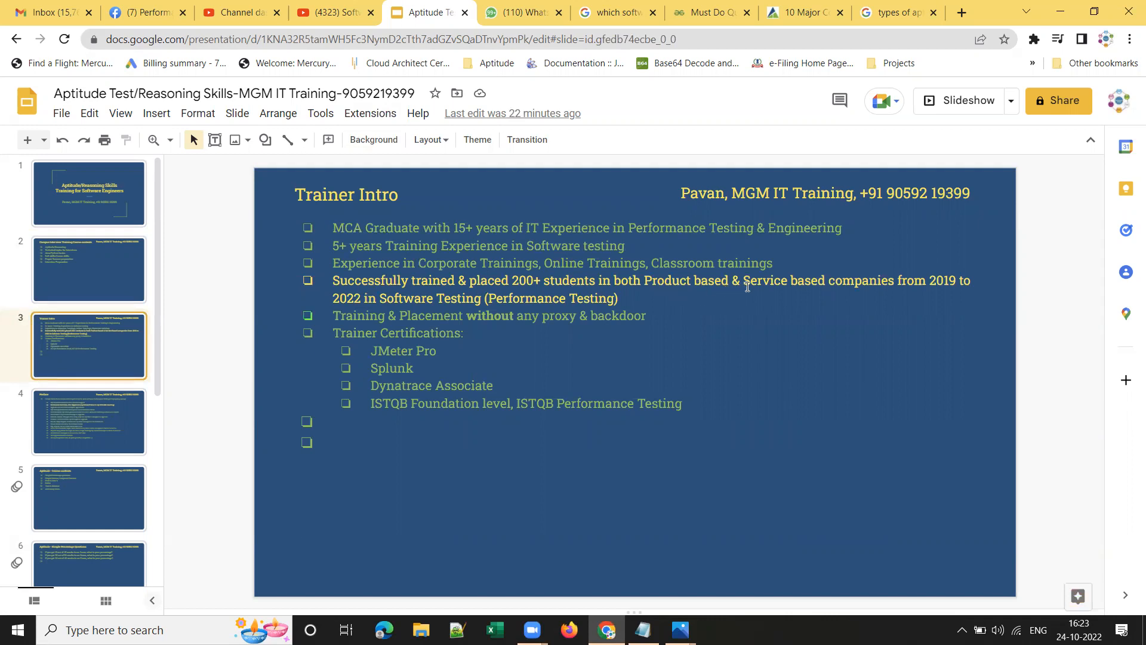
mouse_move(454, 292)
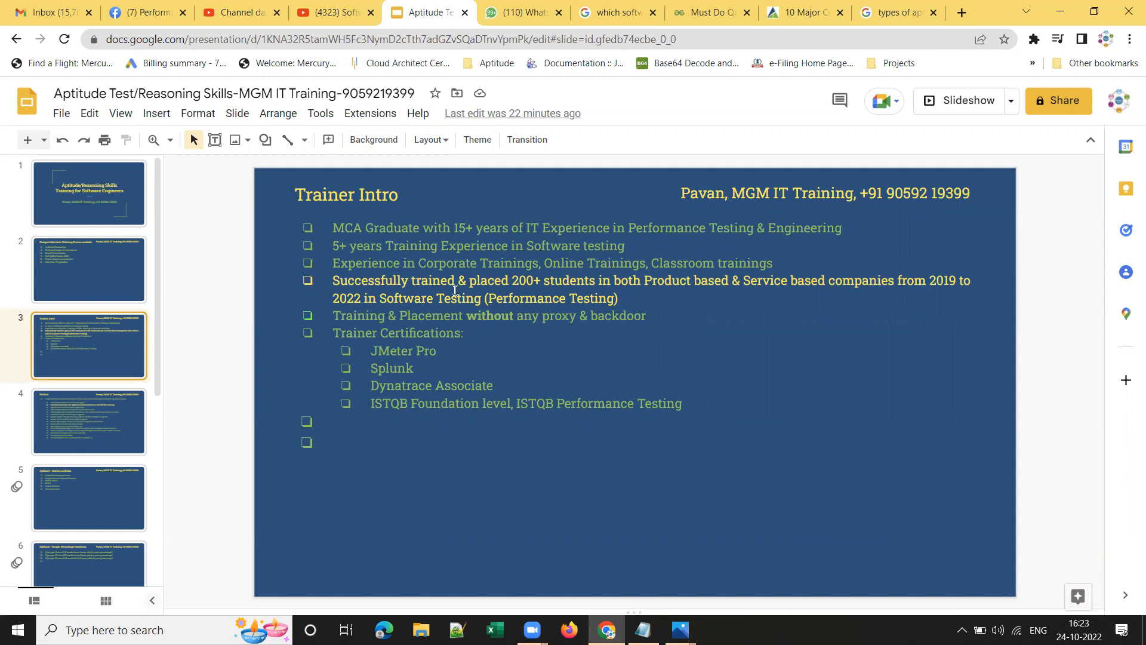
mouse_move(685, 295)
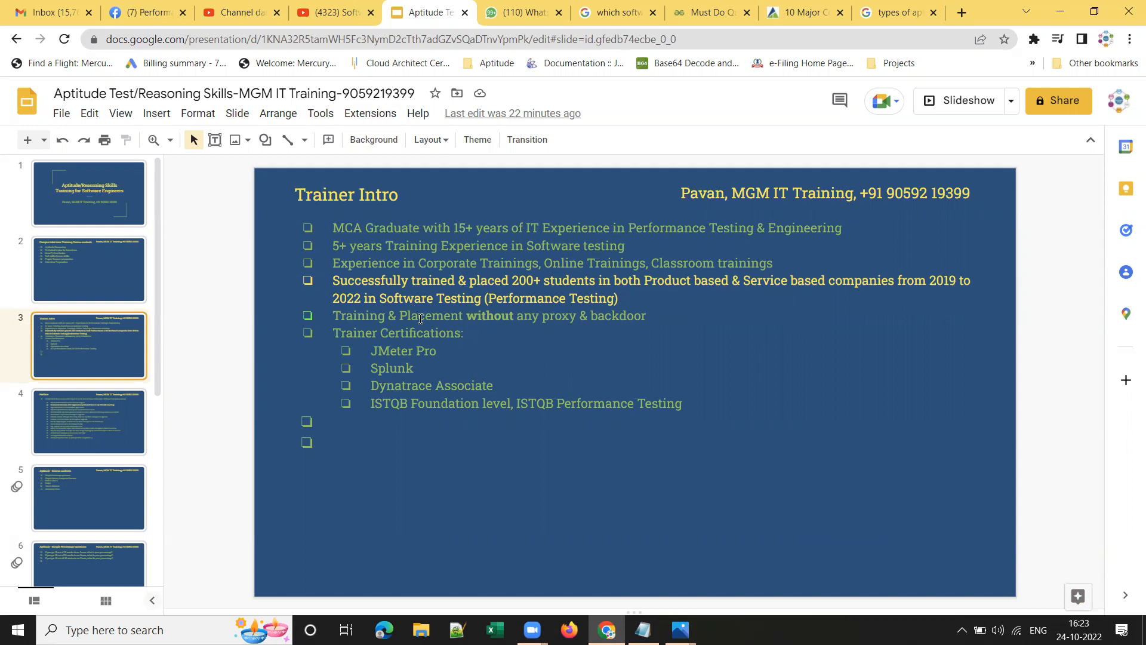
mouse_move(544, 330)
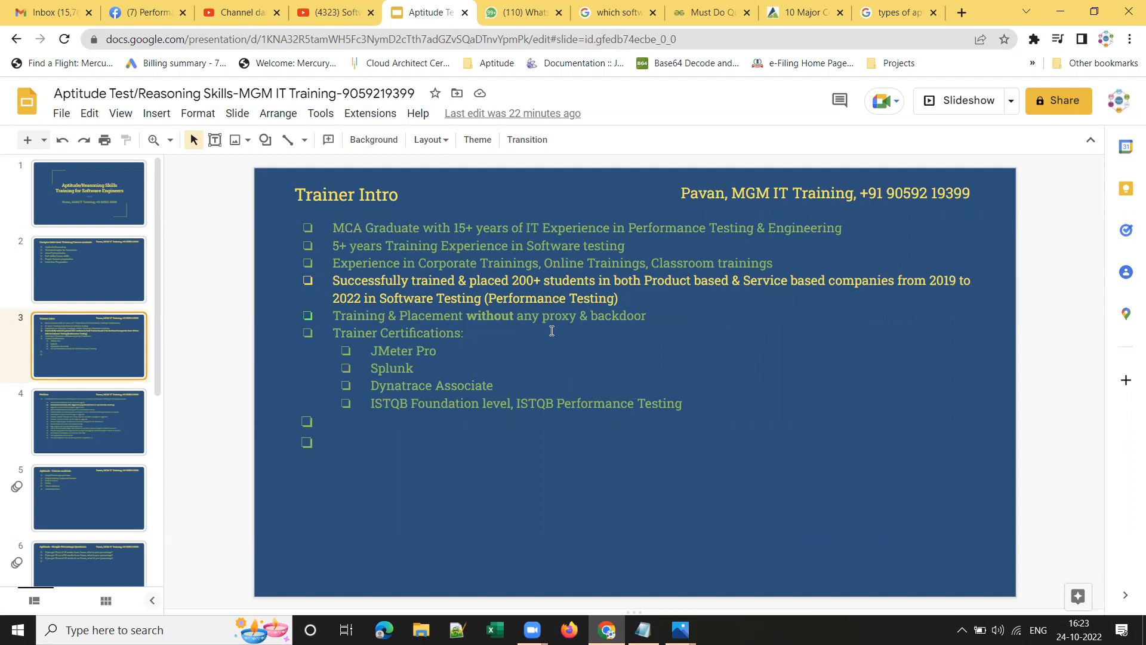
mouse_move(374, 334)
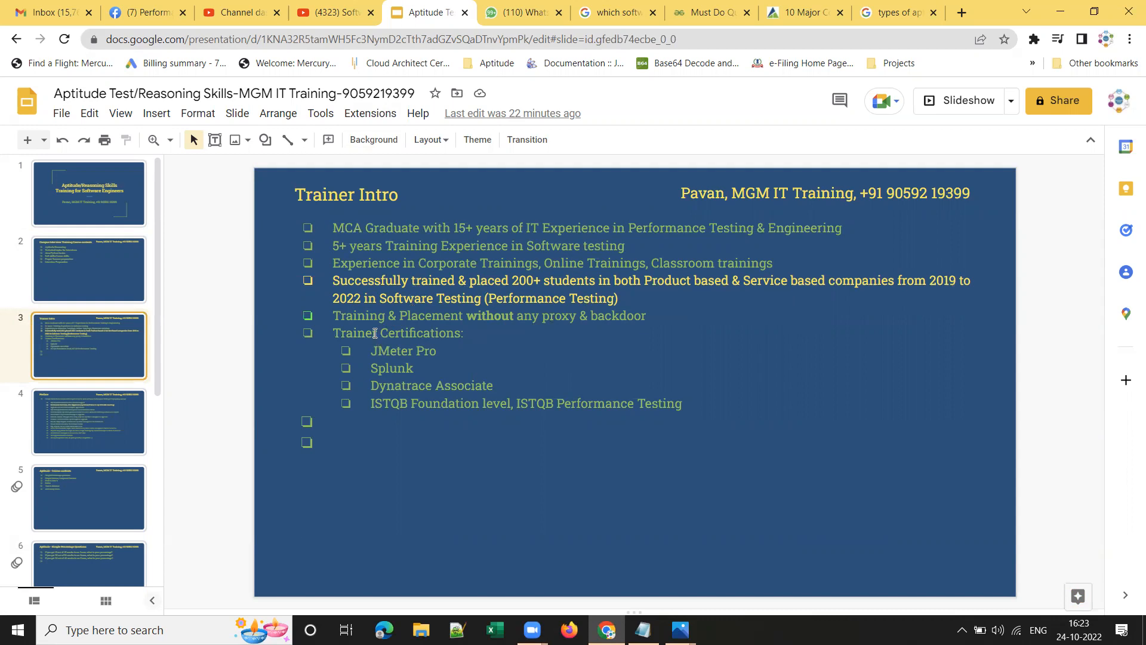
mouse_move(413, 361)
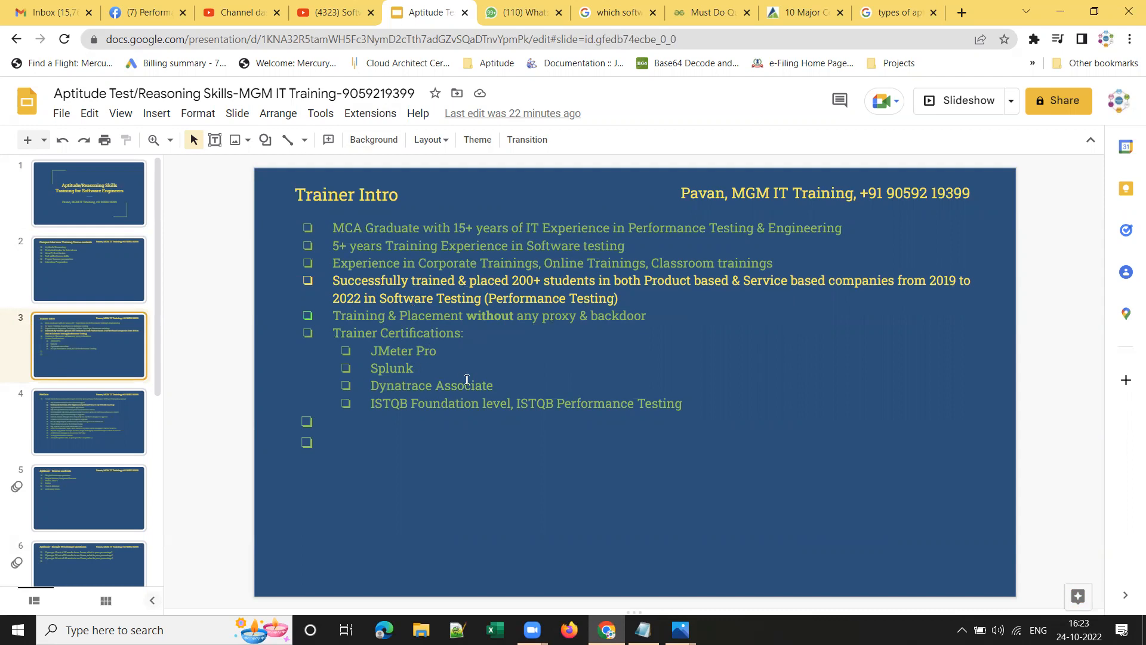
mouse_move(502, 408)
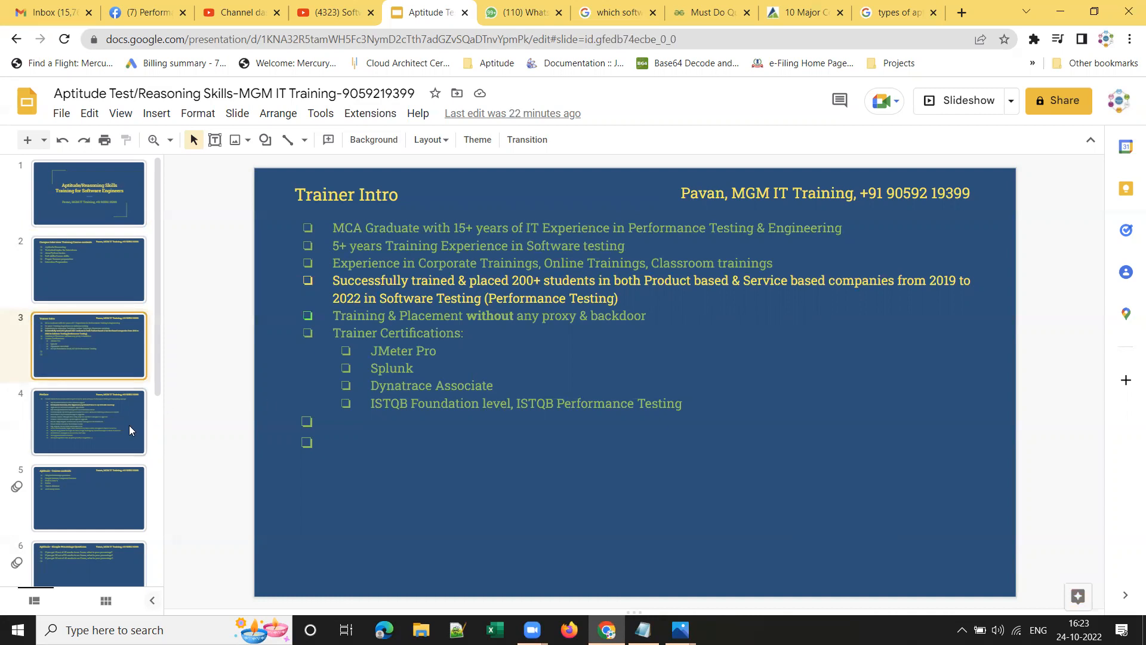
Show slide 4, the Preface thanking family, mentors and colleagues.
left_click(87, 422)
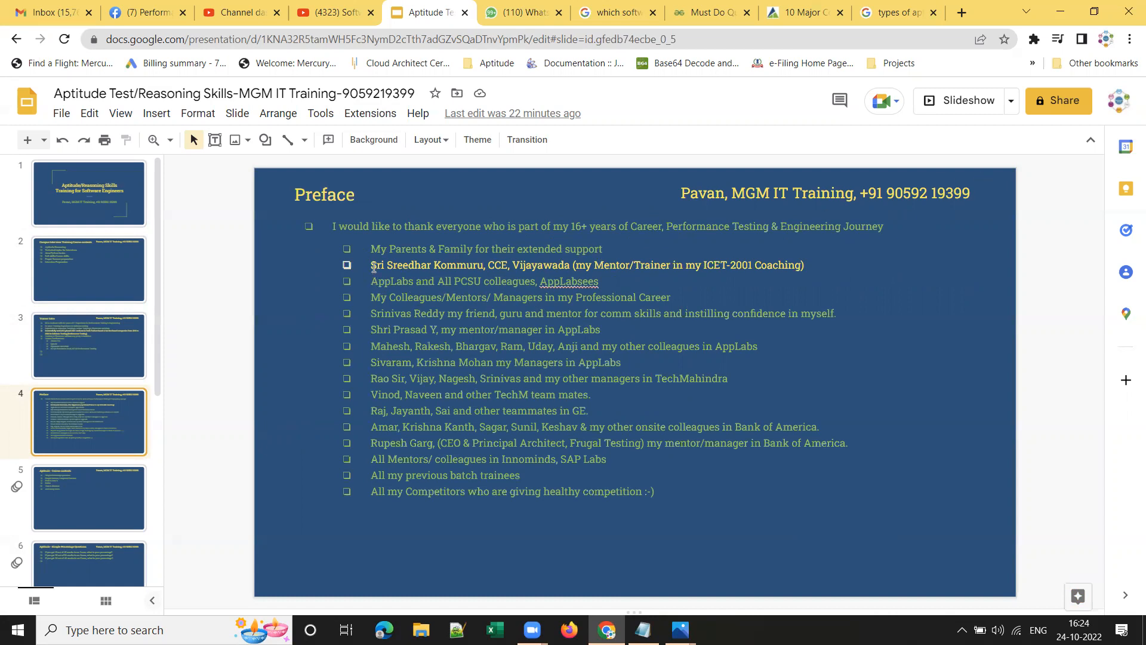
mouse_move(965, 100)
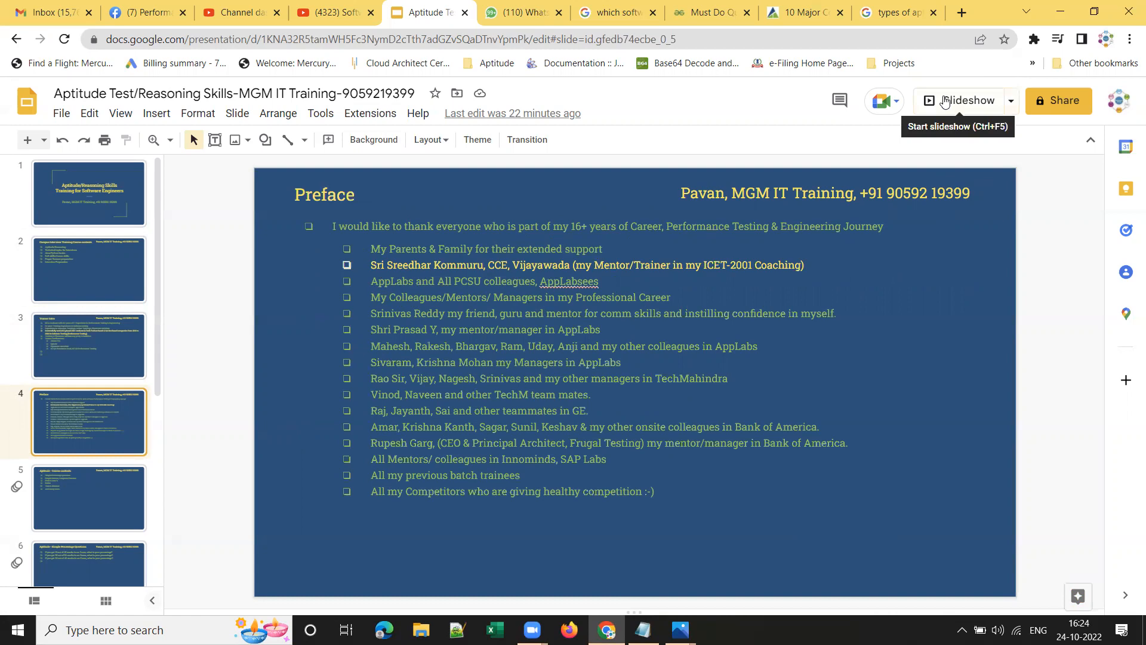
left_click(966, 100)
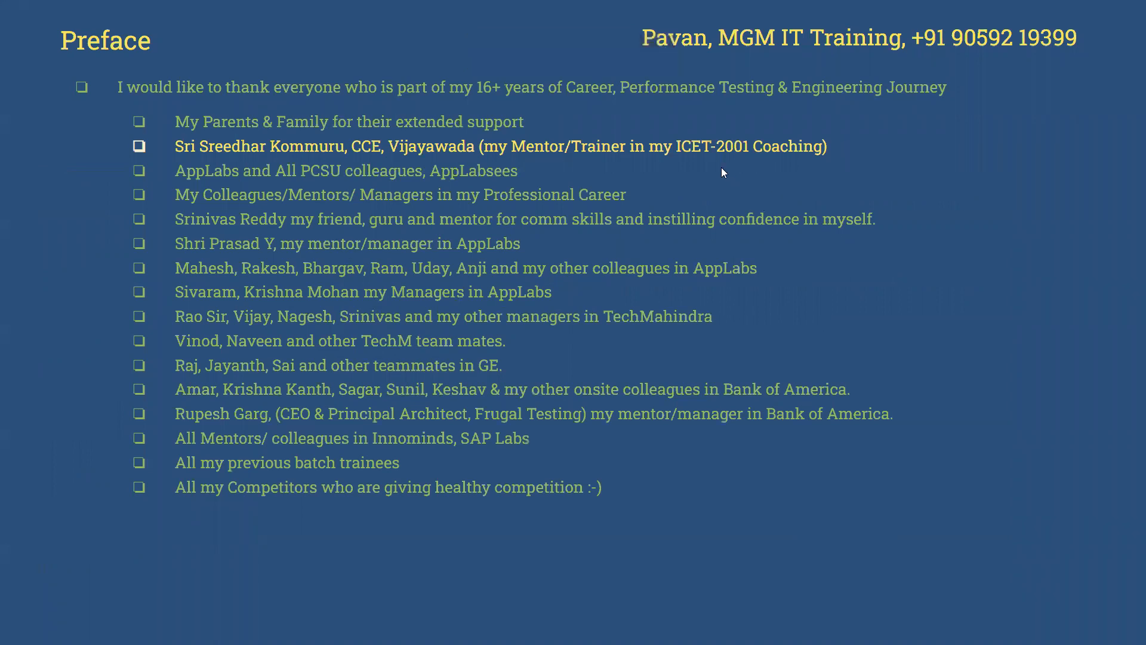
mouse_move(295, 214)
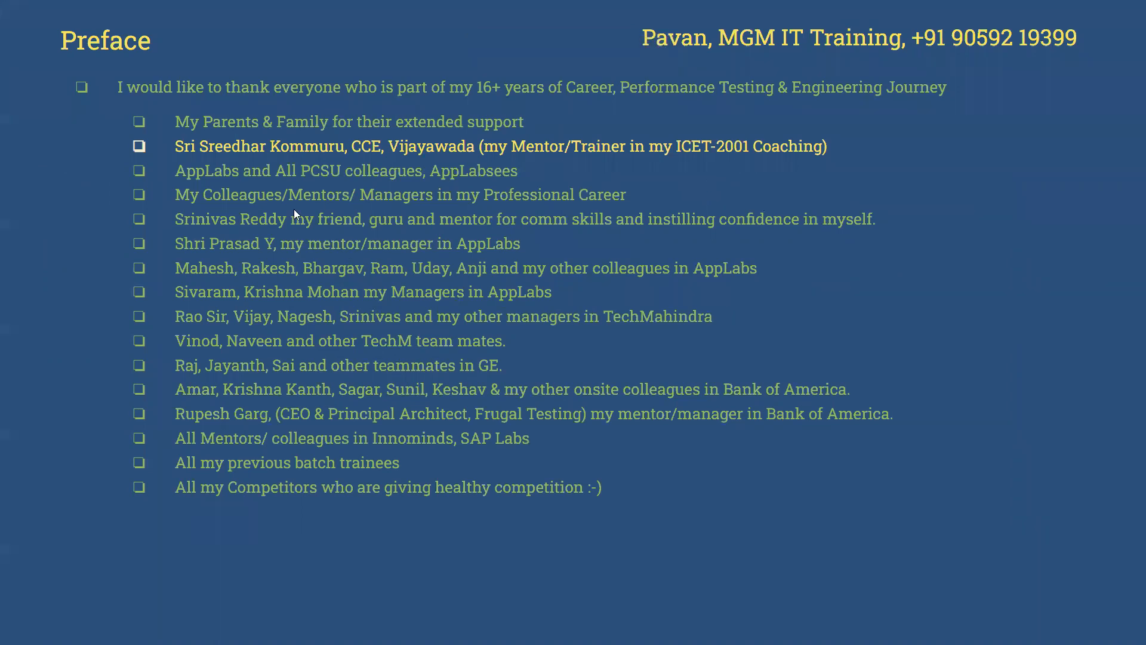
mouse_move(683, 158)
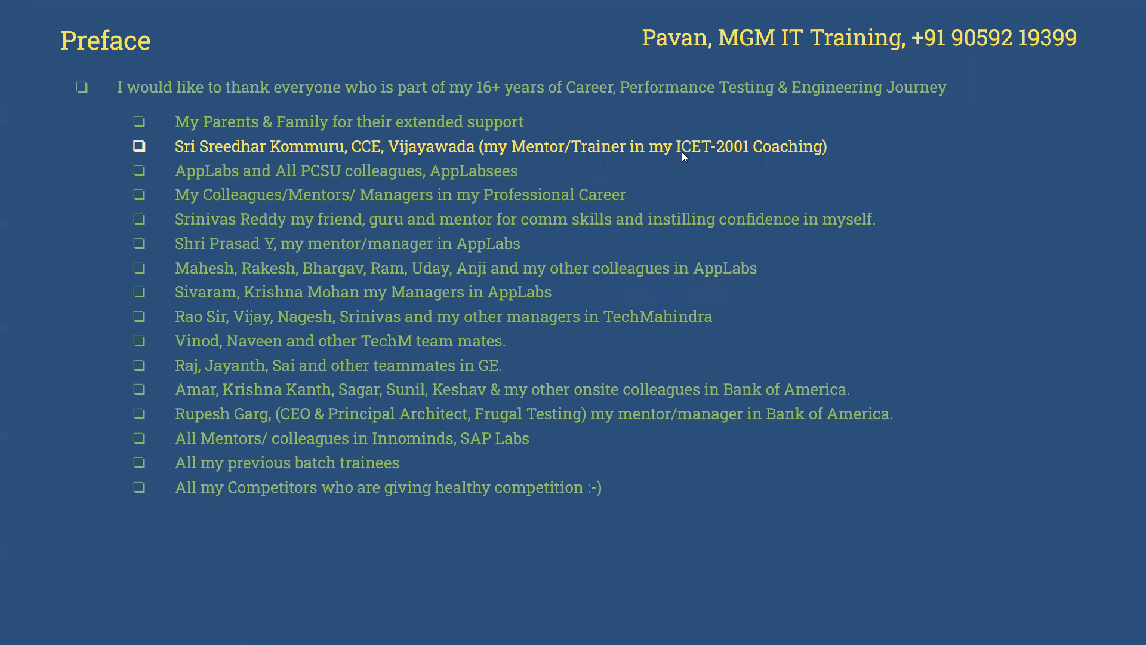
mouse_move(508, 172)
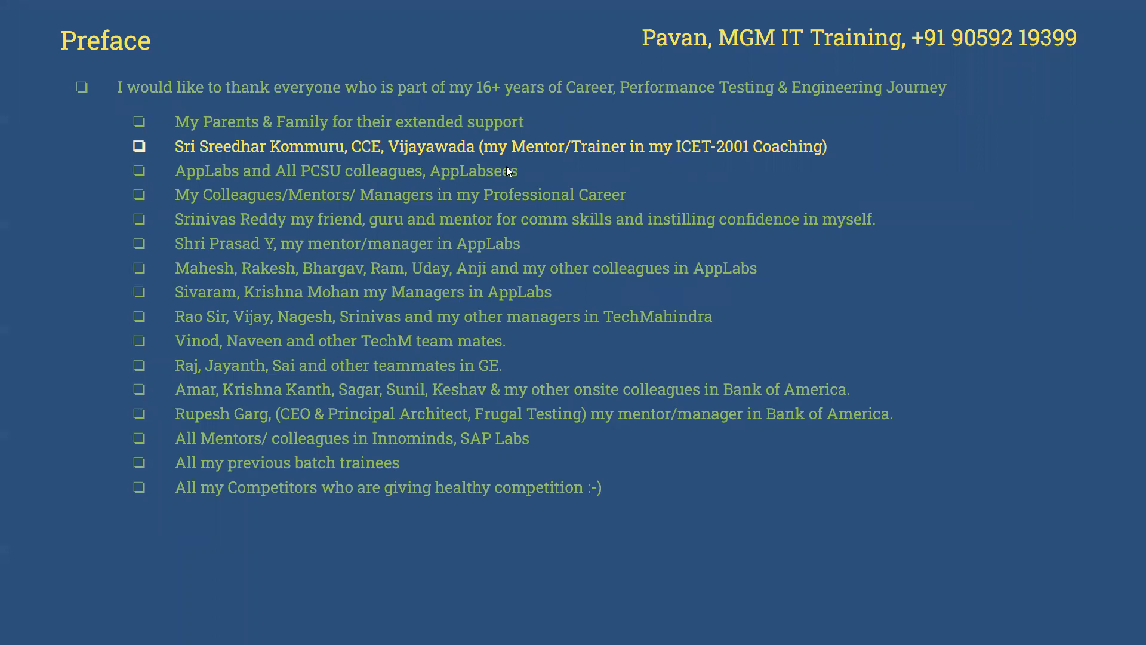
mouse_move(328, 174)
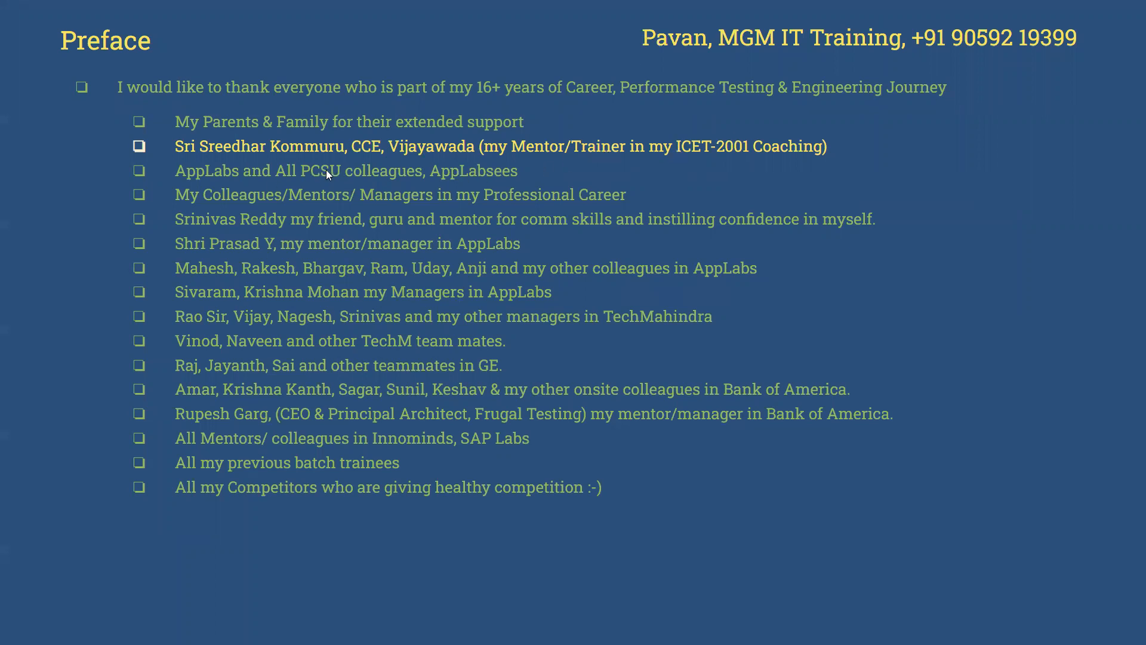
mouse_move(536, 190)
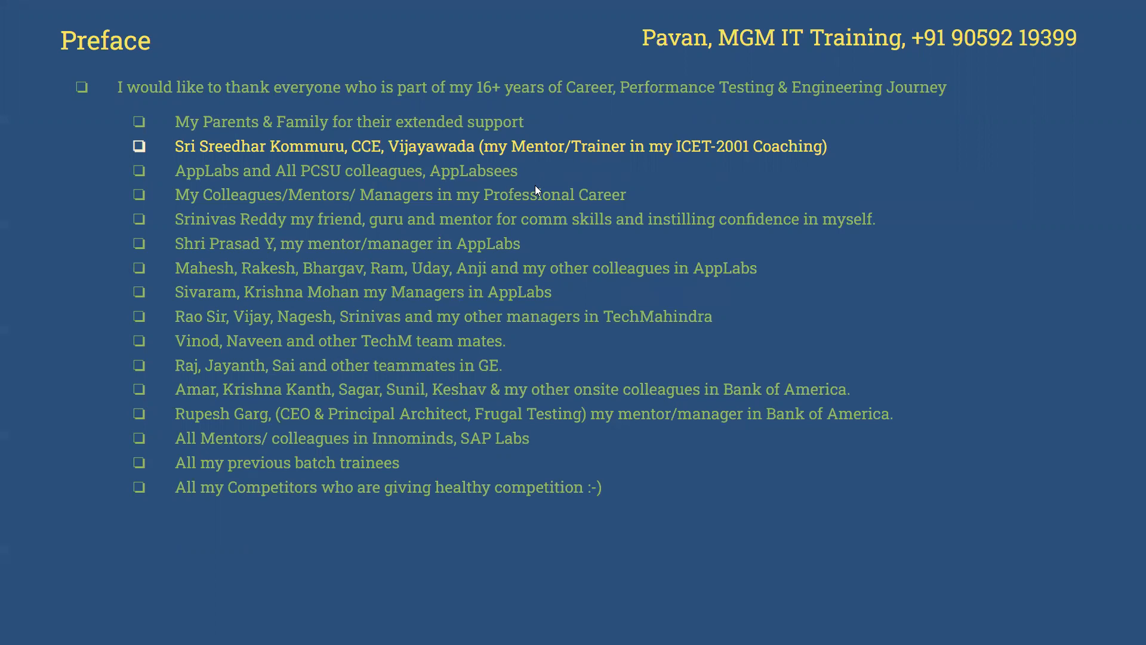
mouse_move(557, 168)
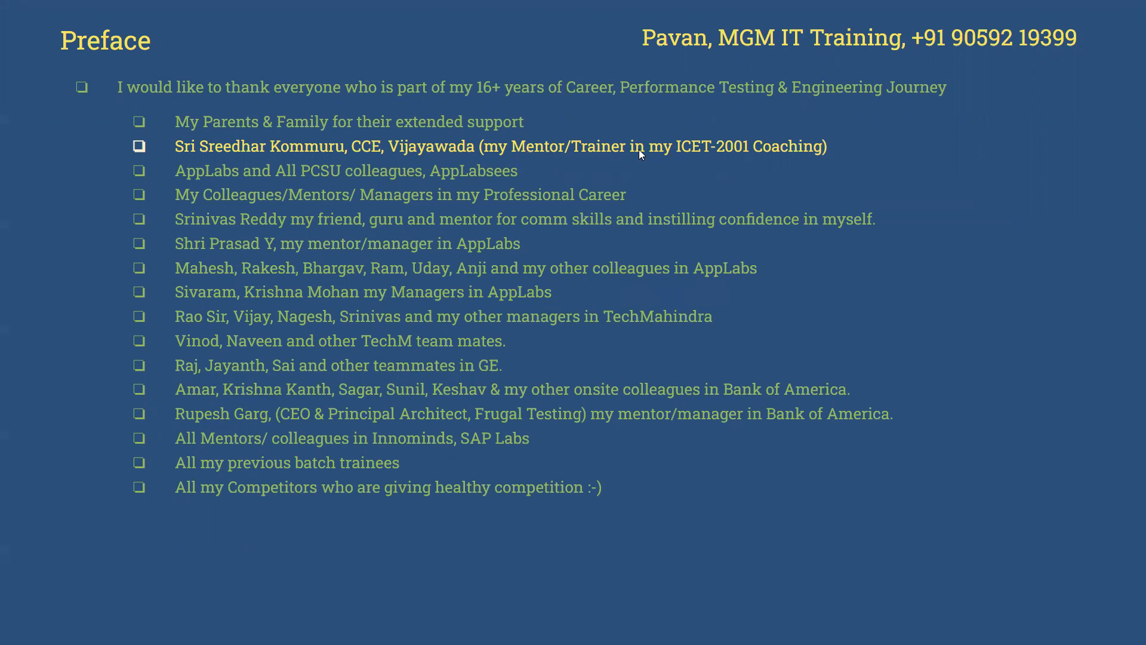
mouse_move(737, 158)
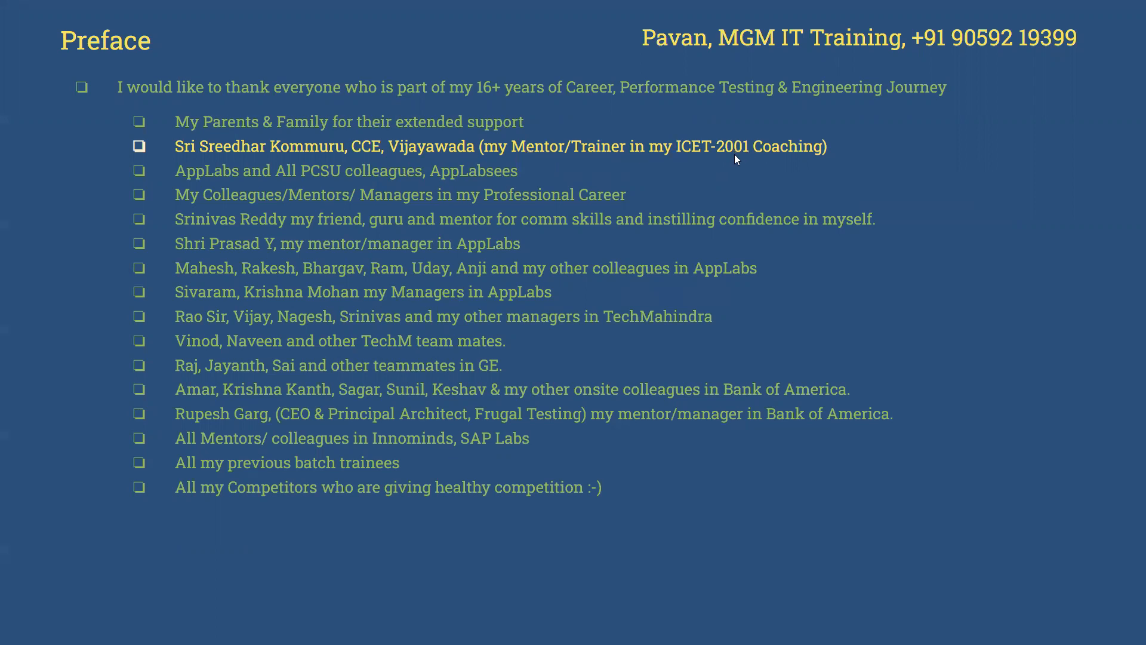
mouse_move(651, 181)
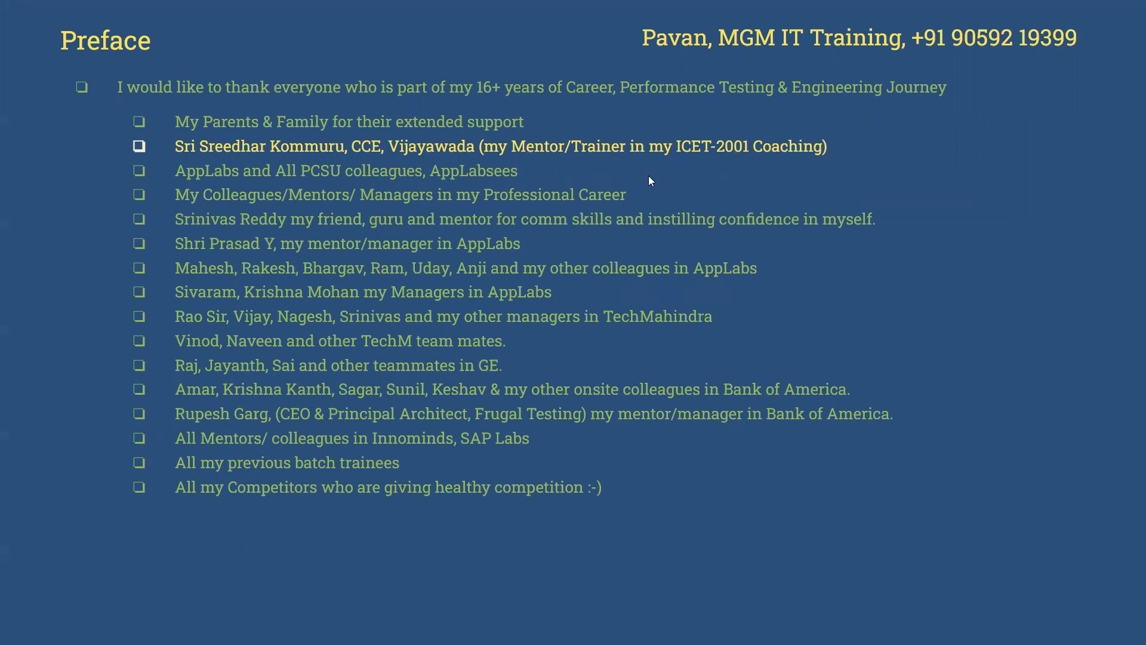
mouse_move(356, 90)
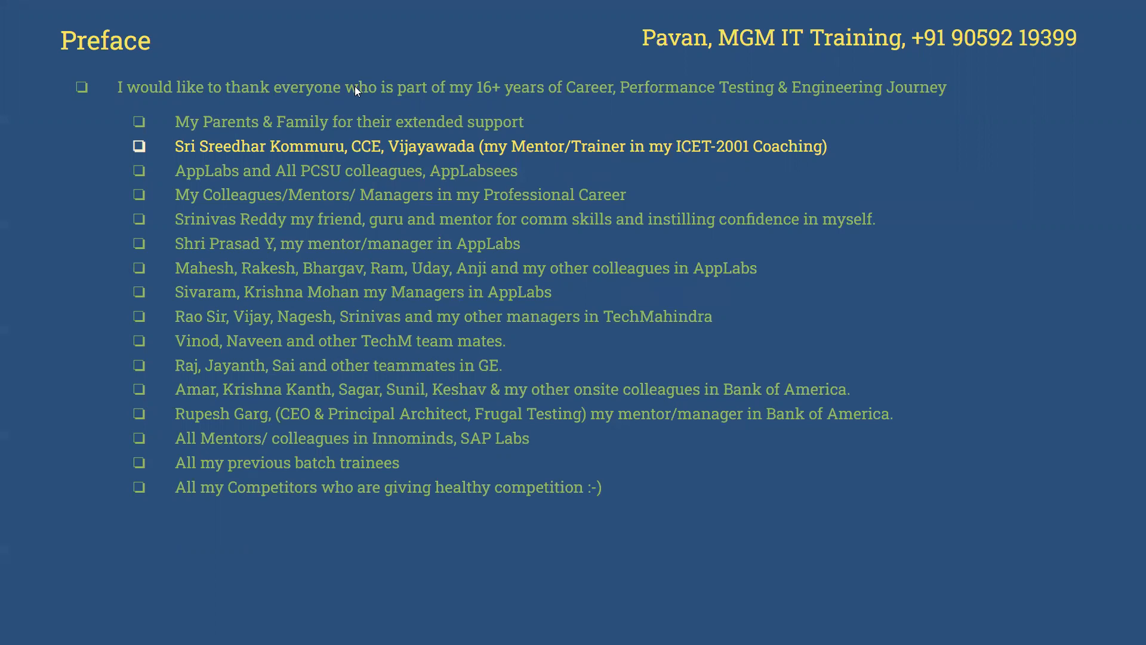
mouse_move(600, 176)
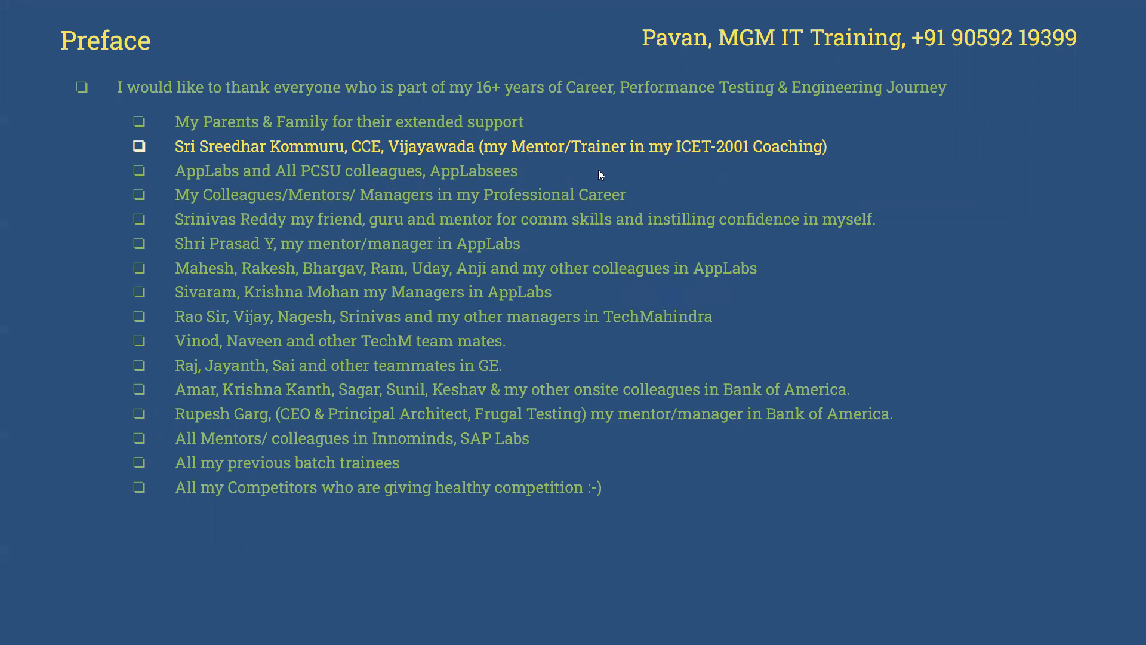
mouse_move(248, 204)
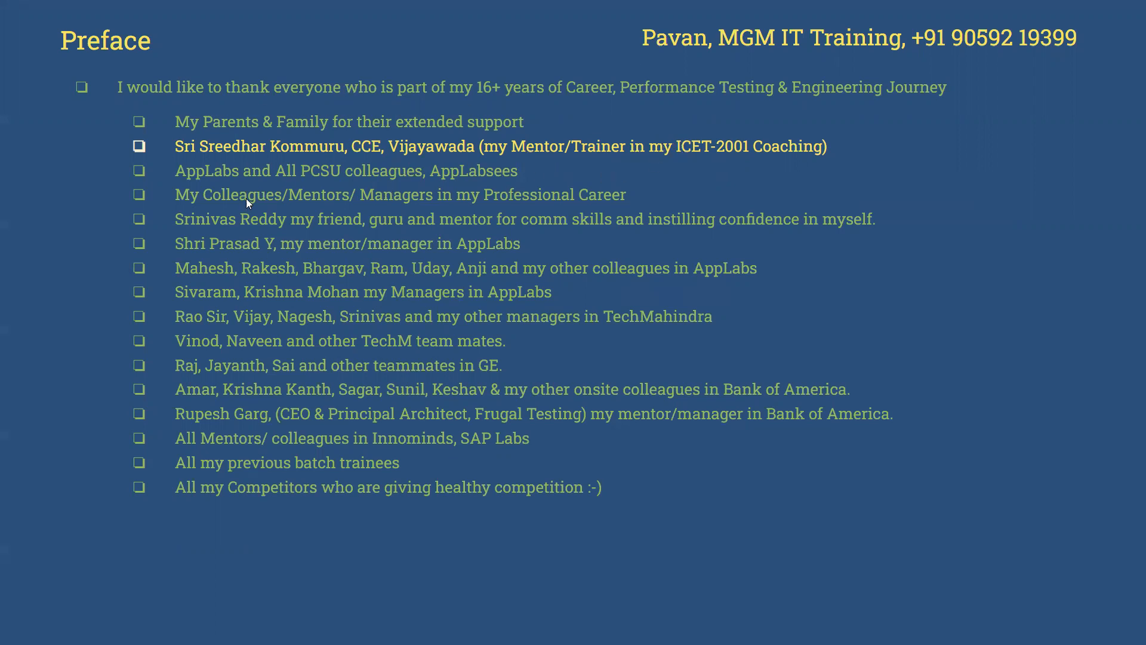
mouse_move(221, 187)
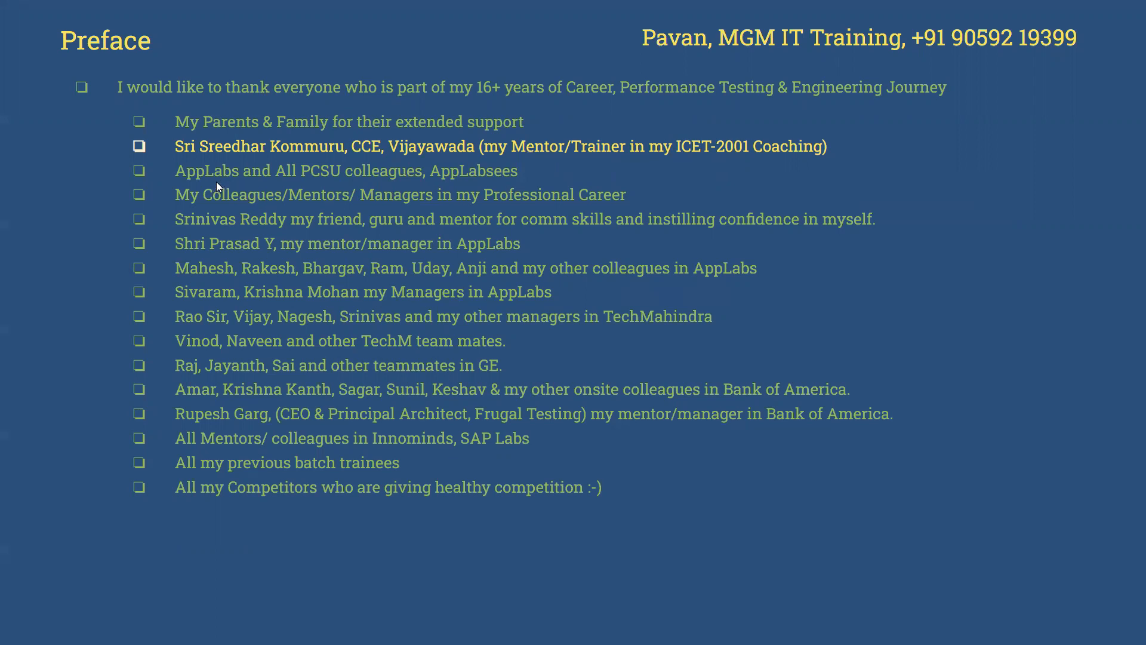
mouse_move(305, 189)
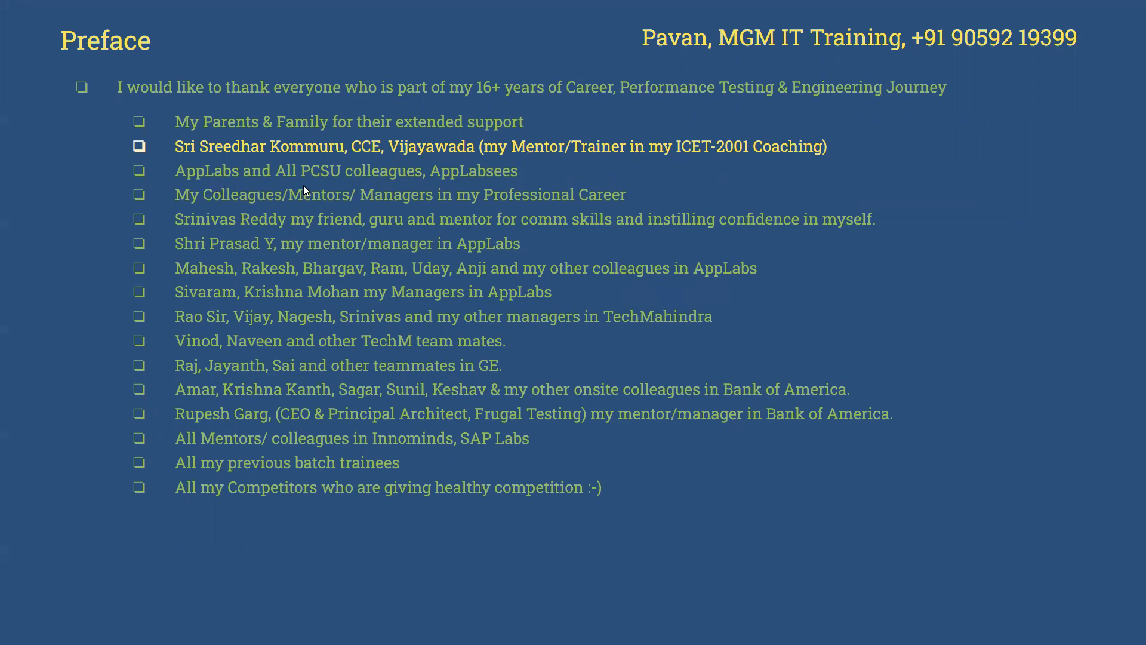
mouse_move(486, 194)
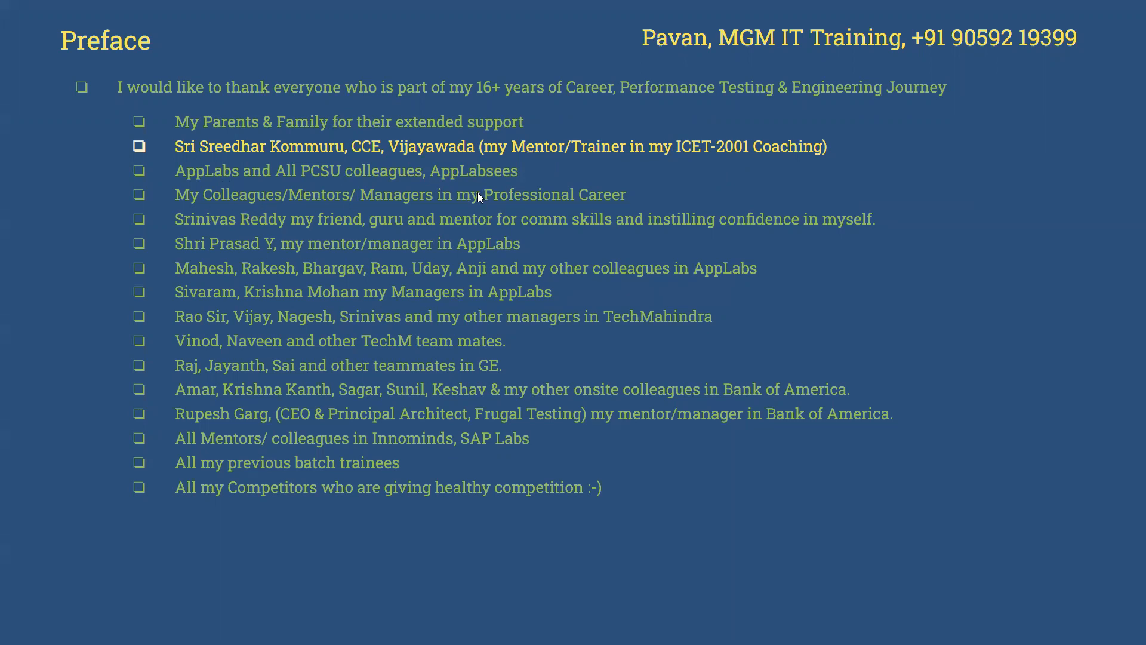
mouse_move(420, 180)
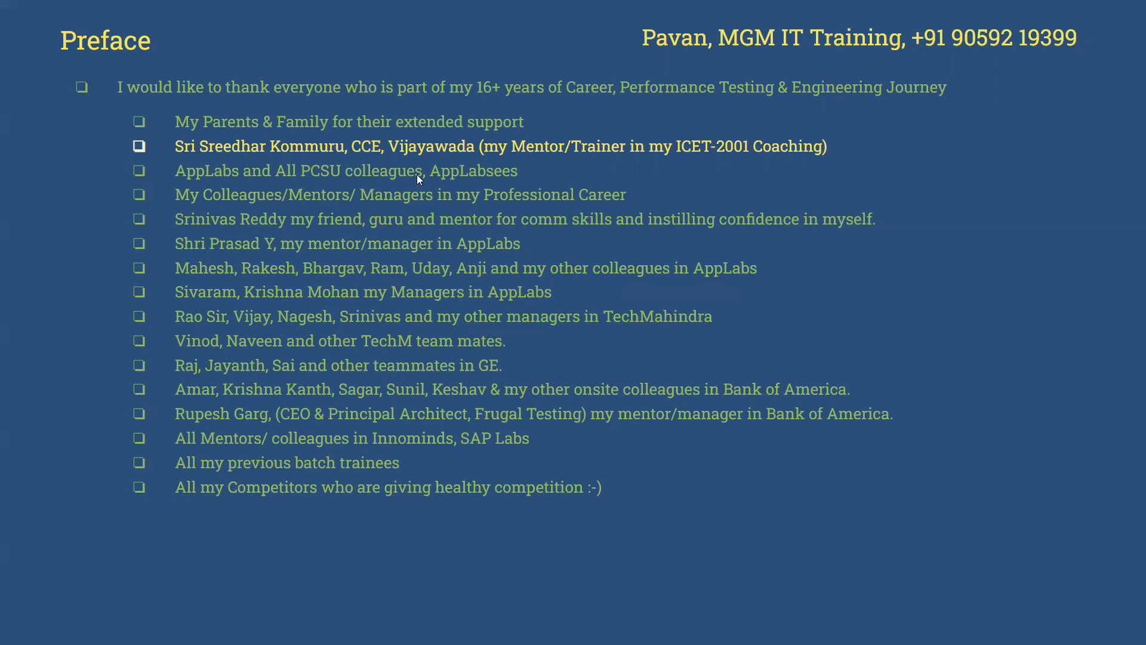
mouse_move(495, 188)
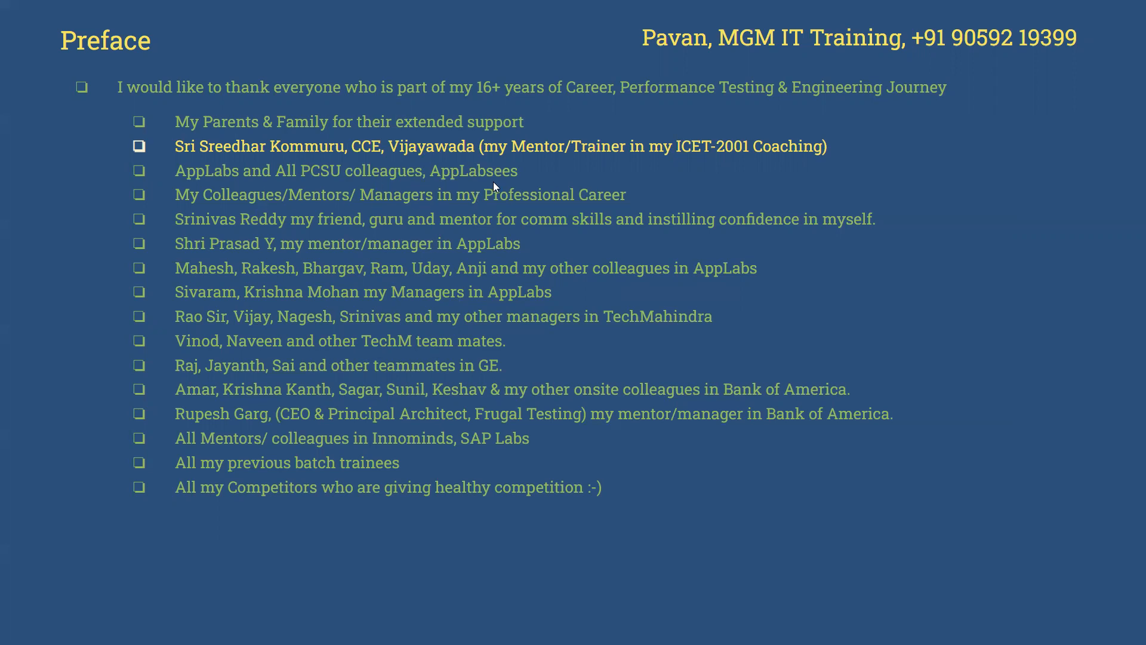
mouse_move(442, 195)
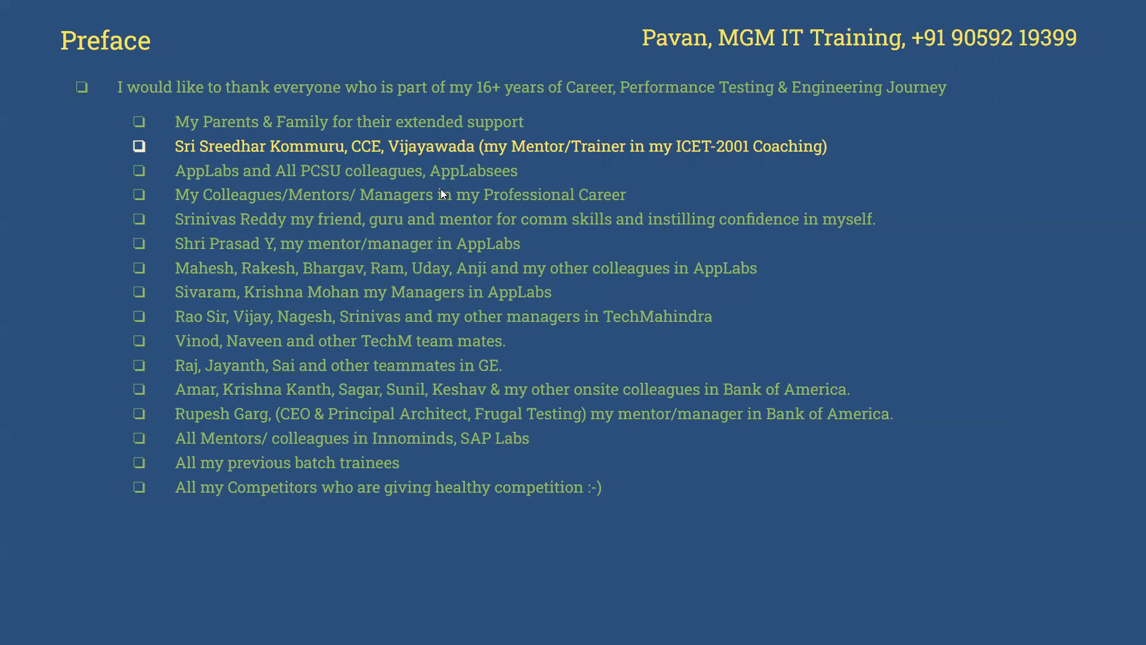
mouse_move(226, 210)
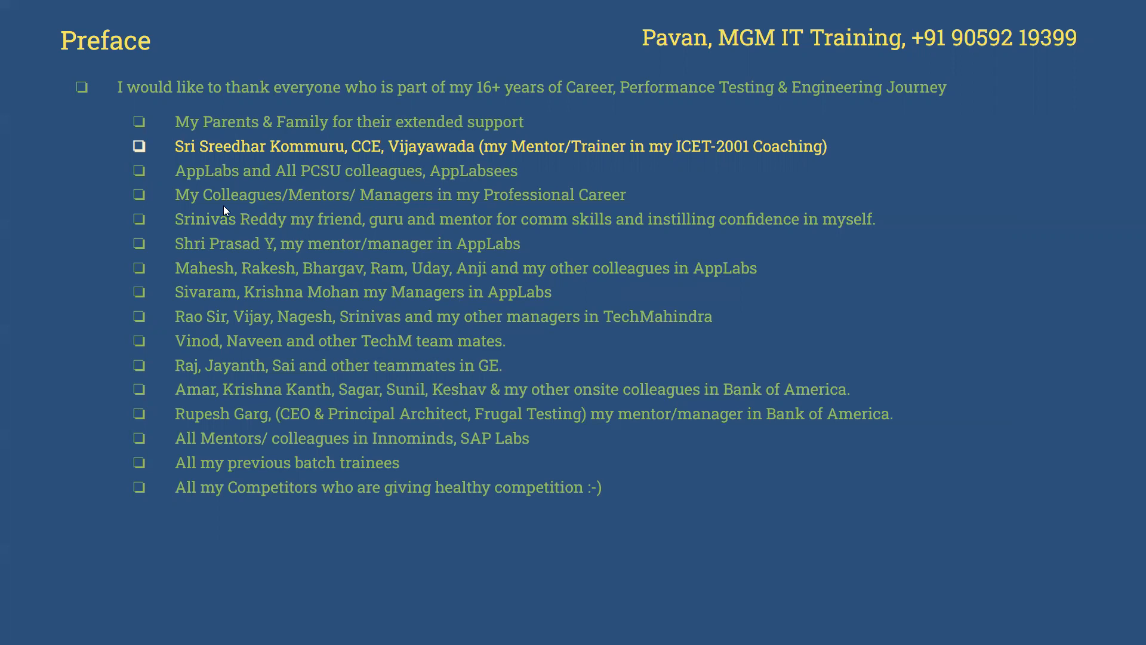
mouse_move(570, 212)
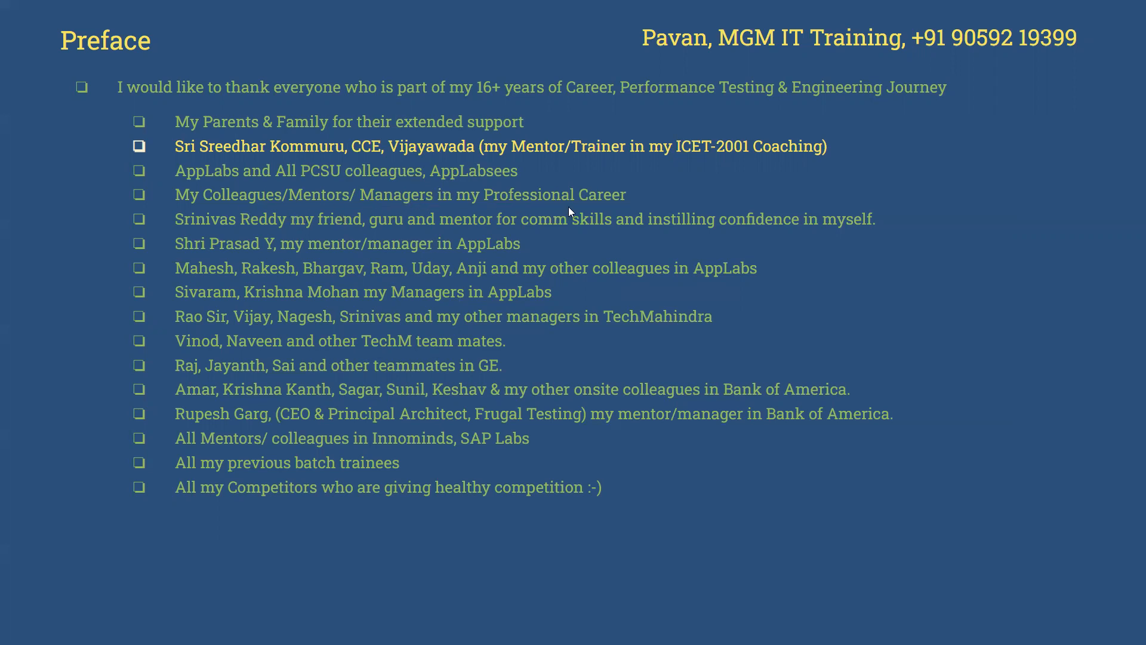
mouse_move(334, 236)
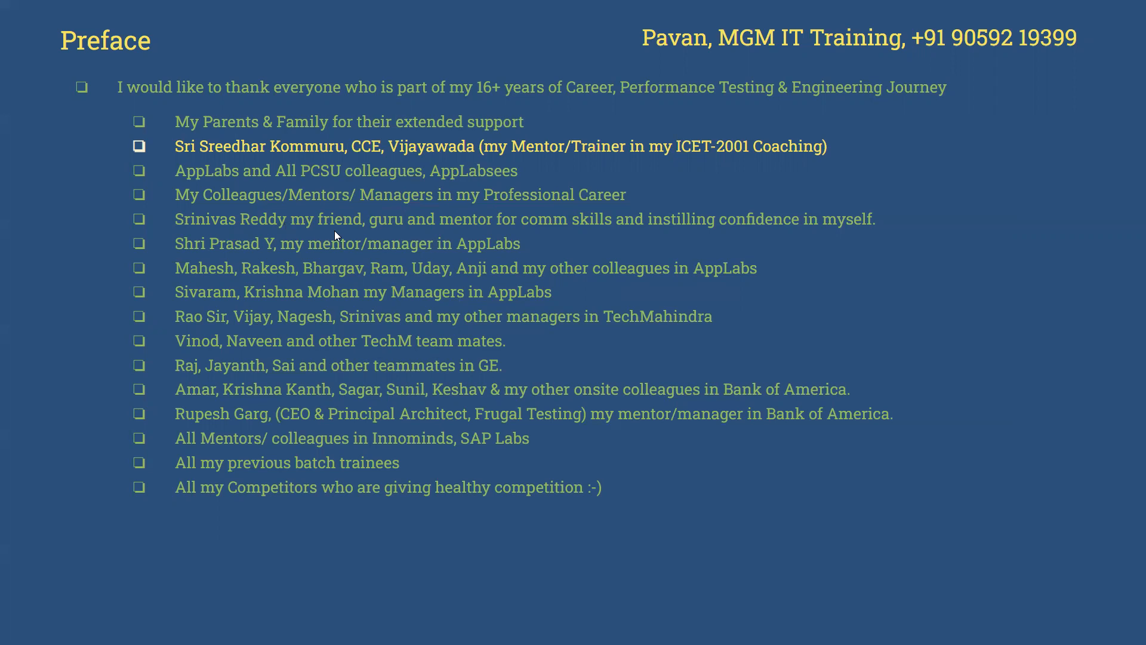
mouse_move(706, 244)
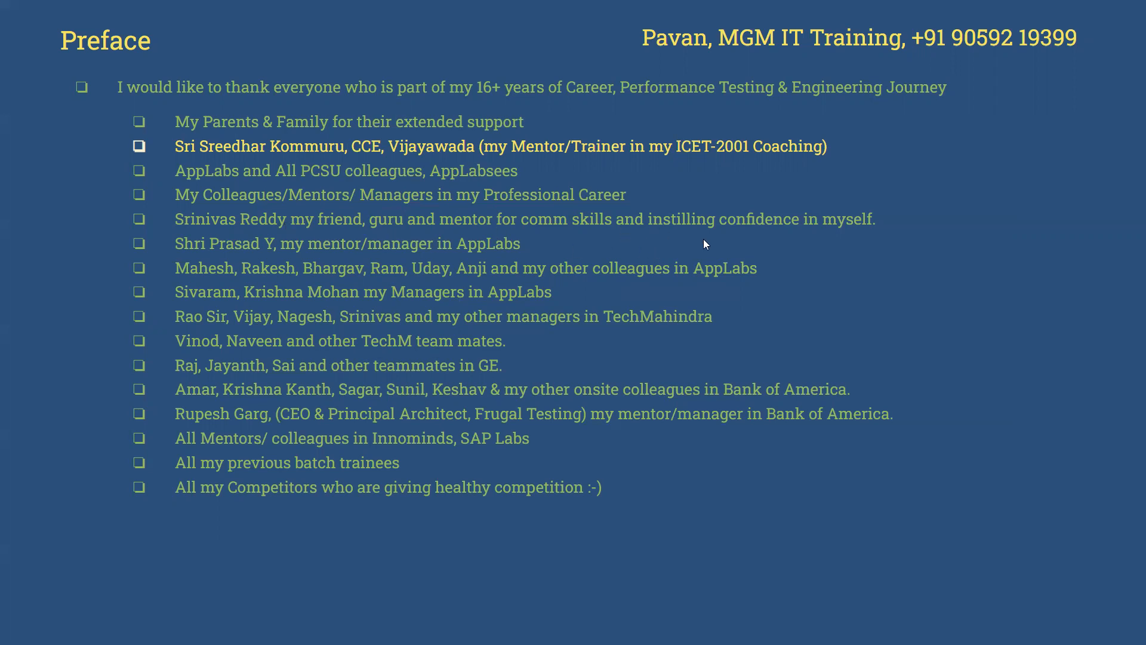
mouse_move(351, 227)
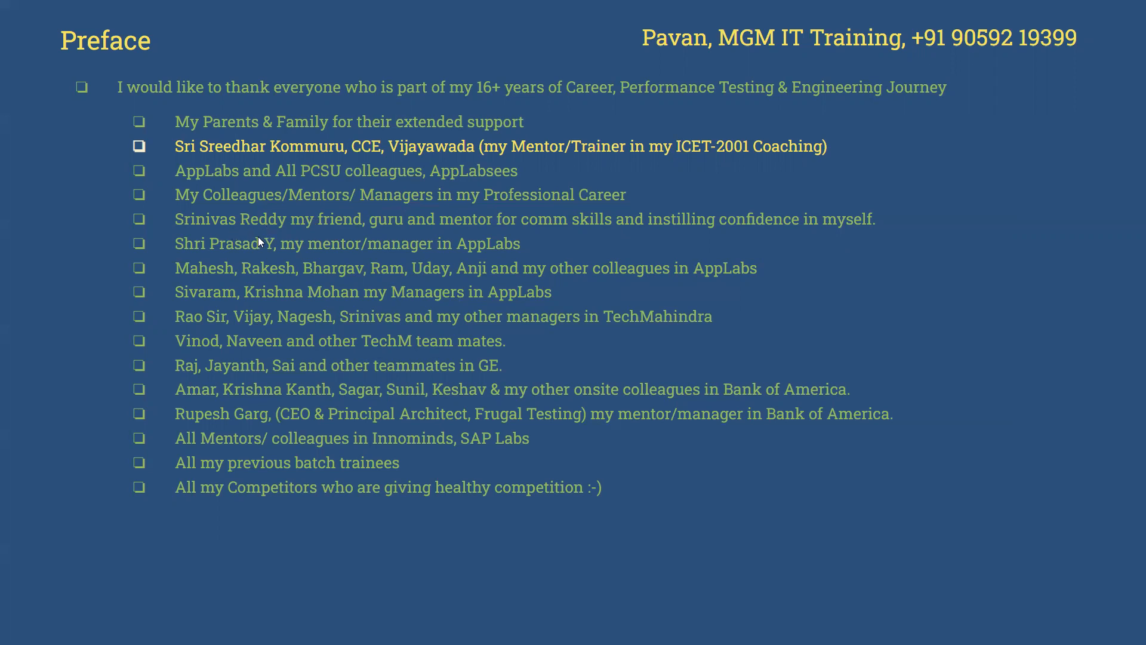
mouse_move(209, 265)
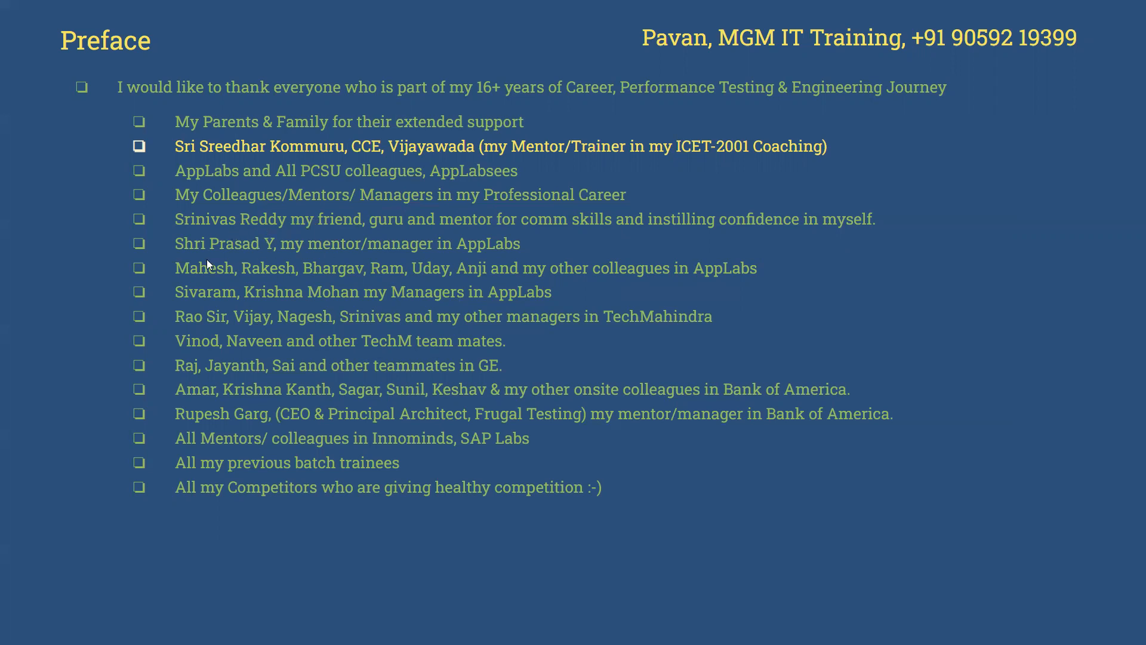
mouse_move(205, 255)
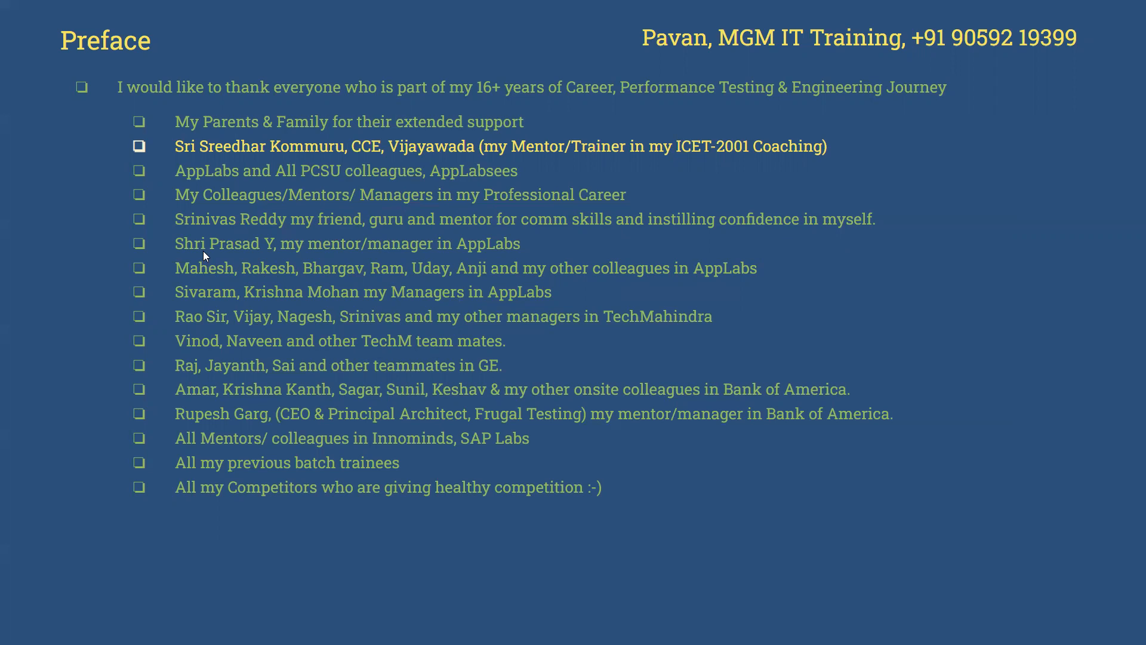
mouse_move(282, 270)
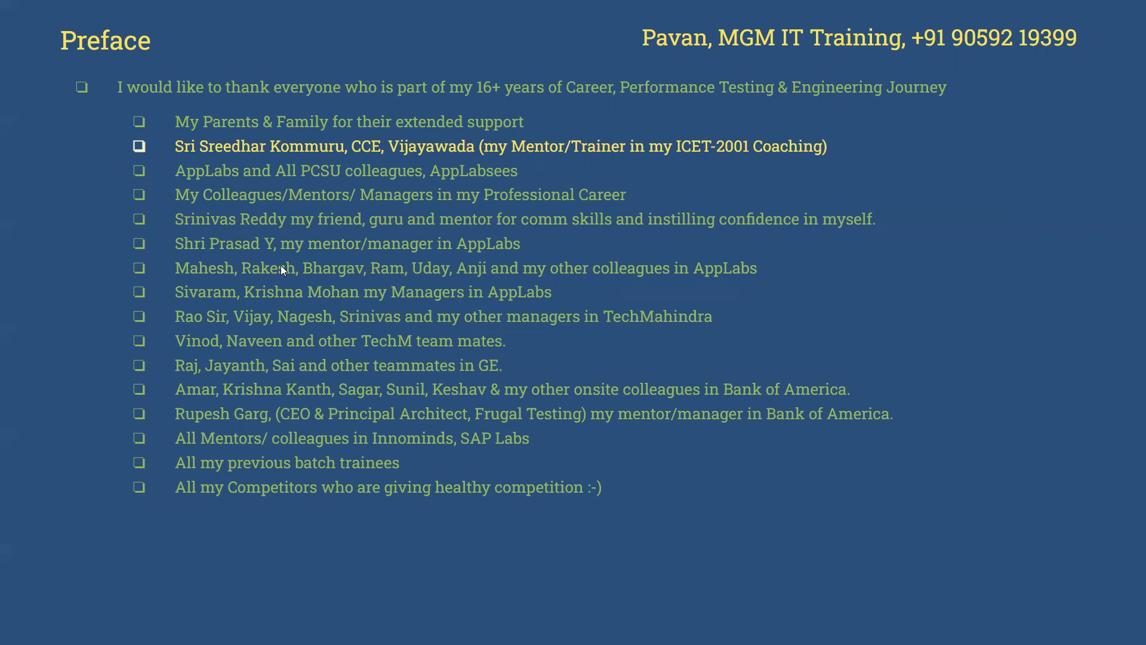
mouse_move(387, 253)
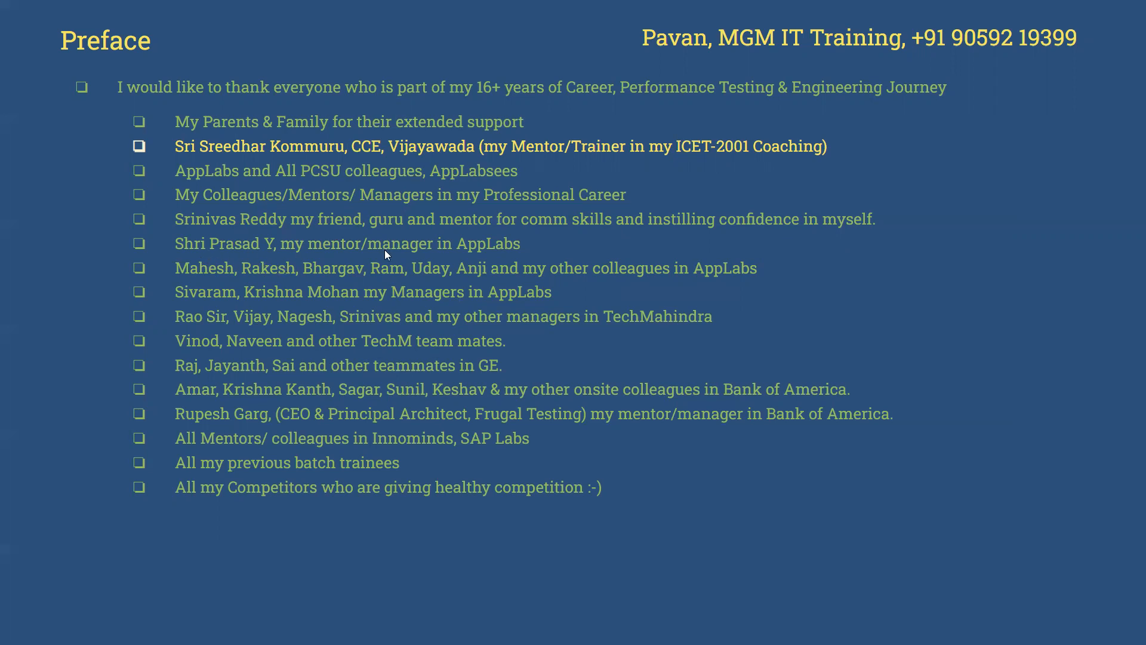
mouse_move(441, 273)
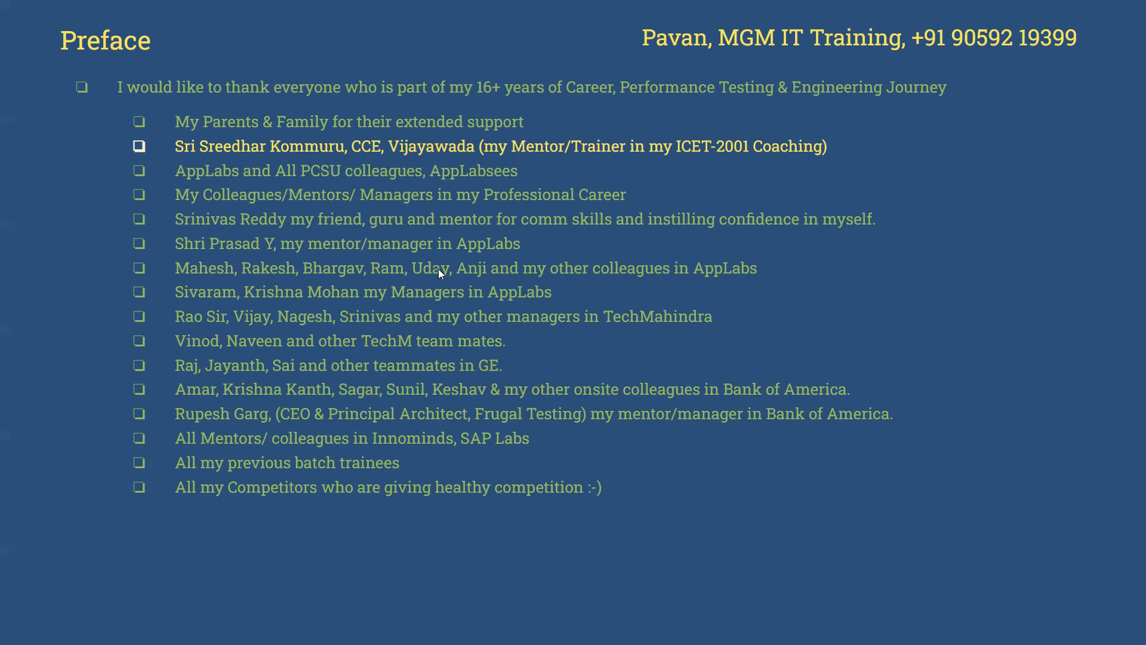
mouse_move(532, 249)
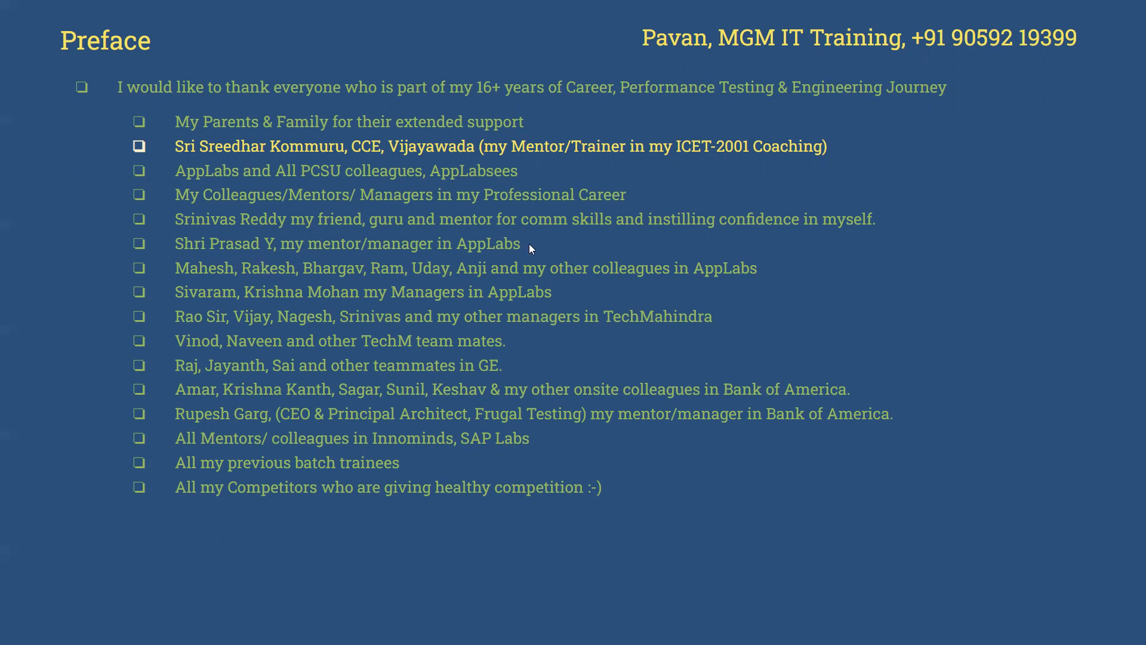
mouse_move(205, 279)
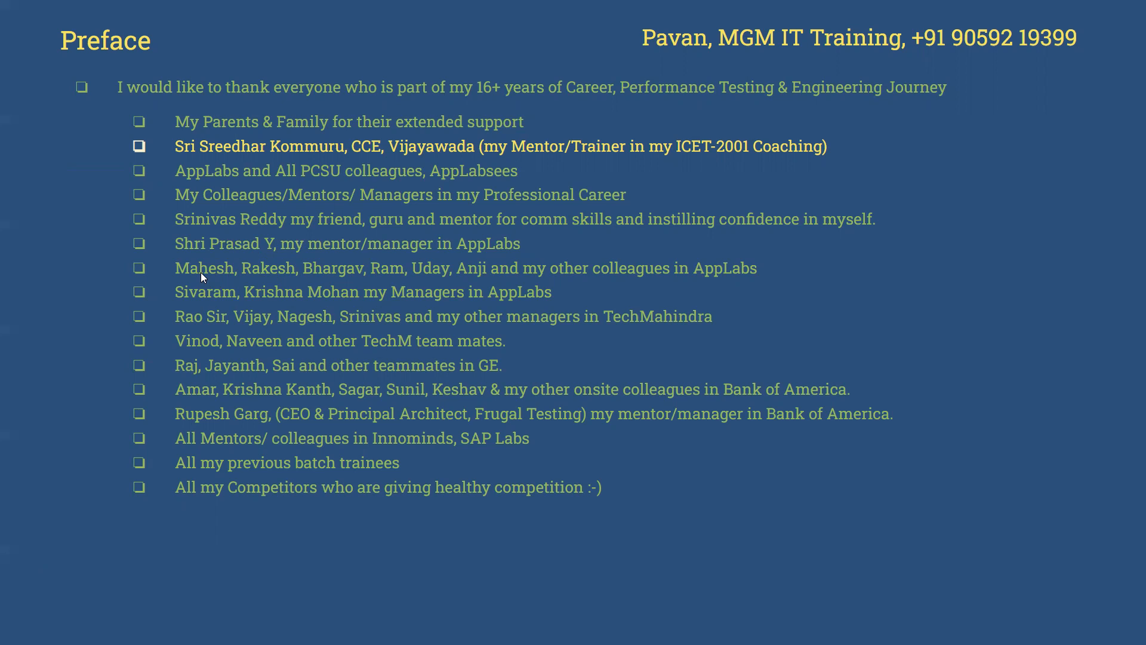
mouse_move(467, 331)
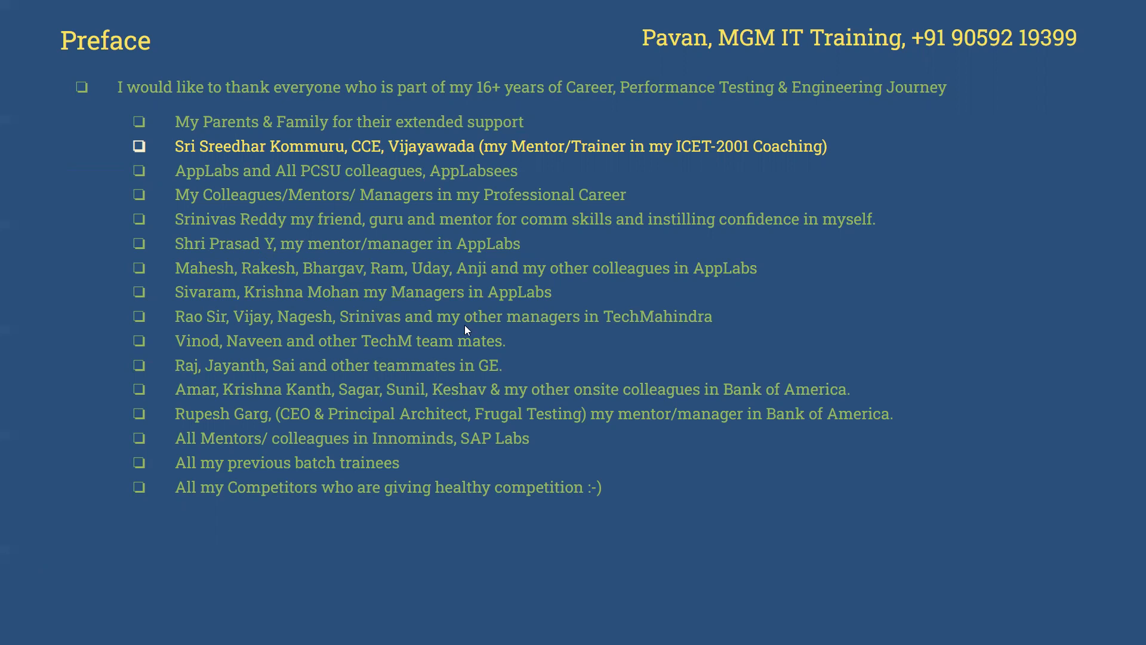
mouse_move(578, 271)
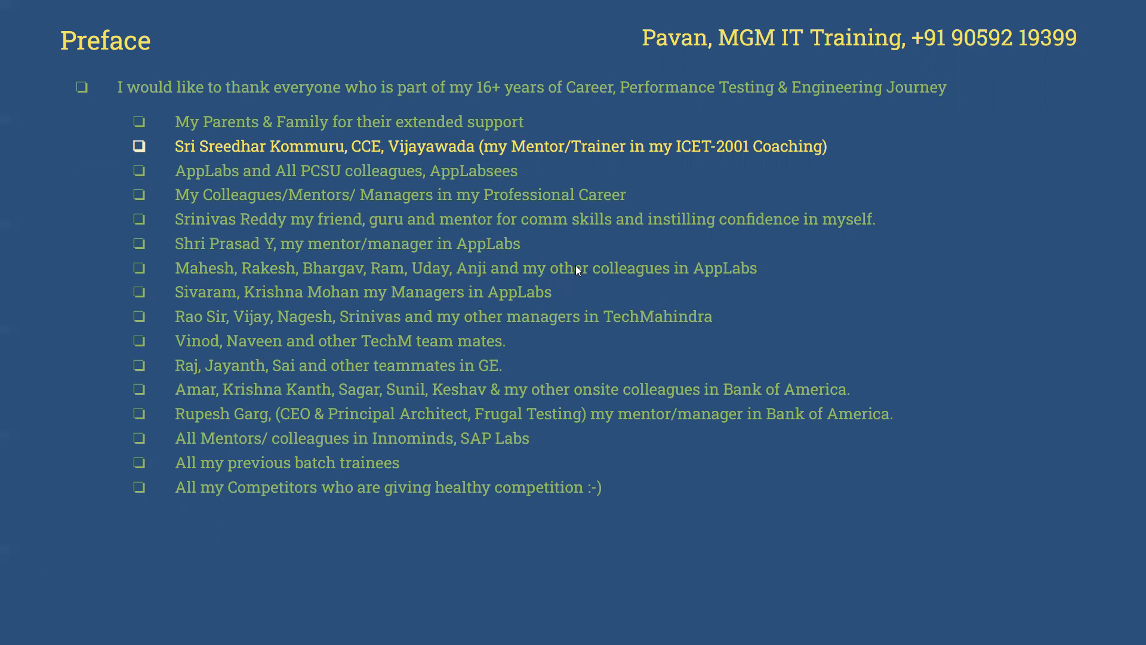
mouse_move(749, 285)
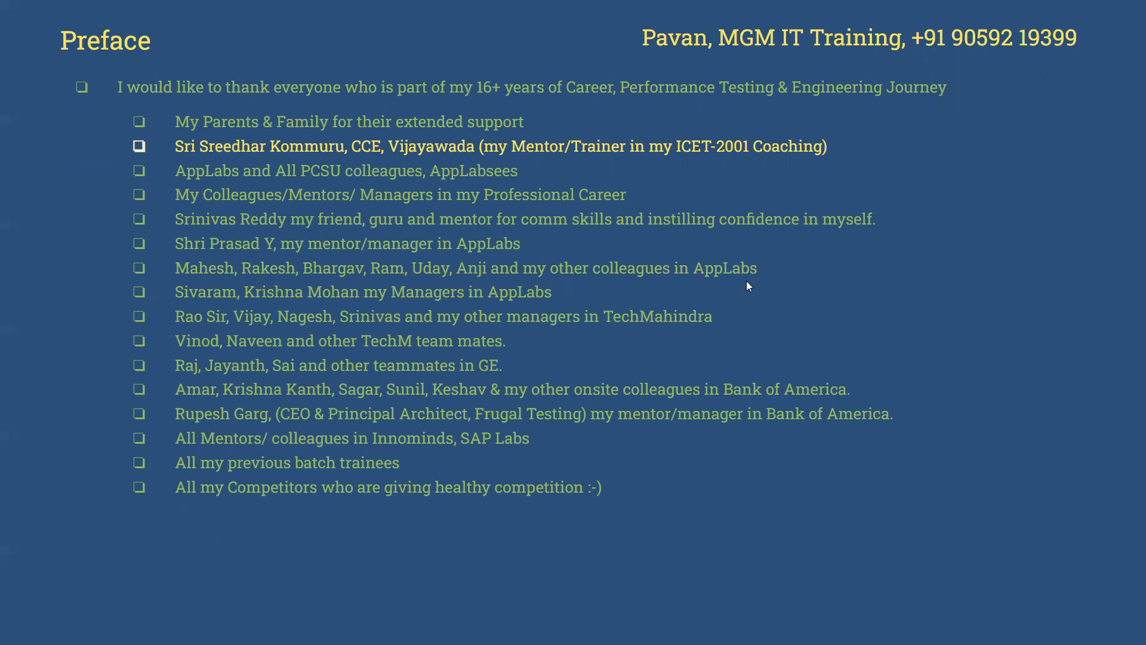
mouse_move(418, 311)
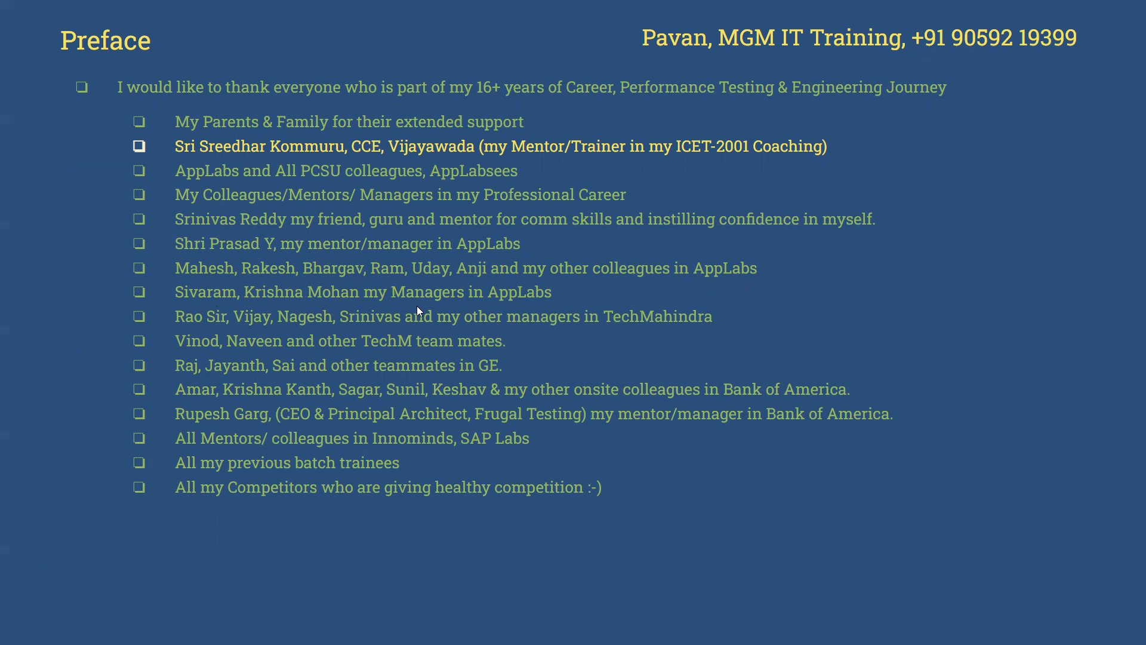
mouse_move(388, 362)
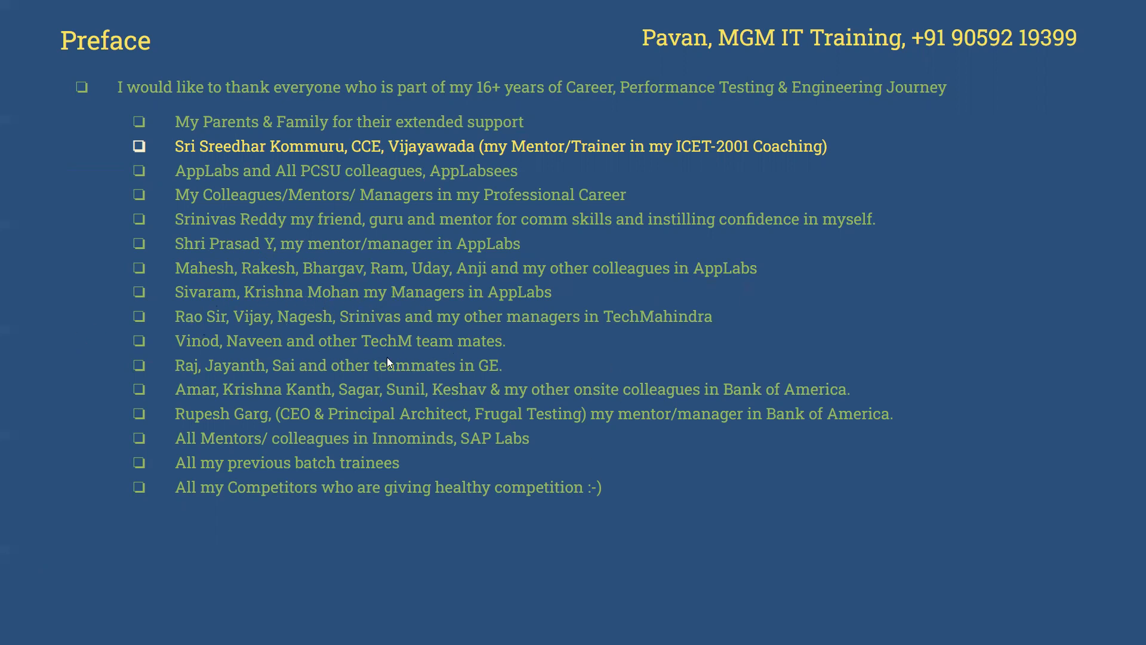
mouse_move(201, 331)
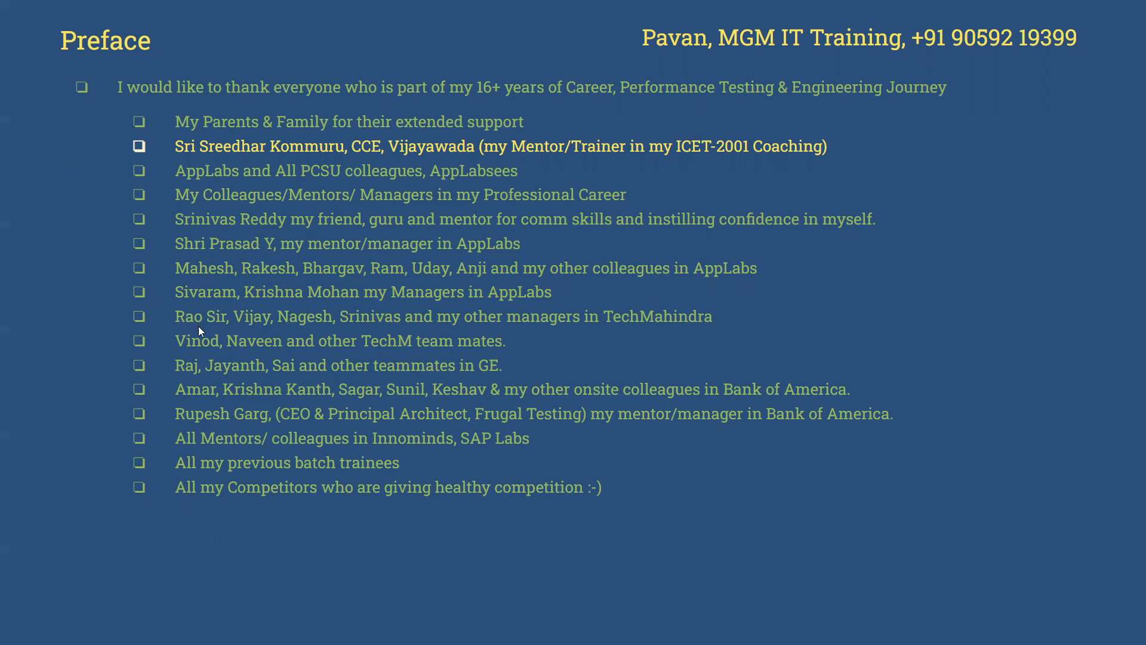
mouse_move(551, 328)
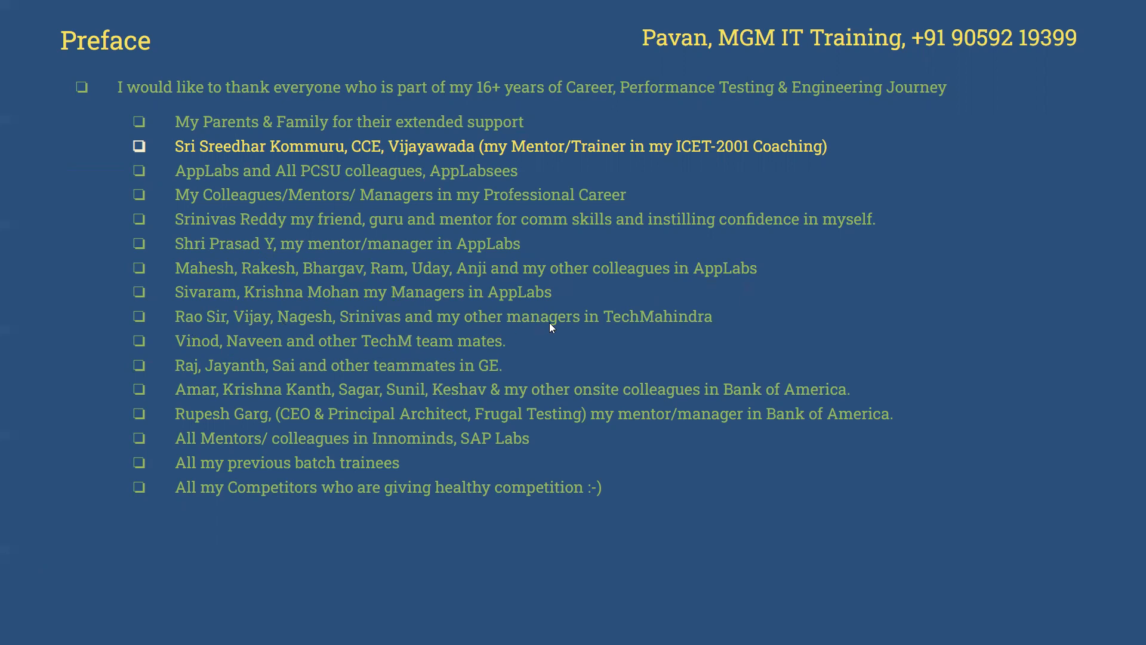
mouse_move(286, 363)
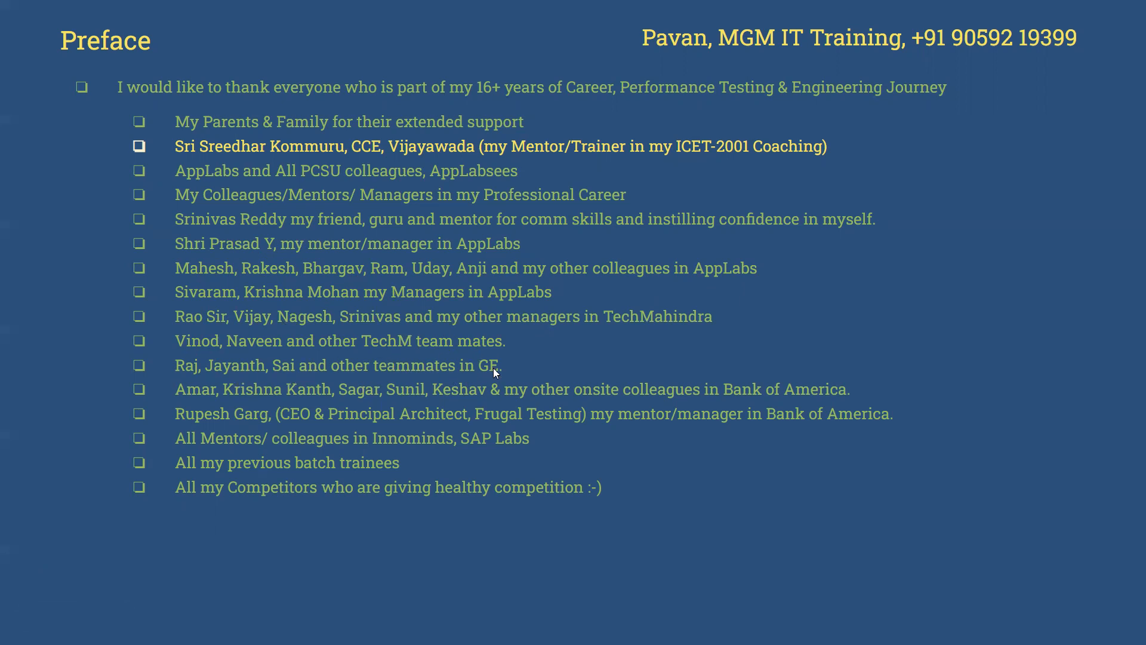
mouse_move(221, 399)
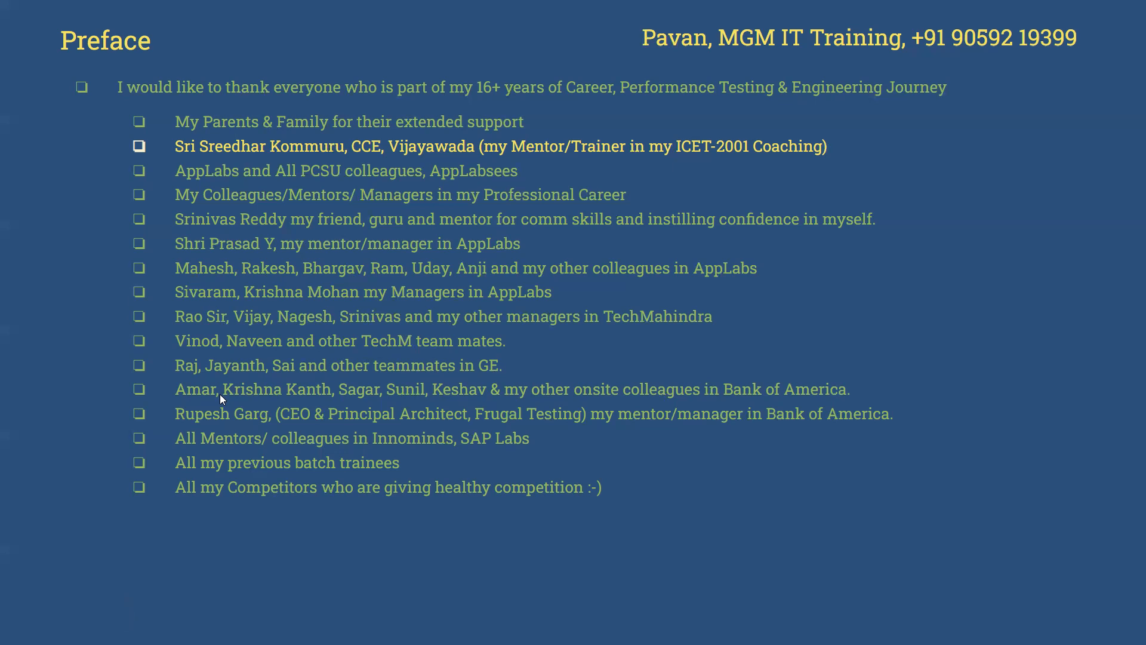
mouse_move(425, 411)
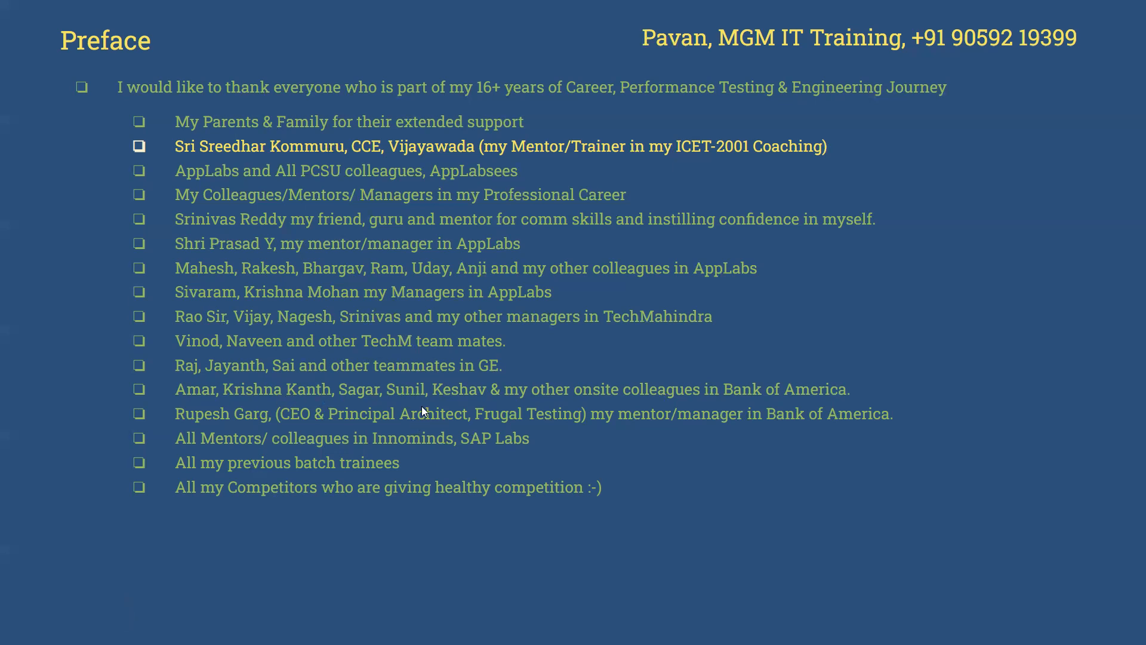
mouse_move(685, 396)
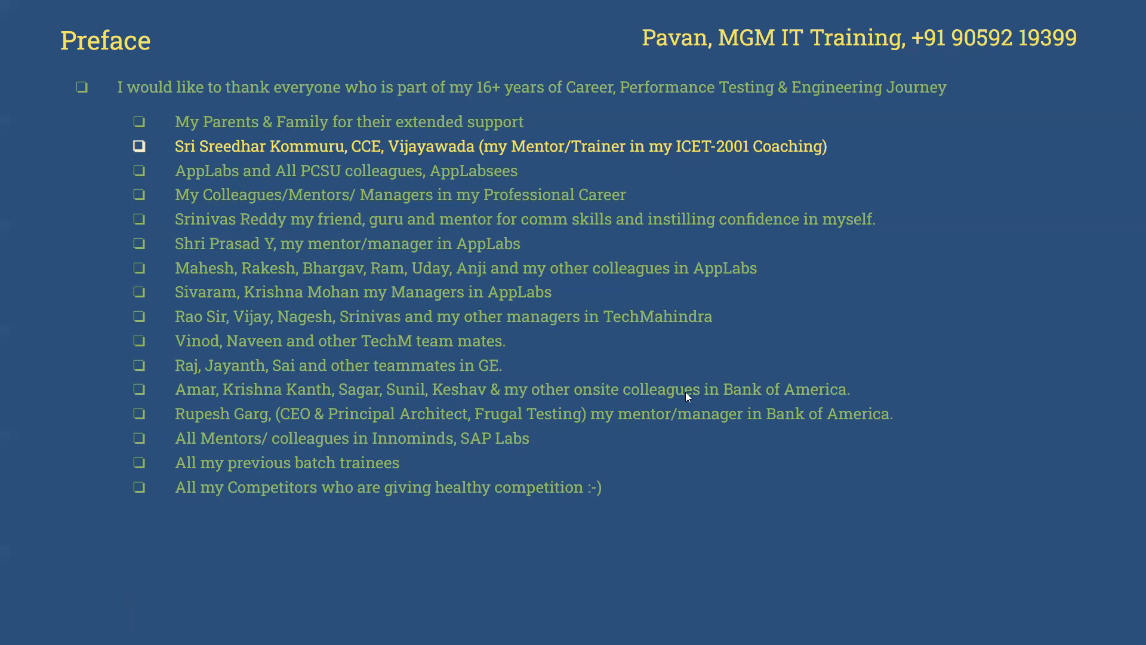
mouse_move(589, 396)
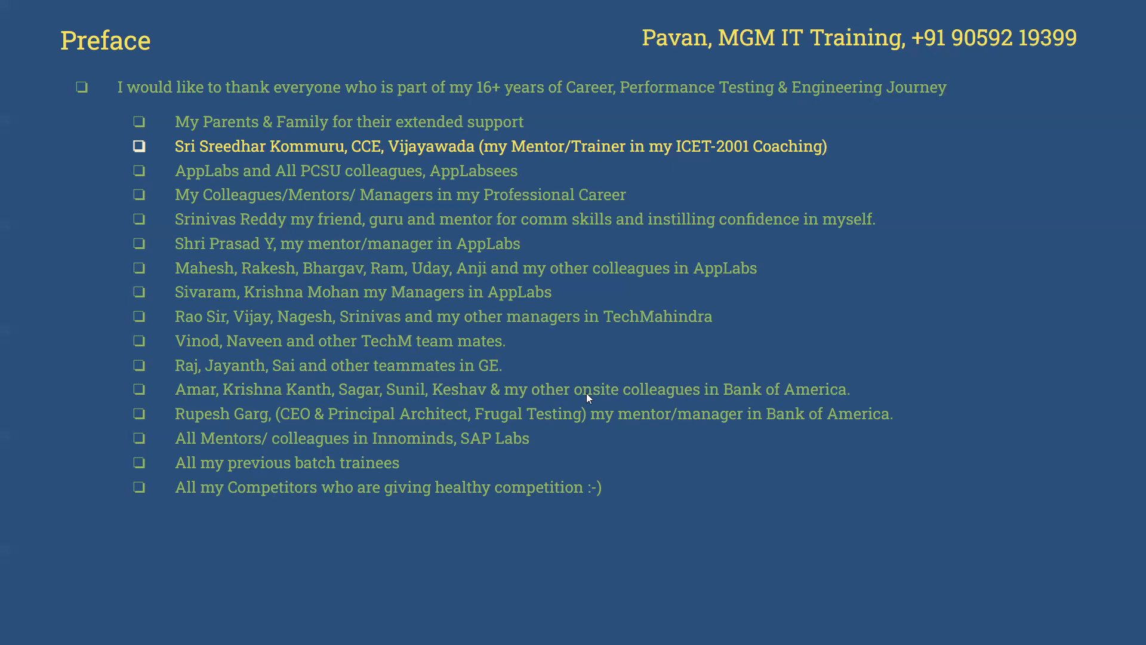
mouse_move(452, 444)
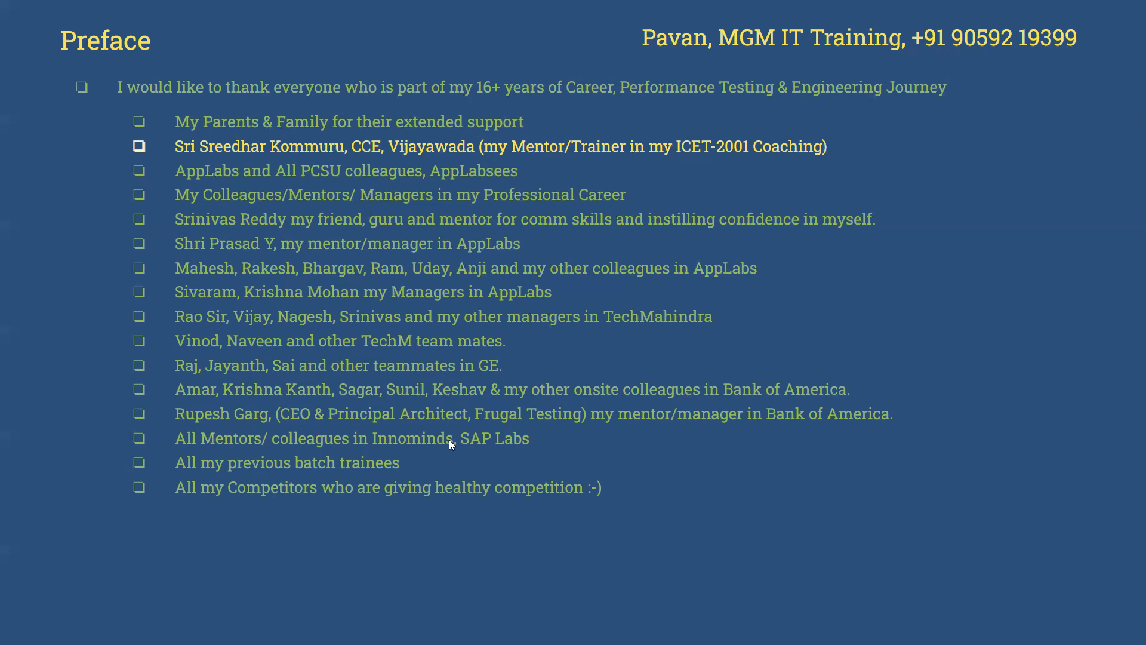
mouse_move(302, 421)
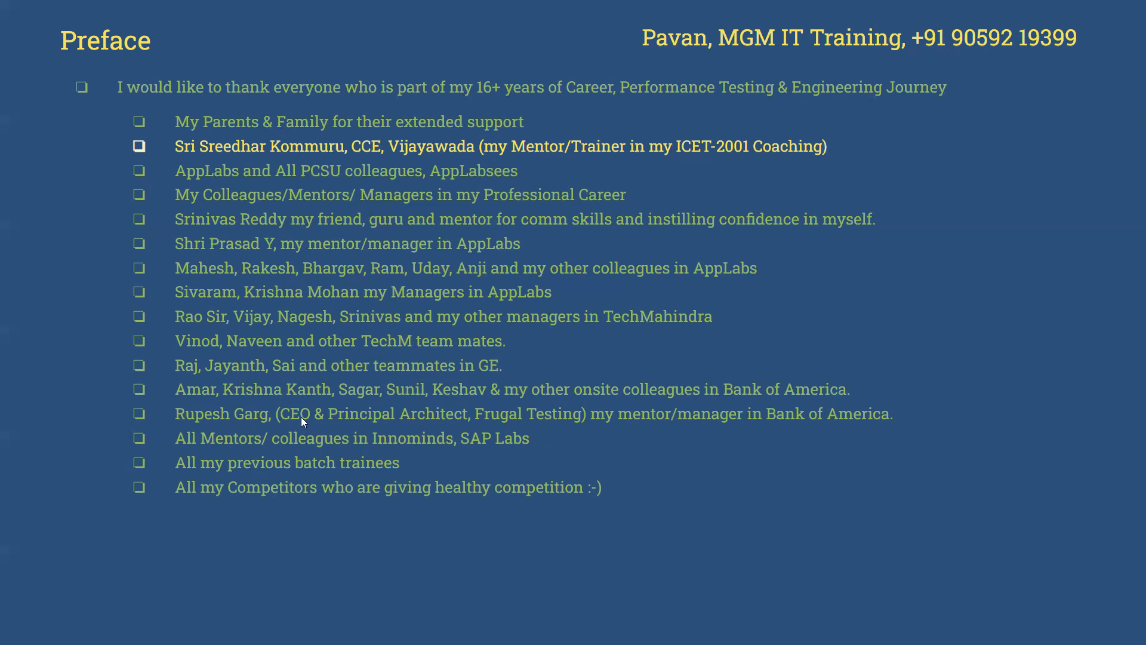
mouse_move(515, 427)
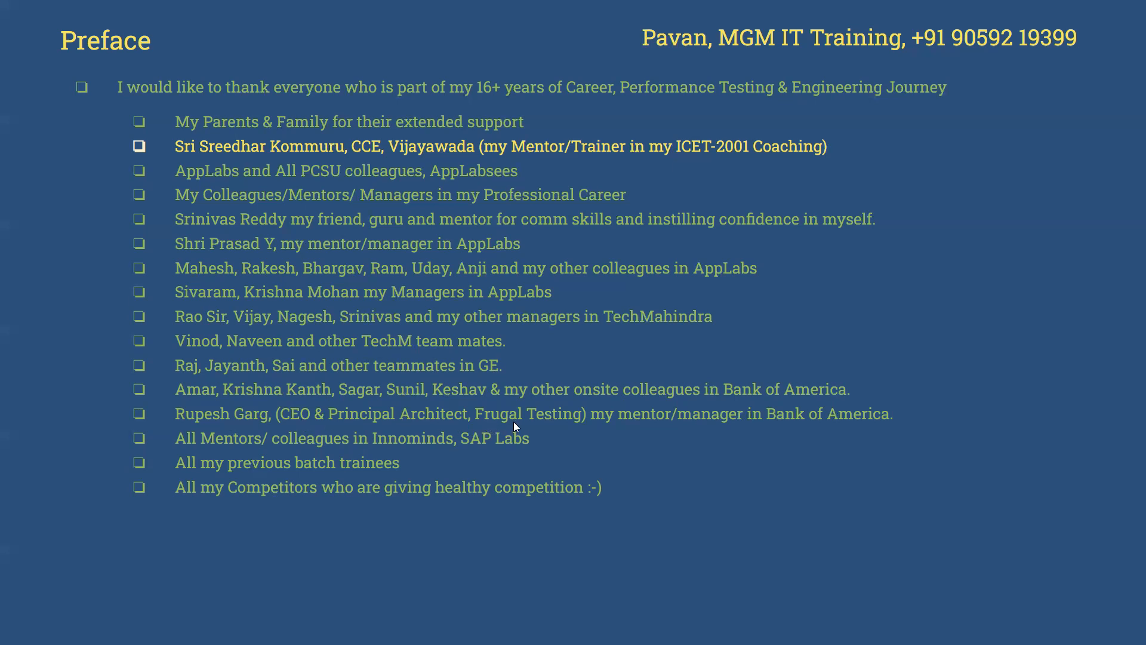
mouse_move(261, 457)
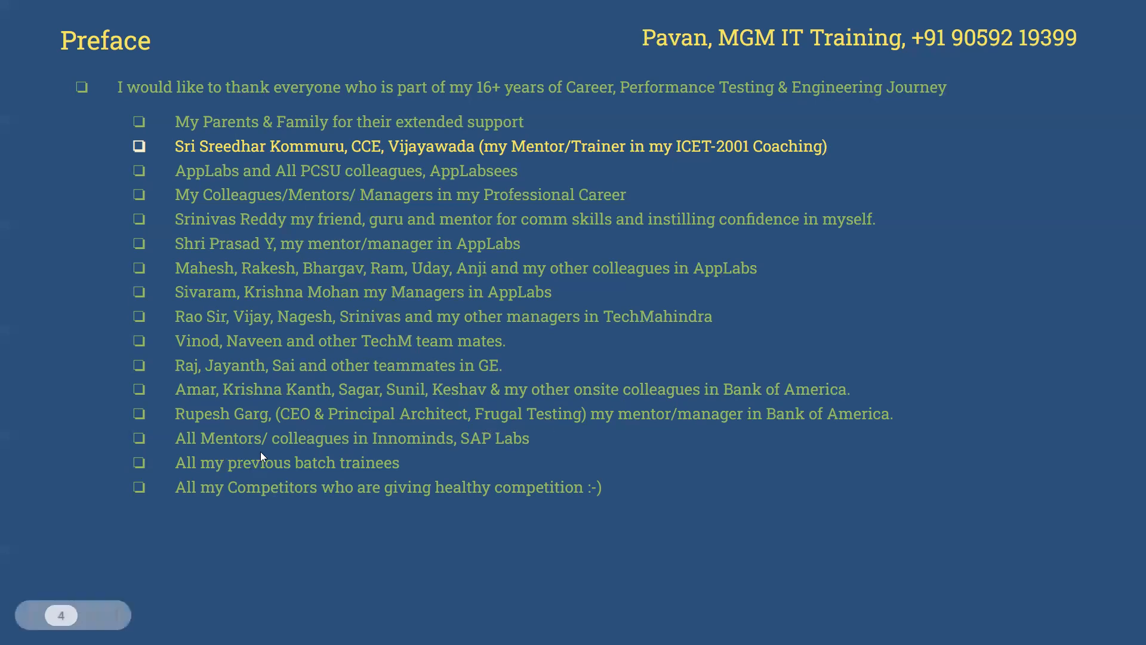
mouse_move(341, 479)
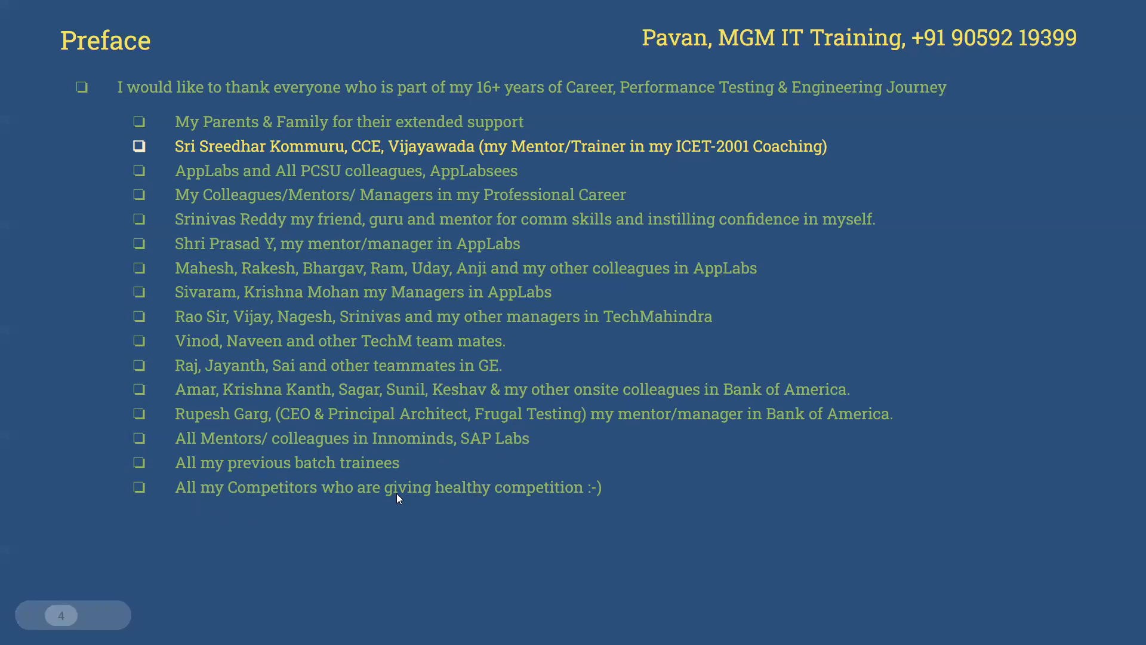
mouse_move(510, 495)
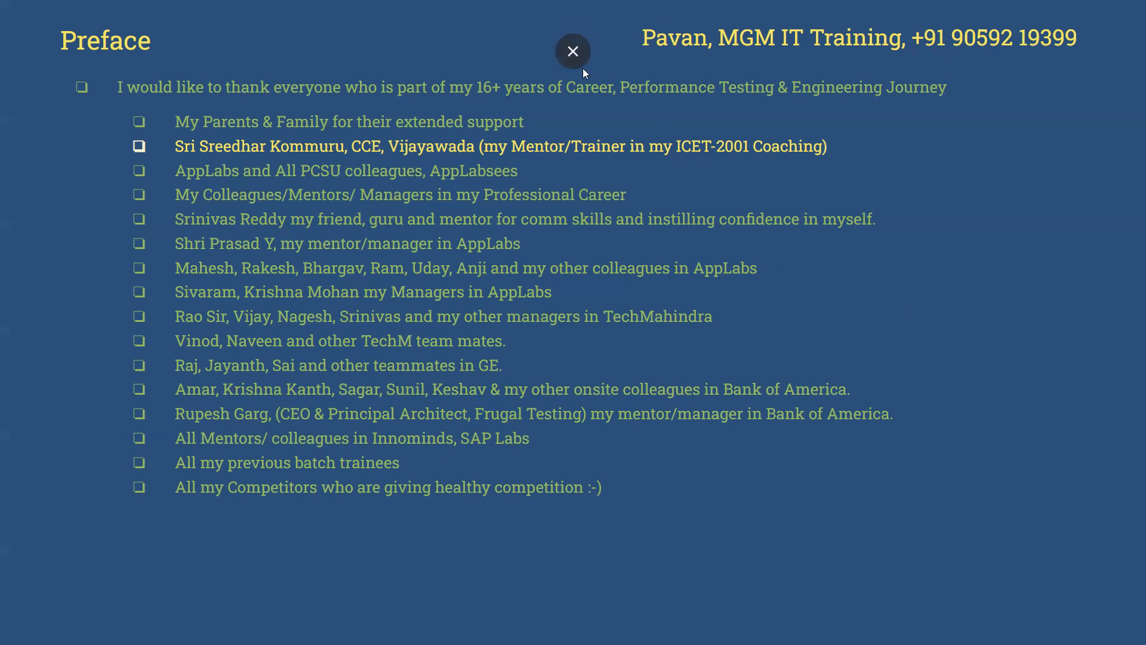
Leave the presentation and bring up slide 5, Aptitude - Course contents, for editing.
left_click(573, 52)
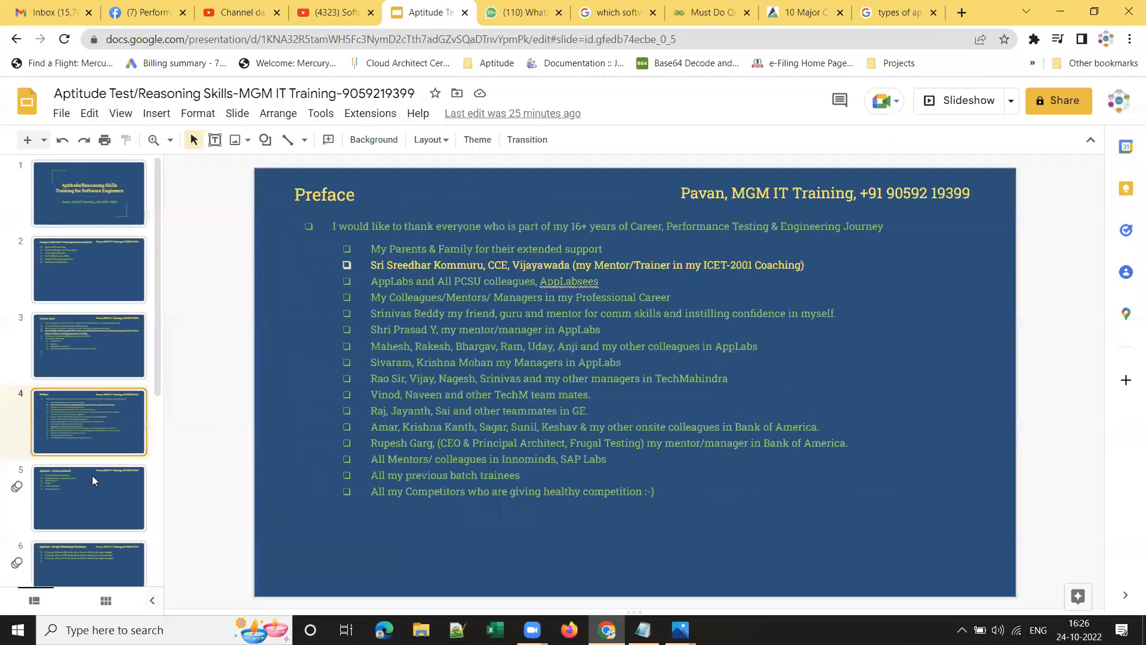
left_click(88, 497)
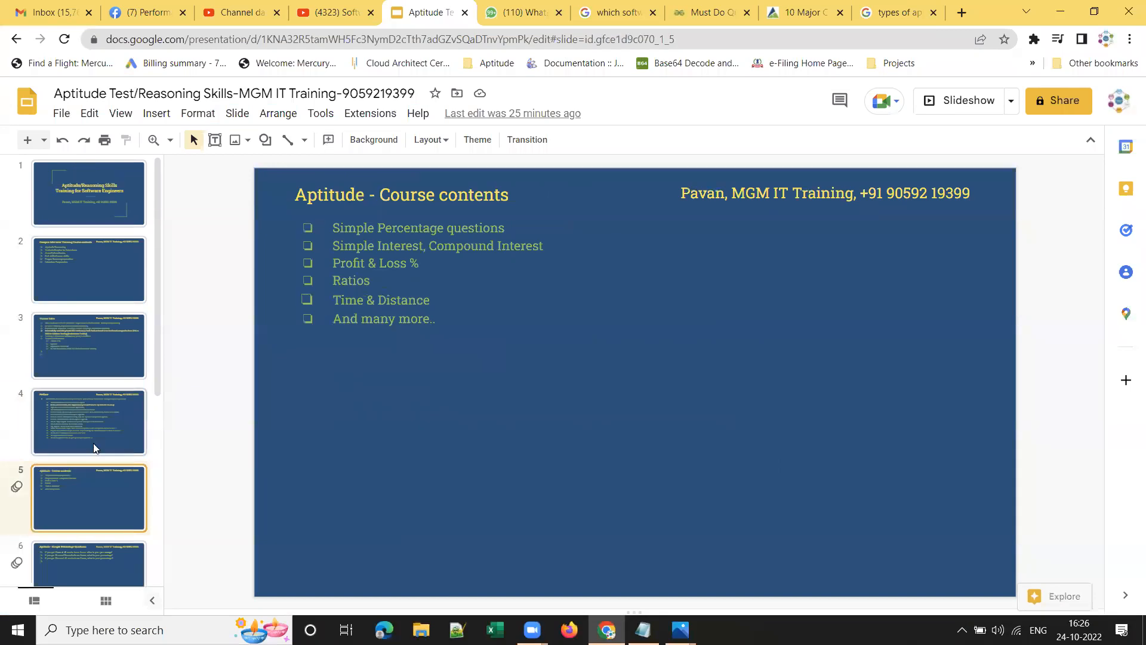
scroll("down", 3)
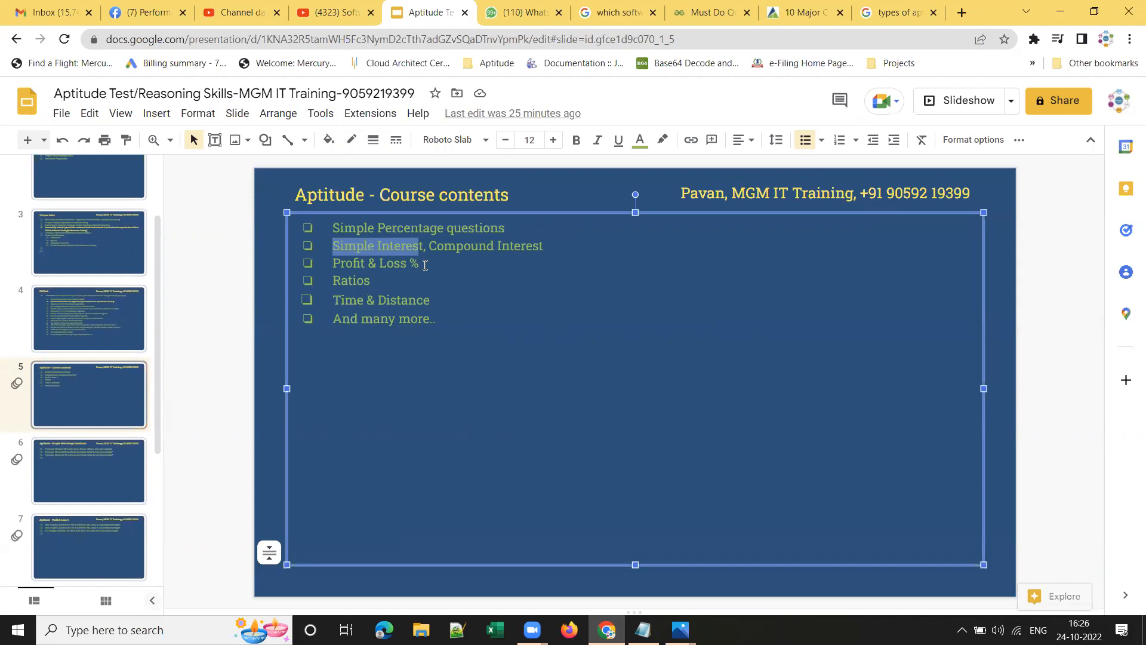
left_click(427, 300)
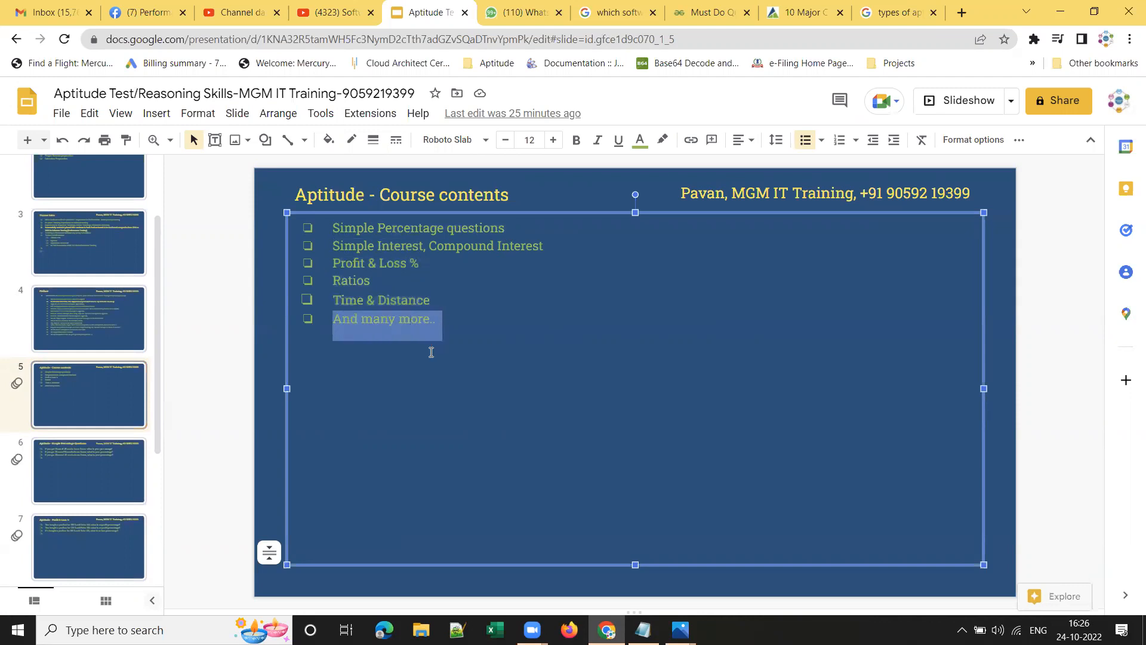
mouse_move(154, 360)
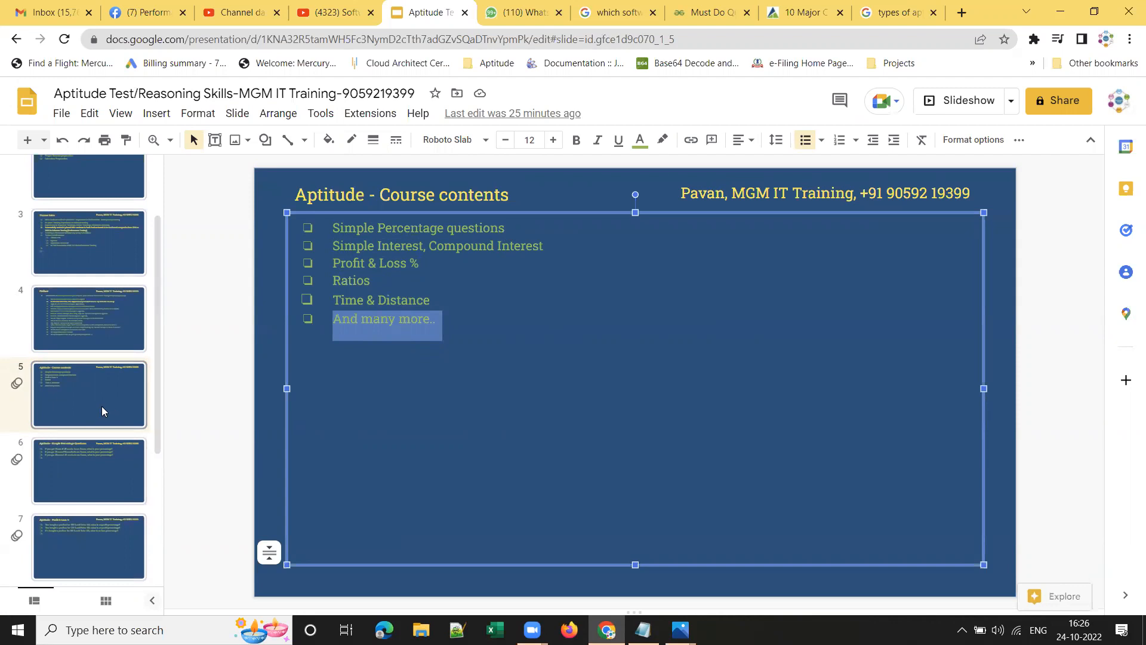
mouse_move(450, 354)
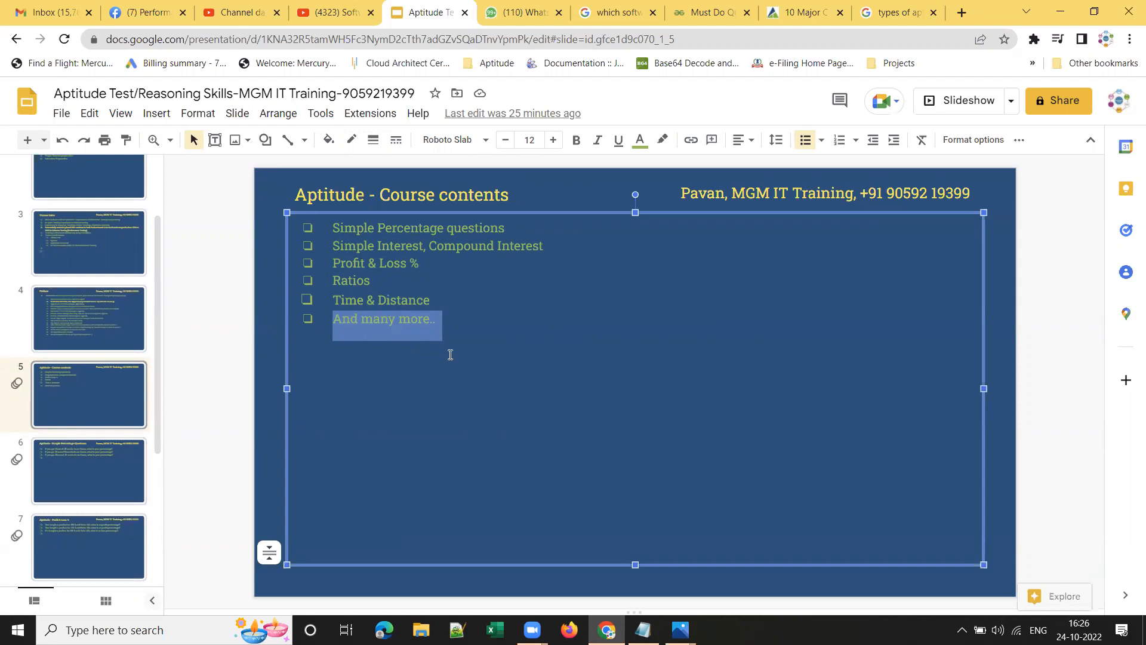
mouse_move(436, 286)
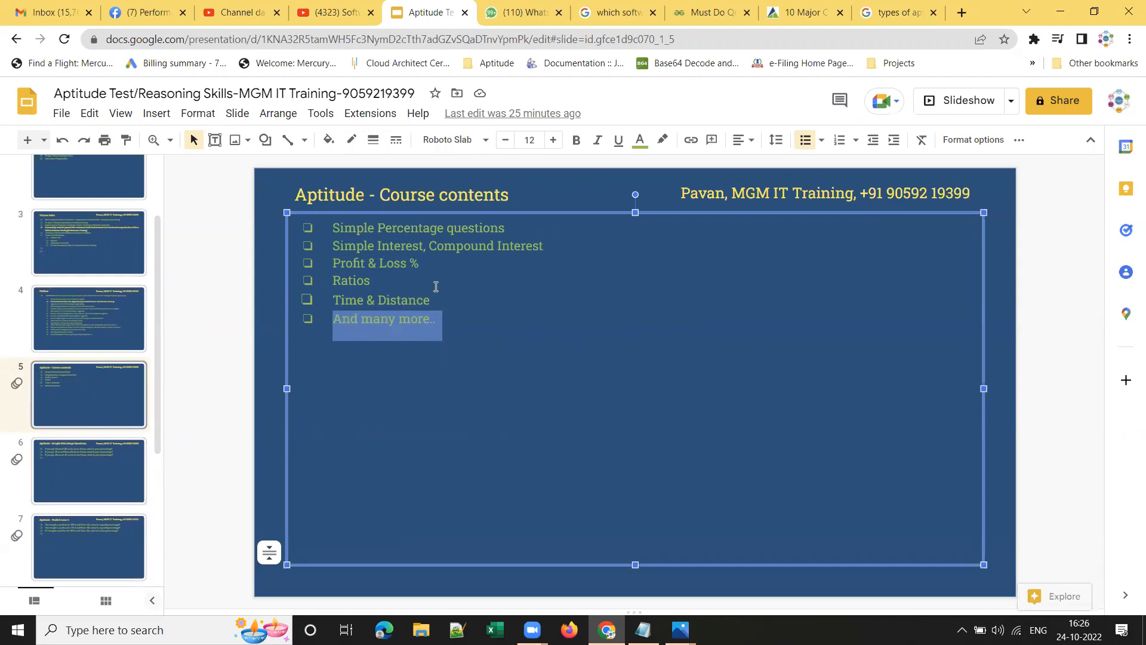
mouse_move(423, 276)
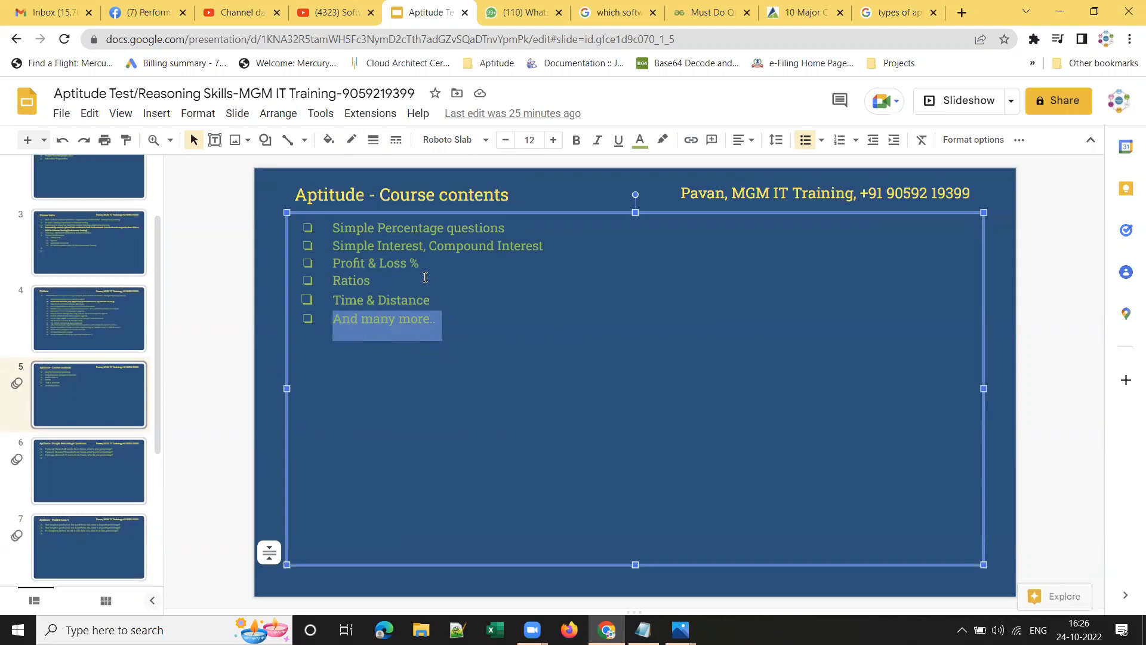
mouse_move(302, 419)
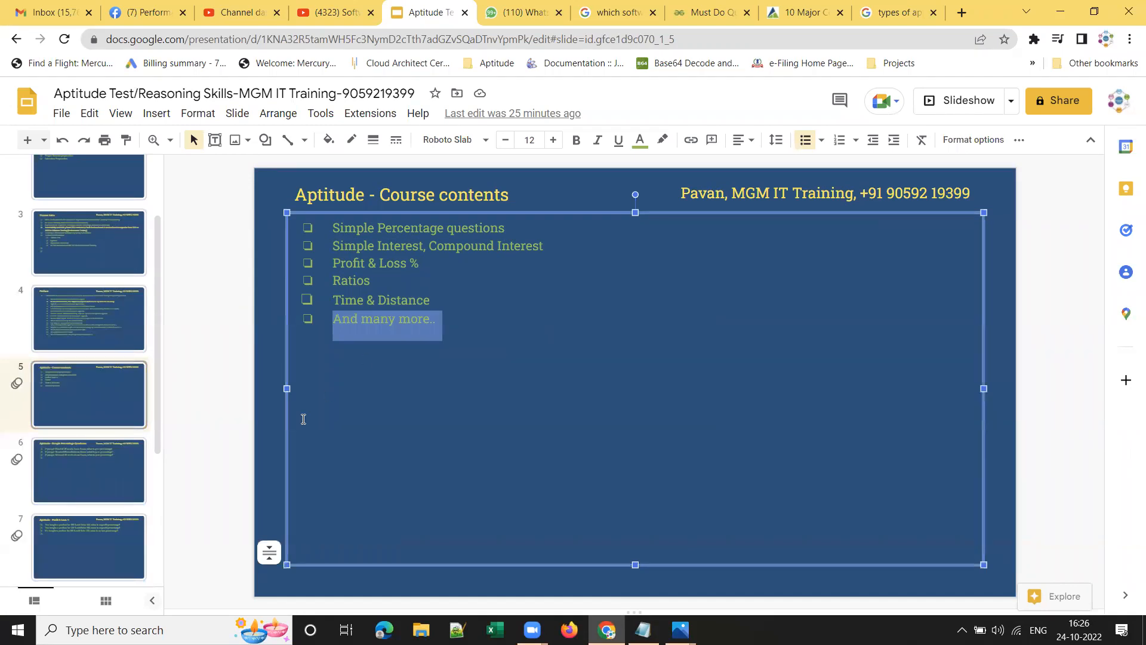
mouse_move(114, 476)
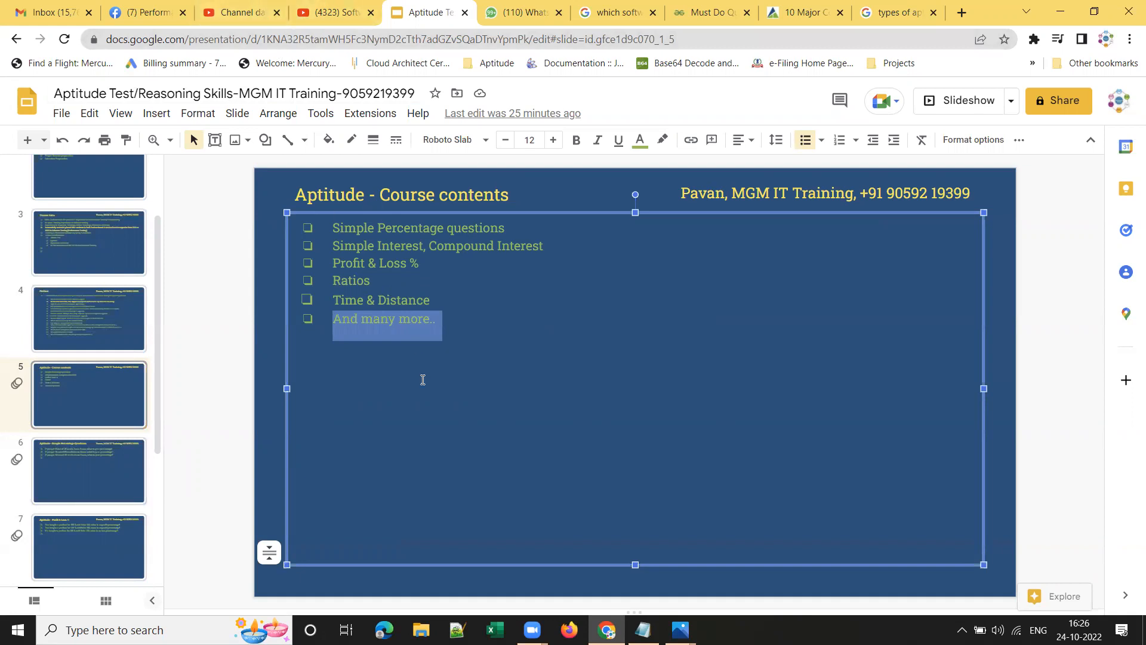
mouse_move(445, 216)
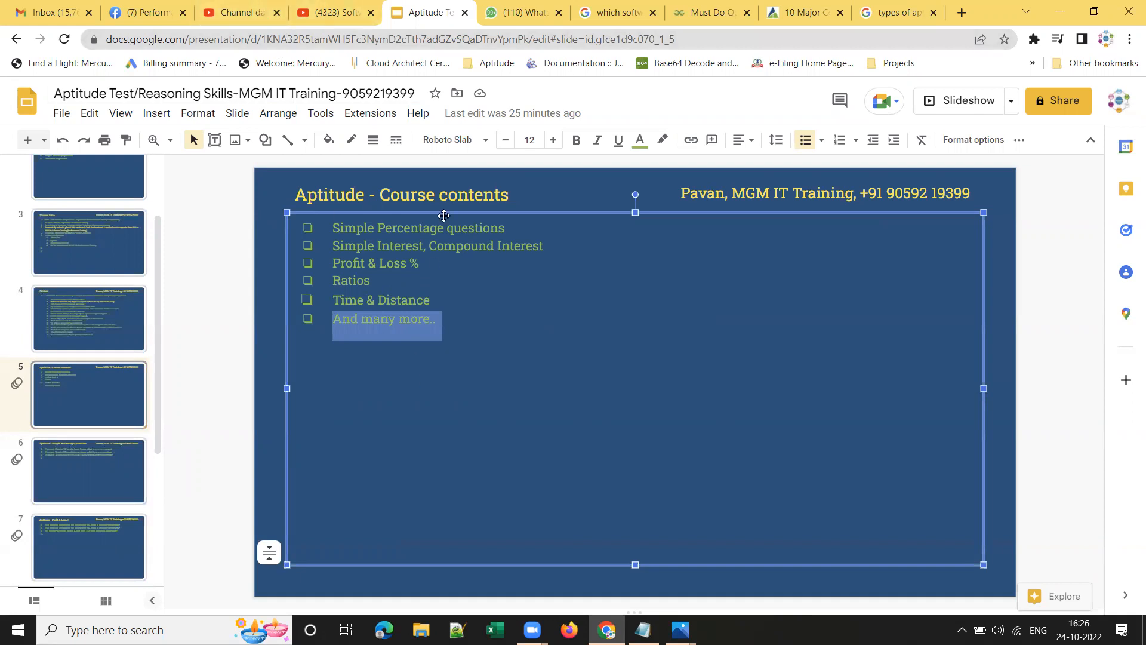
mouse_move(286, 106)
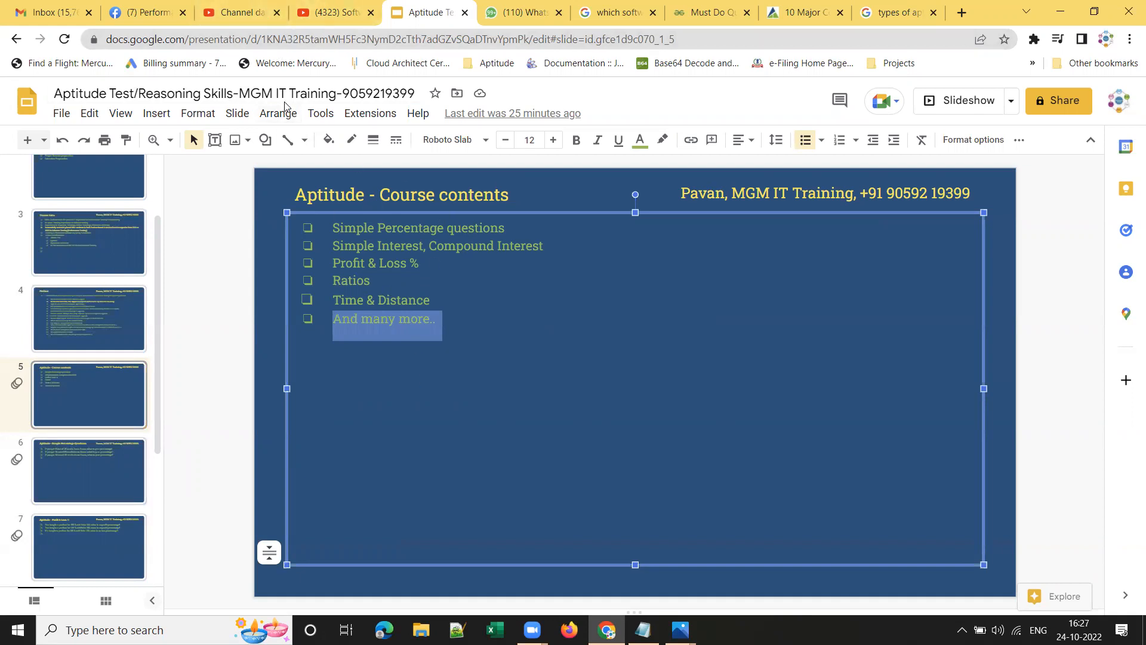
mouse_move(487, 347)
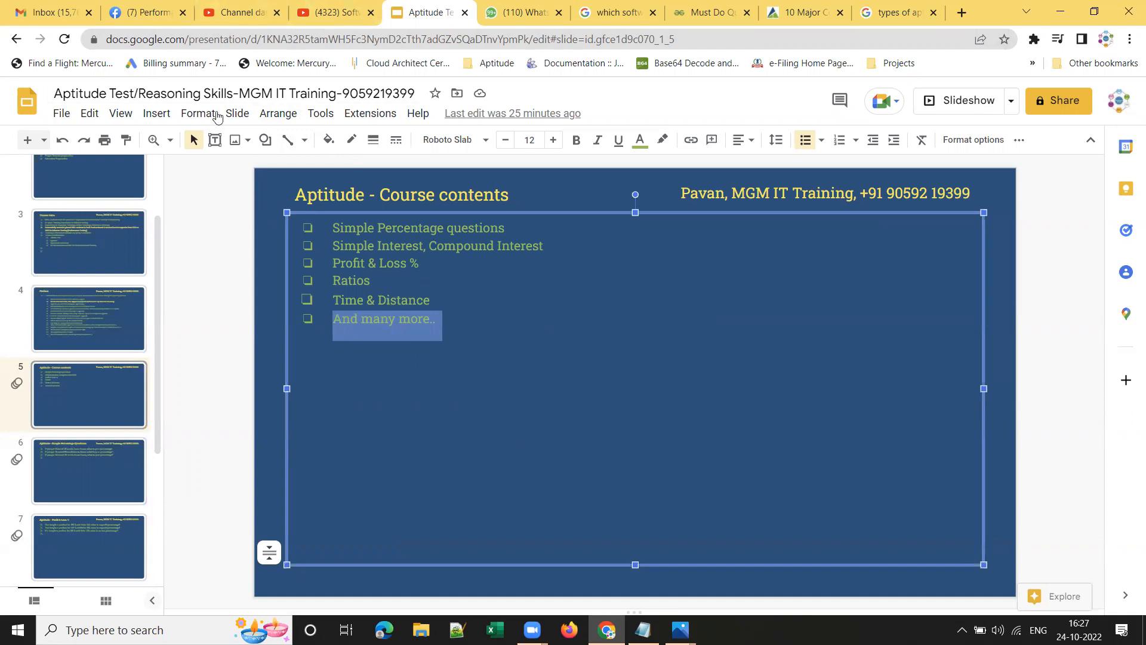
Switch to the YouTube Studio channel dashboard tab.
left_click(238, 12)
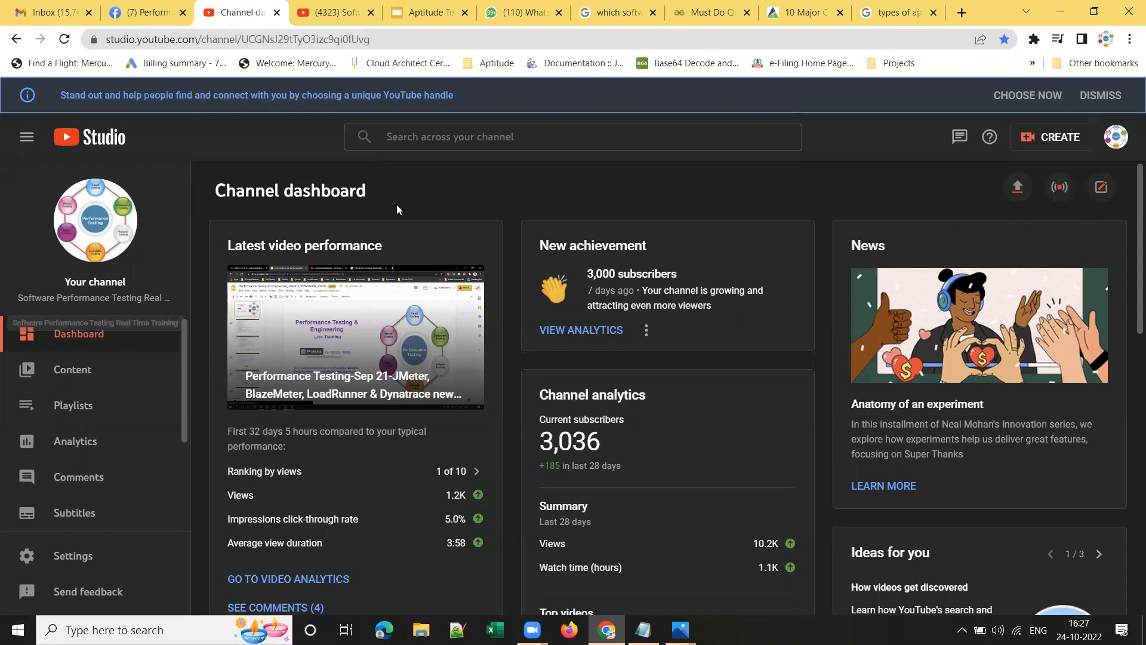
Open a new Incognito window from Chrome's menu, landing on the YouTube home page.
left_click(1129, 38)
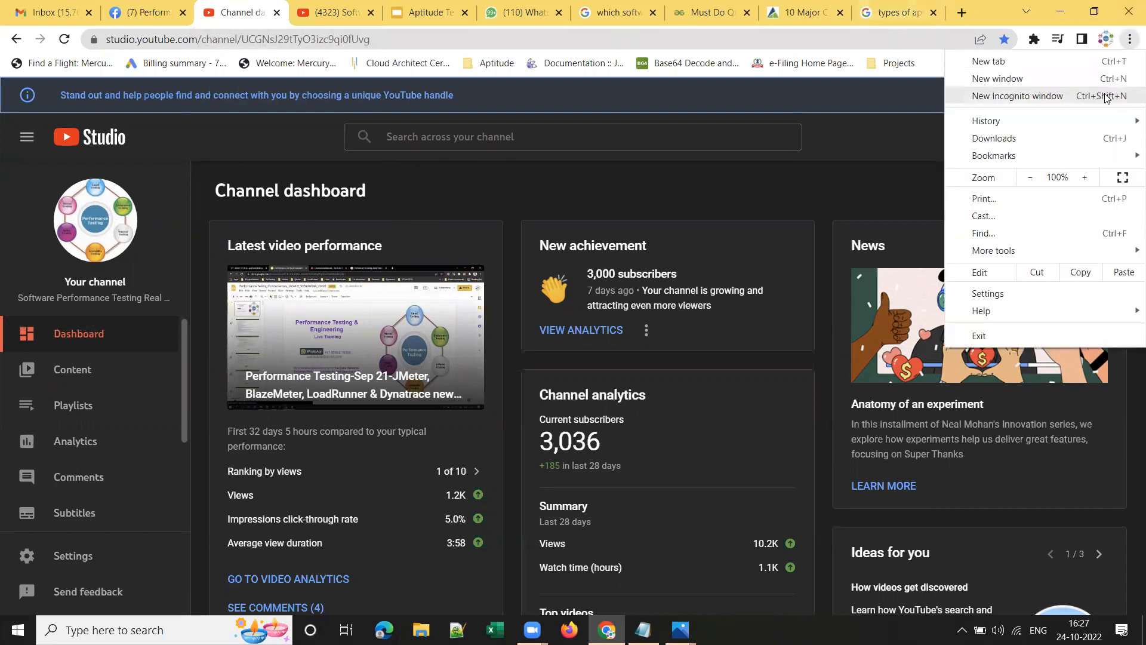
left_click(1017, 96)
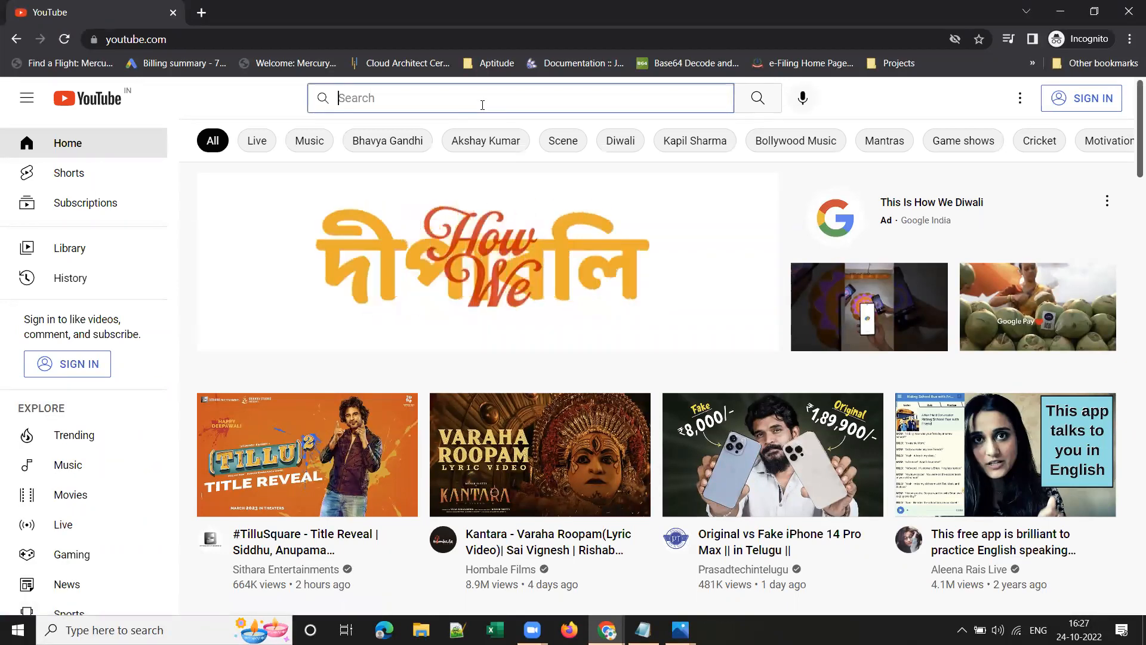
Search YouTube for 'software performance testing real time training' and look through the results.
type("software")
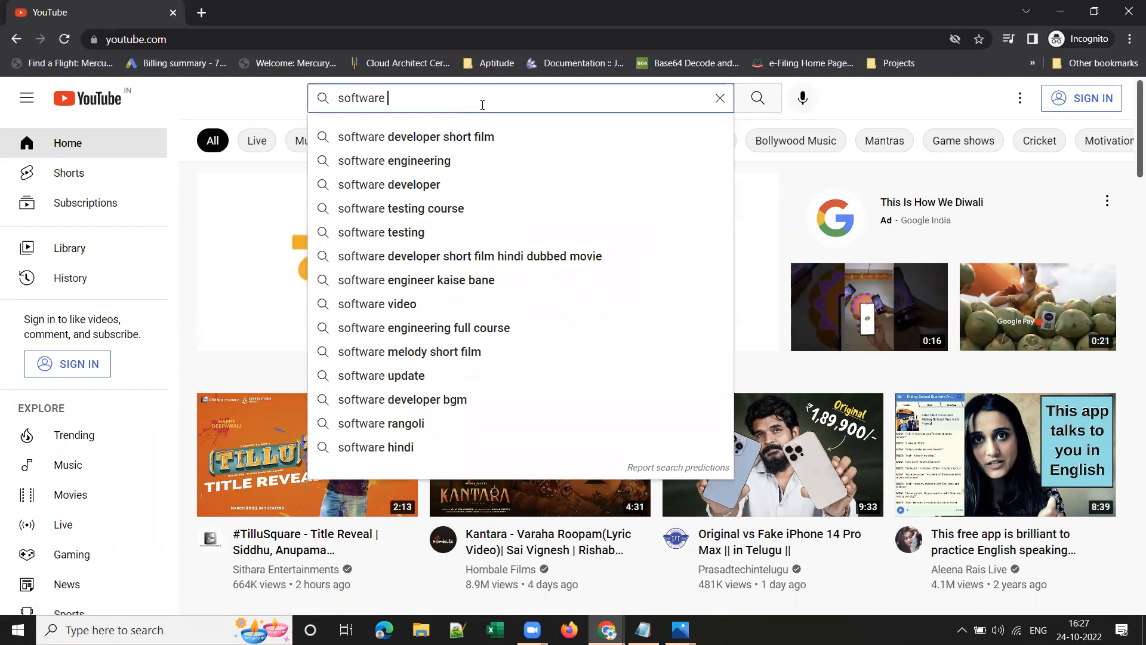
type("performance")
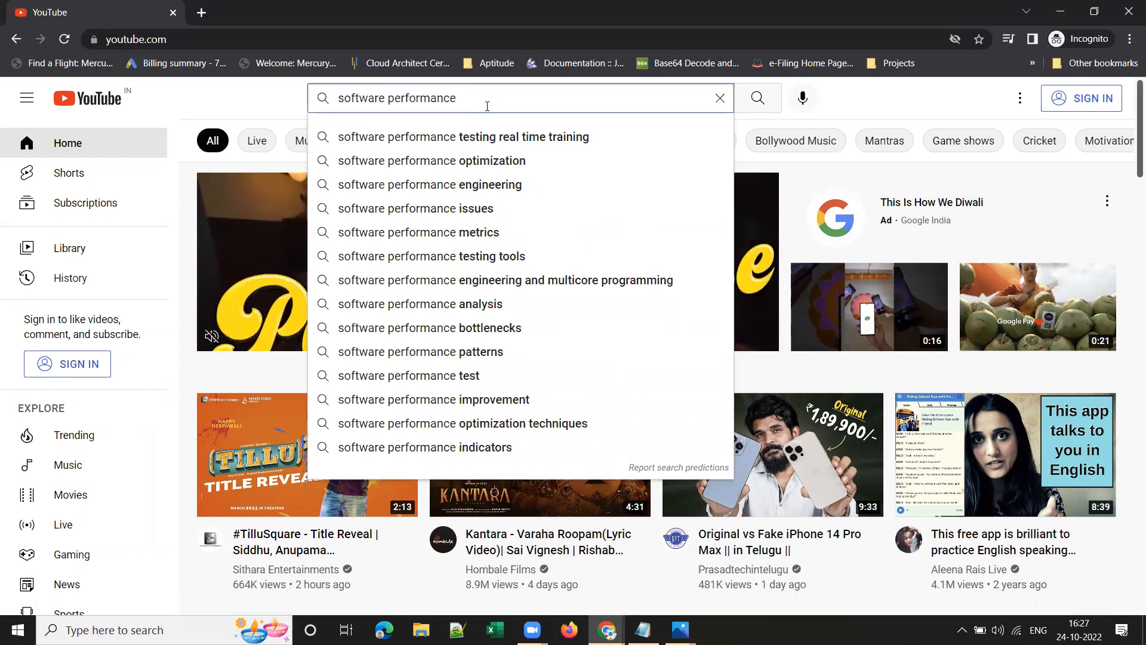
left_click(461, 137)
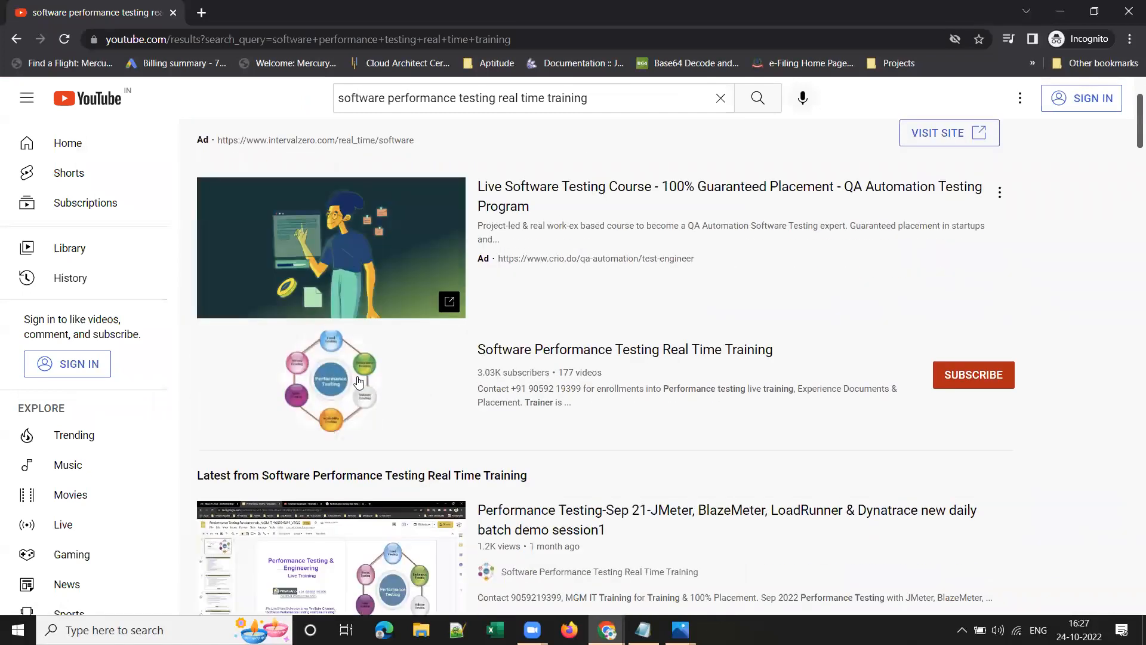
scroll("down", 3)
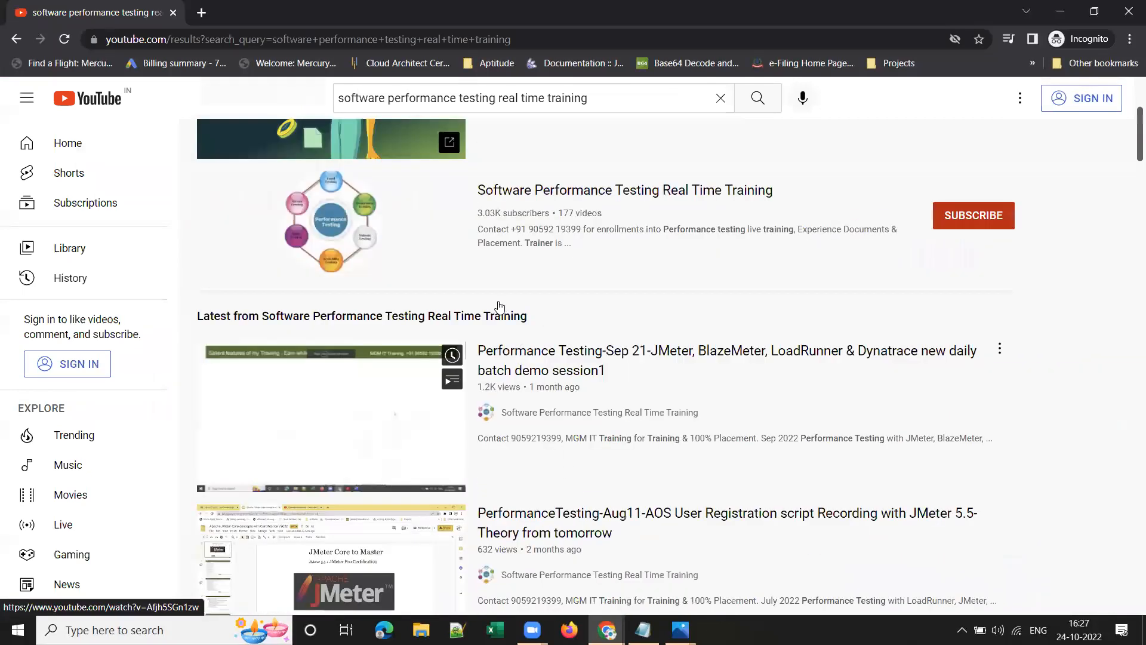
scroll("down", 3)
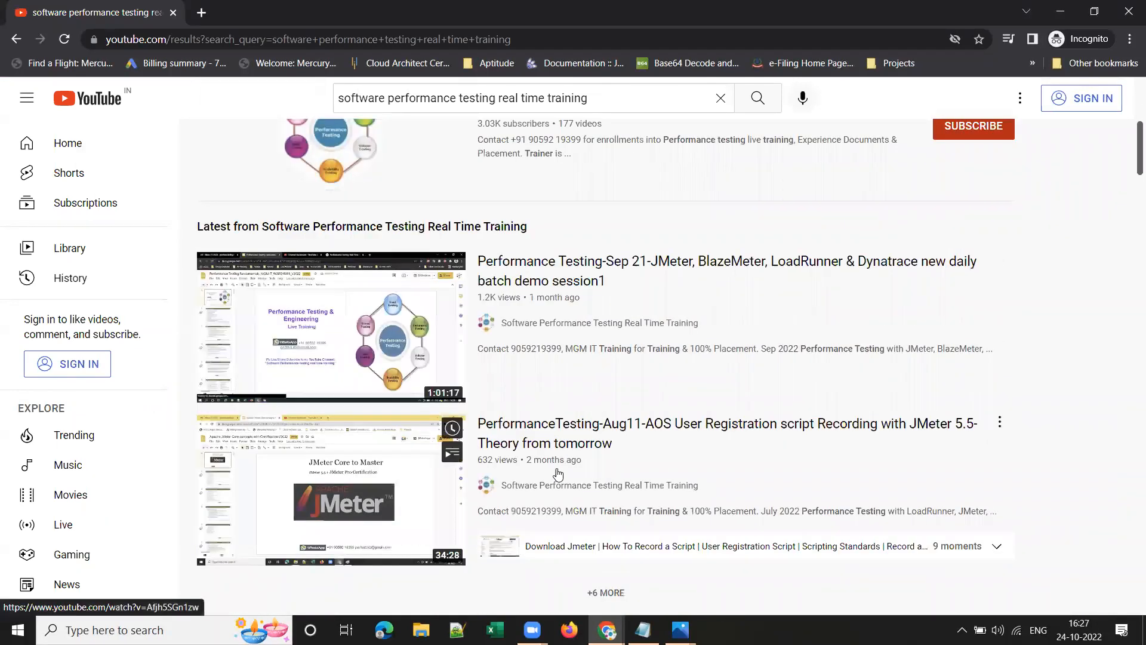
mouse_move(533, 282)
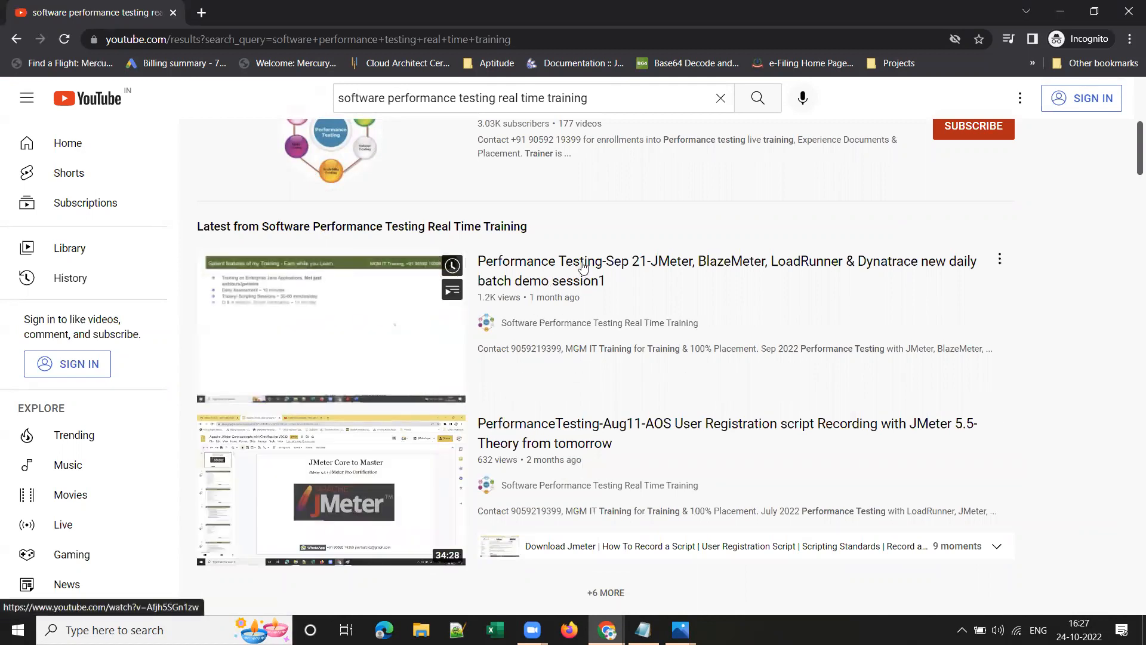
mouse_move(582, 266)
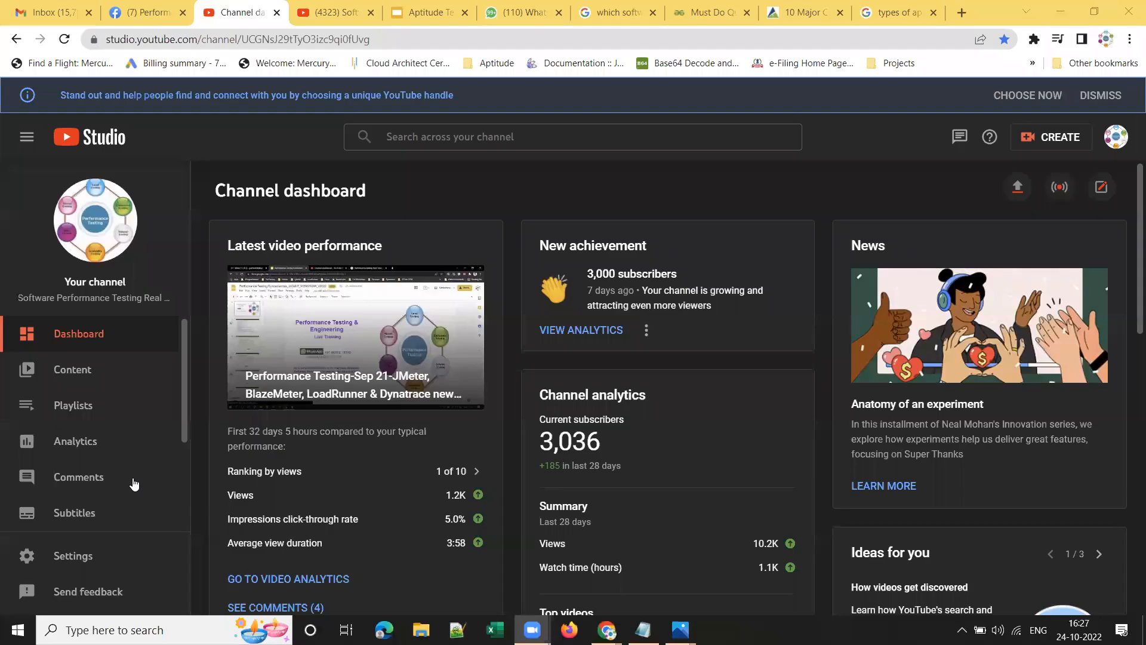
Return to the deck and present the Simple Percentage Questions slide full screen.
left_click(429, 12)
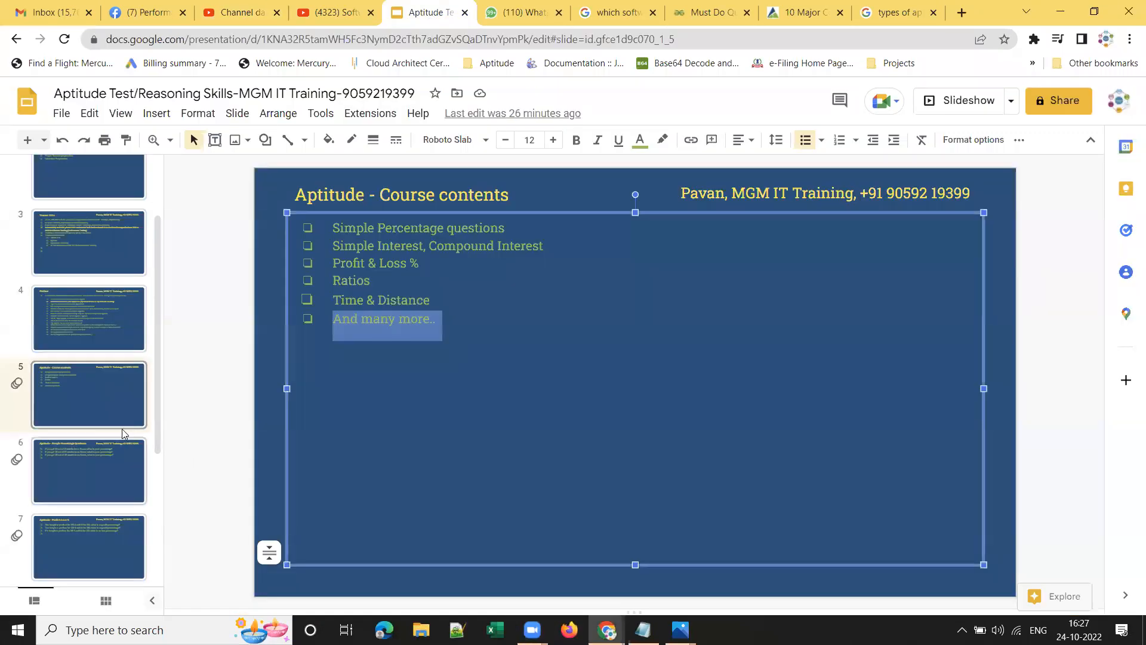
mouse_move(97, 467)
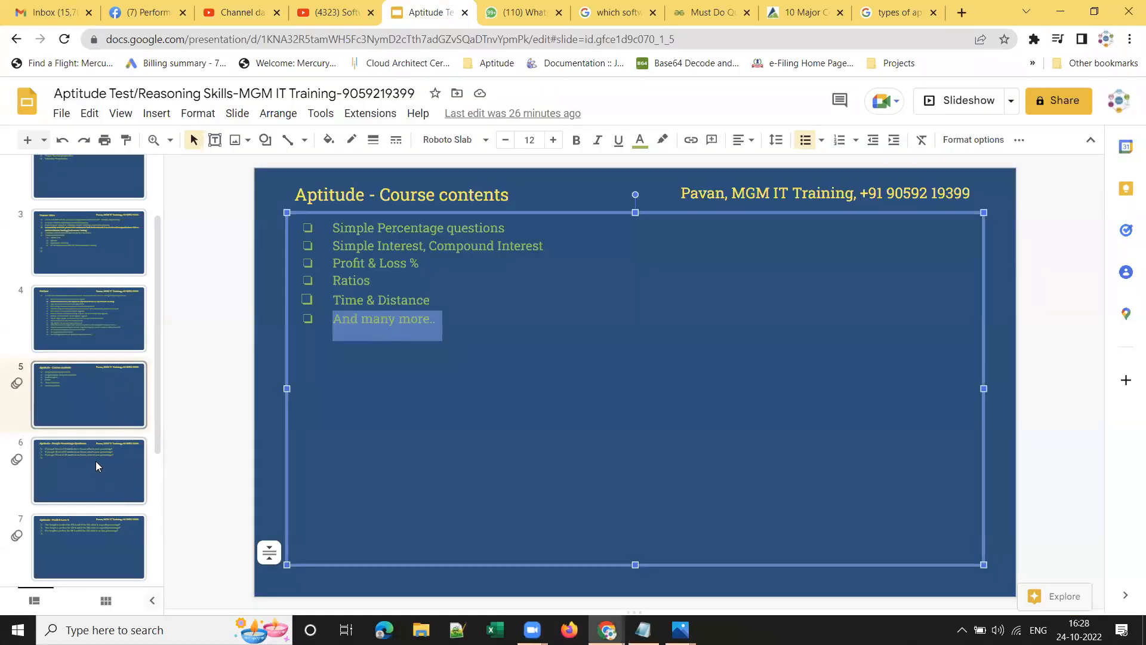
left_click(964, 100)
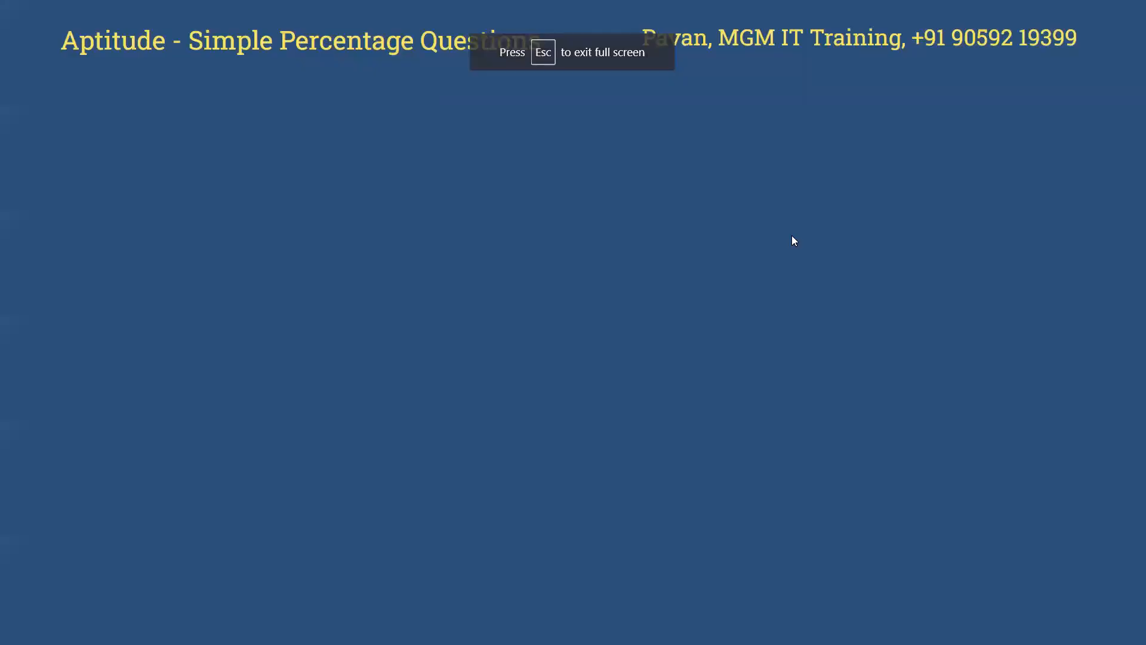
mouse_move(609, 173)
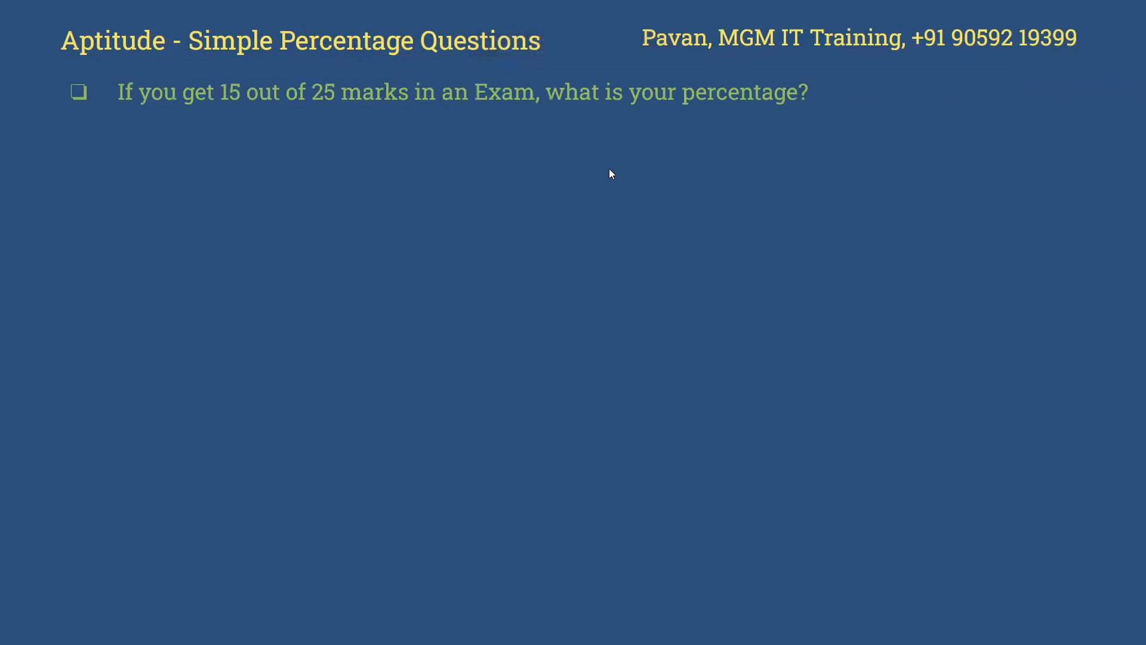
mouse_move(581, 138)
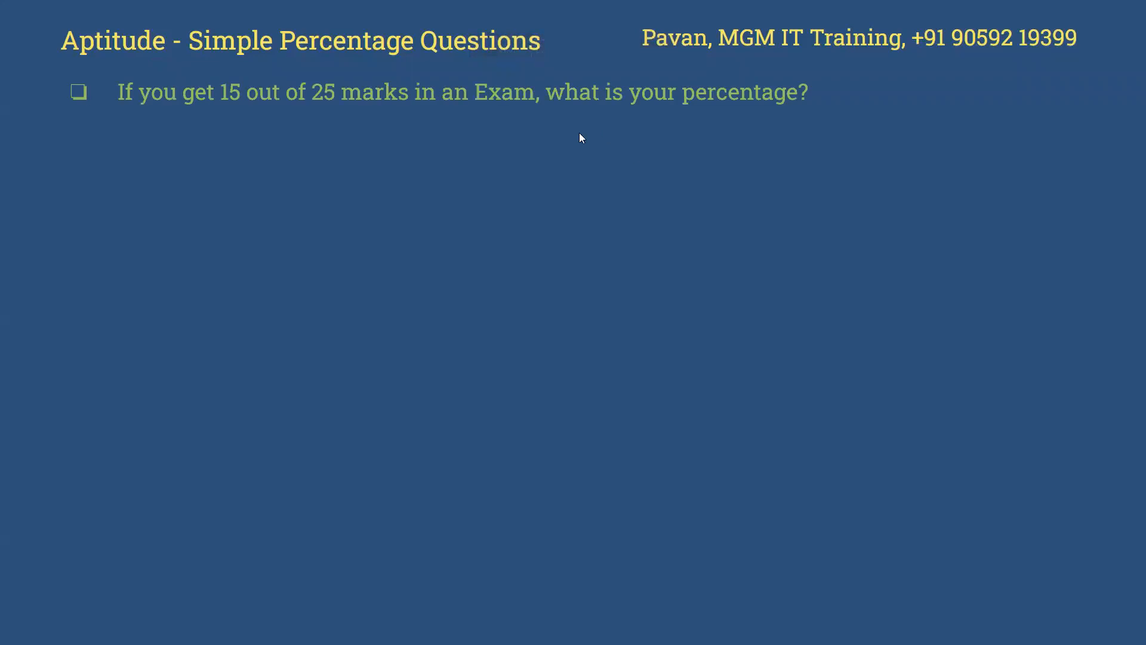
mouse_move(356, 102)
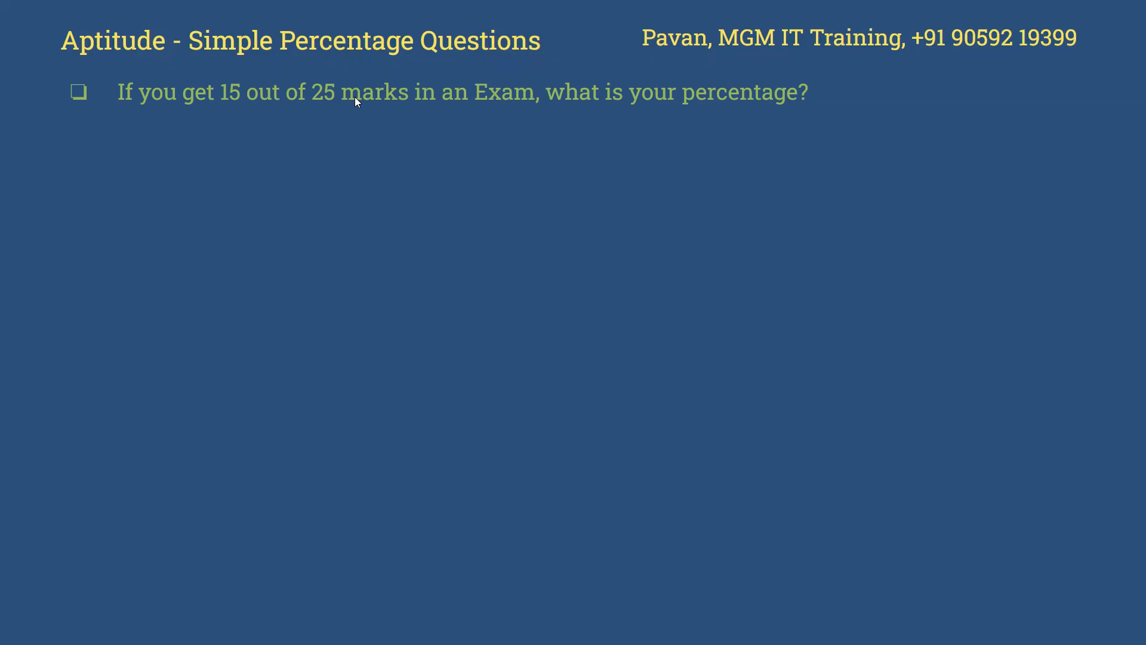
mouse_move(459, 125)
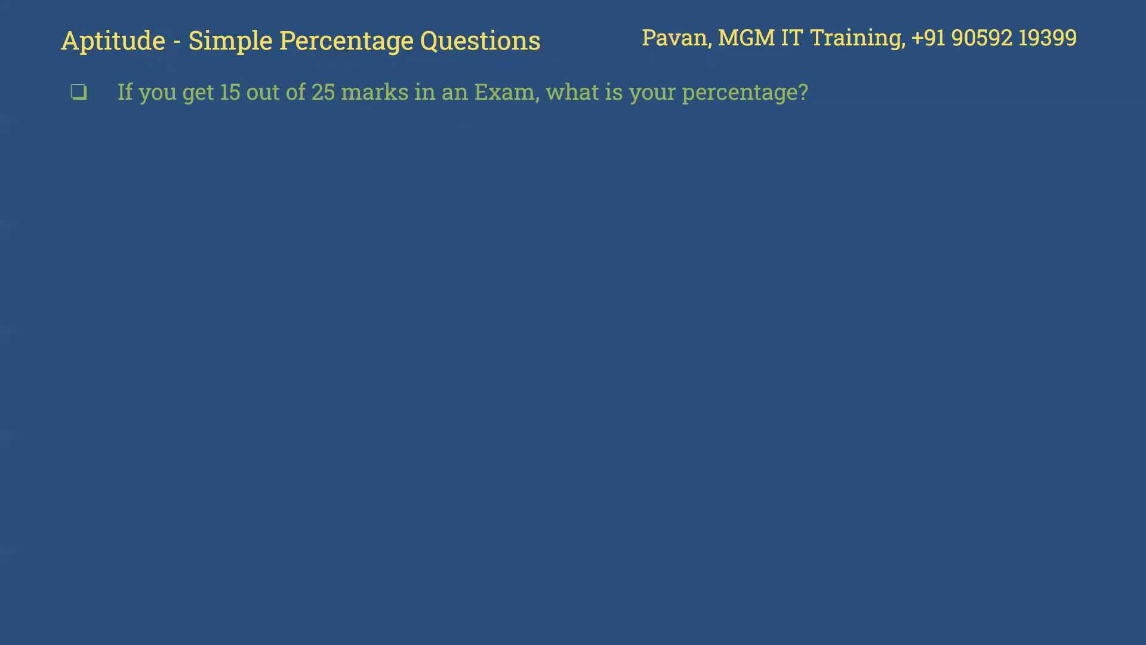
mouse_move(463, 126)
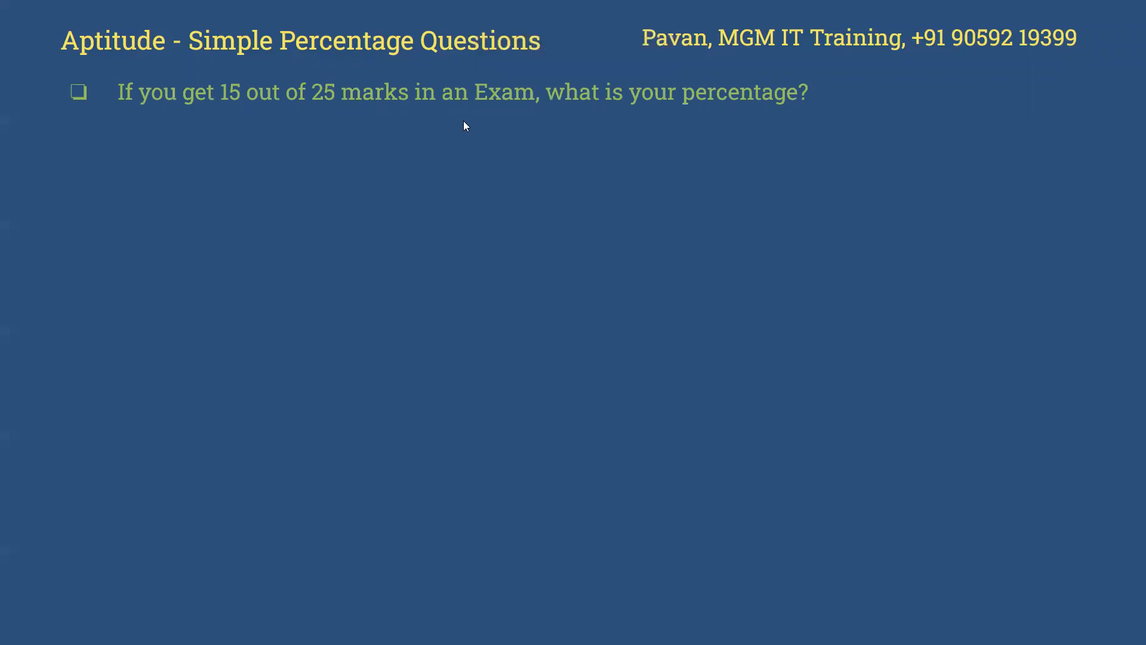
mouse_move(272, 112)
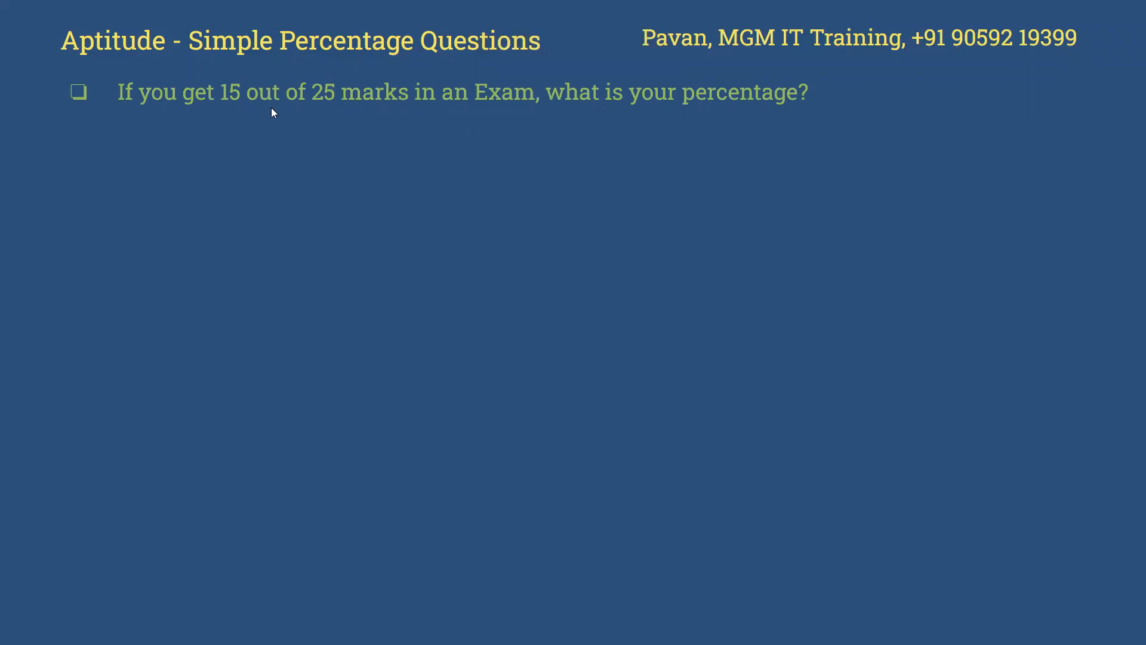
mouse_move(400, 108)
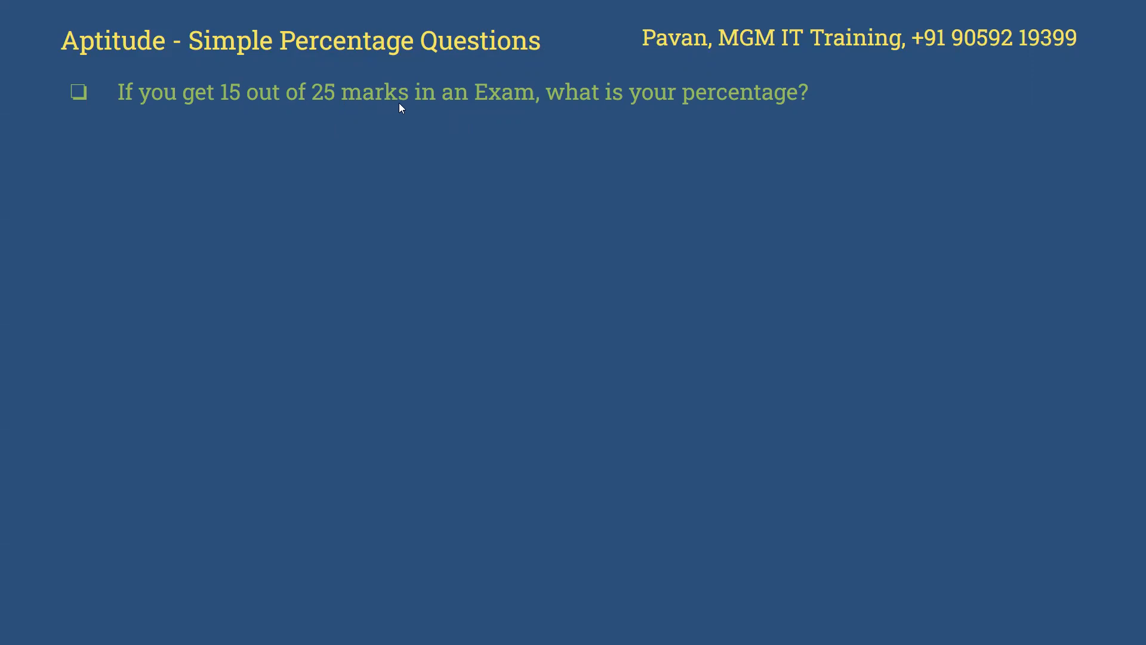
mouse_move(767, 171)
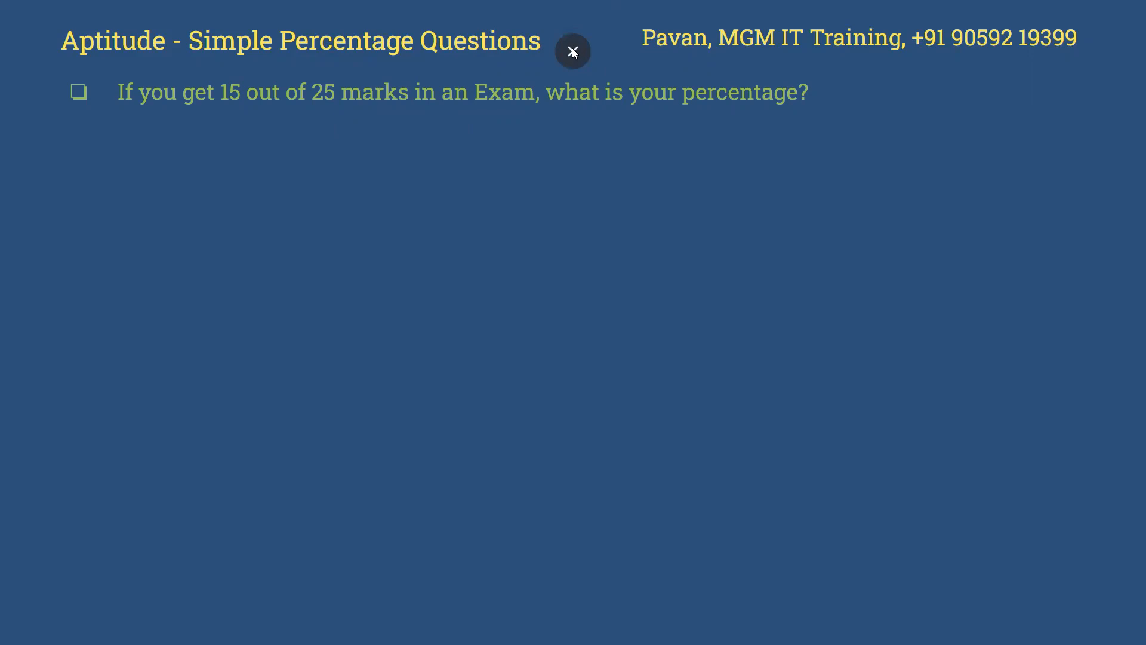
left_click(574, 51)
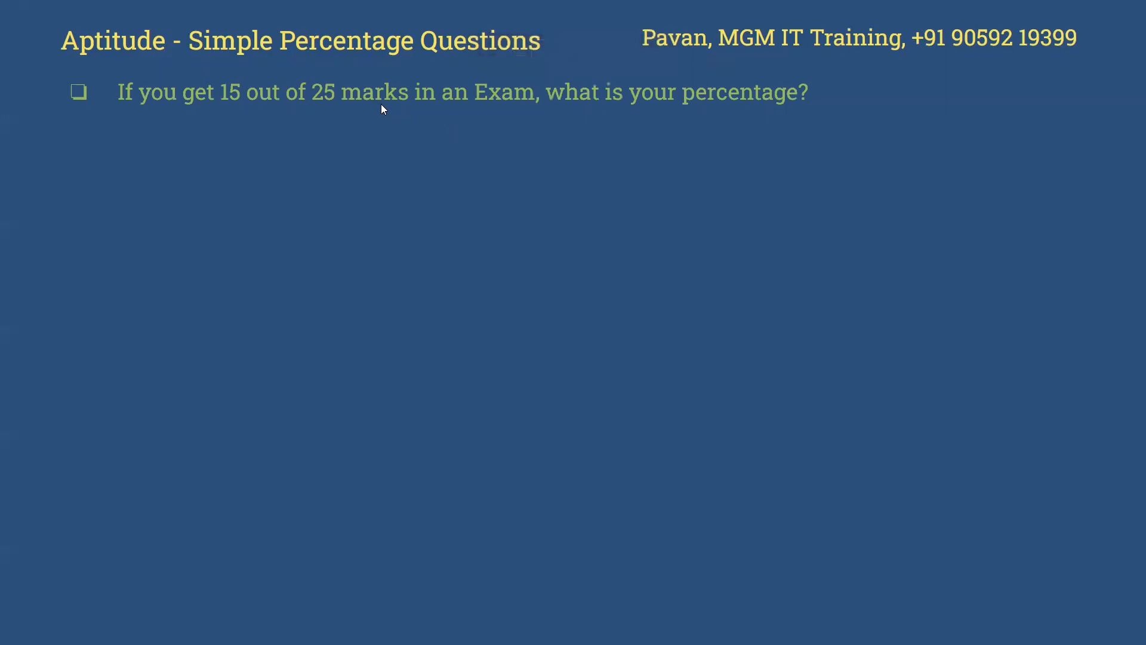
mouse_move(241, 106)
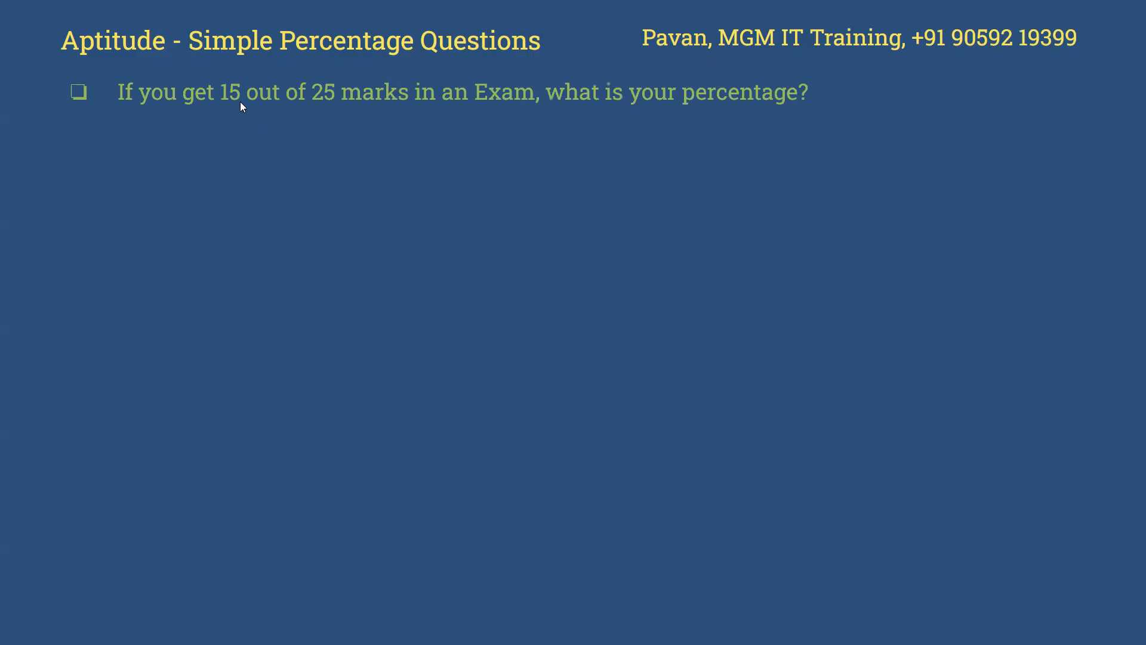
mouse_move(490, 100)
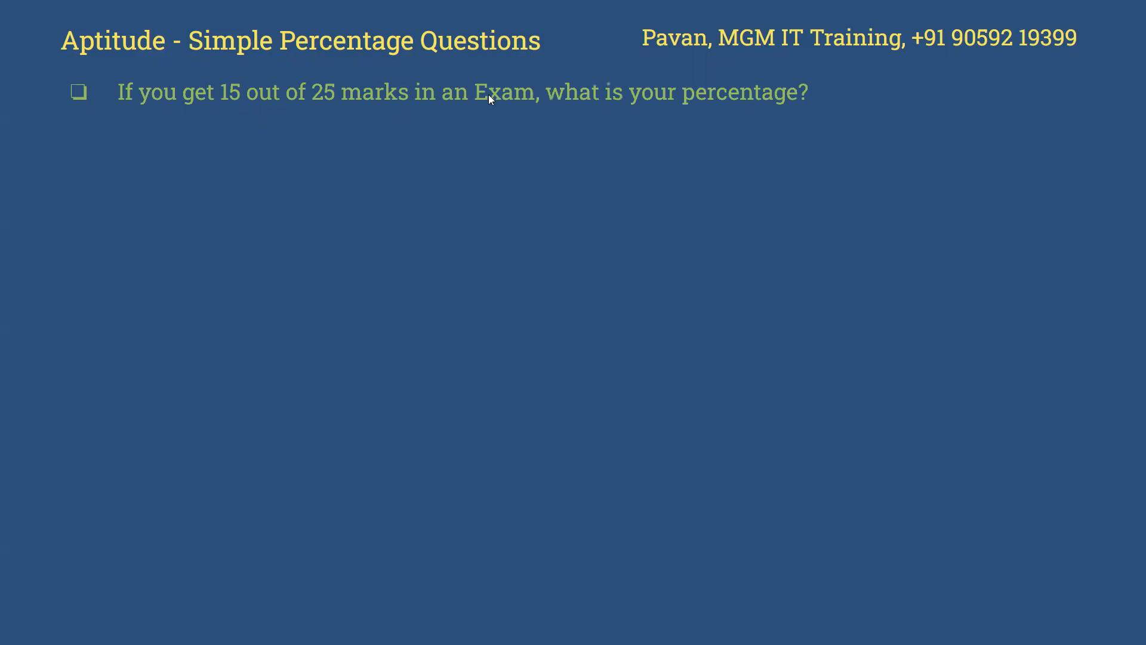
mouse_move(519, 110)
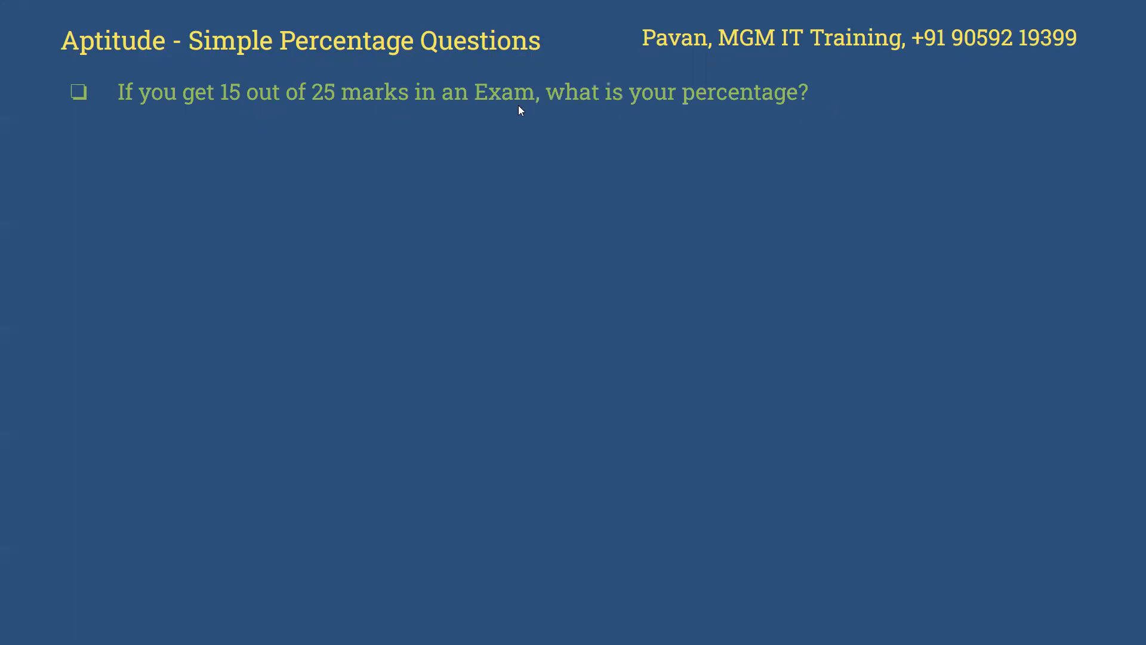
mouse_move(650, 107)
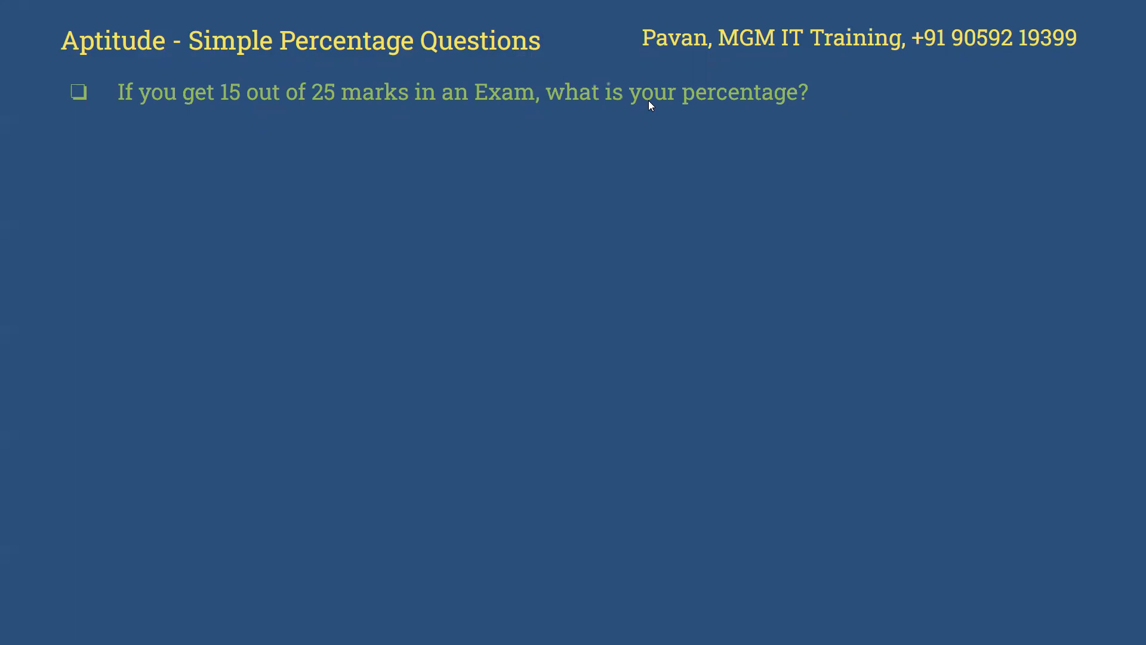
mouse_move(756, 111)
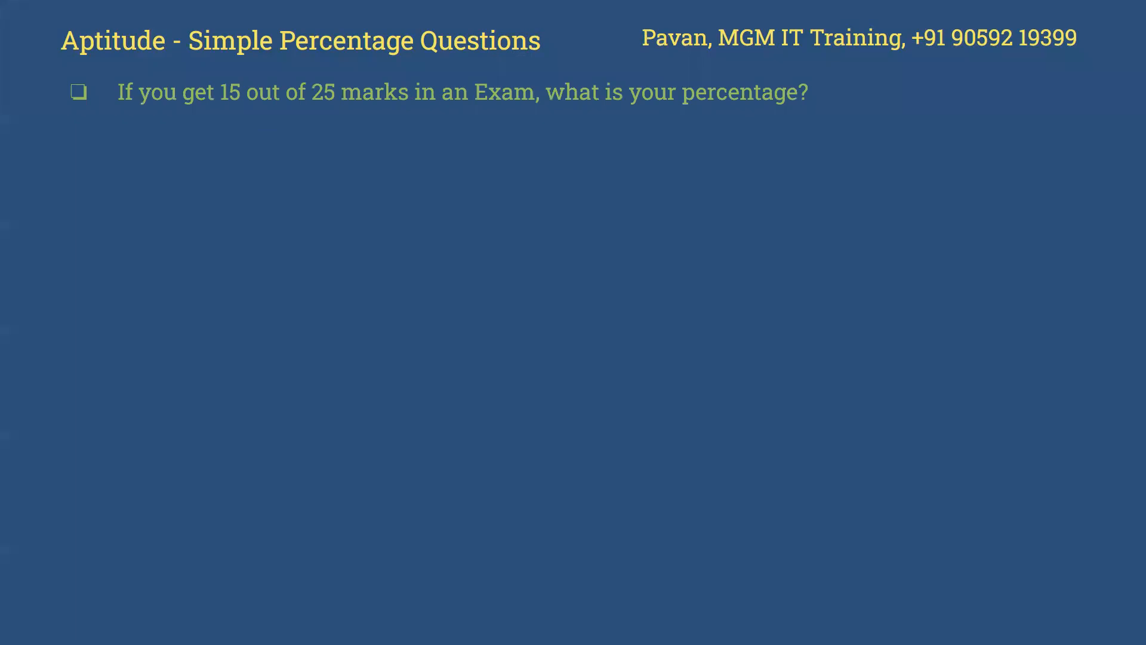
mouse_move(455, 194)
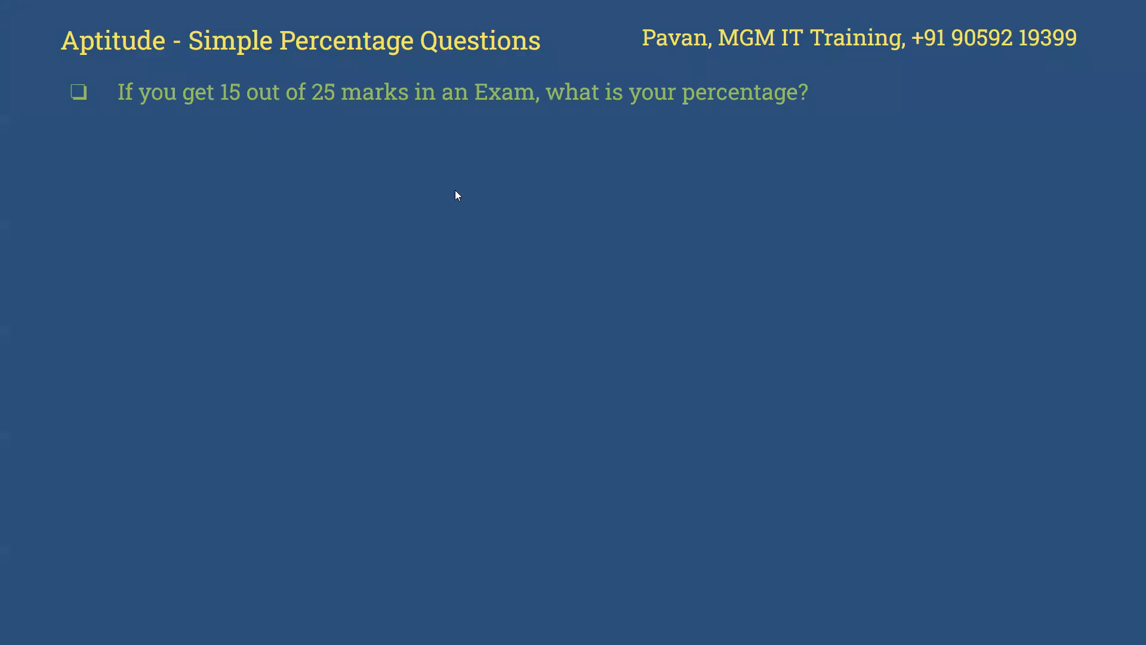
mouse_move(708, 103)
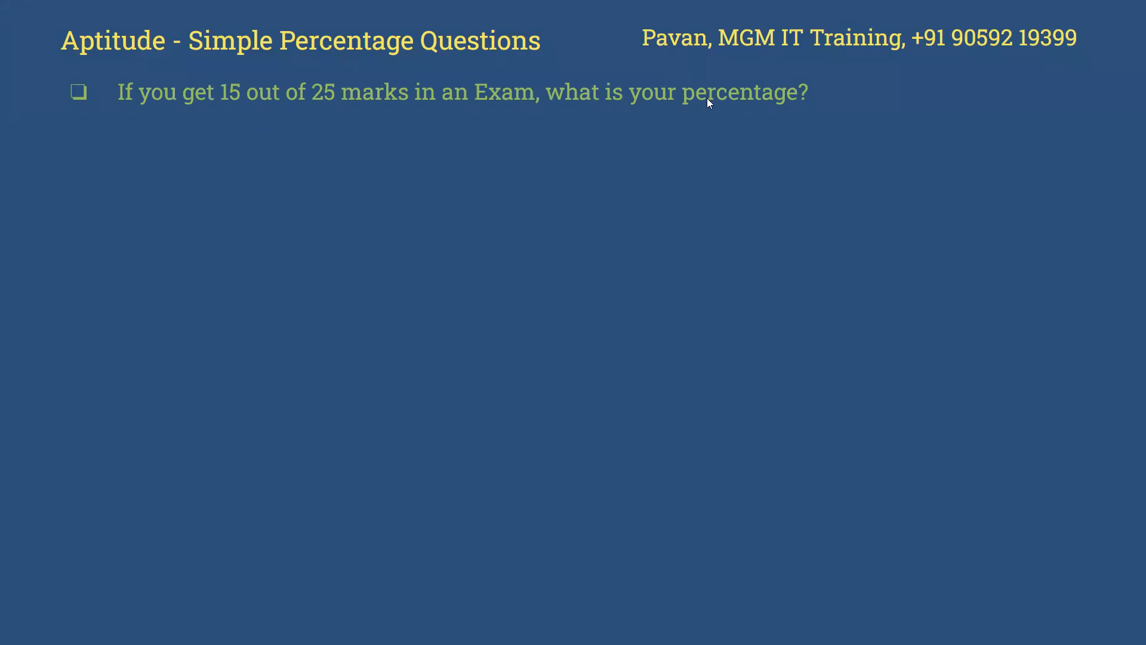
mouse_move(724, 101)
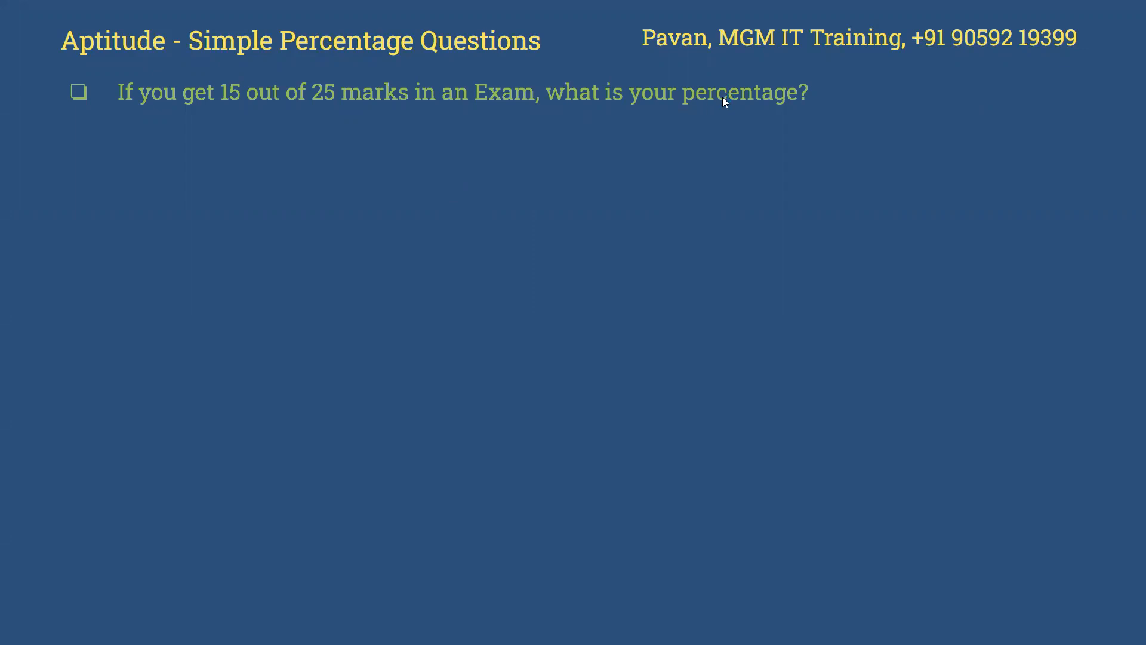
mouse_move(699, 99)
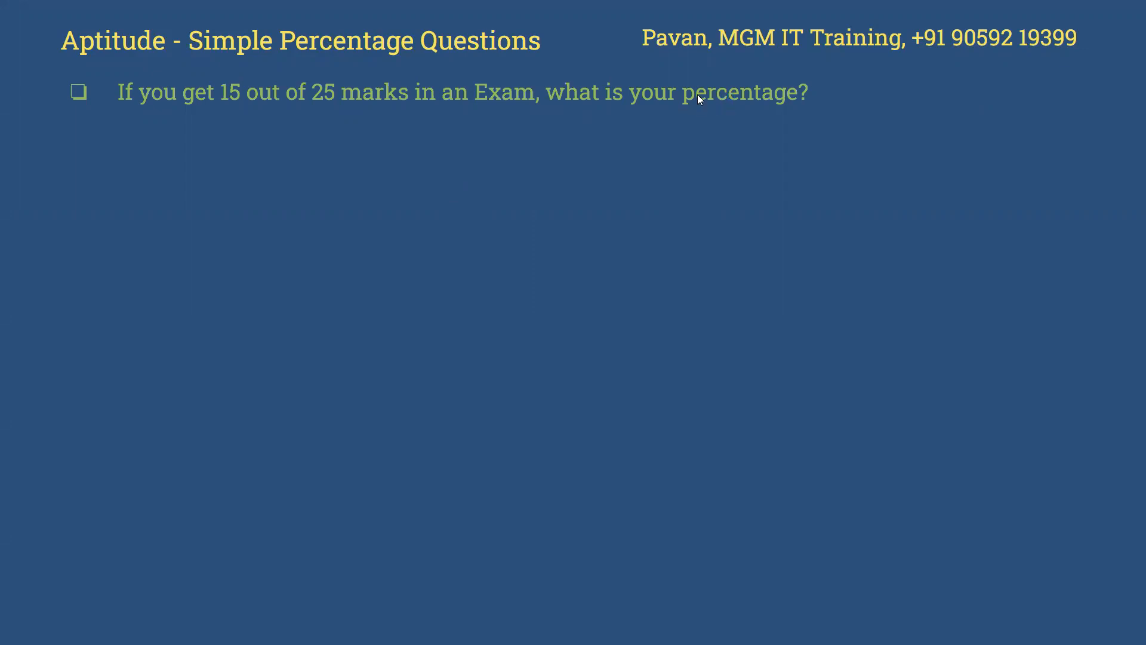
mouse_move(731, 108)
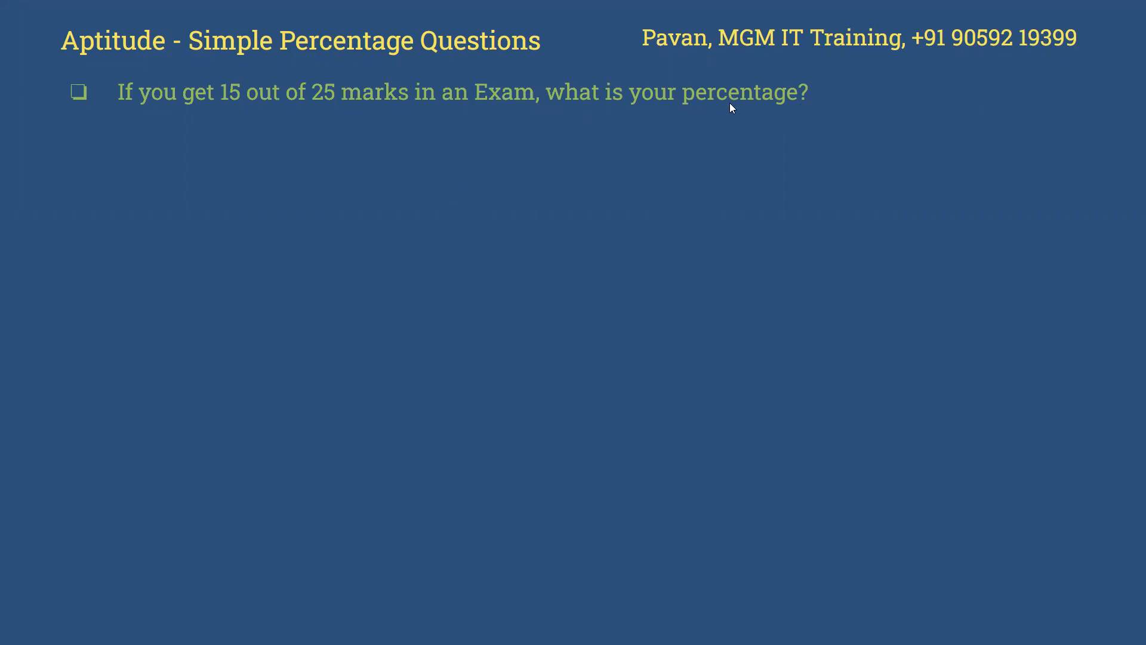
mouse_move(750, 101)
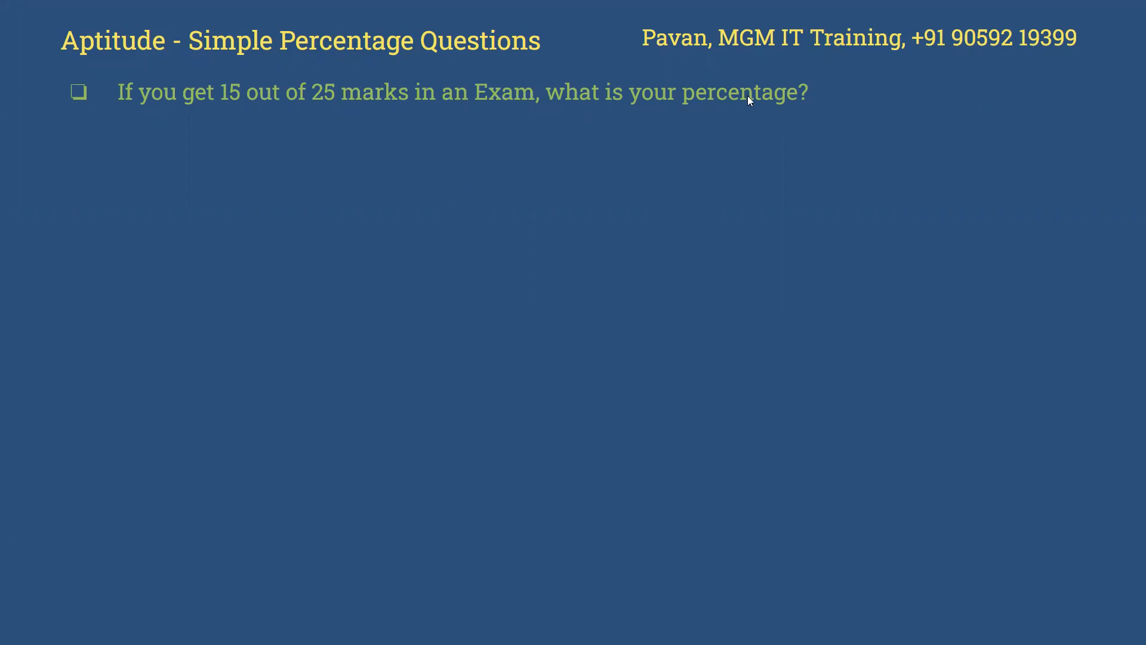
mouse_move(409, 156)
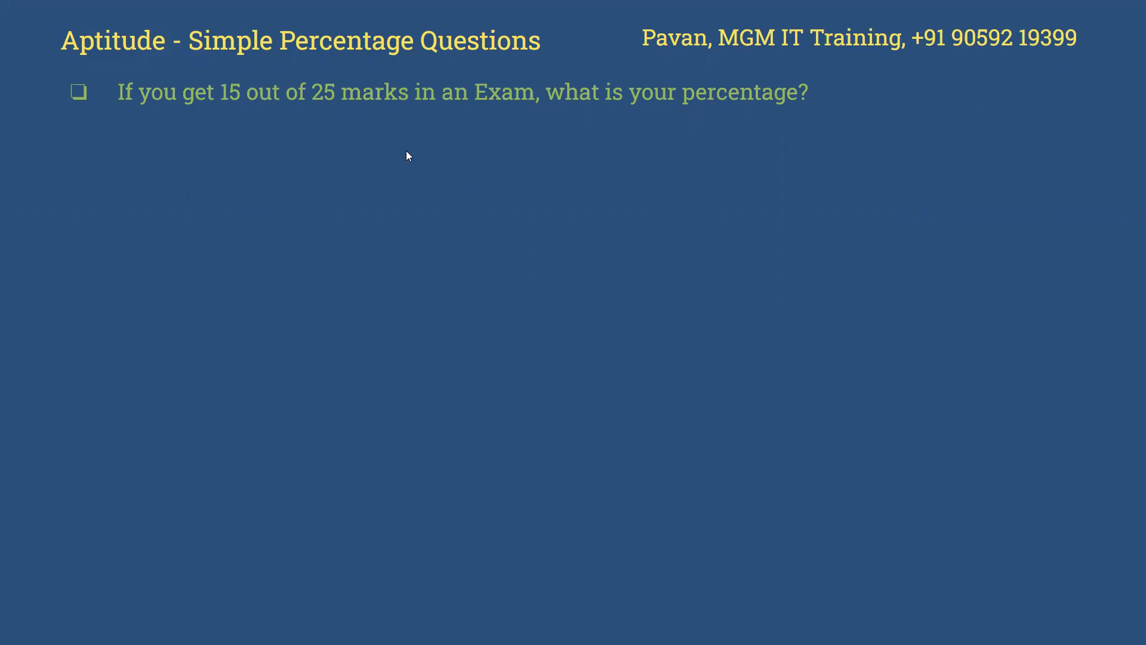
mouse_move(451, 99)
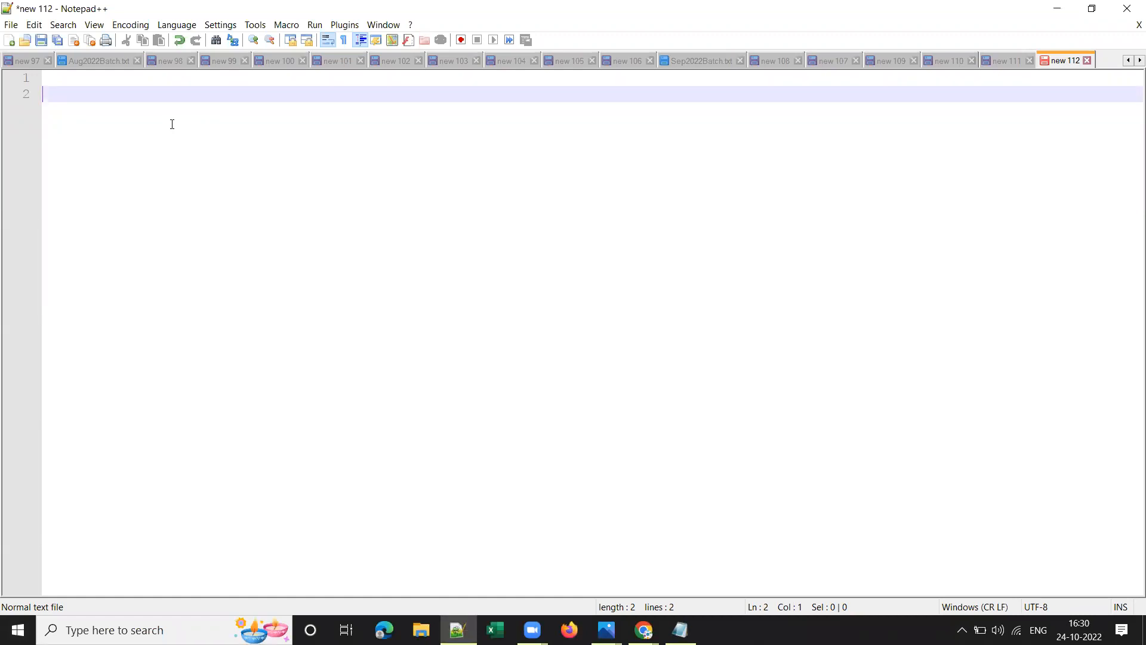
Write the question: if you get 15 out of 25 marks in the exam, what is your percentage?
type("if y")
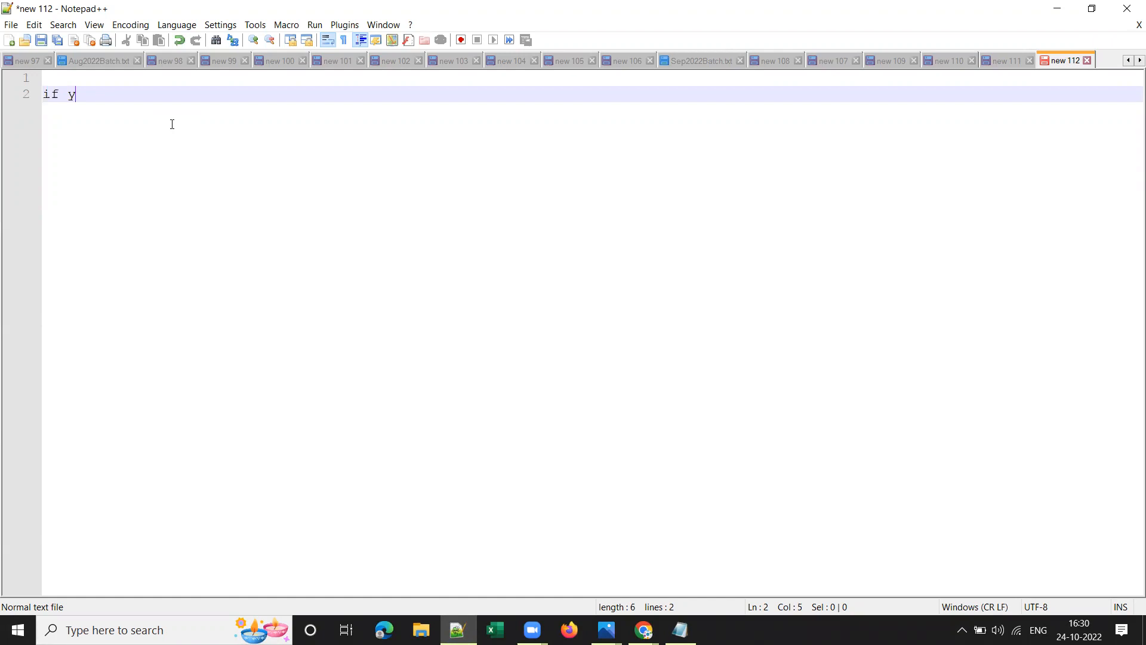
type("ou get 15 out")
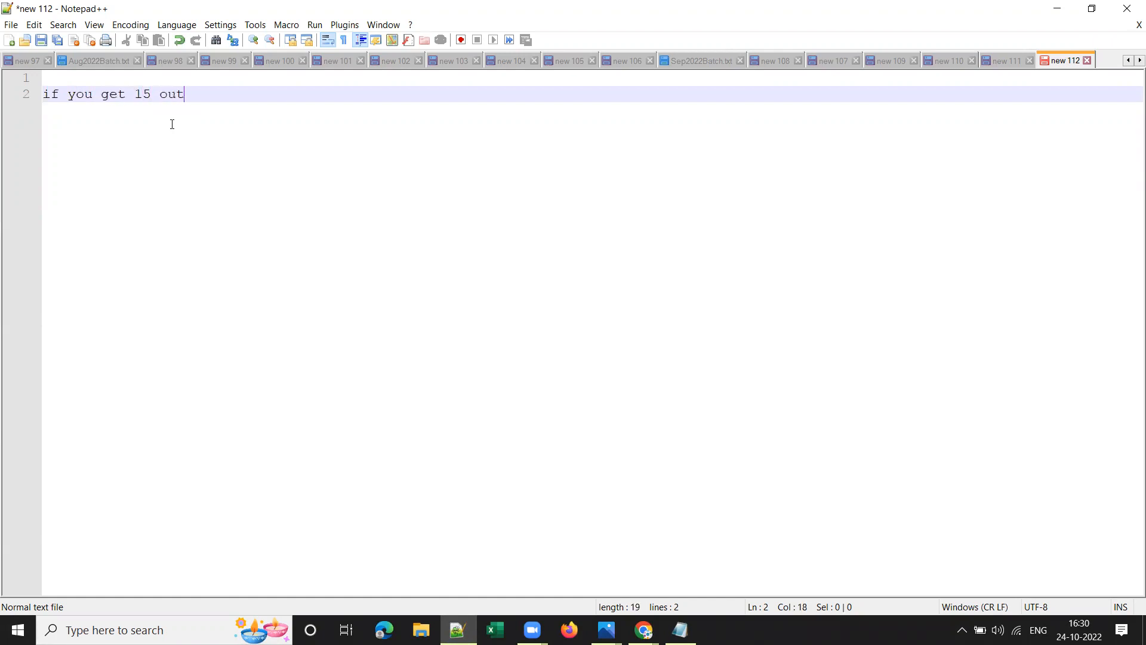
type("of 25marks in an E")
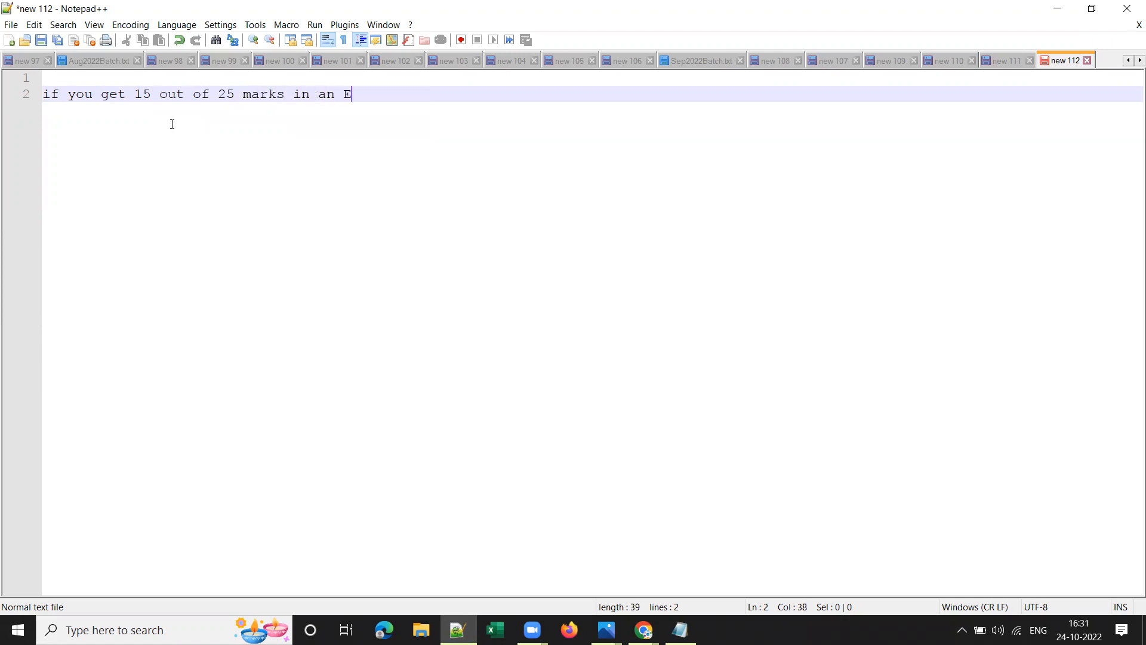
type("xam, what is u")
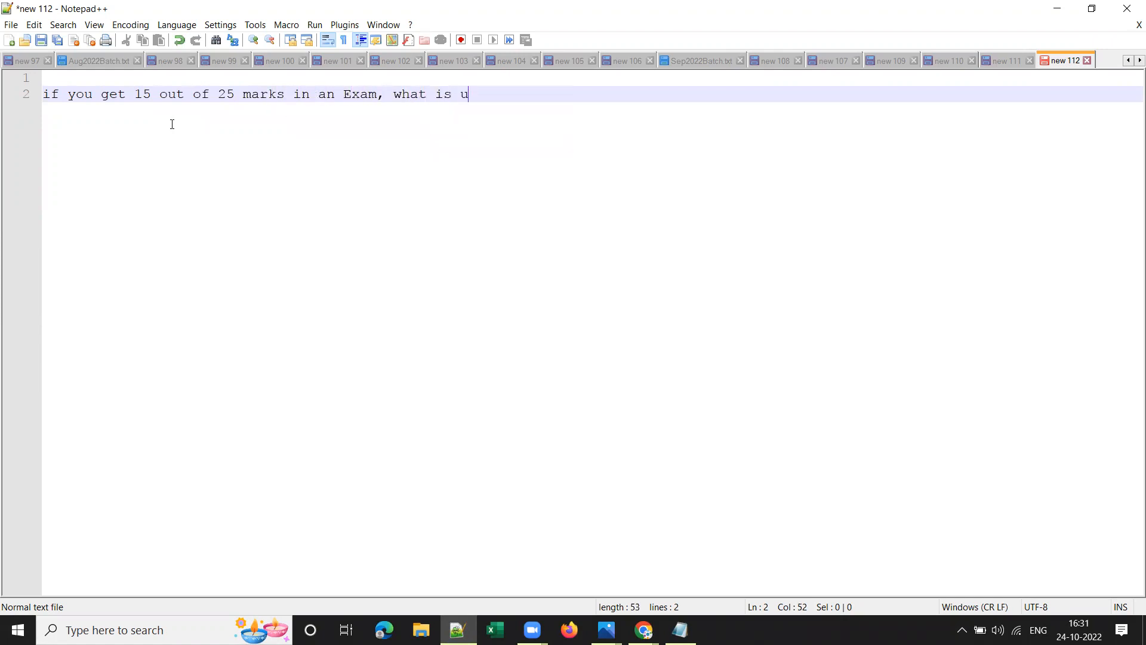
type("r percentage")
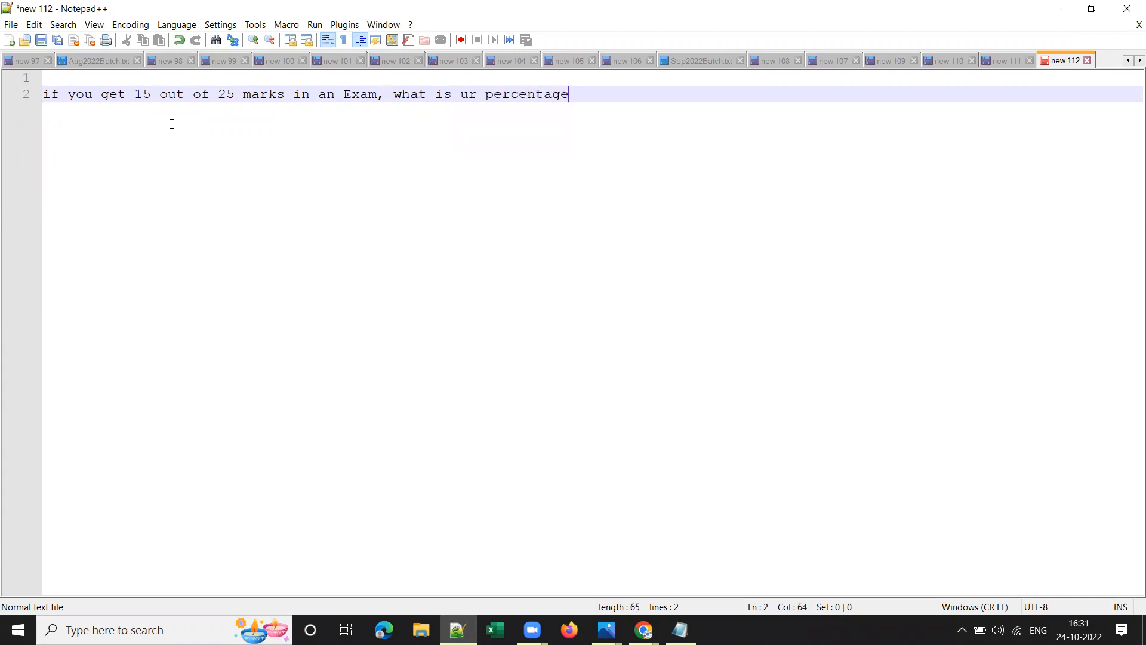
type("?")
type("25 -")
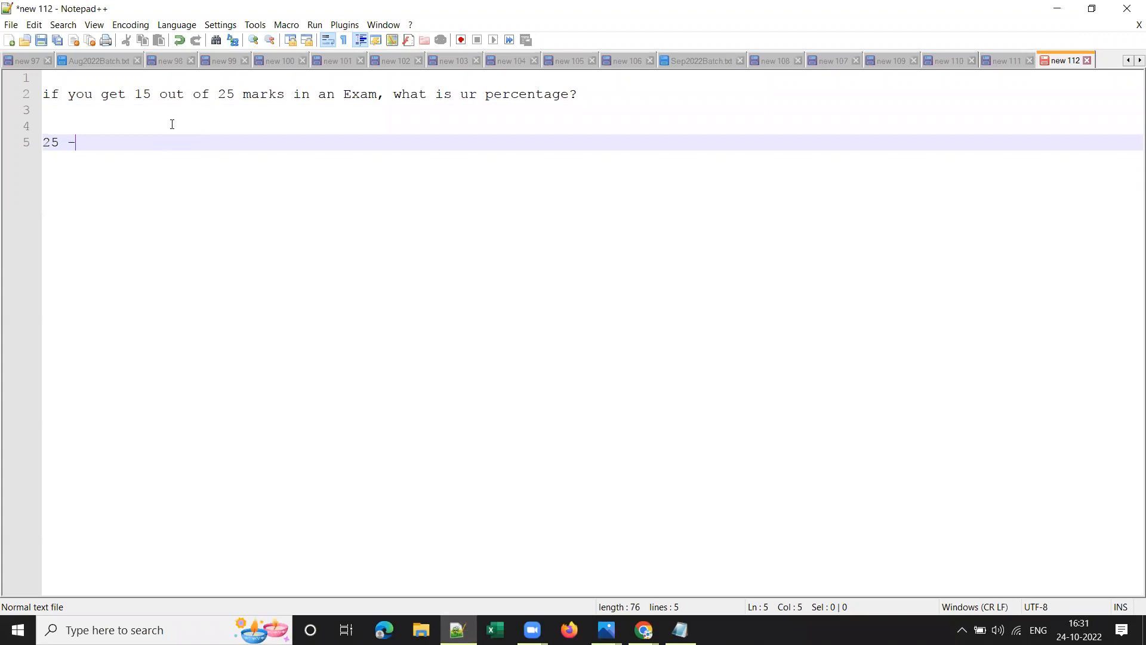
Begin the working below with the 25 -15 line and 100 under it.
type("15")
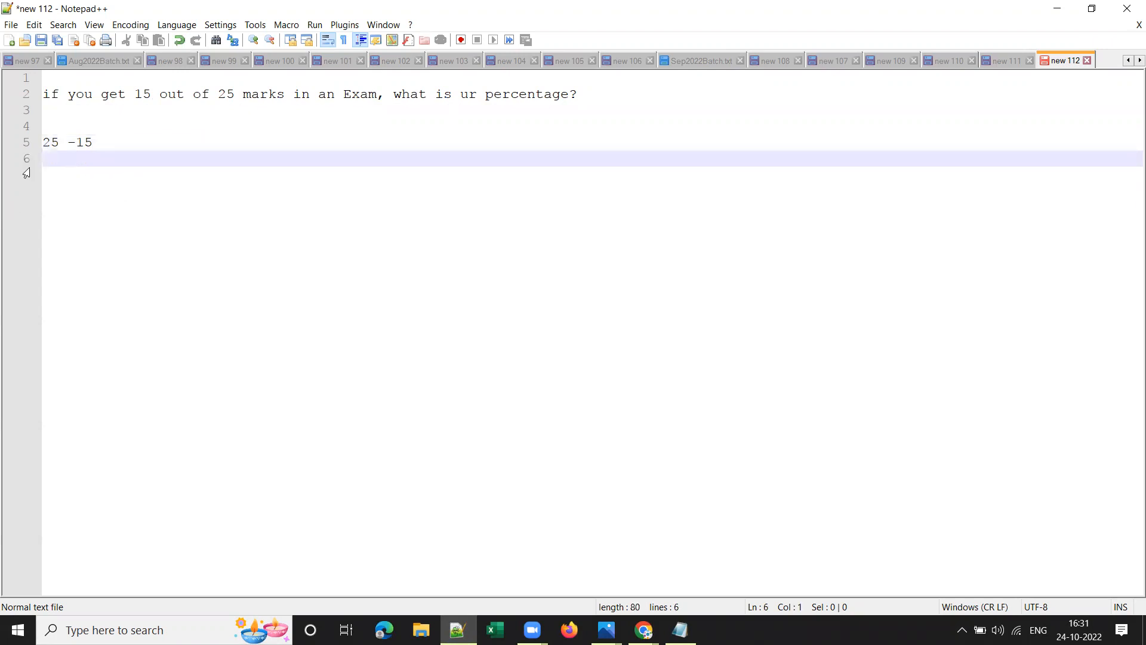
left_click(138, 142)
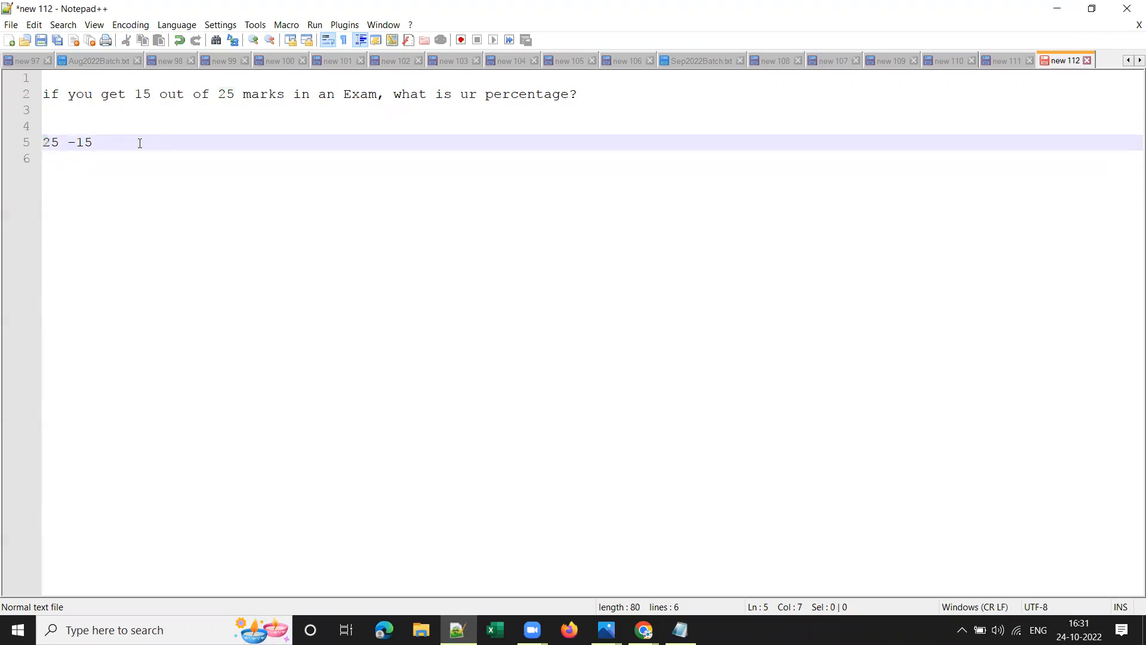
type("100")
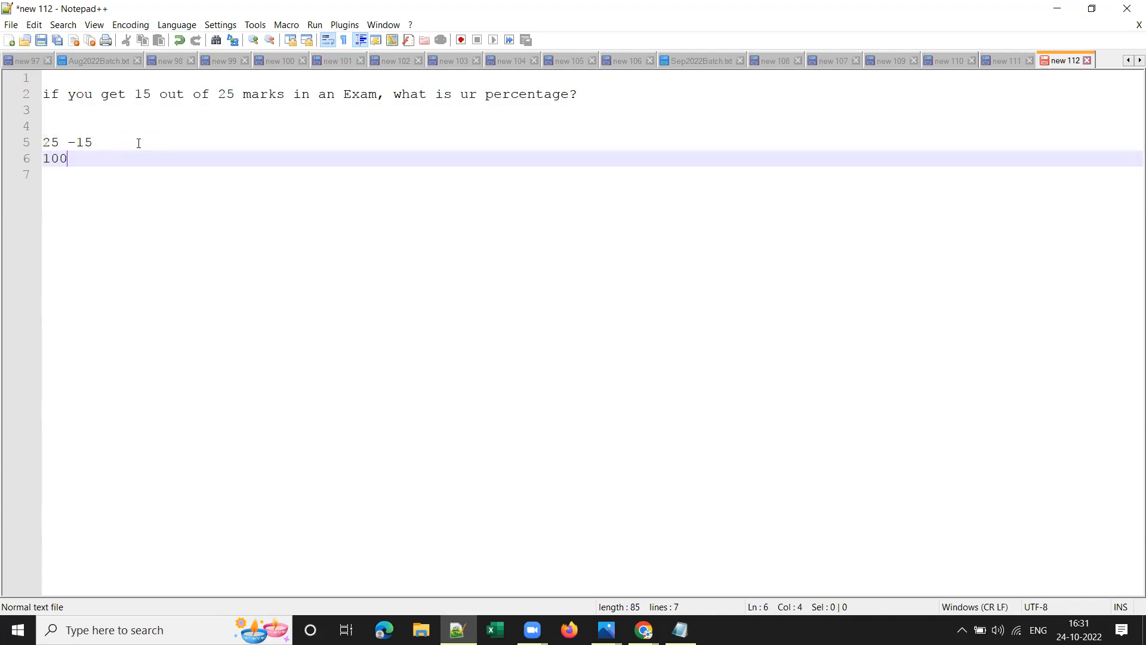
Complete the 100 -? proportion line and write the formula (15/25) *100 above it.
type("-?")
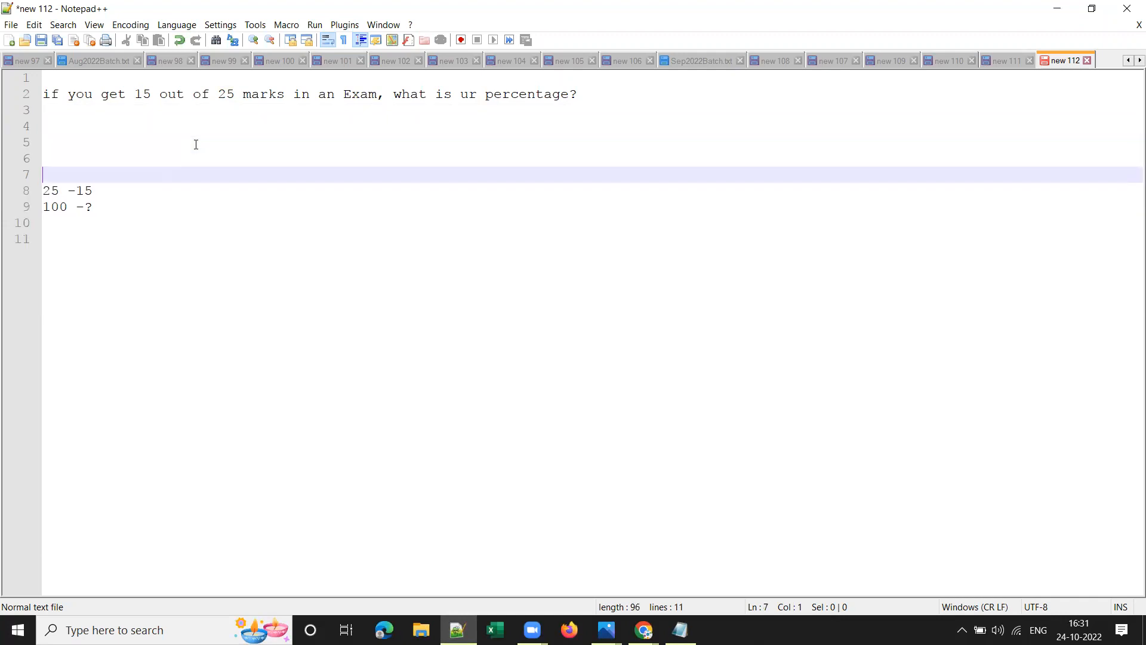
type("1")
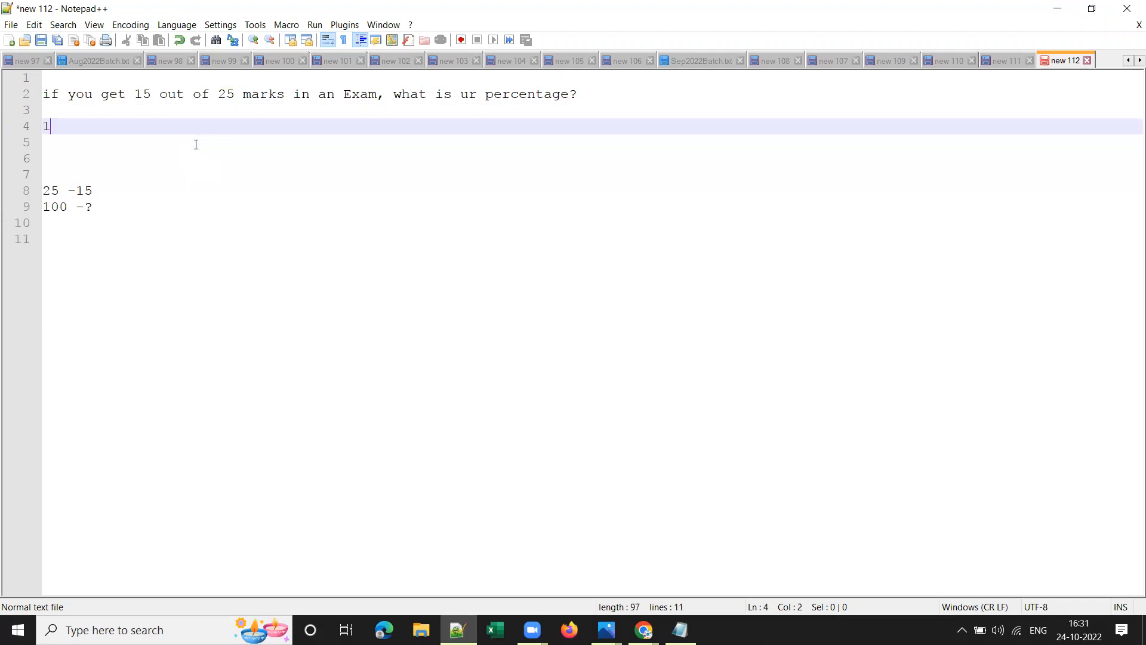
type("5/25")
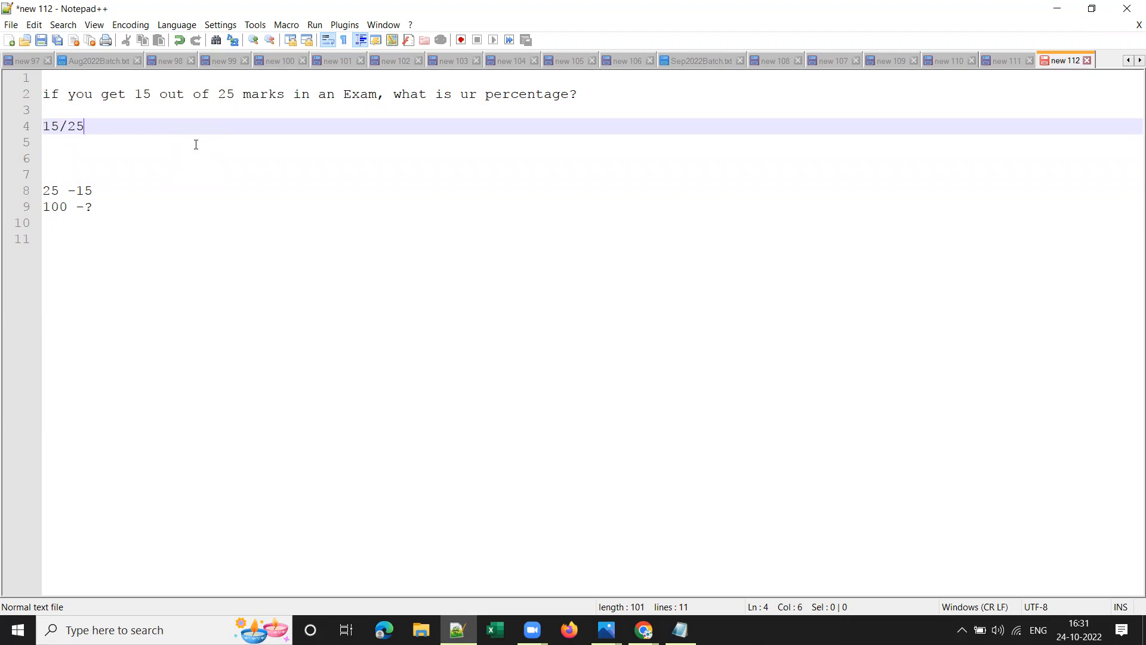
type(")")
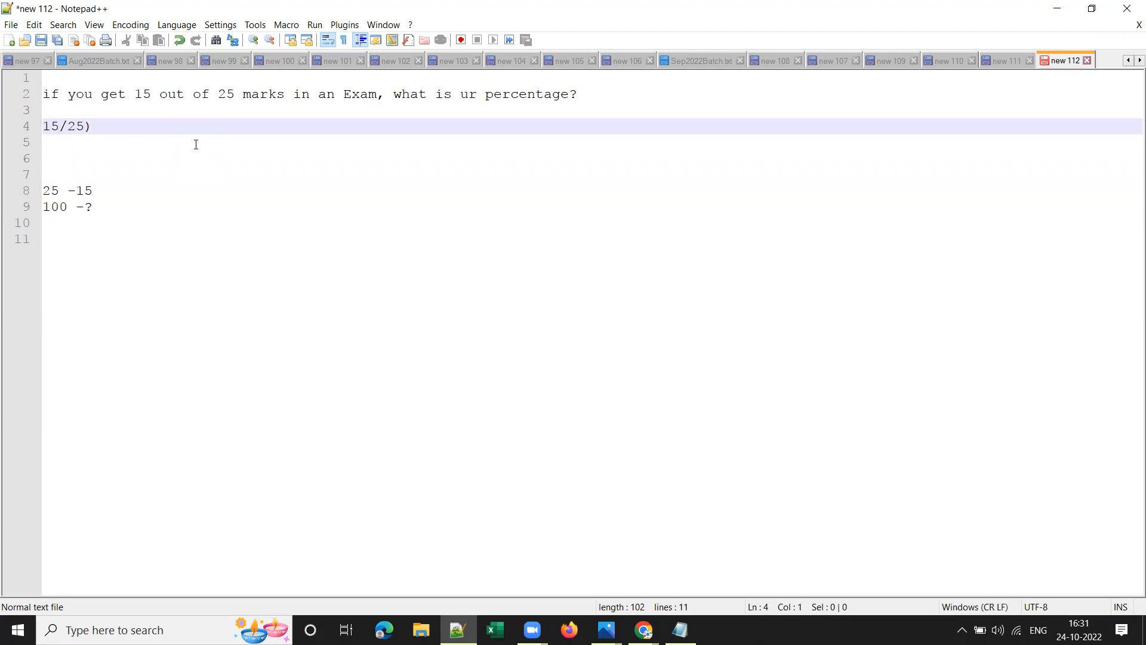
type("(")
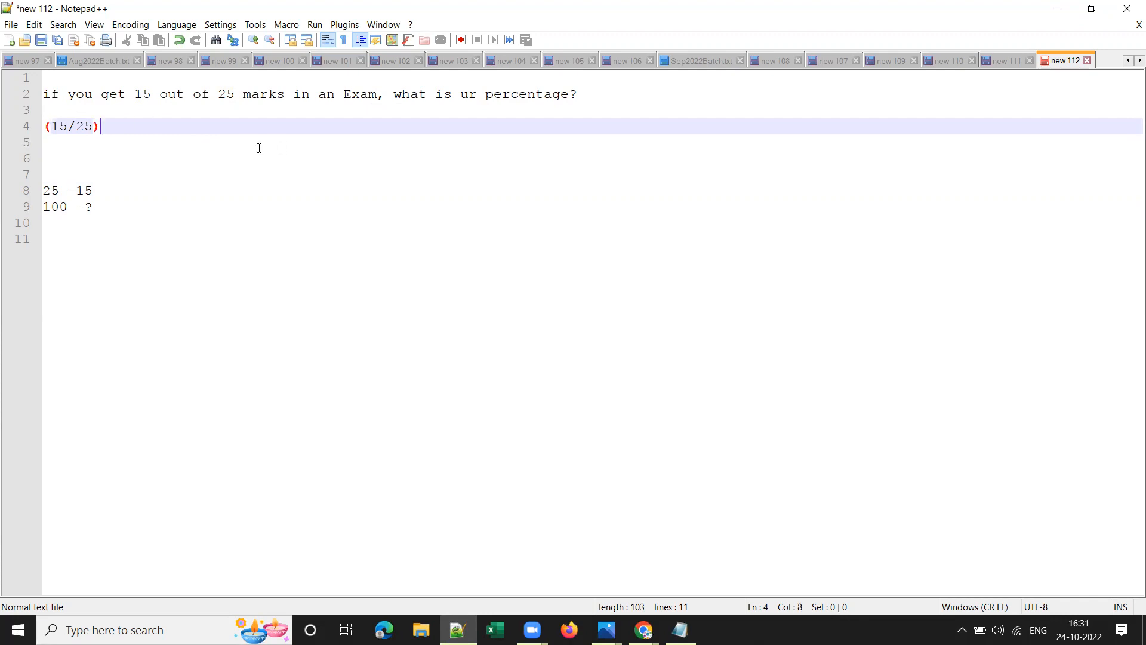
type("*100")
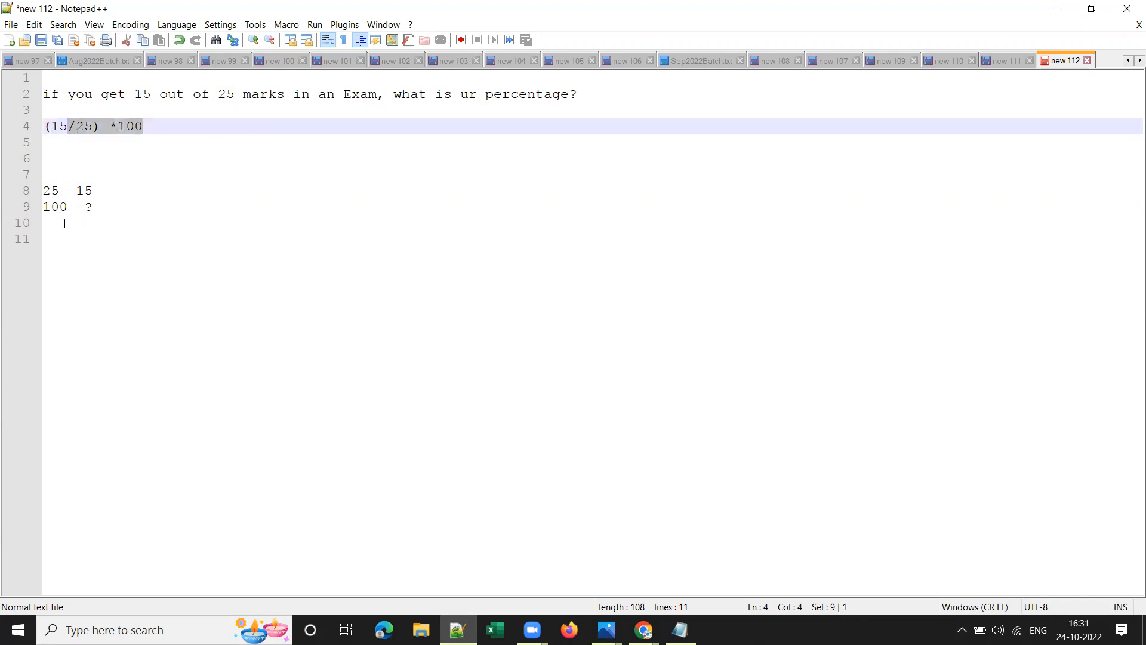
Highlight the 25 in the formula, then append the result =60.
left_click(64, 223)
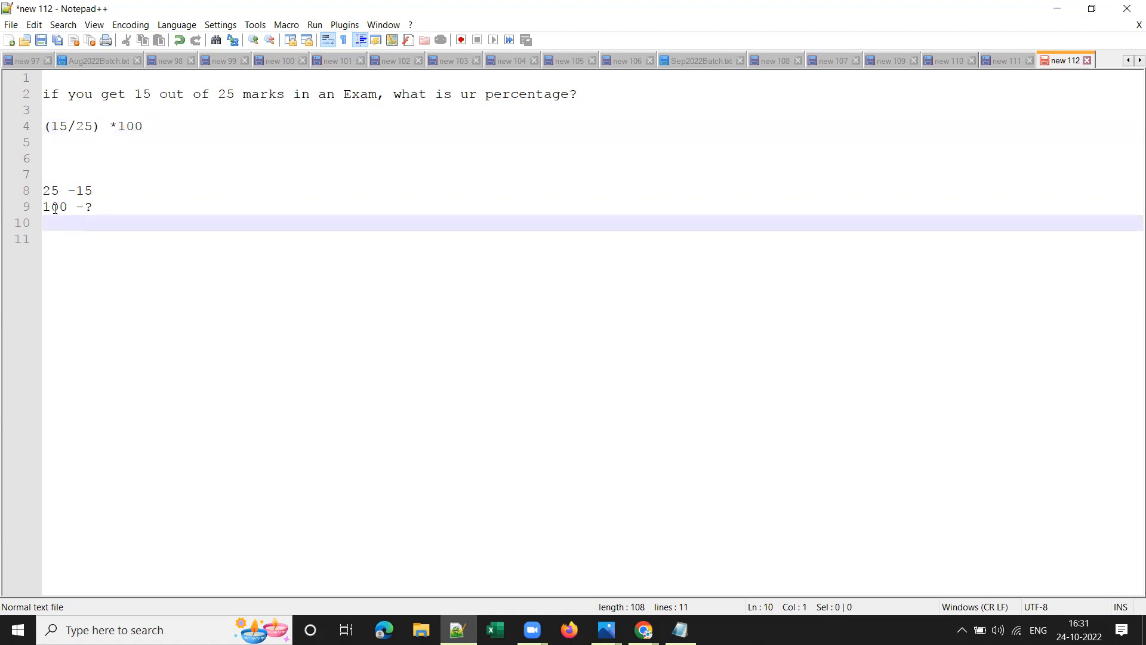
double_click(86, 125)
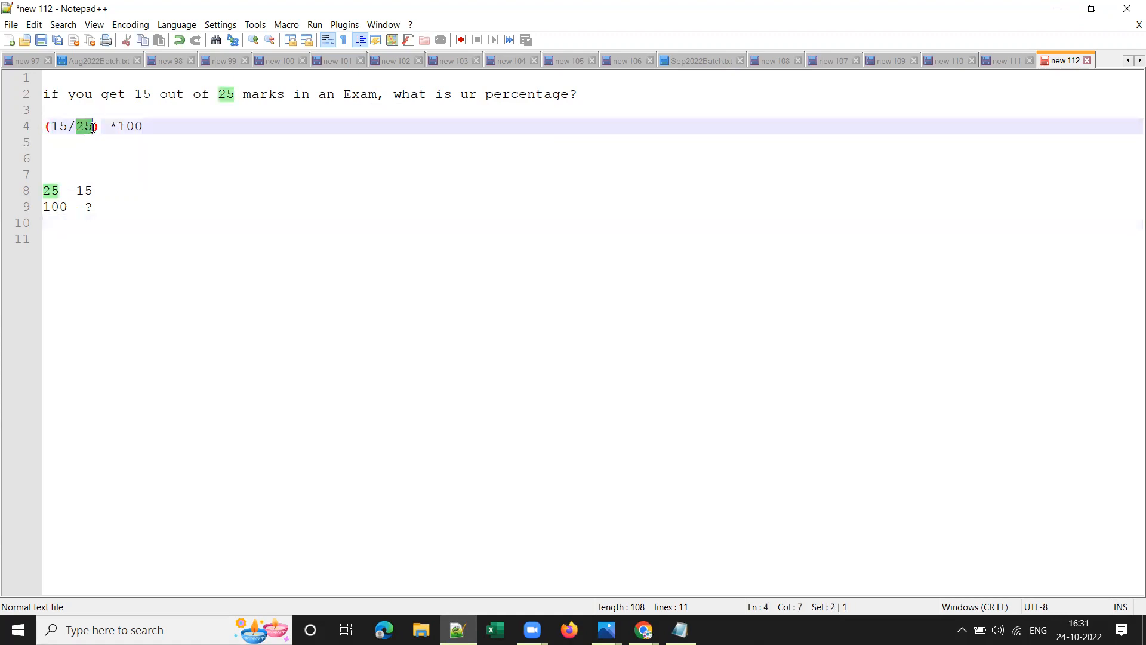
double_click(128, 126)
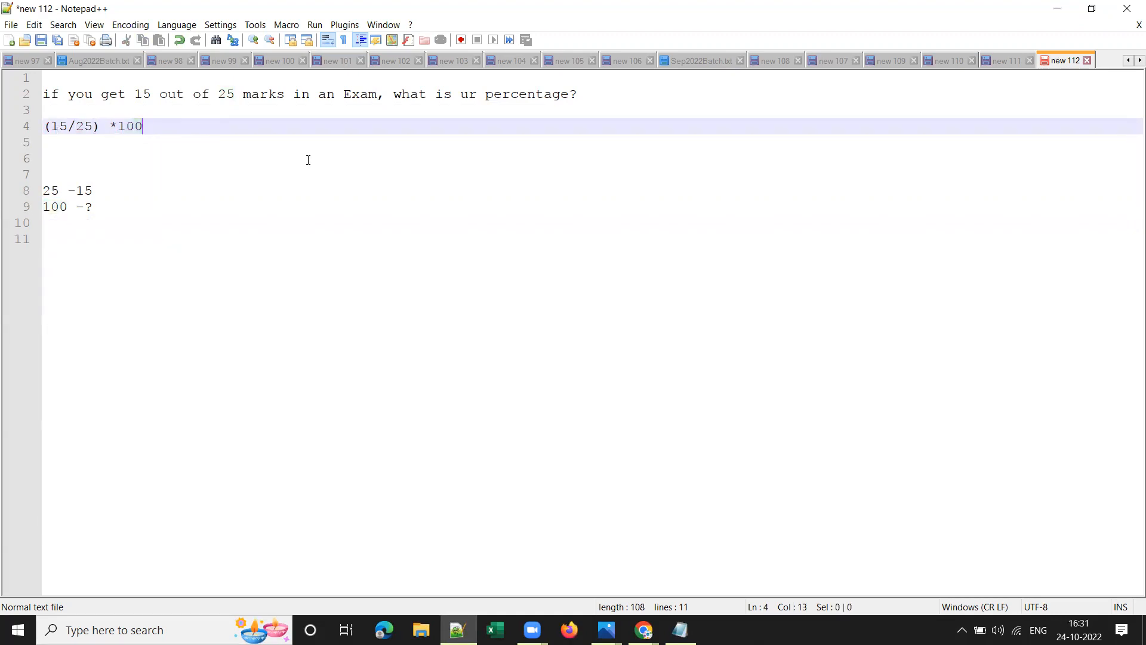
type("=60")
type("100")
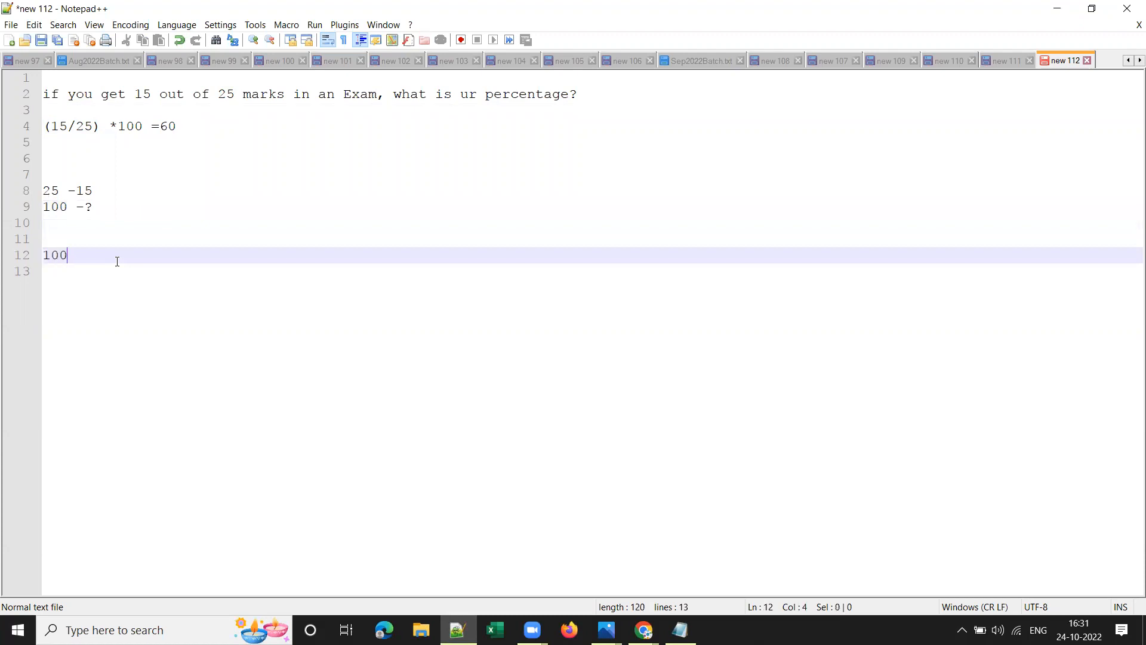
Write the alternative working (100*15) /25 for the 15-out-of-25 question.
type("*1")
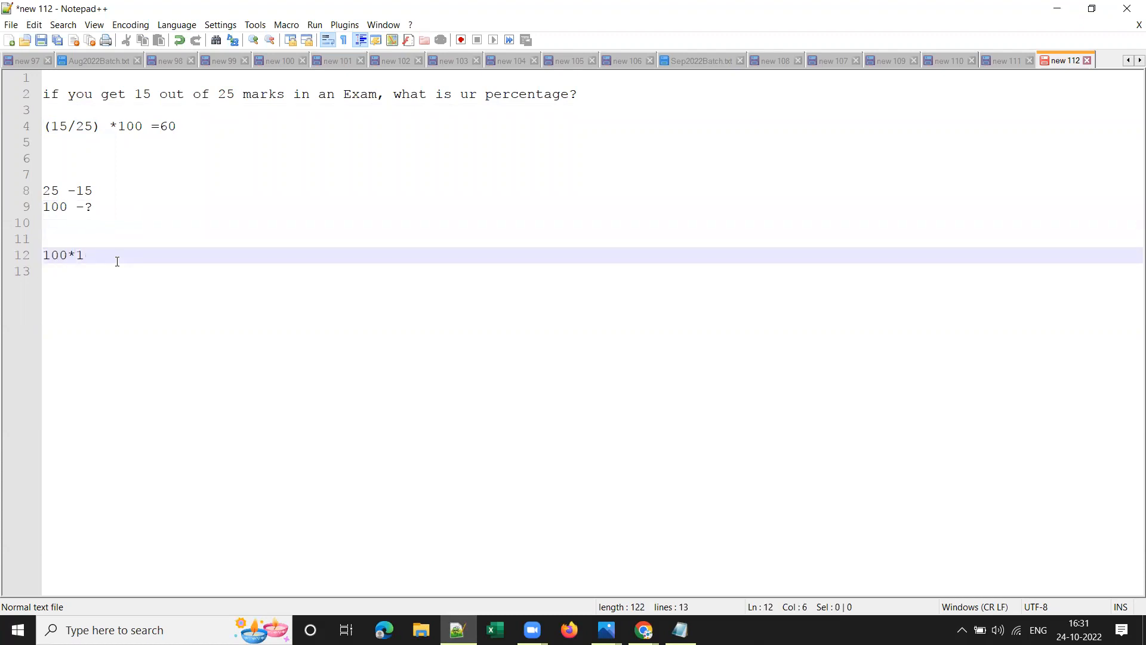
type("5)")
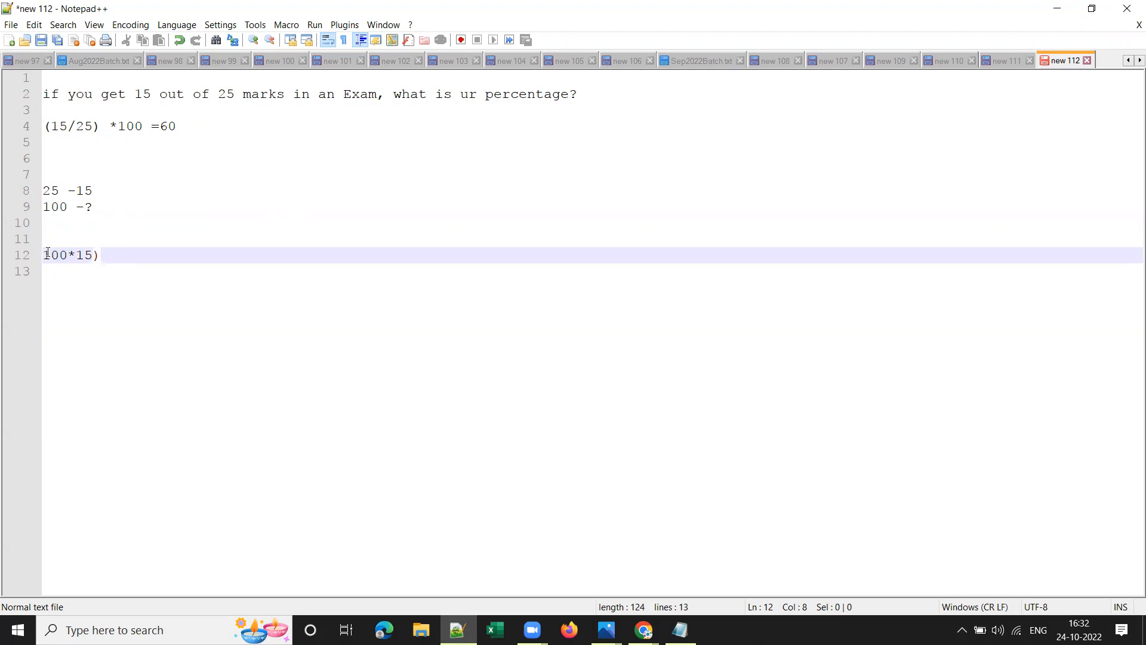
type("(")
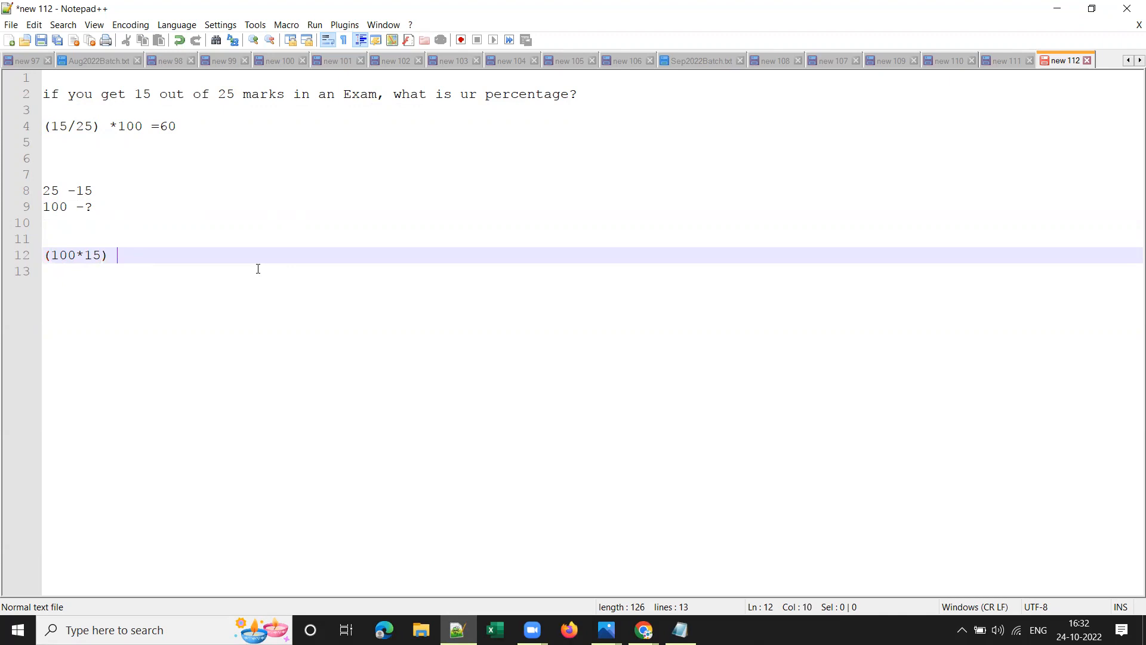
type("/25")
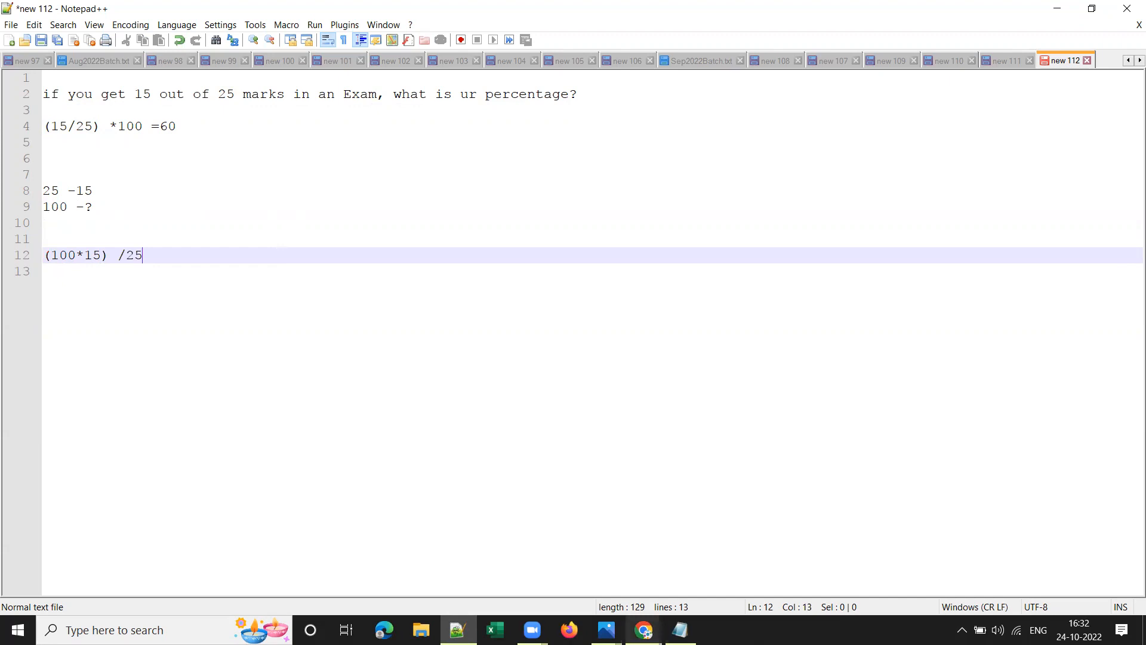
mouse_move(671, 224)
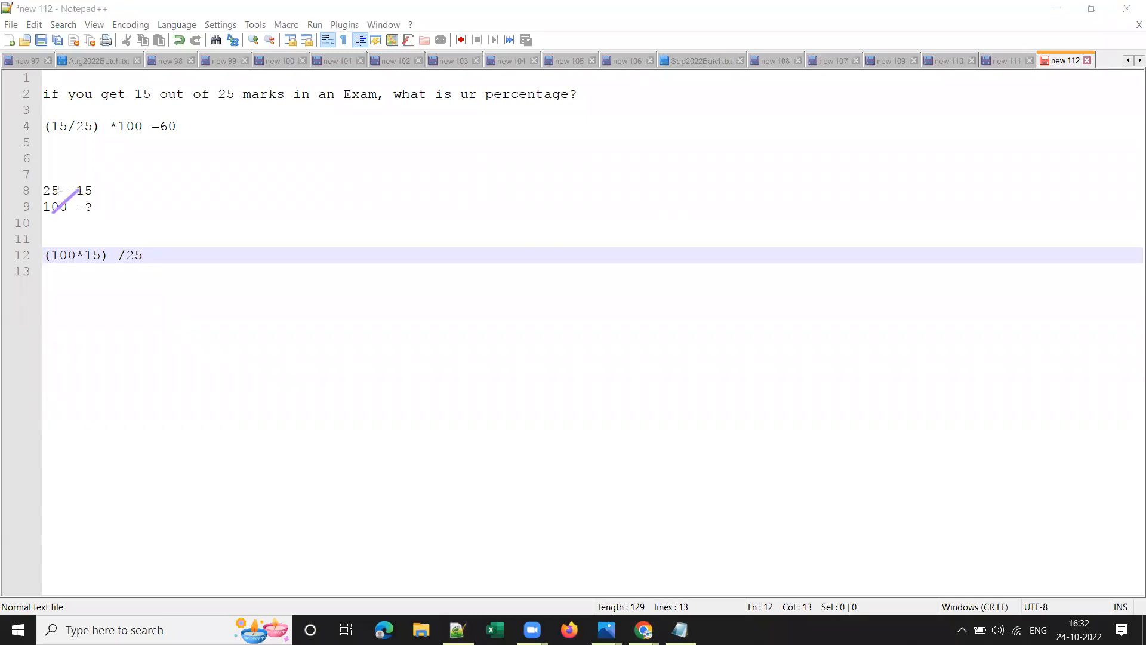
mouse_move(90, 182)
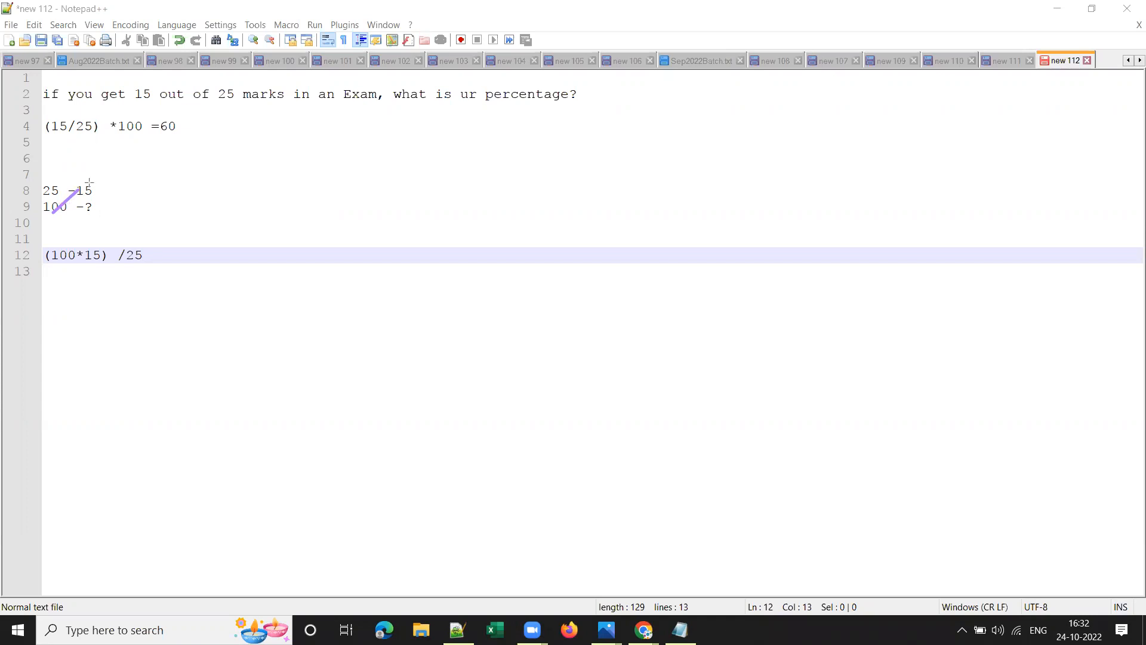
mouse_move(53, 191)
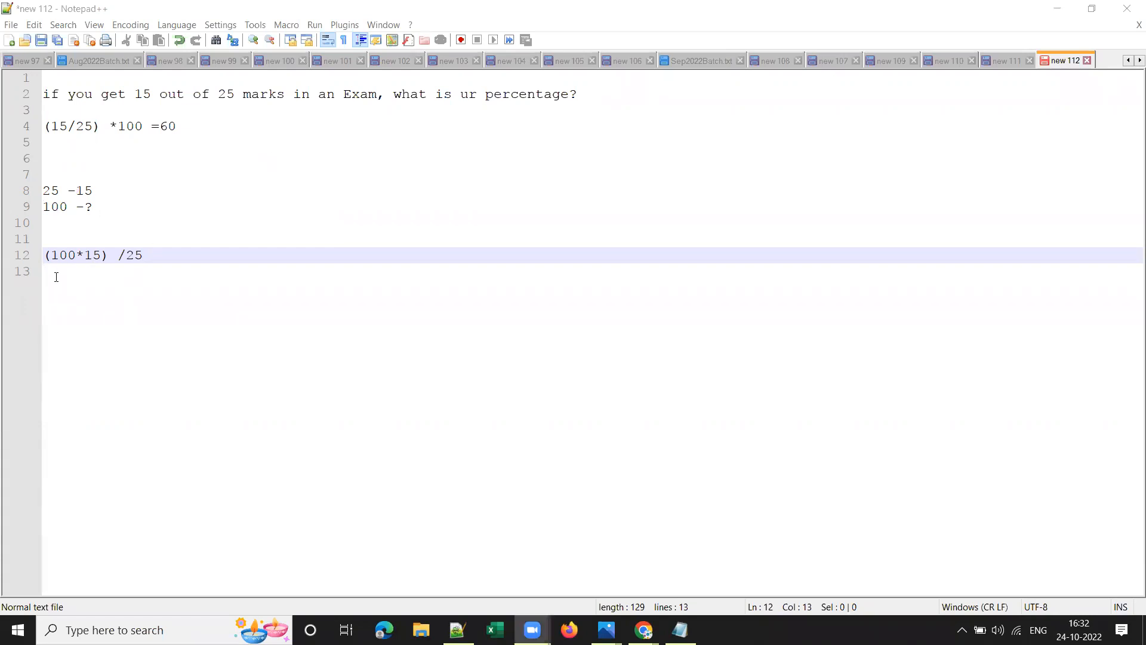
Point out the 25 in the formula and write =60 on the line below.
double_click(132, 256)
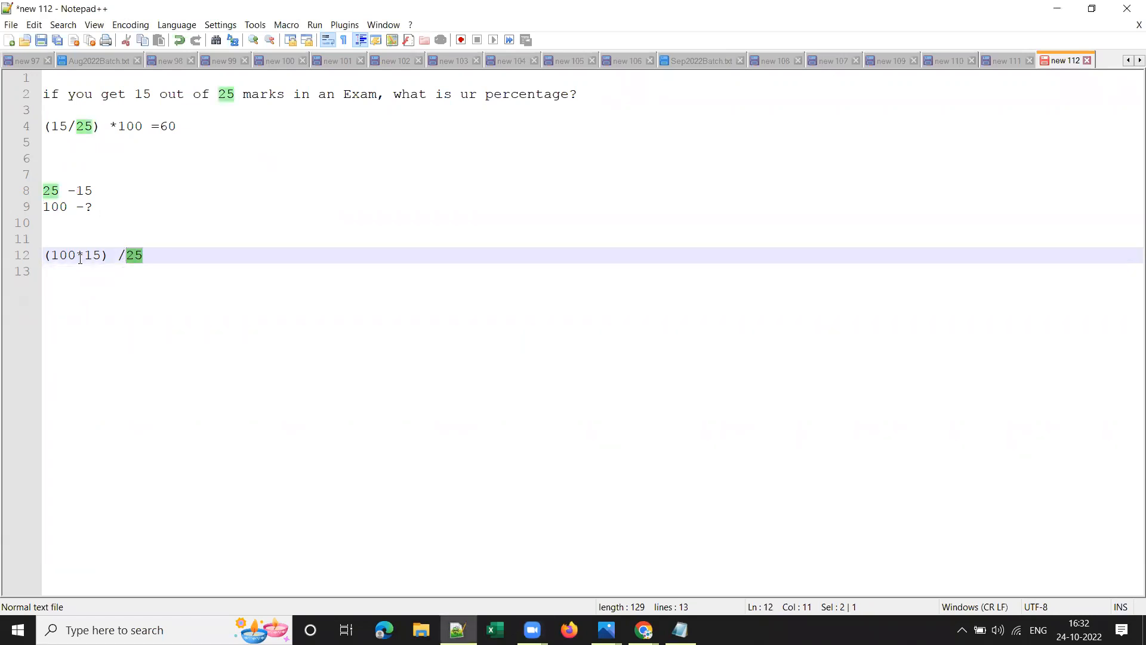
double_click(61, 255)
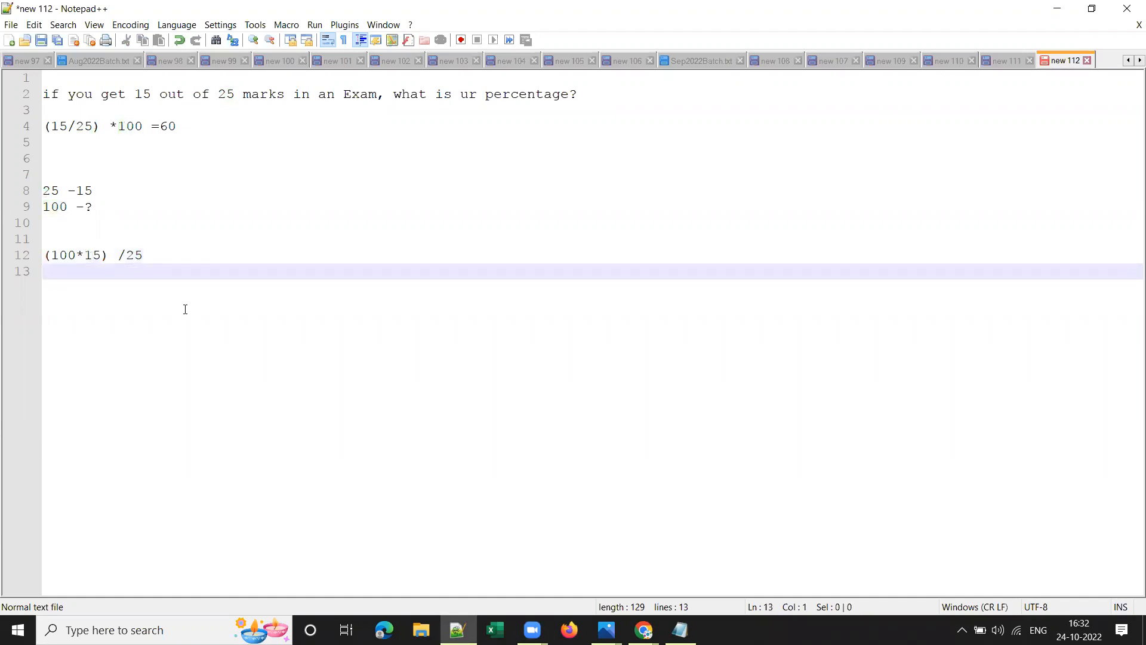
type("=60")
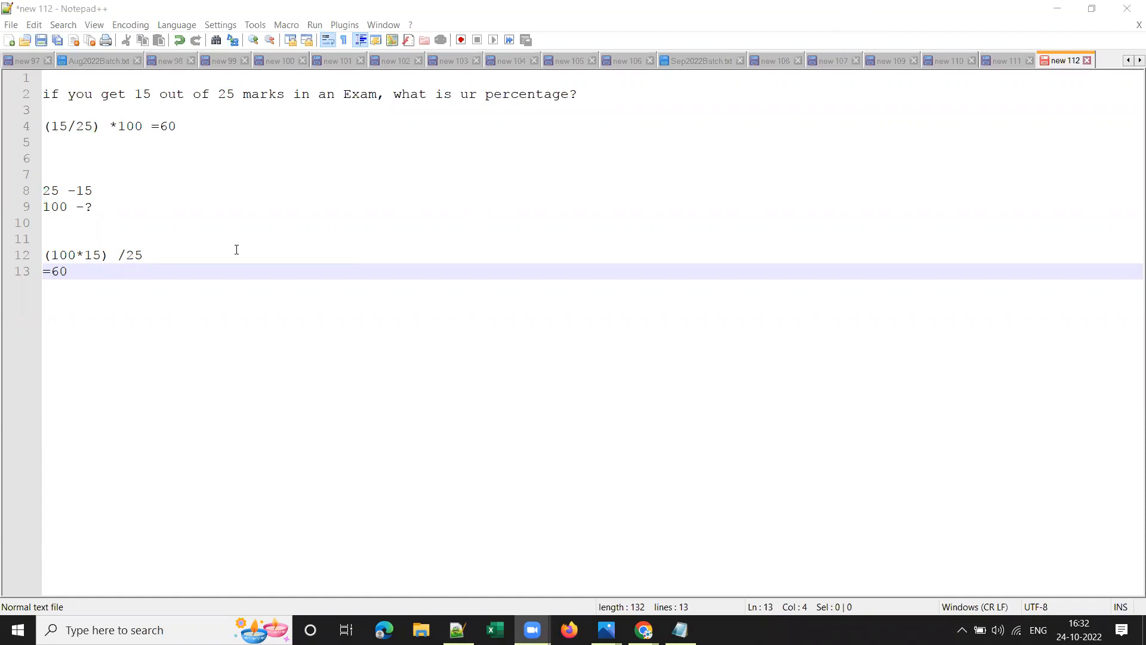
mouse_move(178, 307)
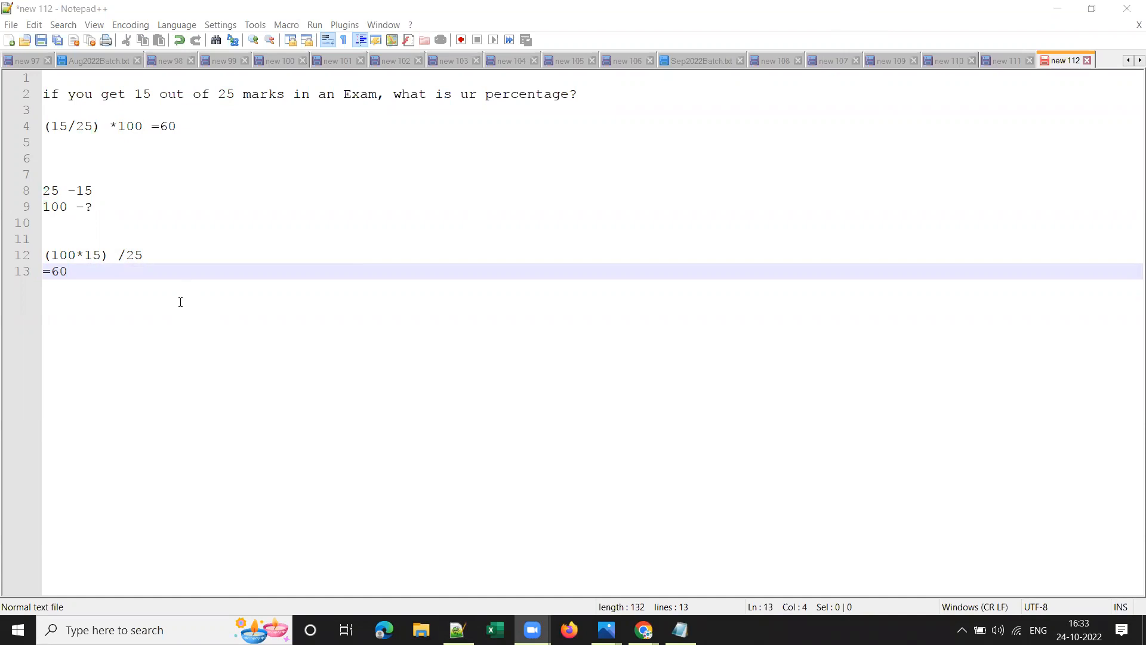
mouse_move(324, 296)
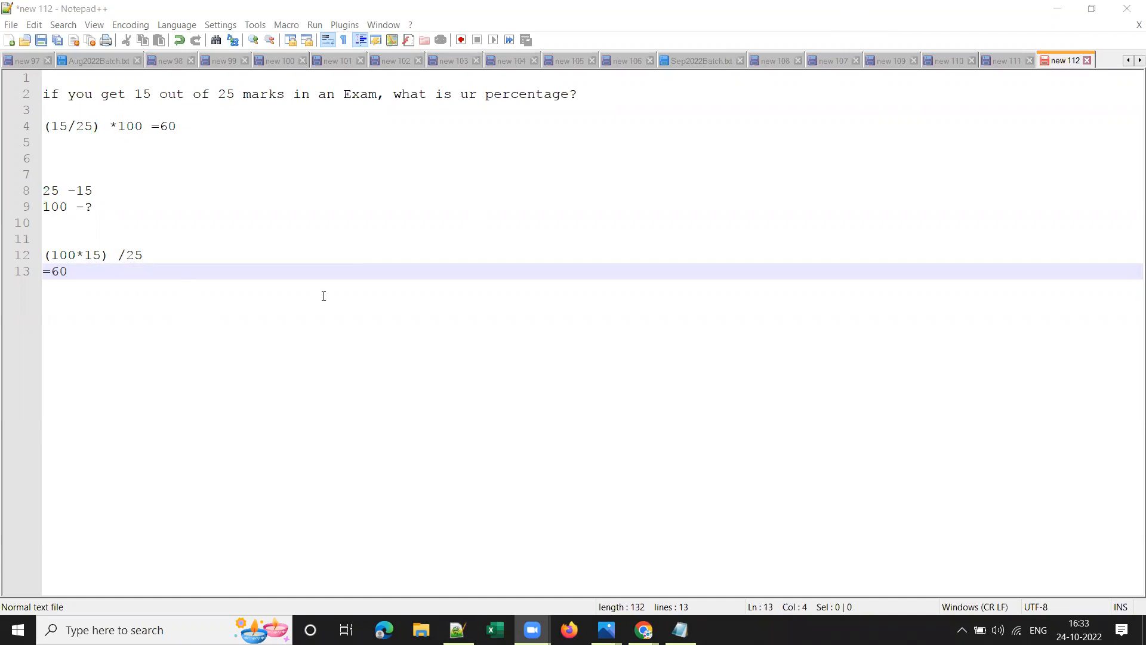
mouse_move(339, 302)
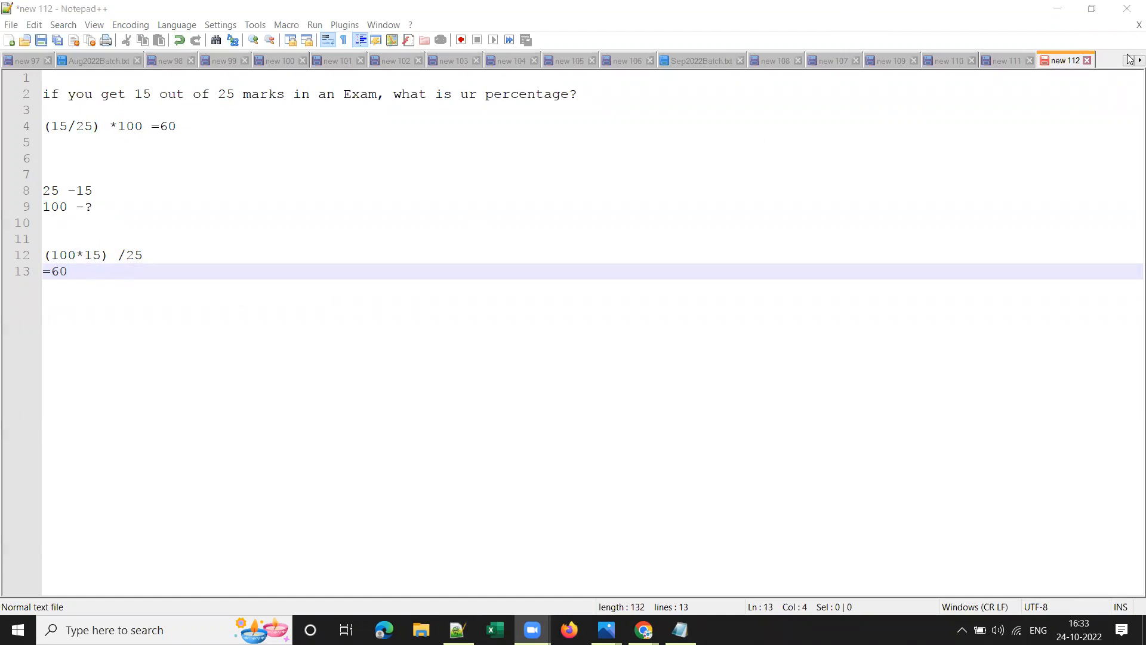
mouse_move(1058, 9)
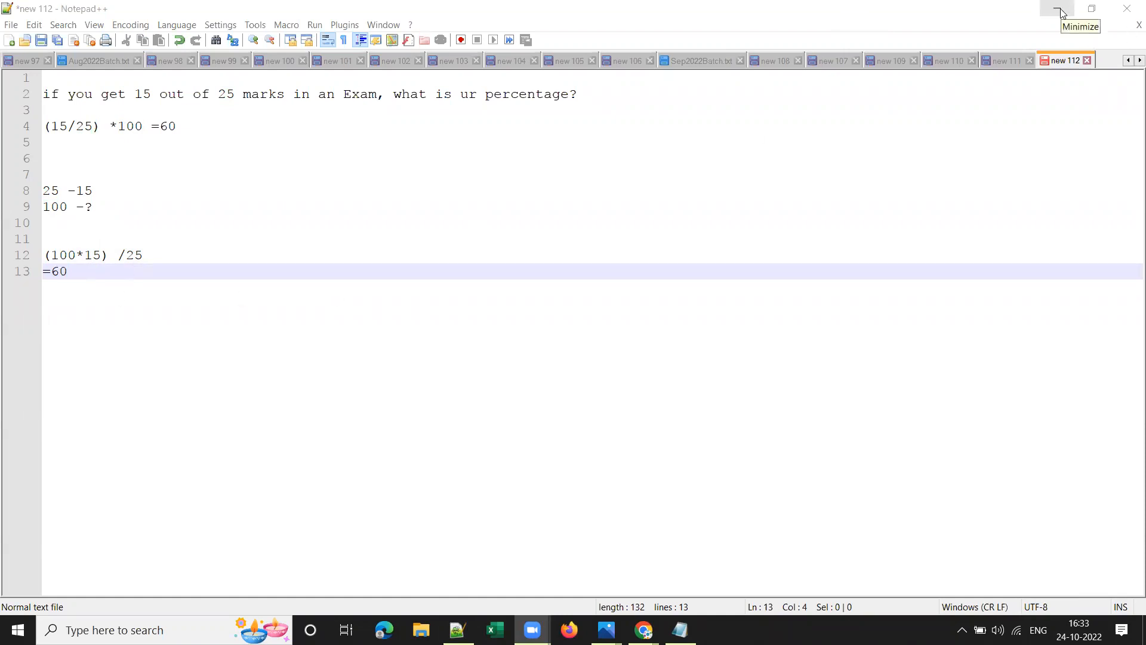
left_click(1057, 9)
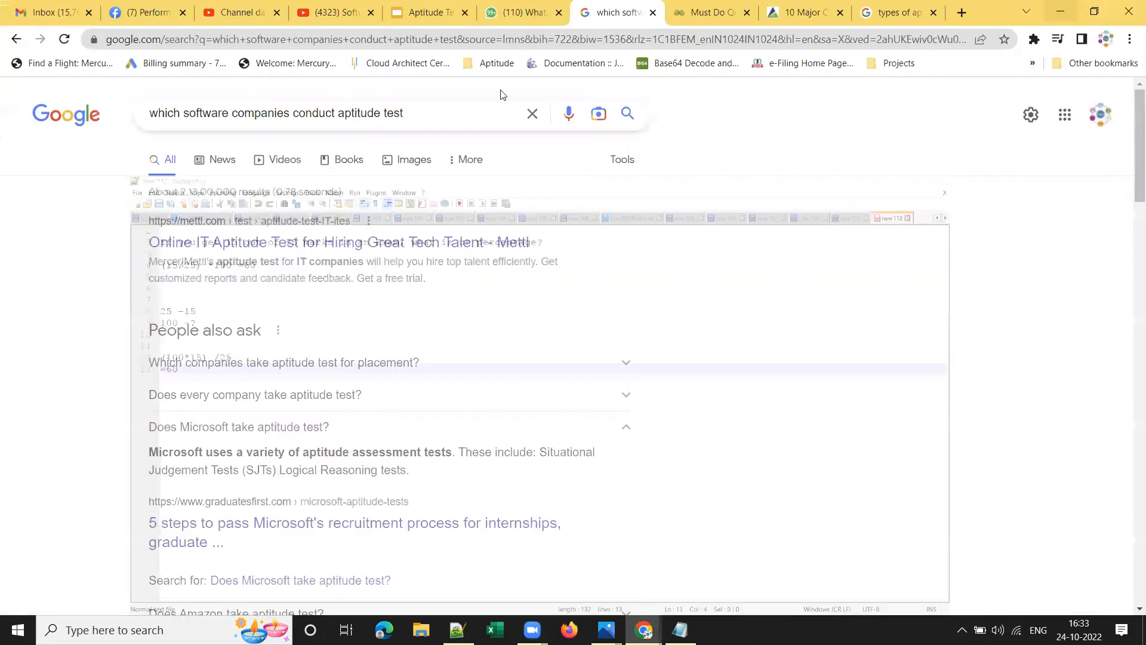
left_click(427, 12)
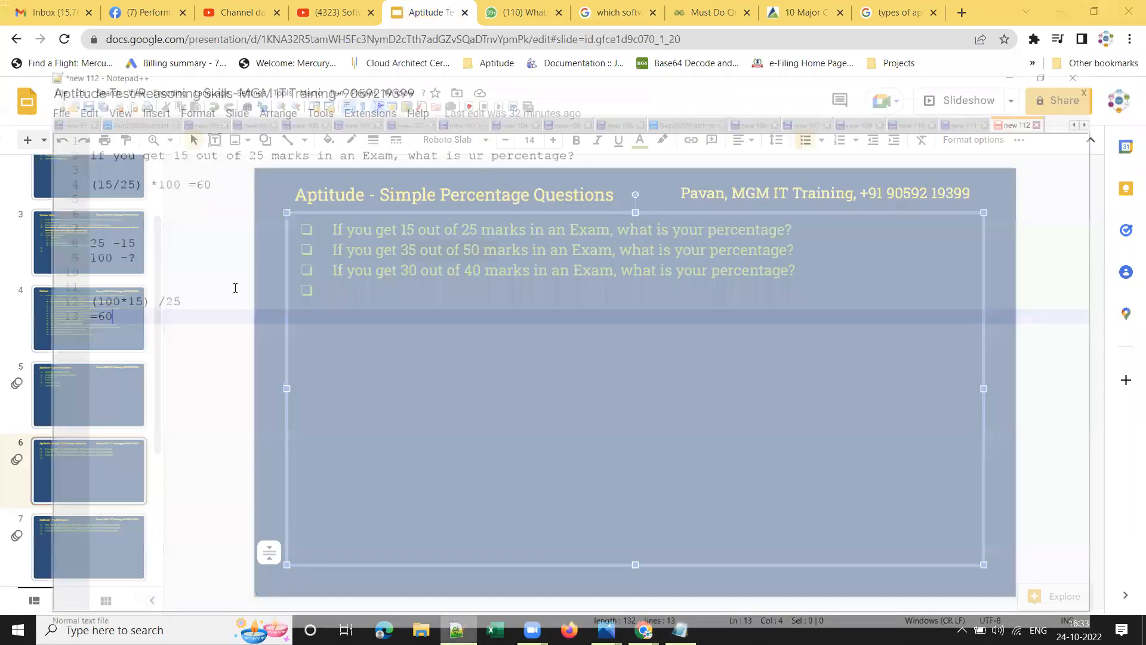
left_click(456, 630)
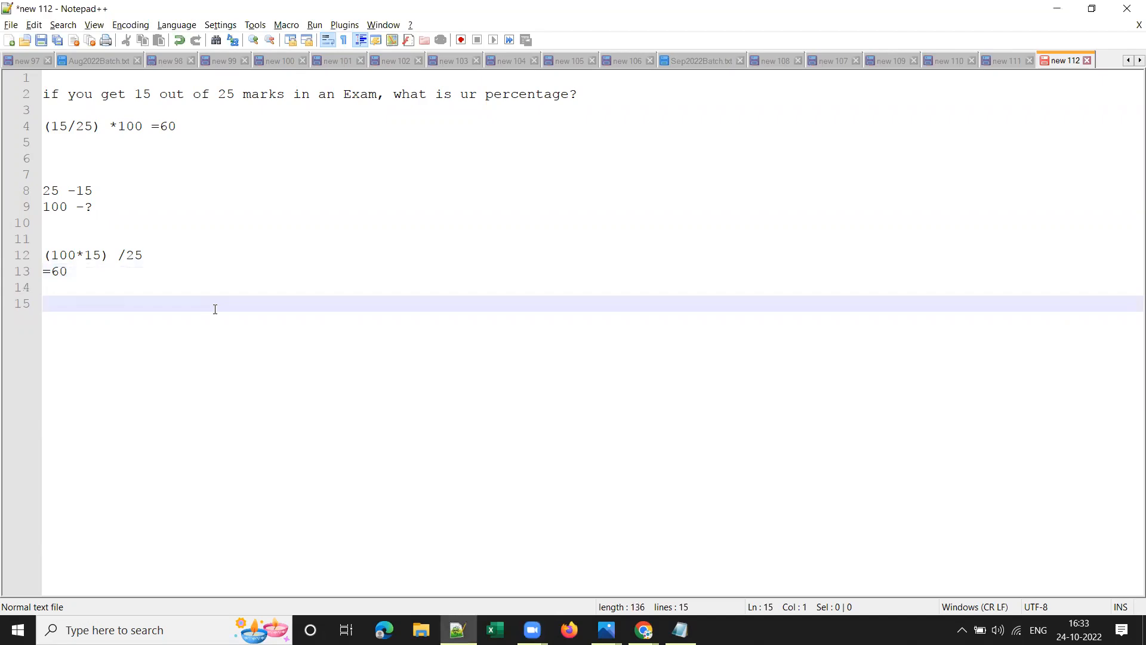
Work the 35-out-of-50 question with proportion lines and (100*35)/50 giving 70.
left_click(641, 629)
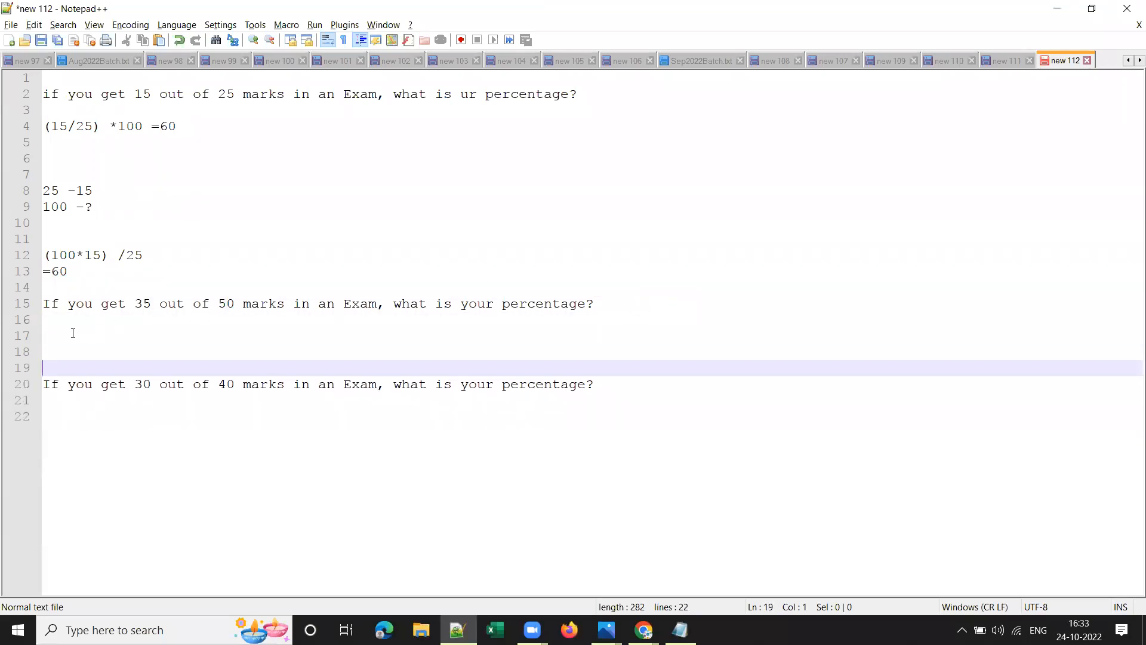
type("5-")
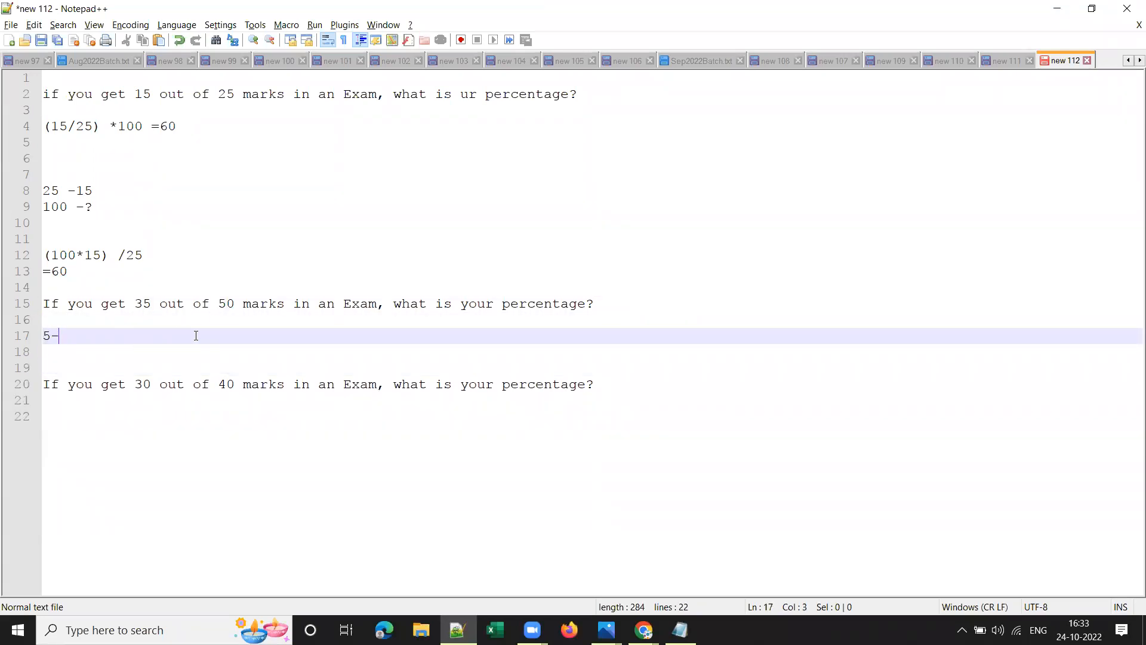
type("035")
left_click(588, 351)
type("100-")
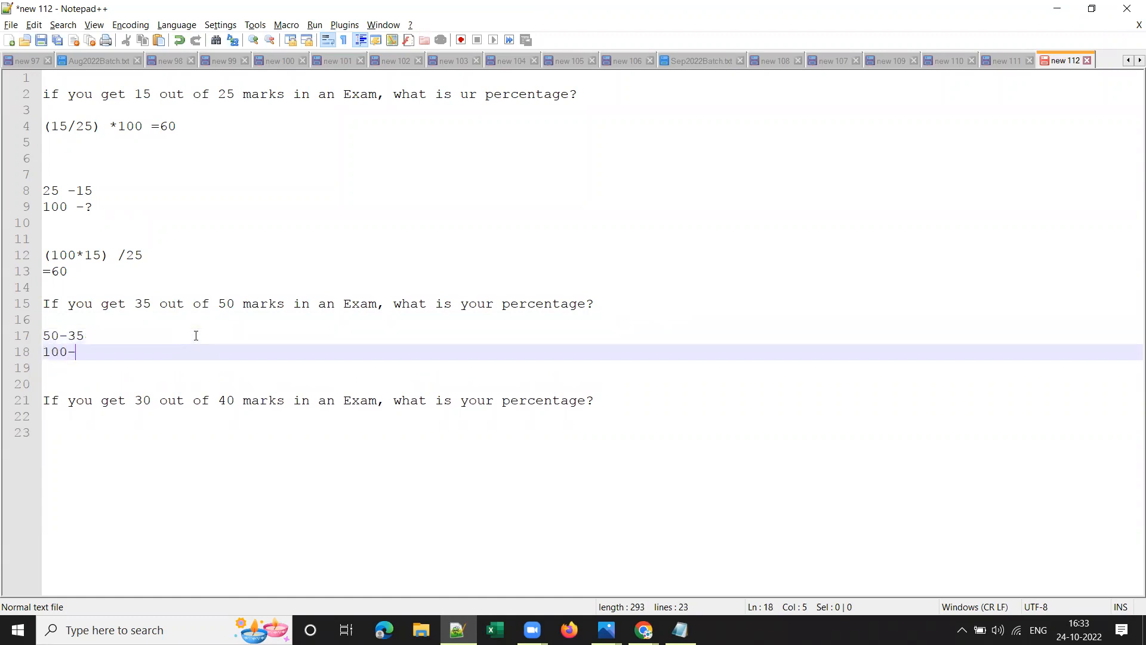
type("?")
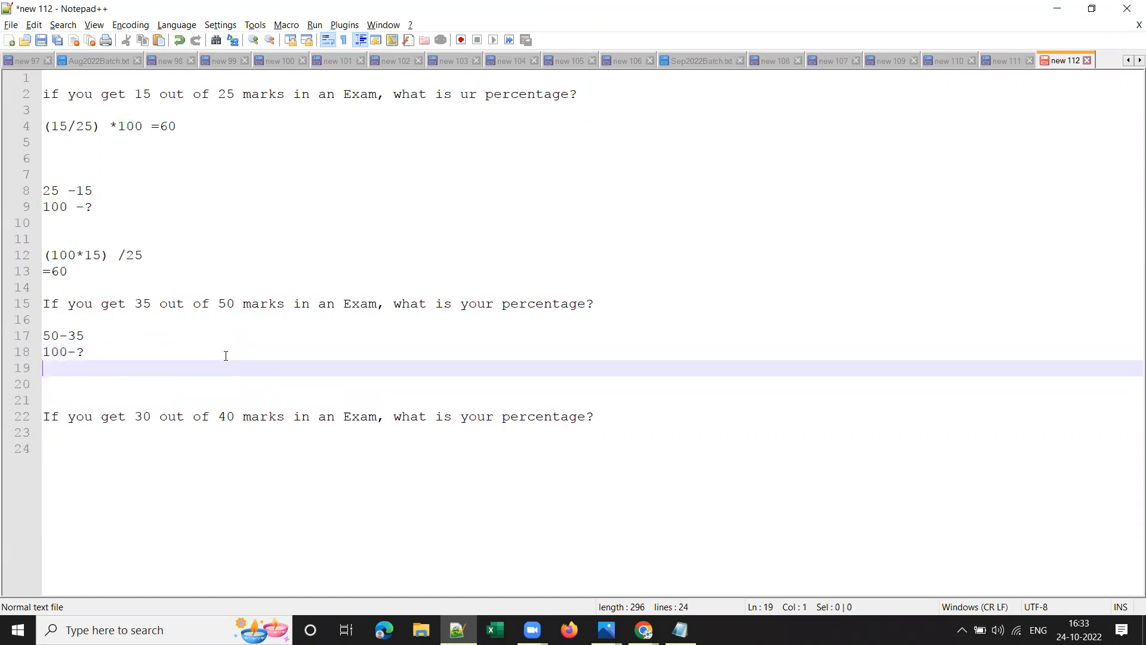
type("1")
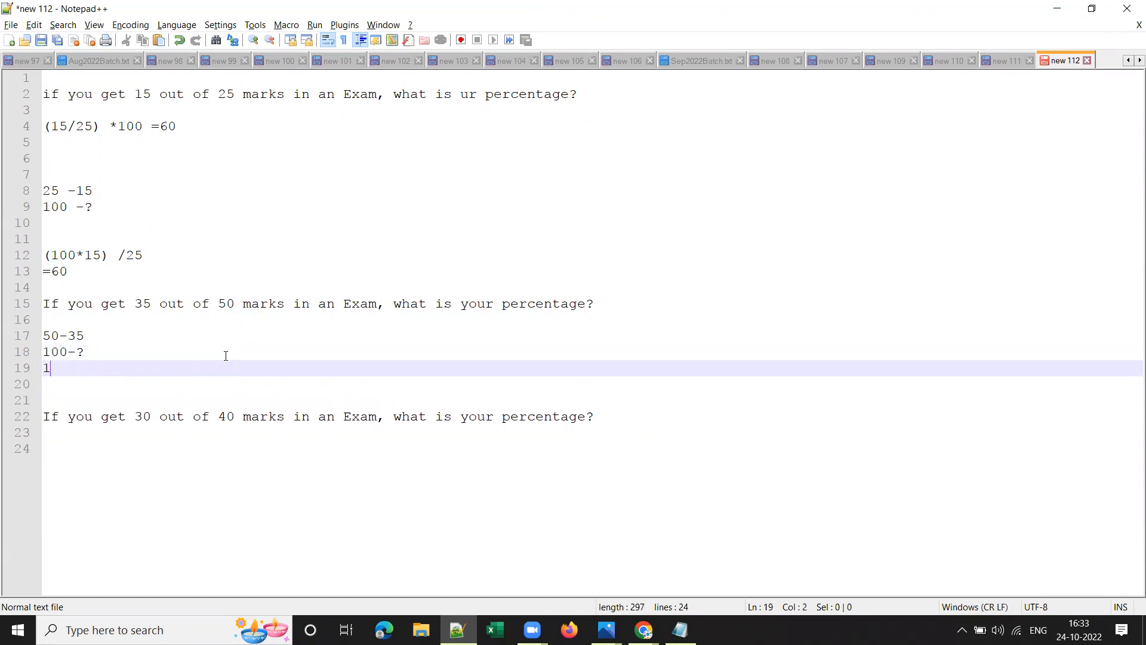
type("(100")
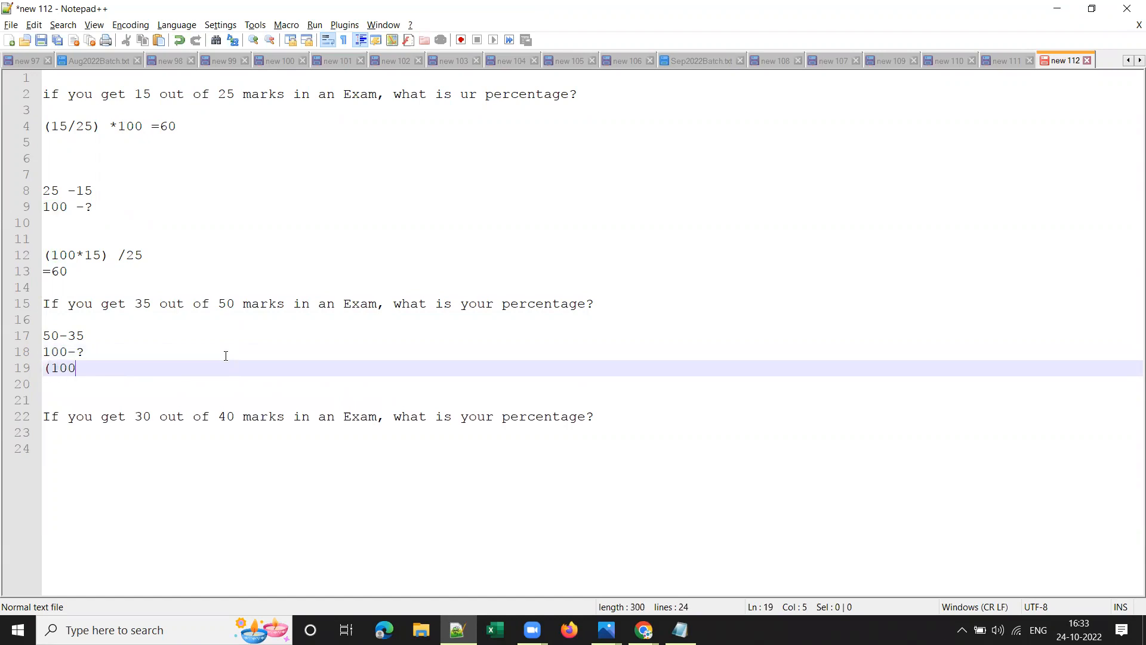
type("*35")
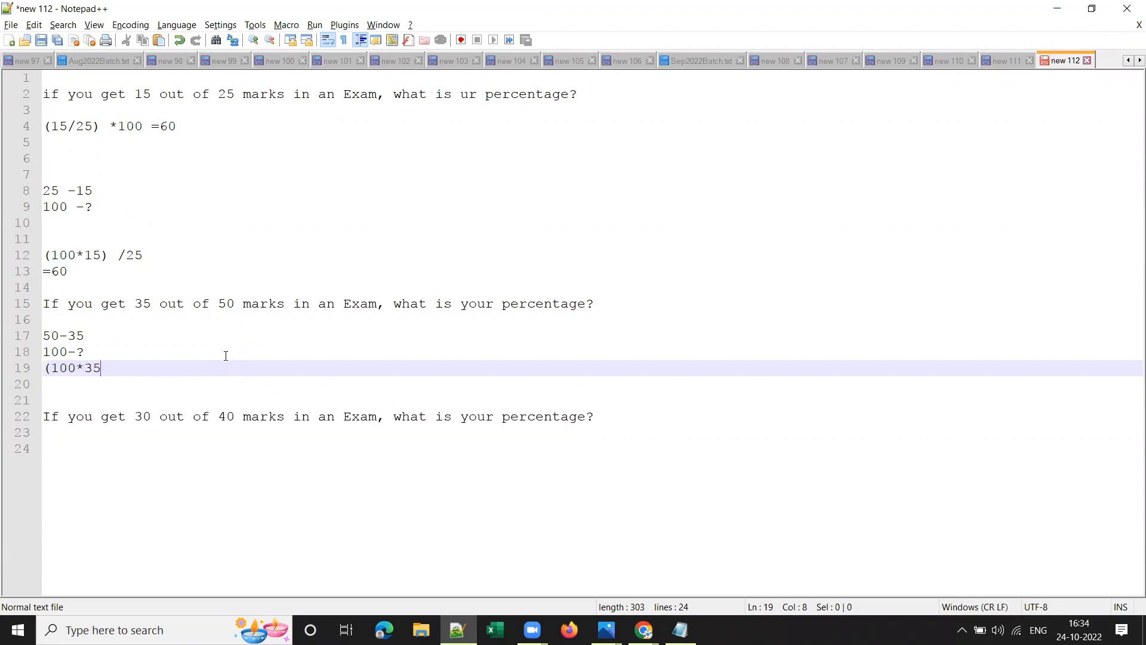
type(")")
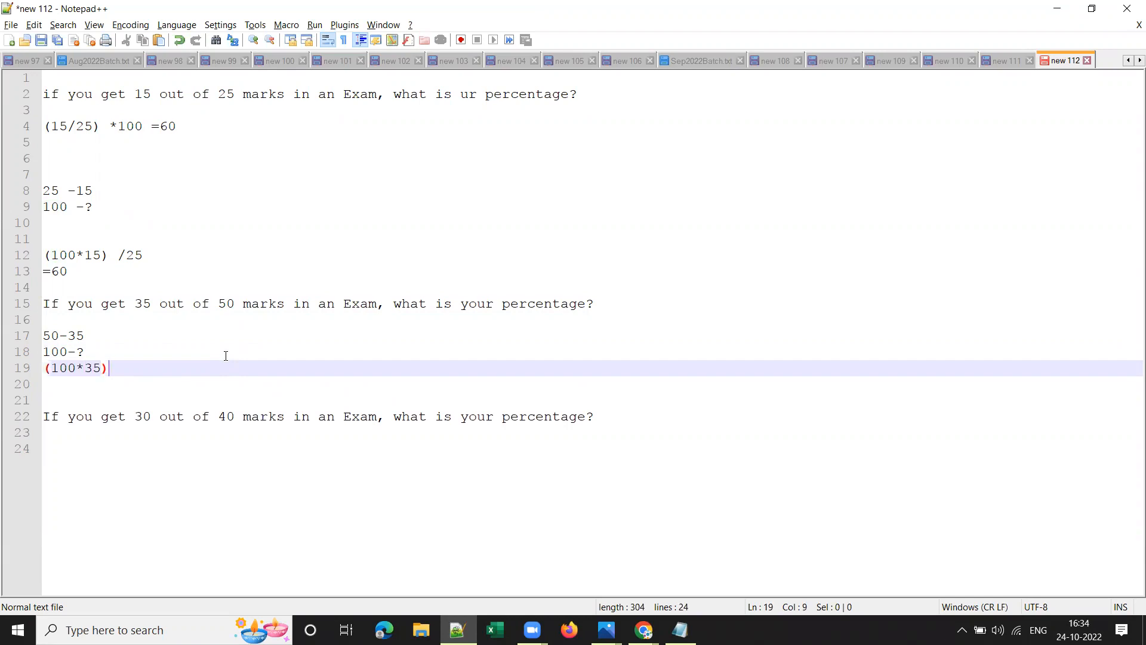
type("/50 =")
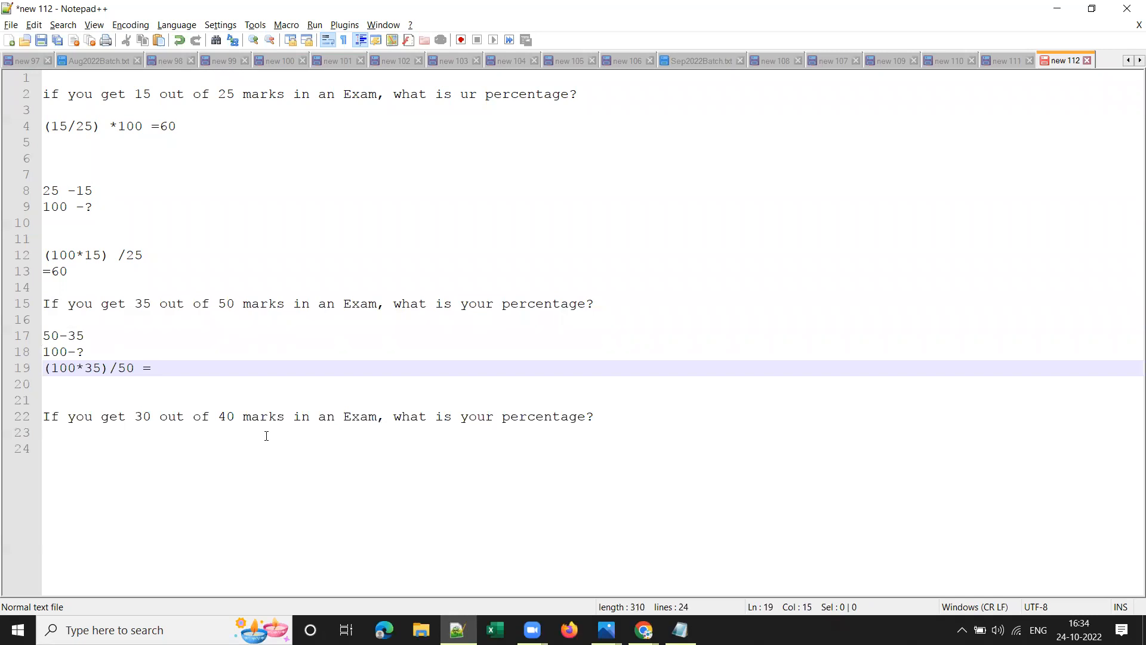
double_click(129, 368)
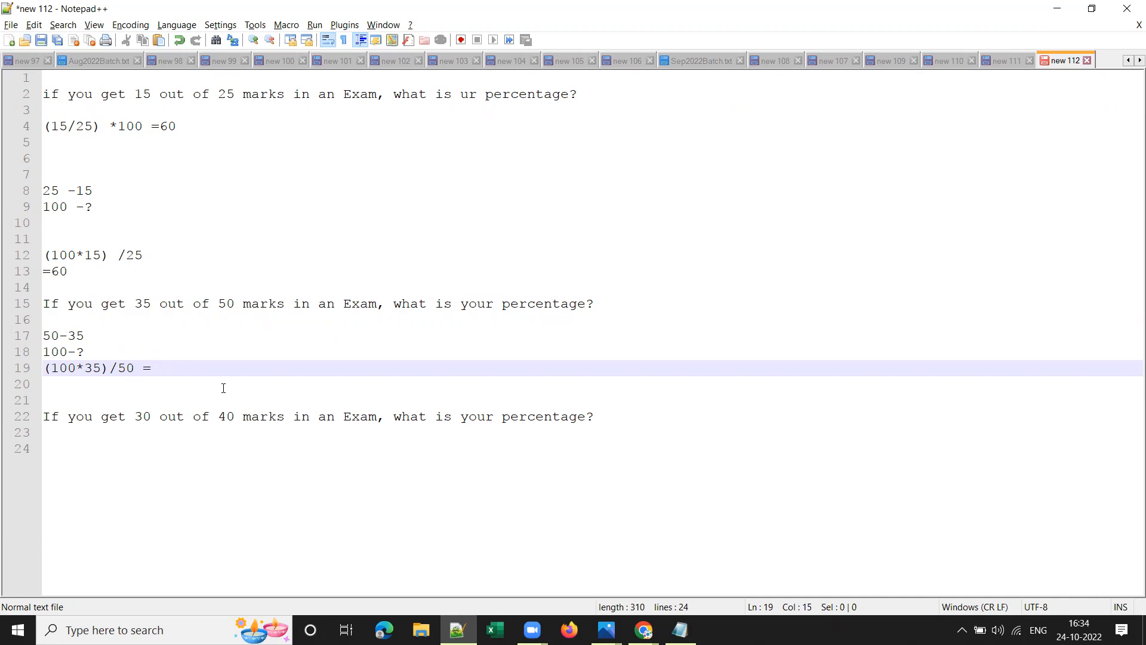
type("70")
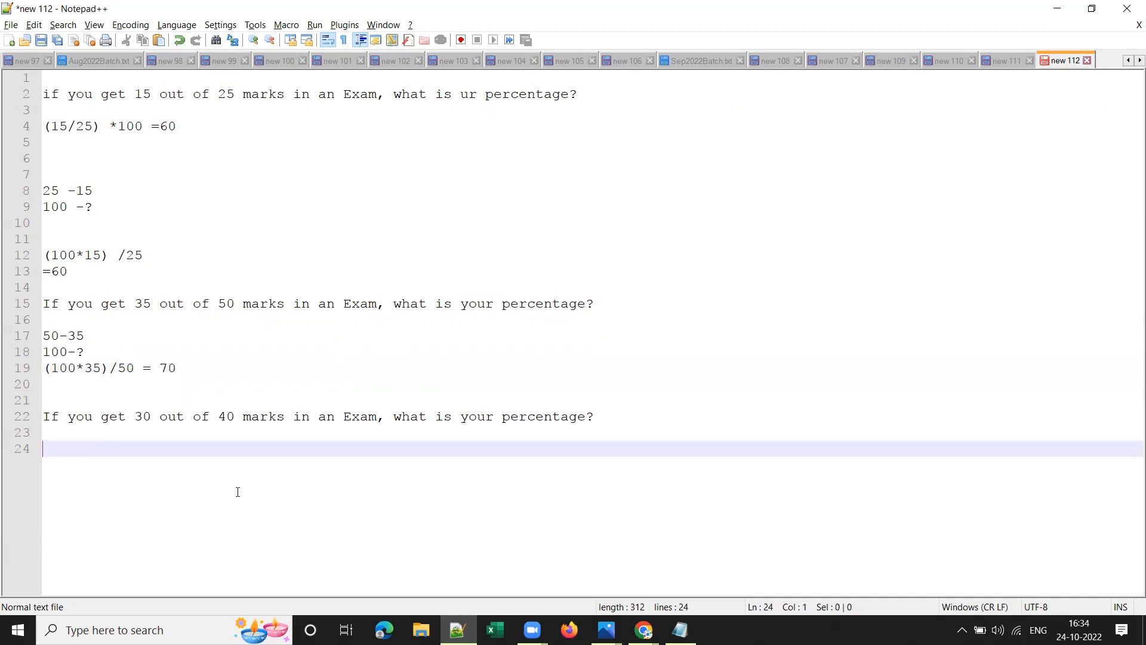
Set up the 30-out-of-40 question with 40, 100 -? lines and (100*30)/40.
type("40 - 30")
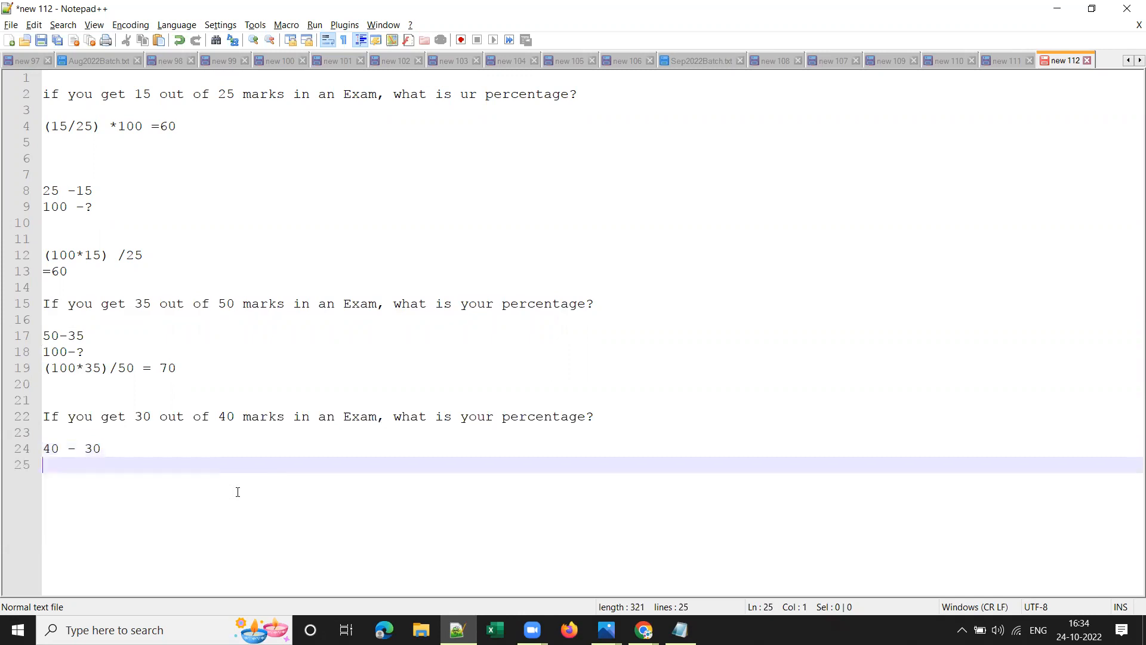
type("100")
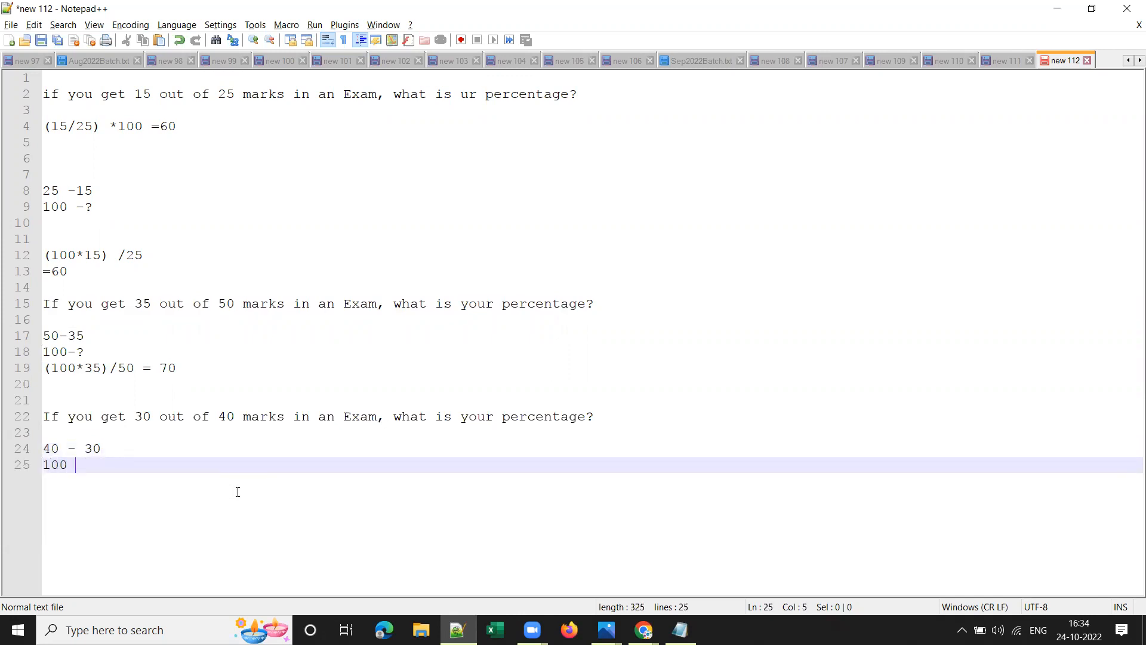
type("-?")
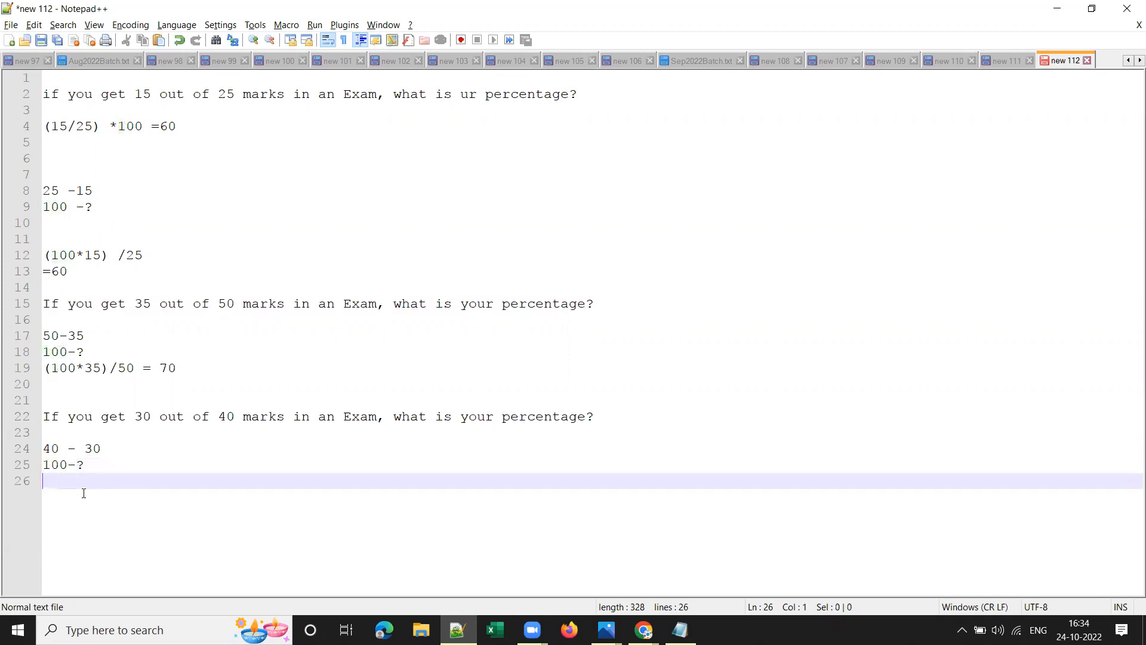
type("(")
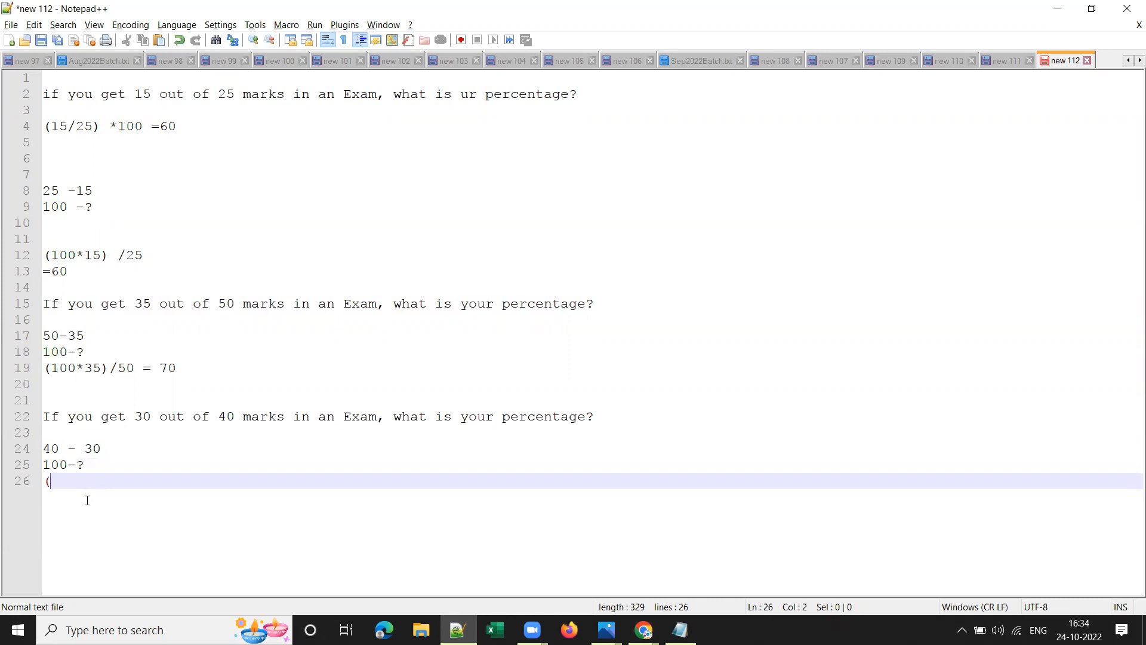
type("100*")
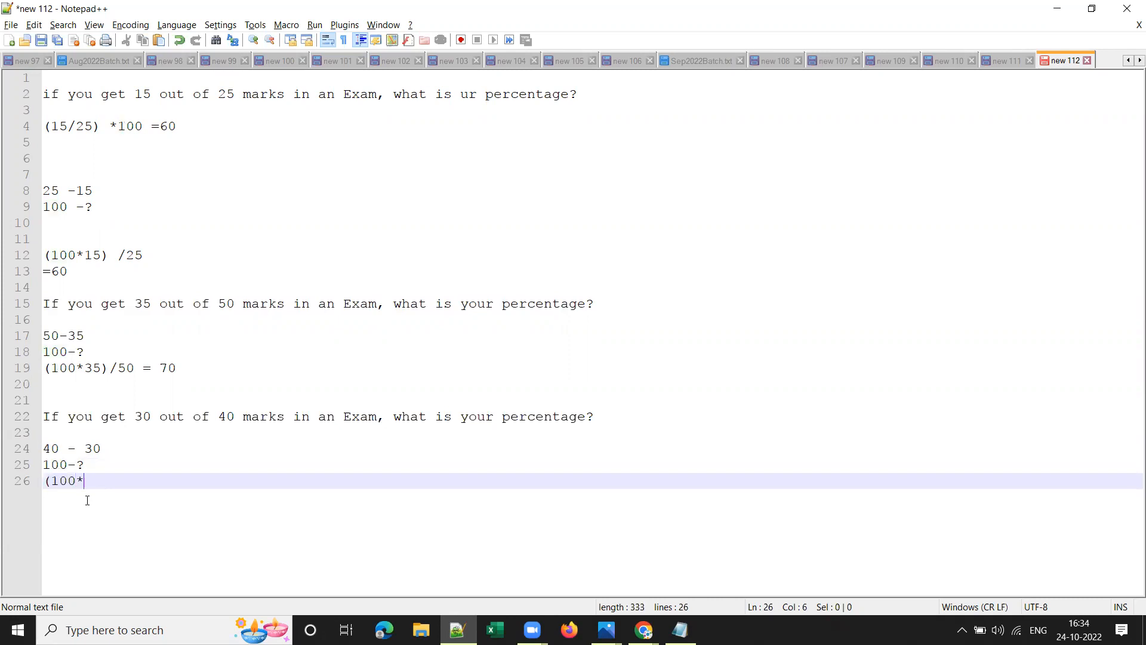
type("30/40")
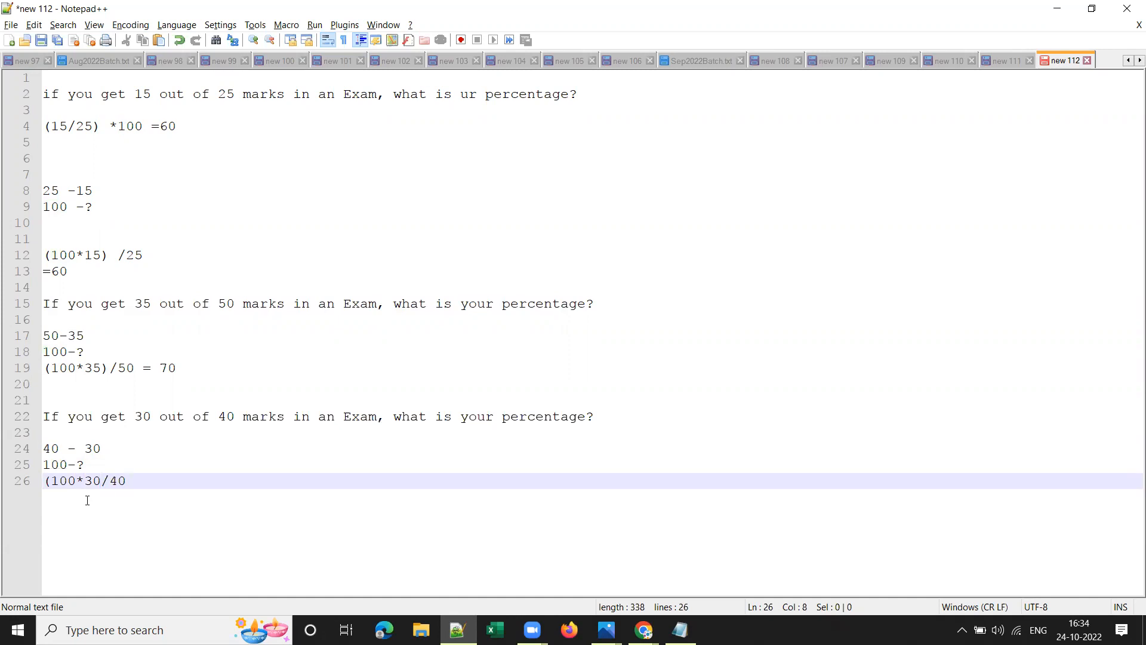
type(")")
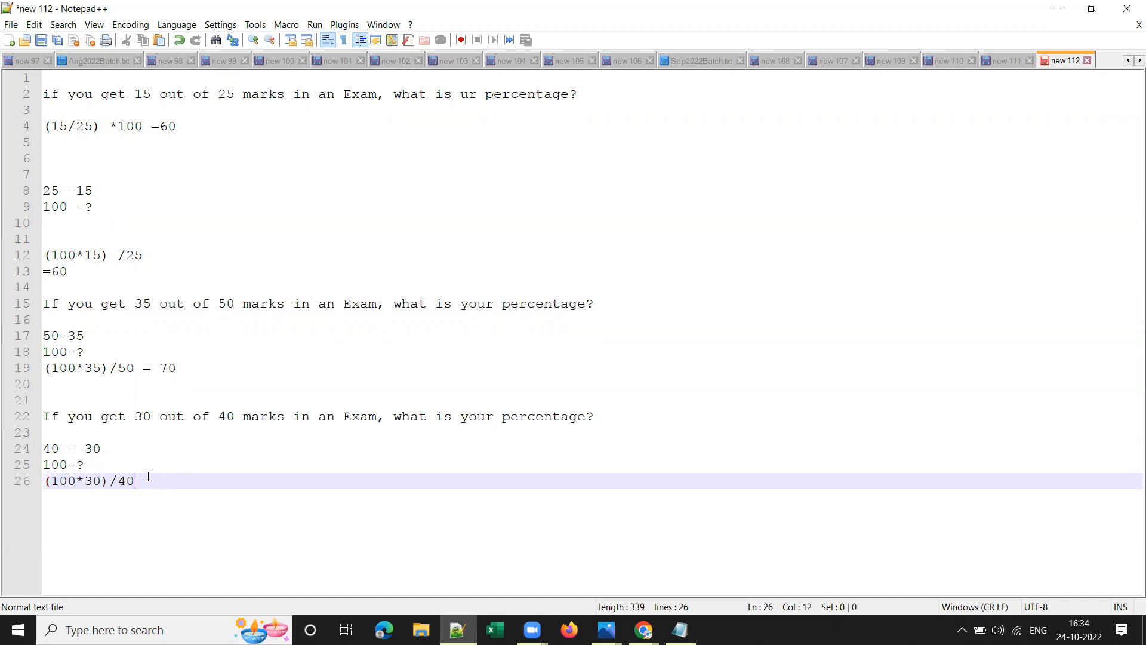
key("Enter")
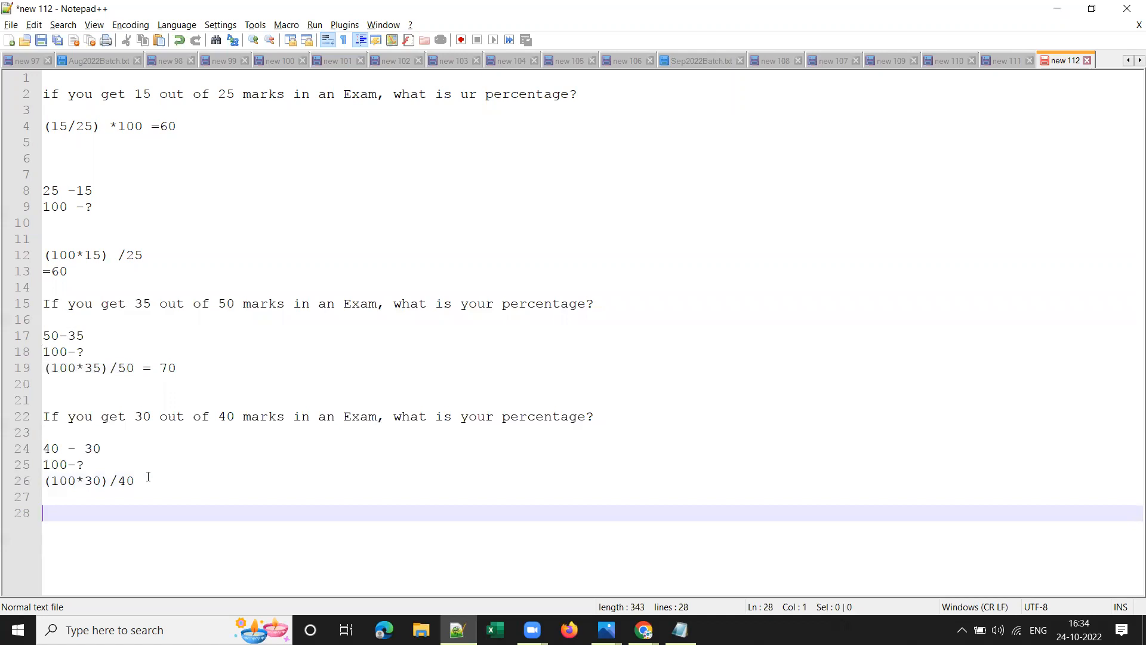
key("backspace")
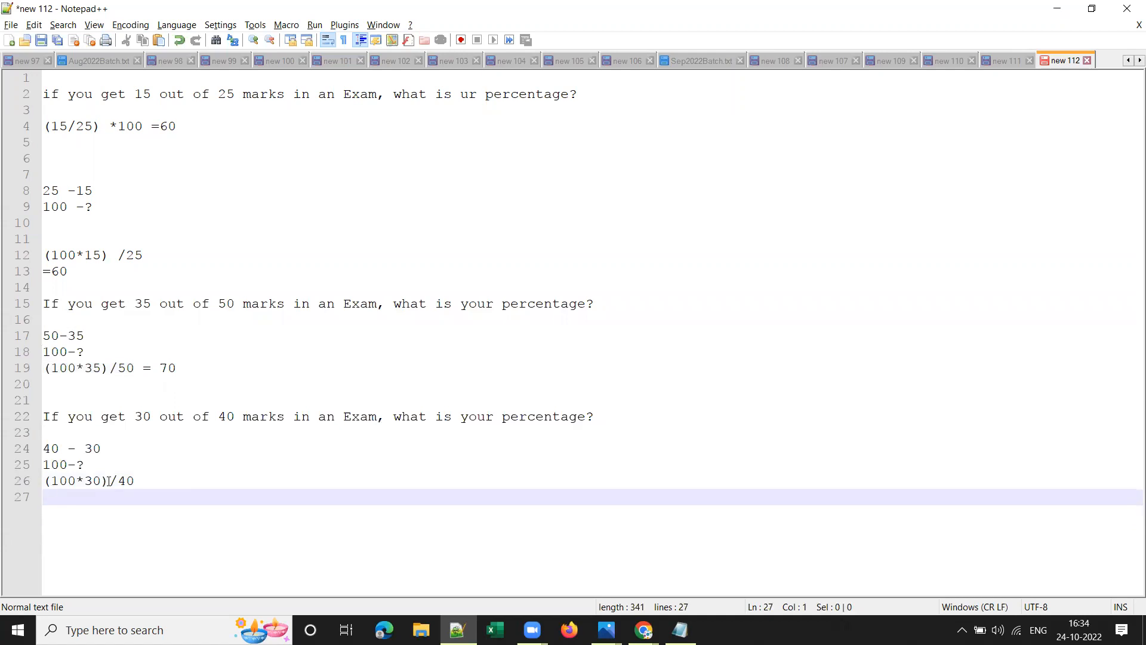
Emphasise the 40 and 100 in the formula, then write the answer 75.
double_click(125, 482)
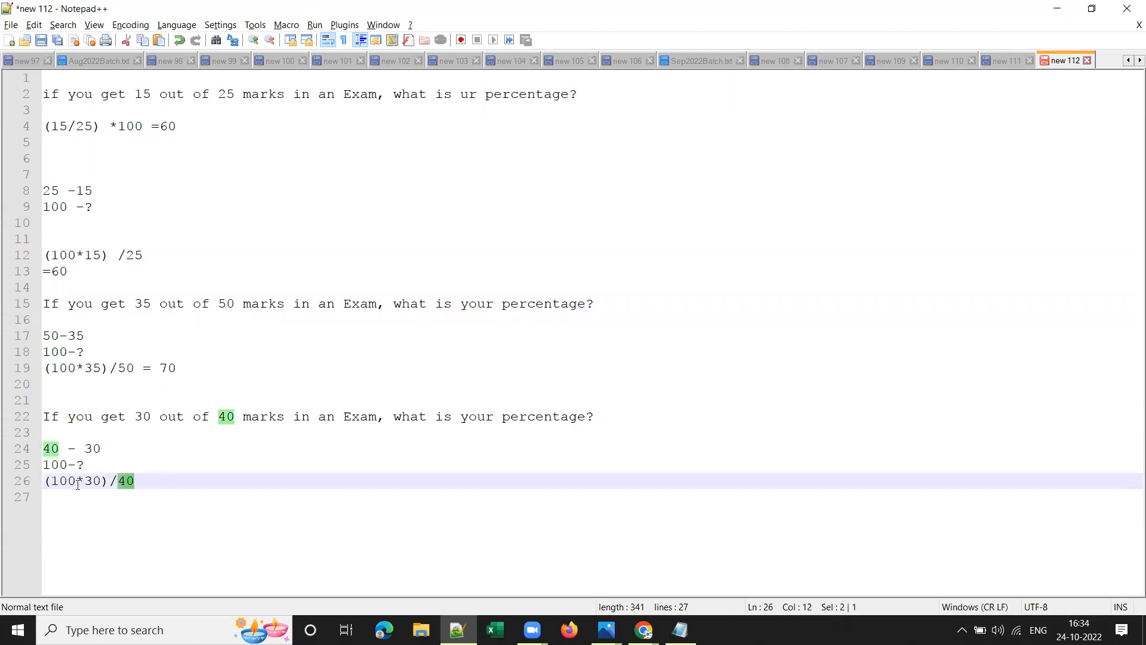
double_click(61, 480)
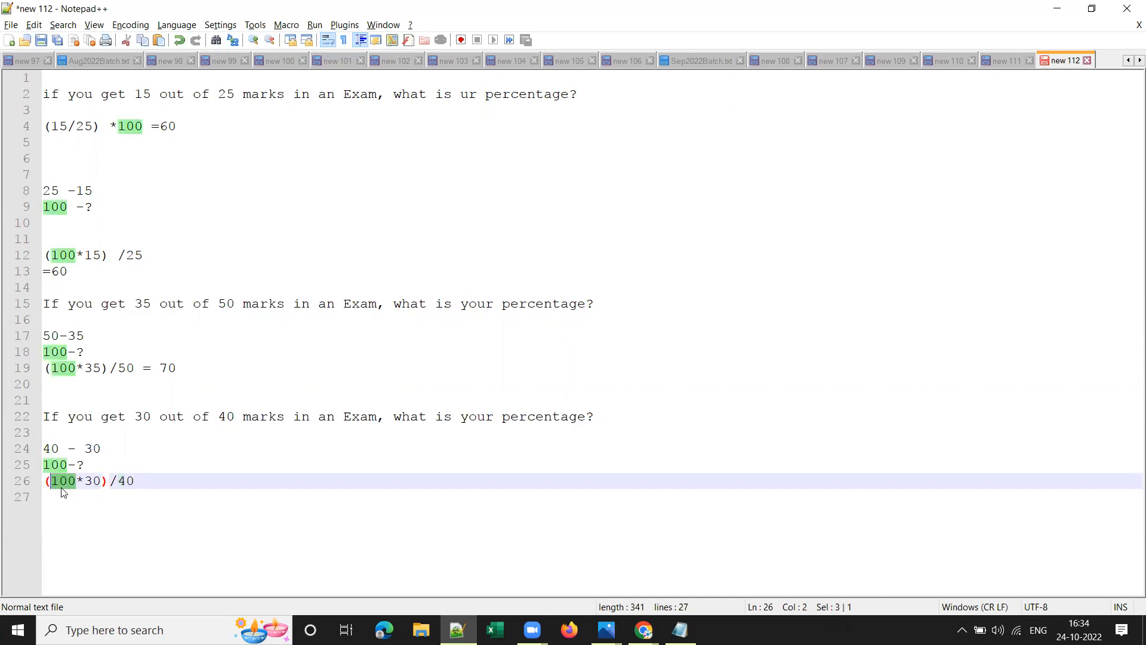
type("75")
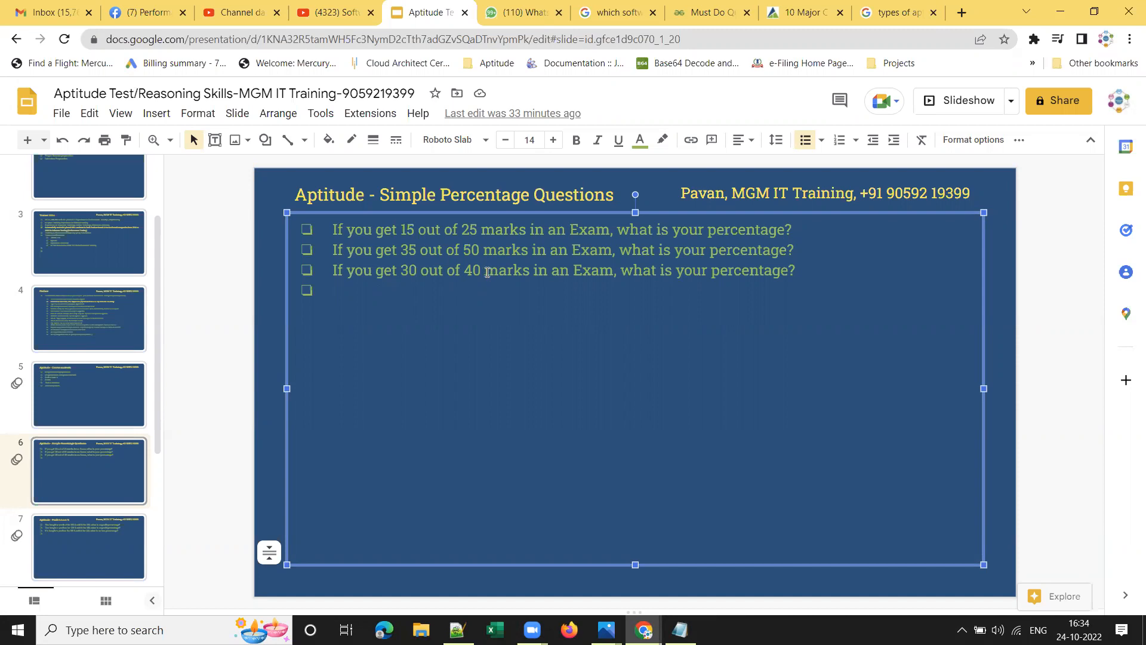
mouse_move(249, 413)
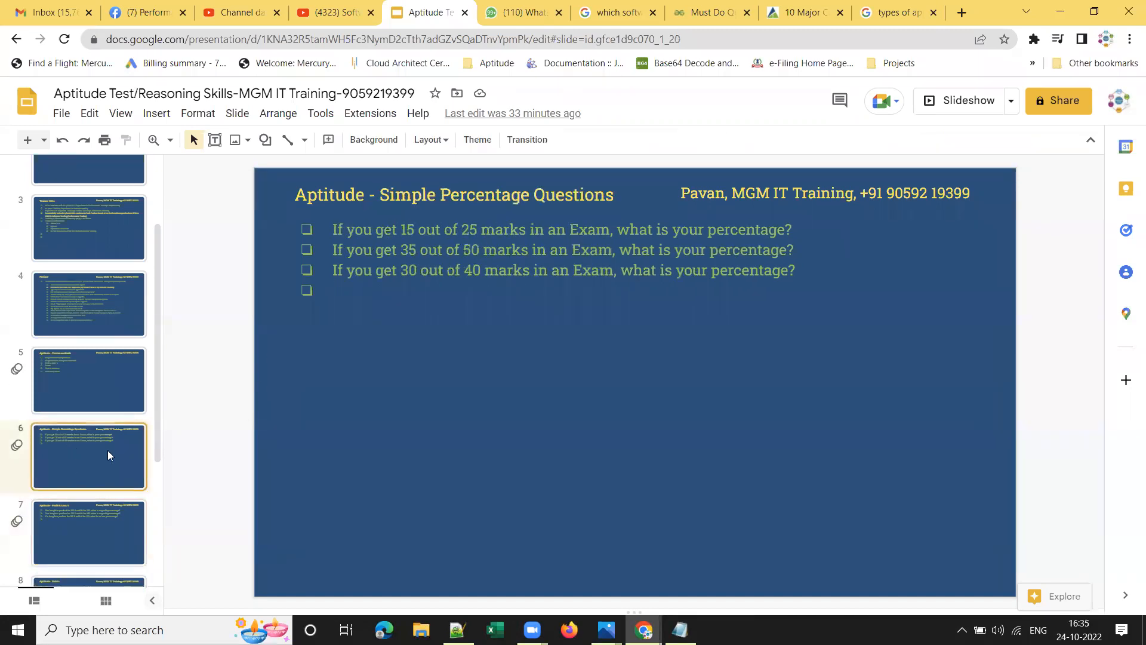
mouse_move(108, 517)
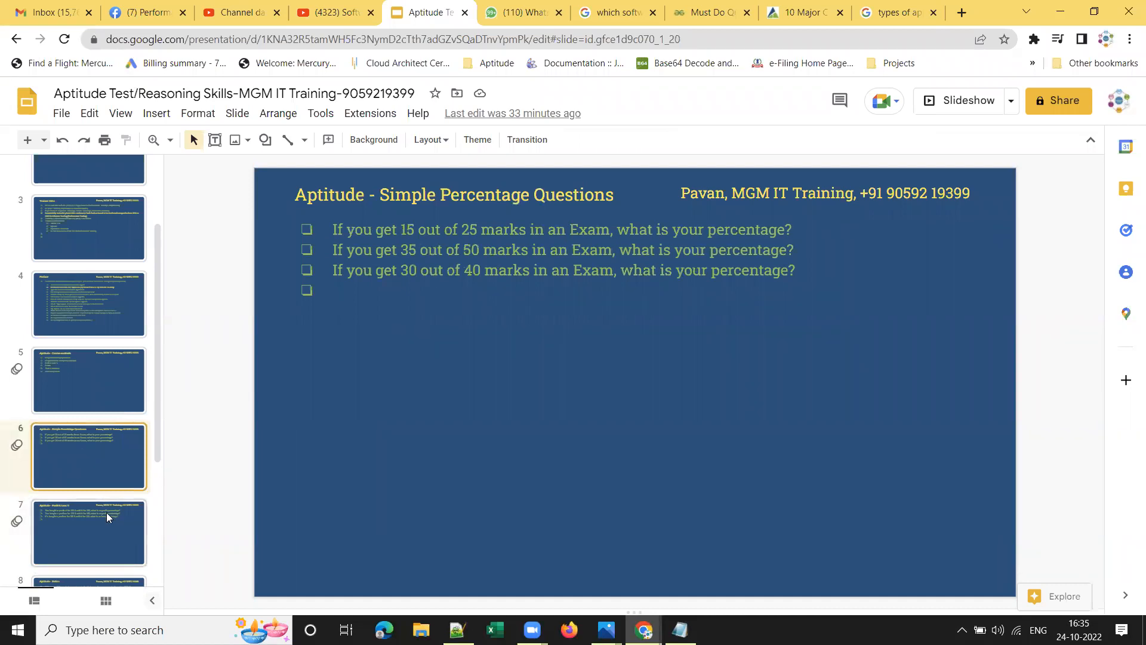
mouse_move(445, 245)
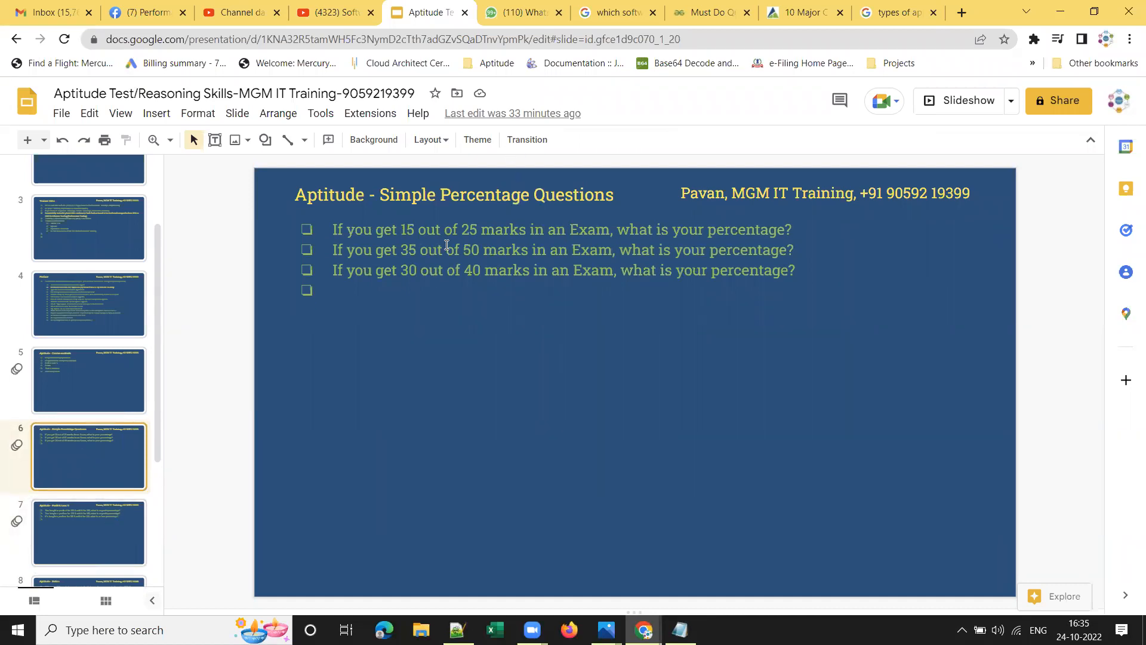
mouse_move(320, 323)
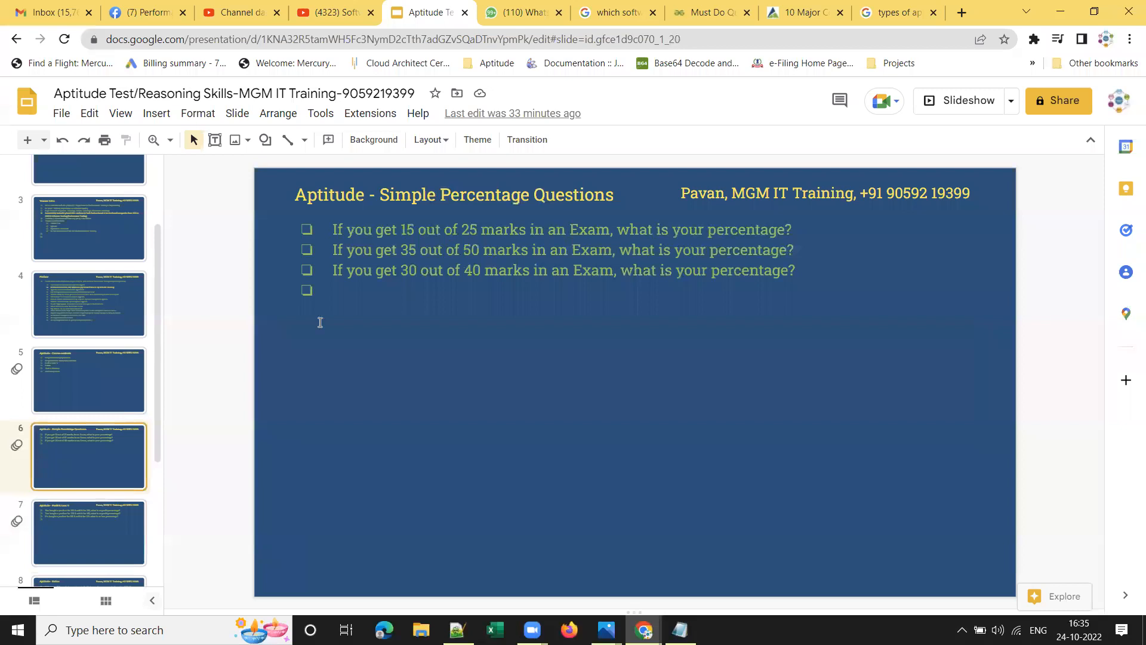
scroll("down", 3)
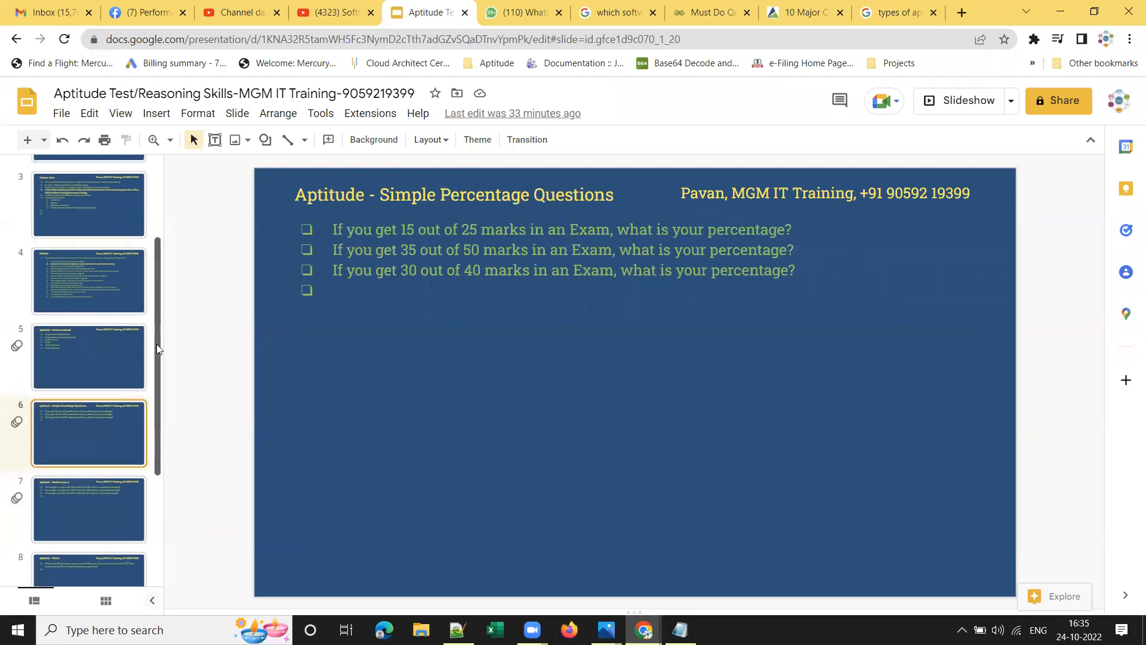
left_click(89, 490)
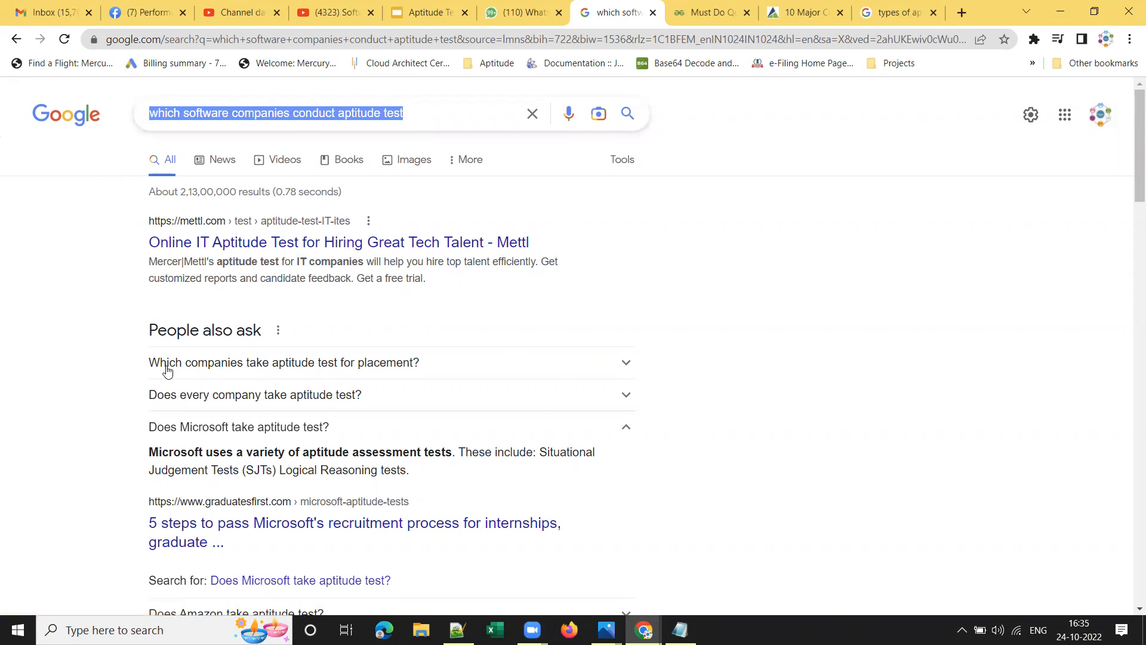
mouse_move(627, 369)
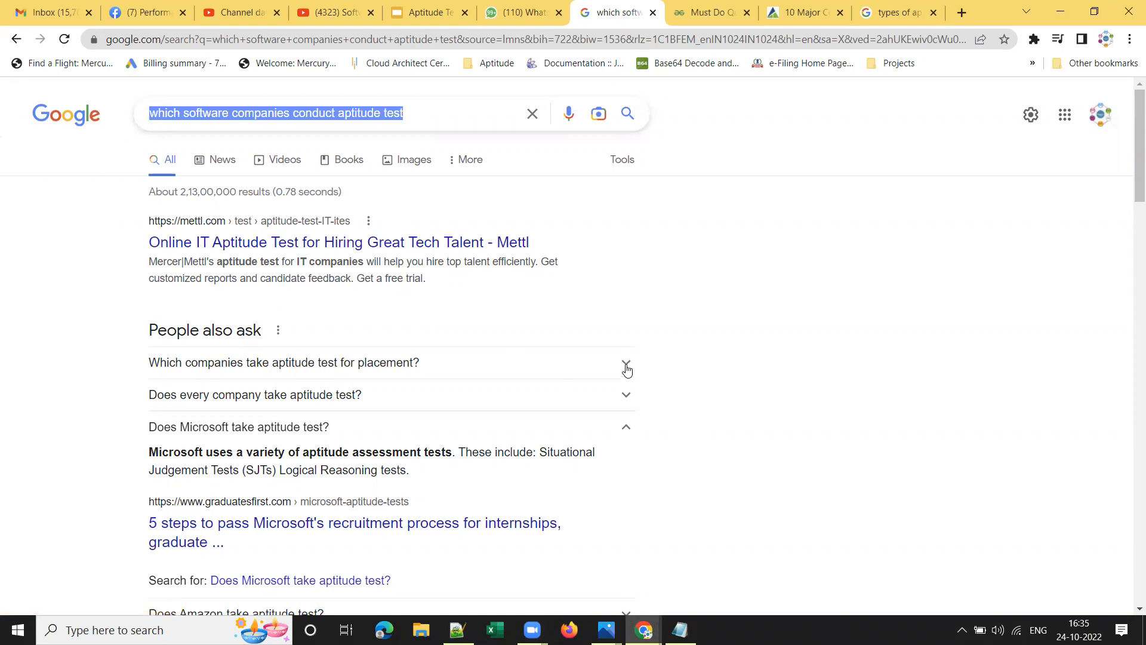
Expand 'Which companies take aptitude test for placement?' showing TCS, Wipro, Capgemini, Cognizant, Infosys, then return to the YouTube window.
left_click(626, 362)
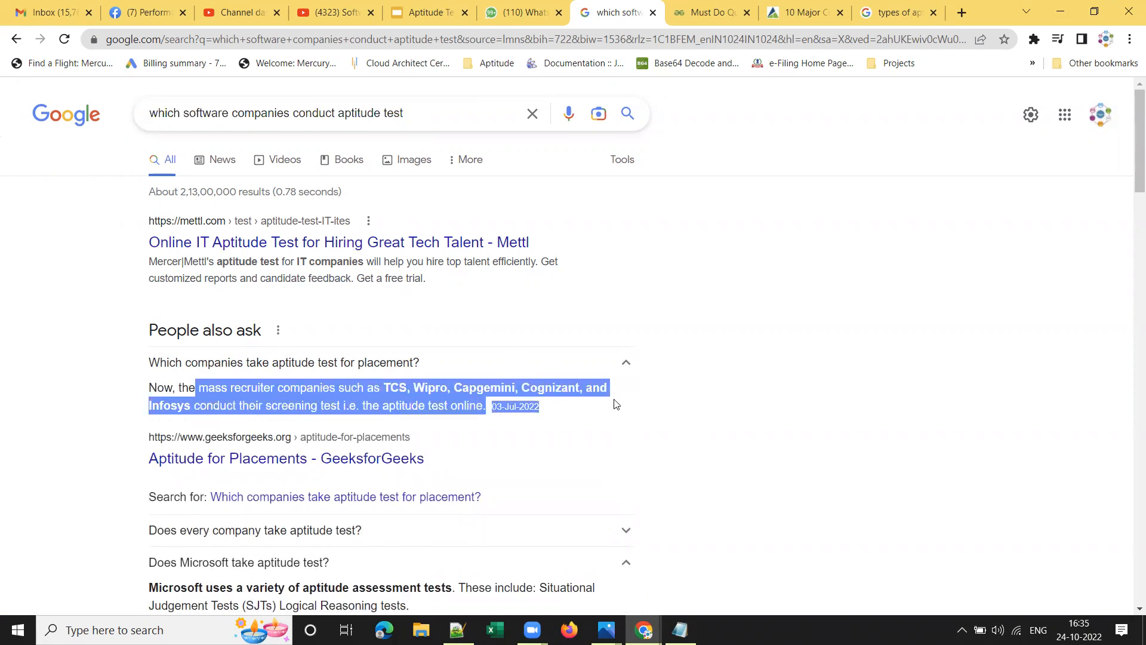
mouse_move(448, 434)
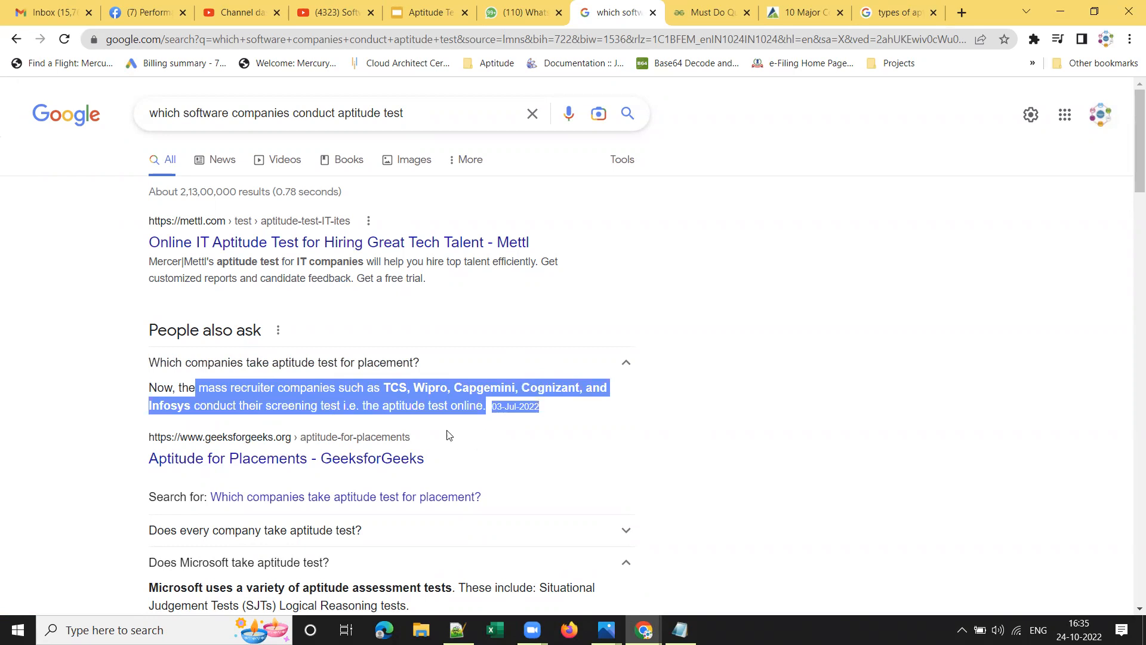
scroll("down", 3)
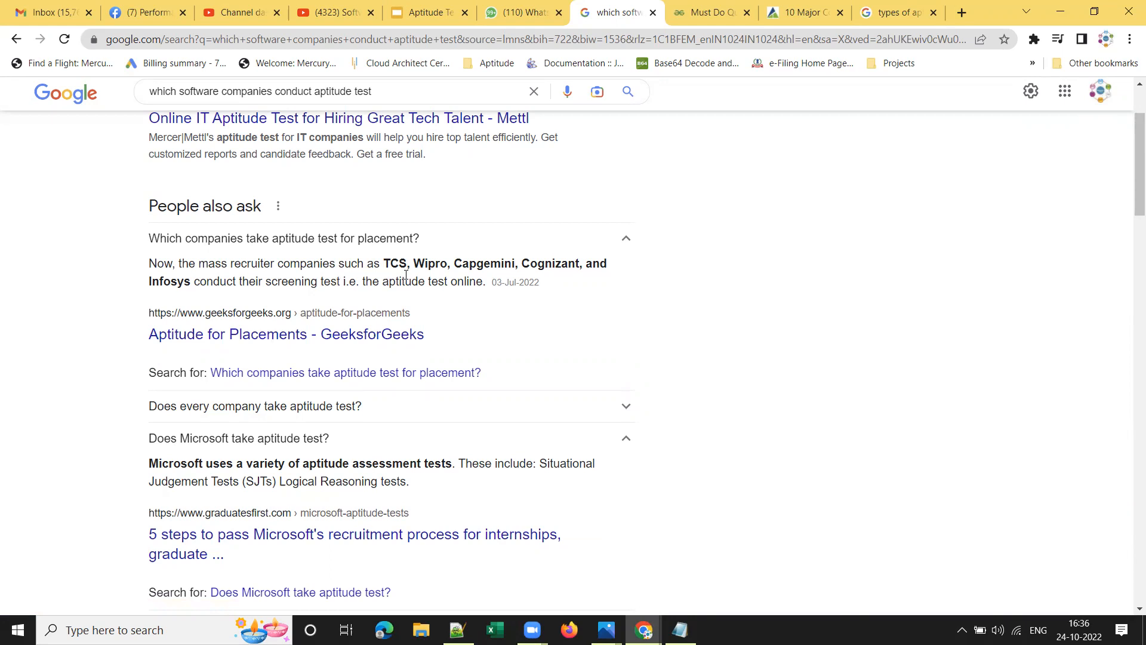
mouse_move(456, 325)
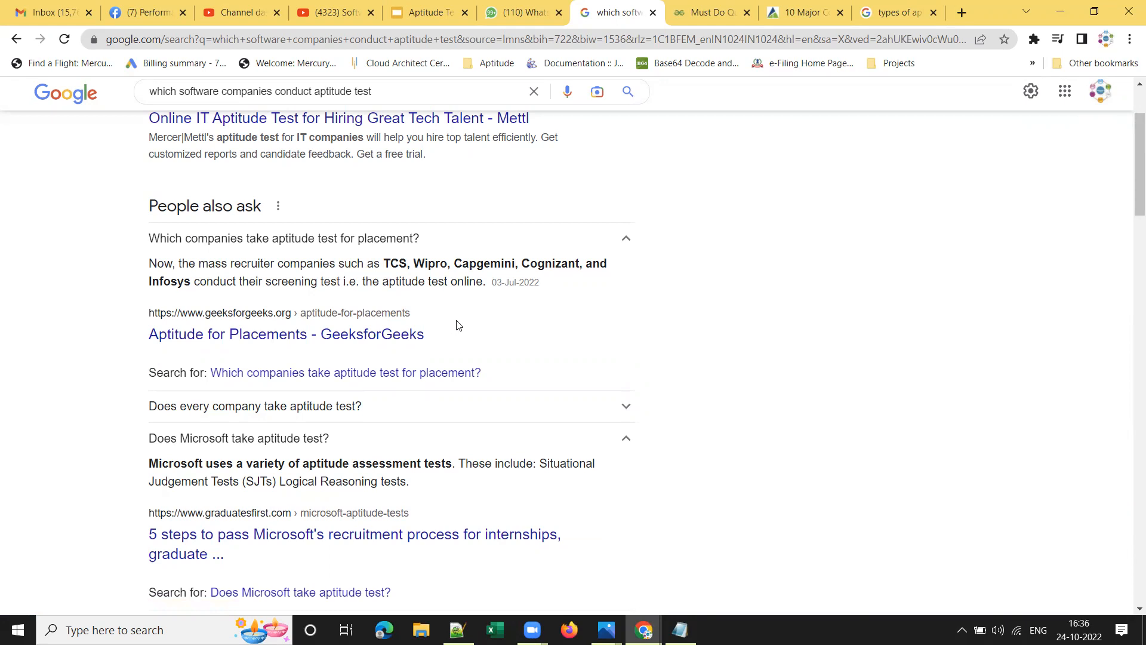
scroll("up", 3)
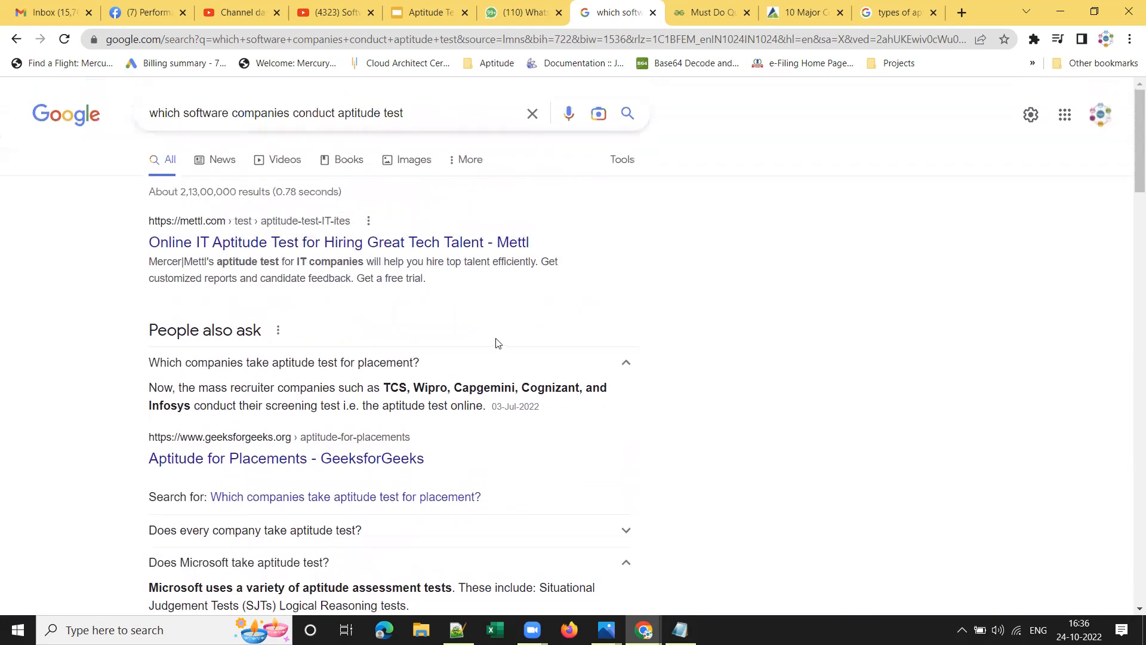
scroll("down", 3)
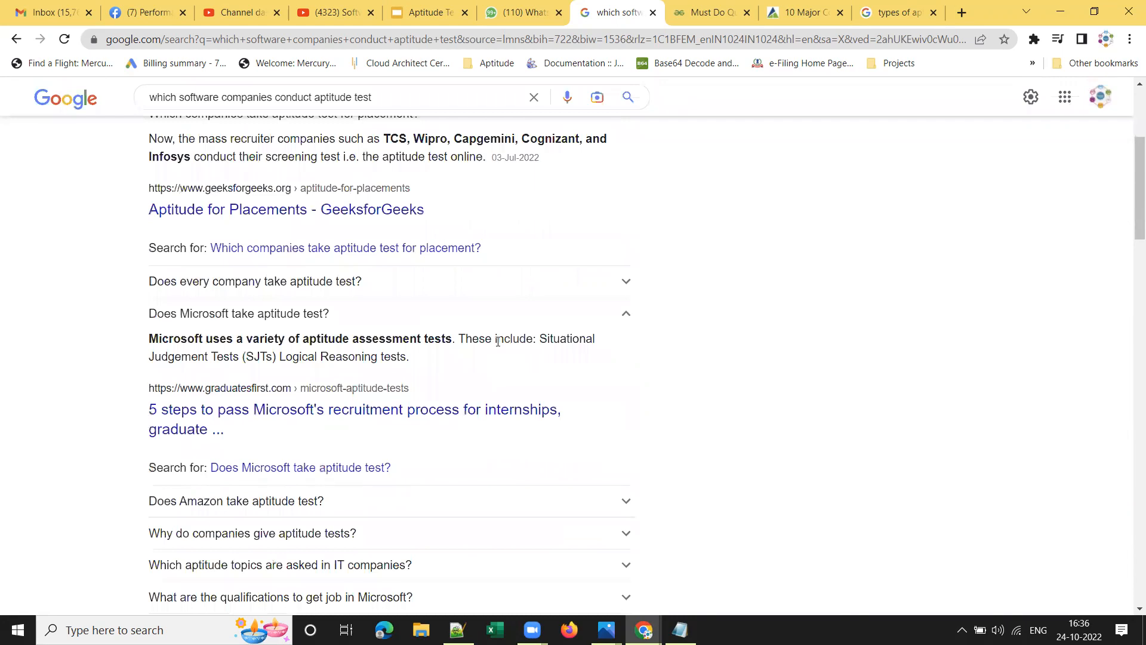
scroll("down", 3)
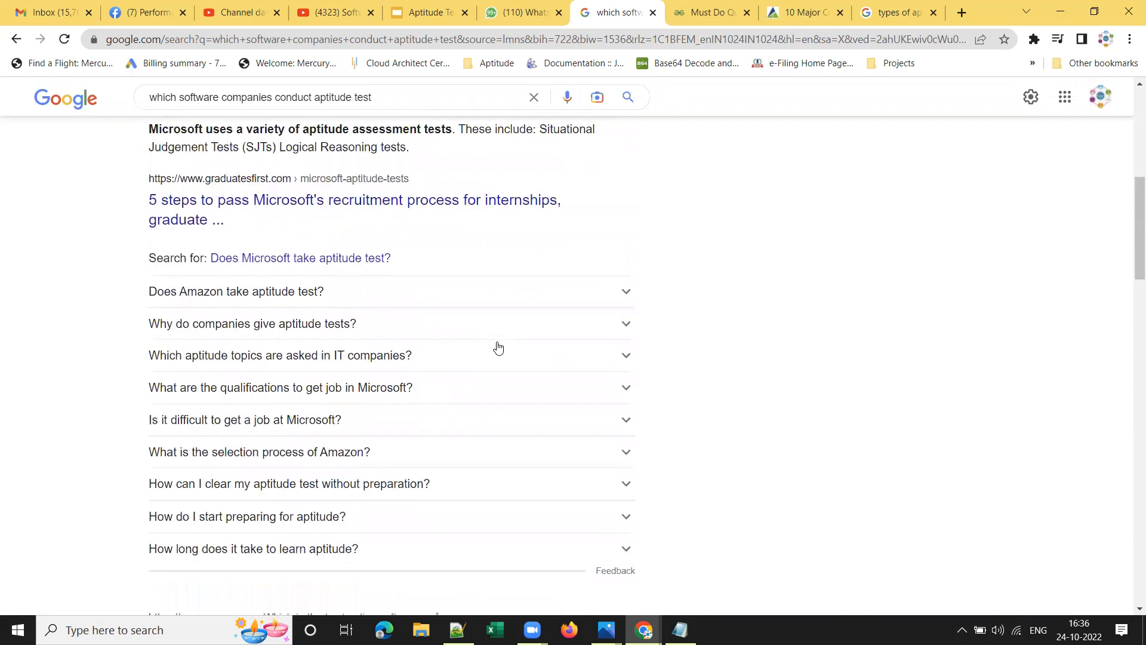
scroll("up", 3)
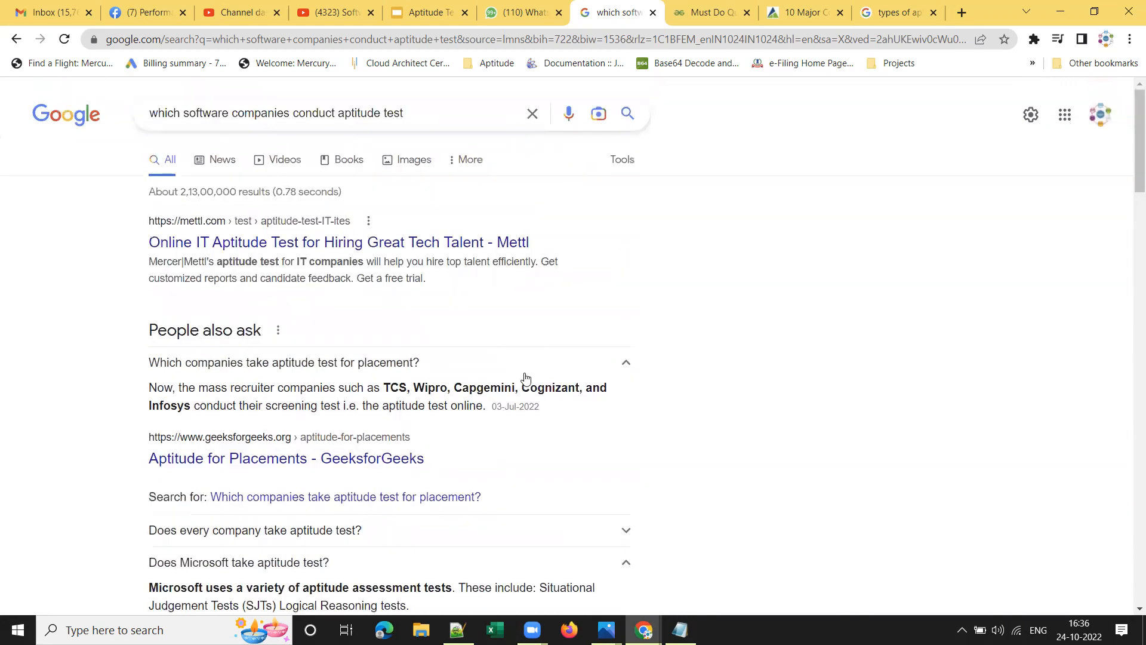
mouse_move(499, 389)
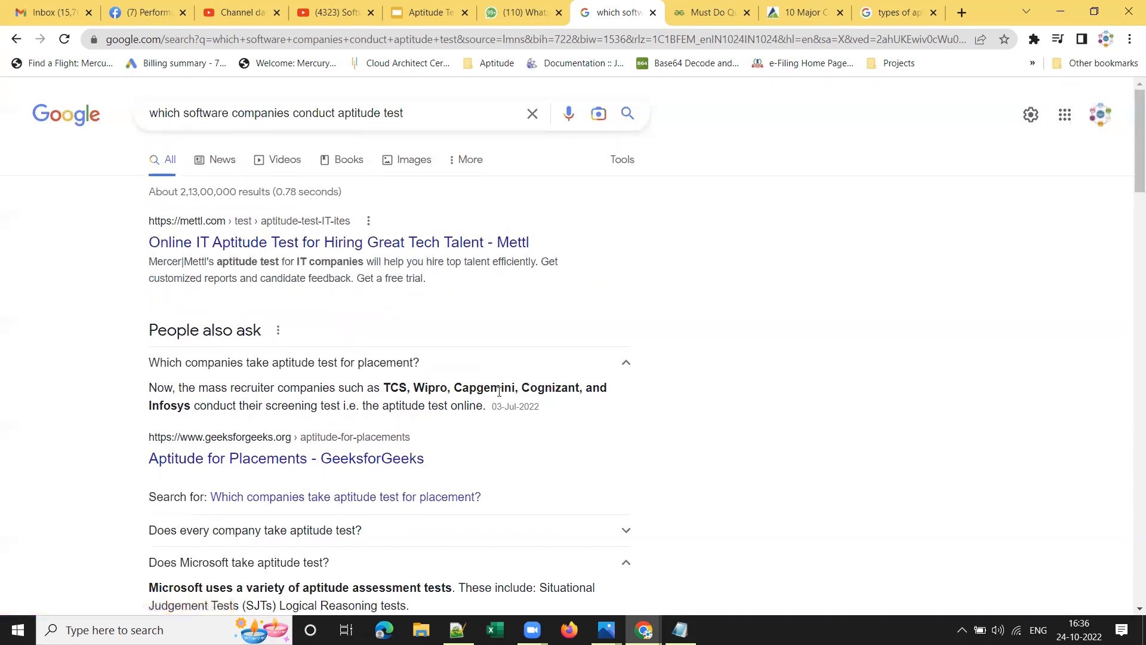
mouse_move(445, 373)
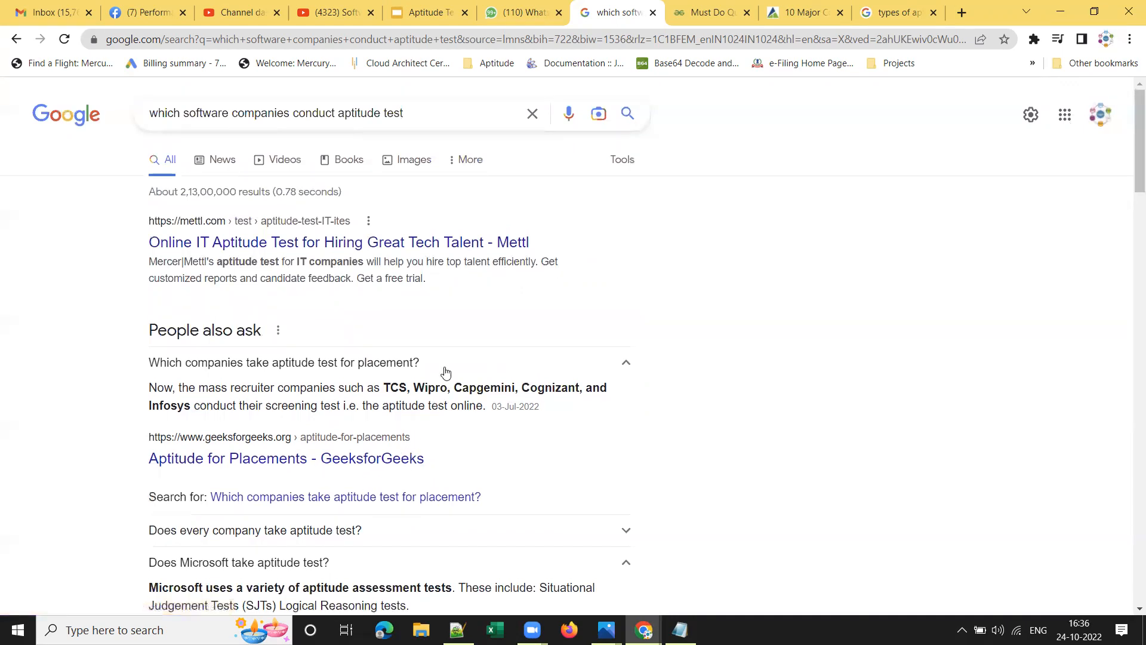
scroll("down", 3)
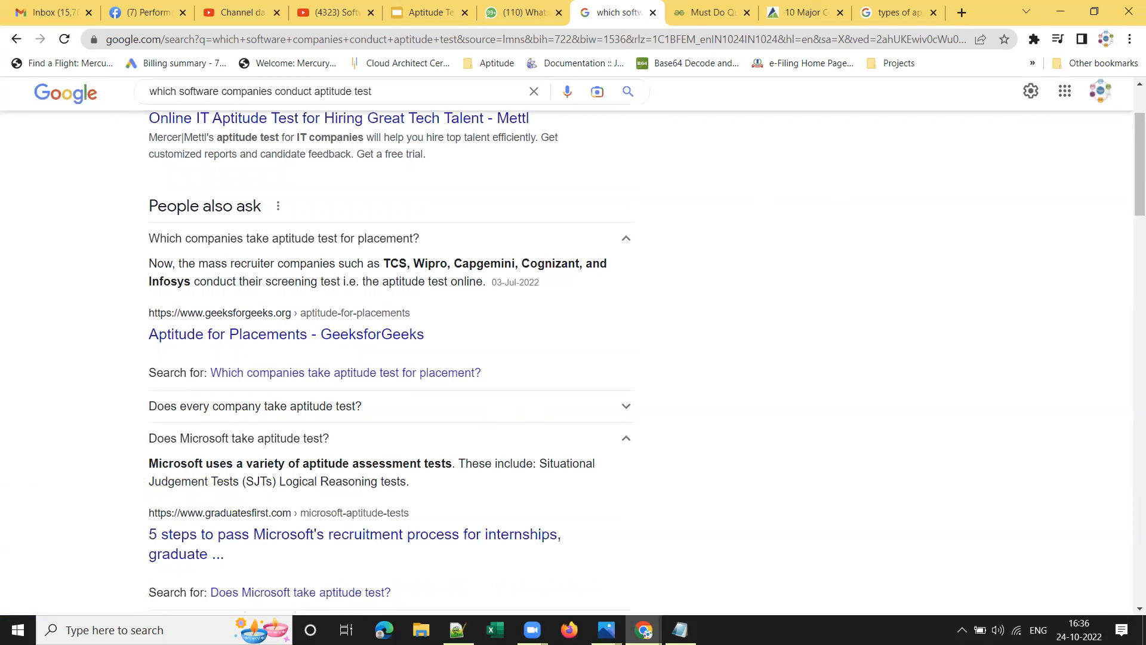
mouse_move(552, 592)
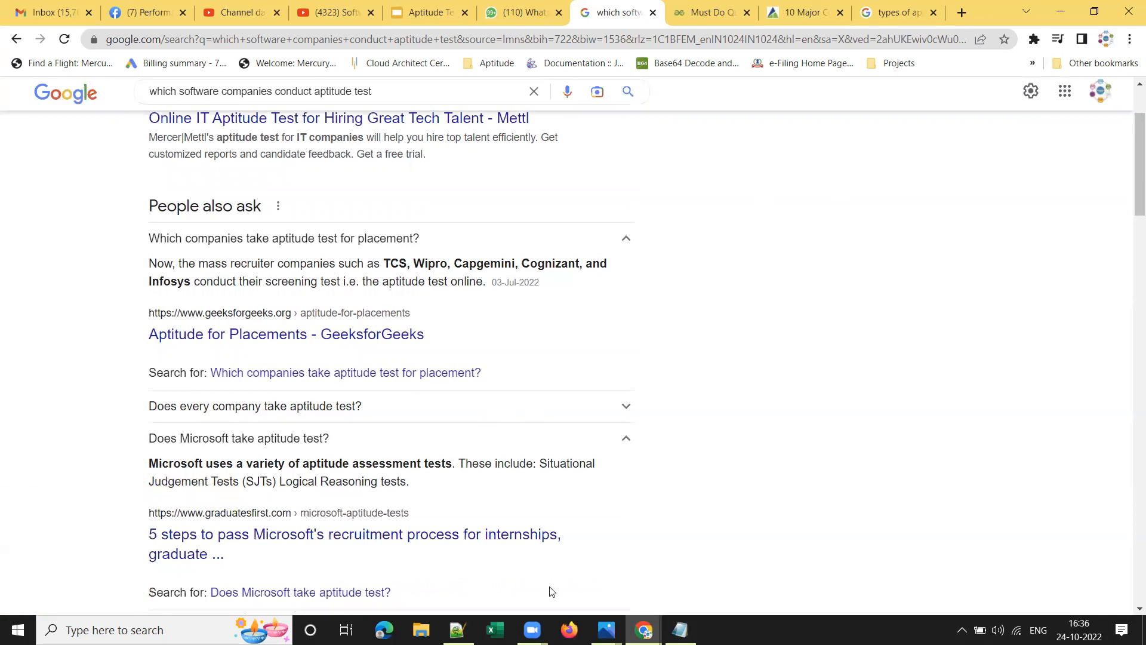
mouse_move(945, 370)
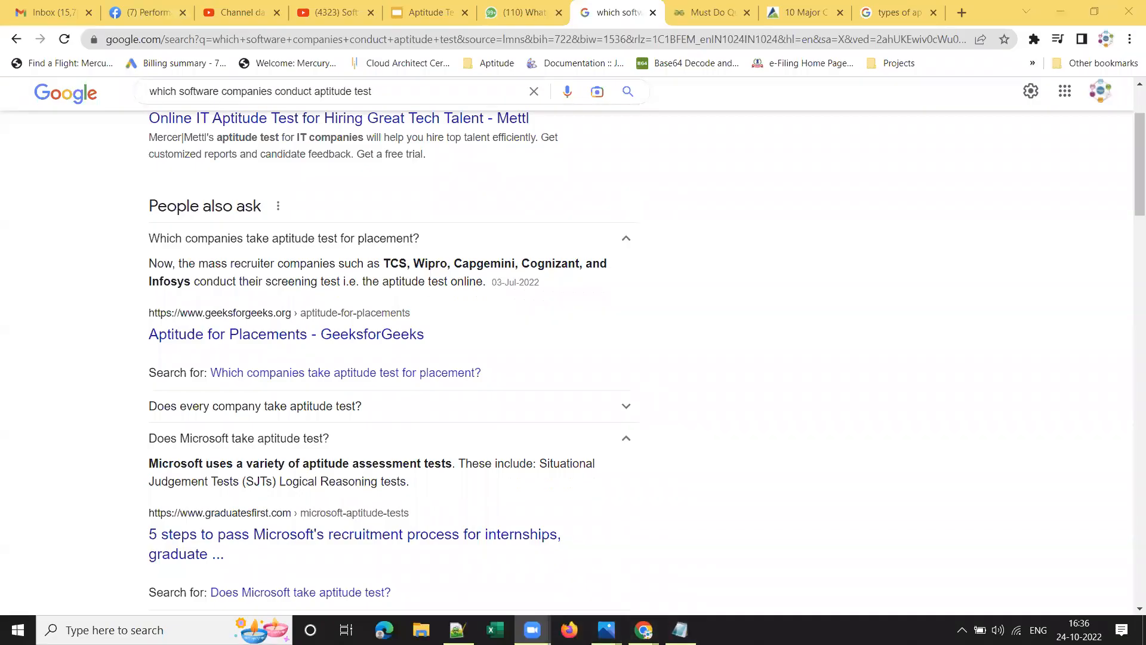
mouse_move(643, 629)
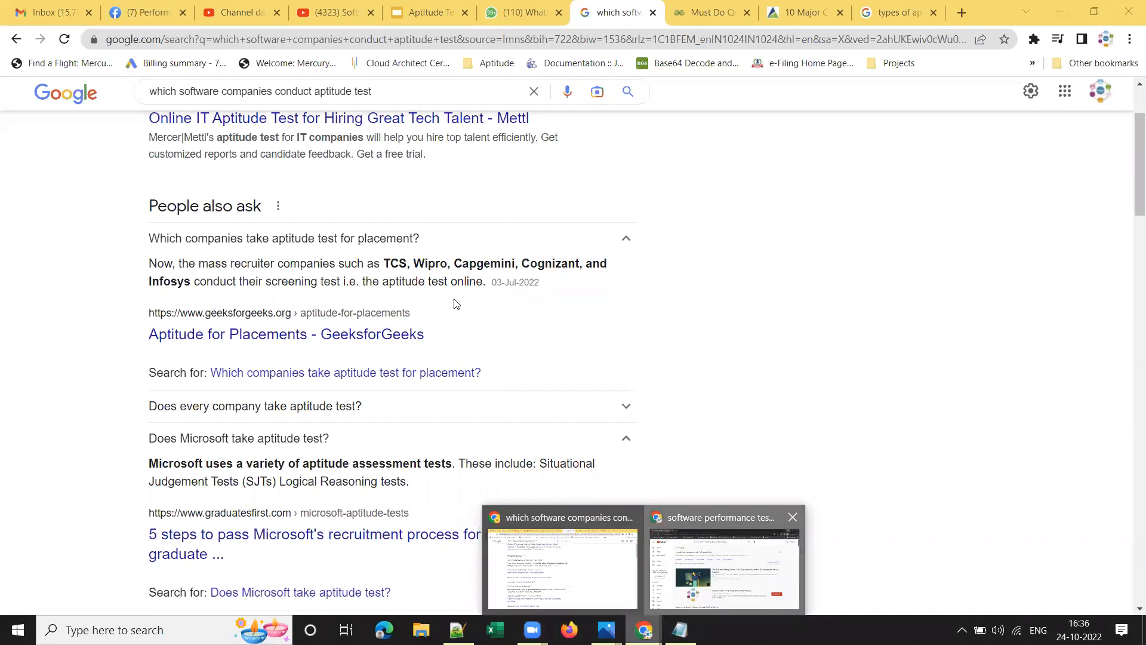
left_click(723, 569)
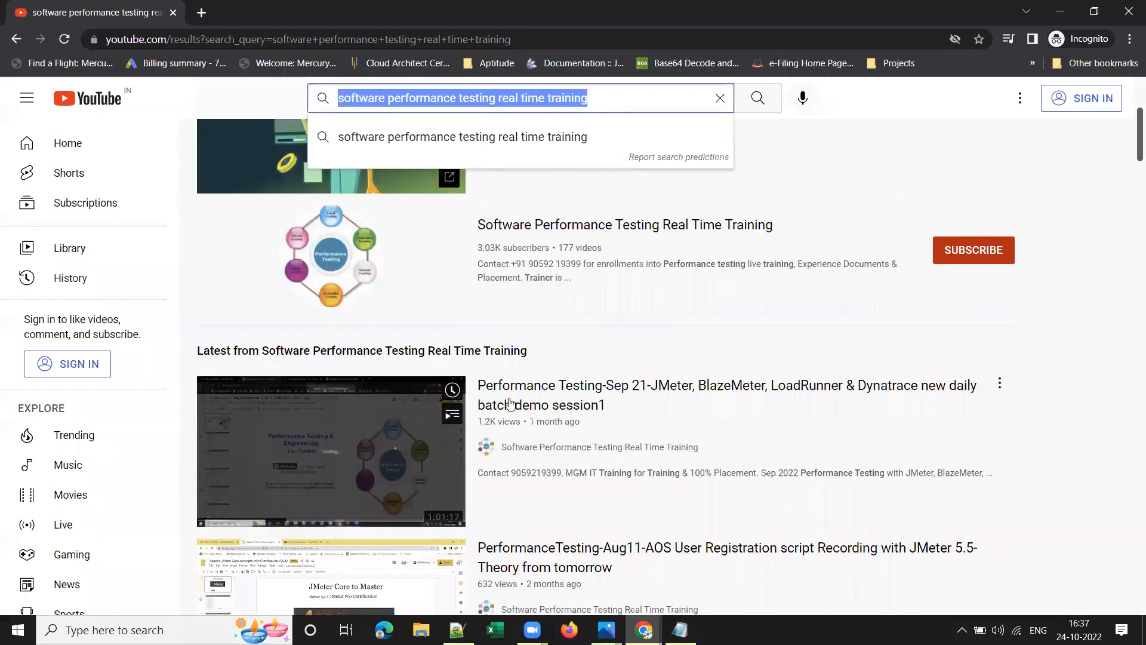
scroll("down", 3)
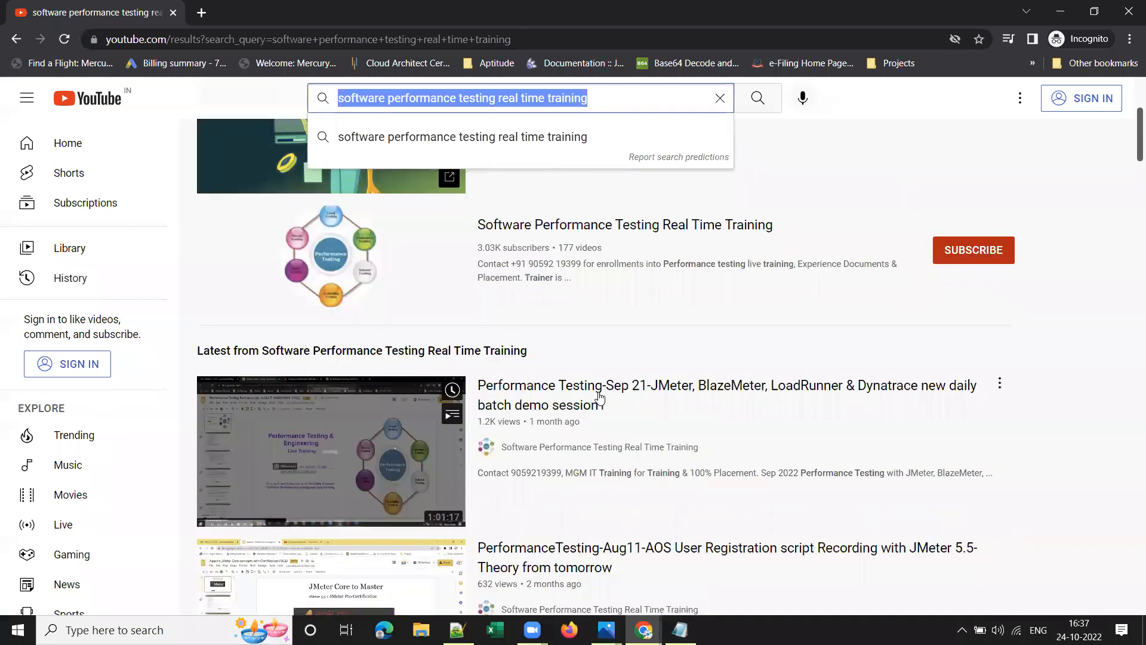
mouse_move(544, 386)
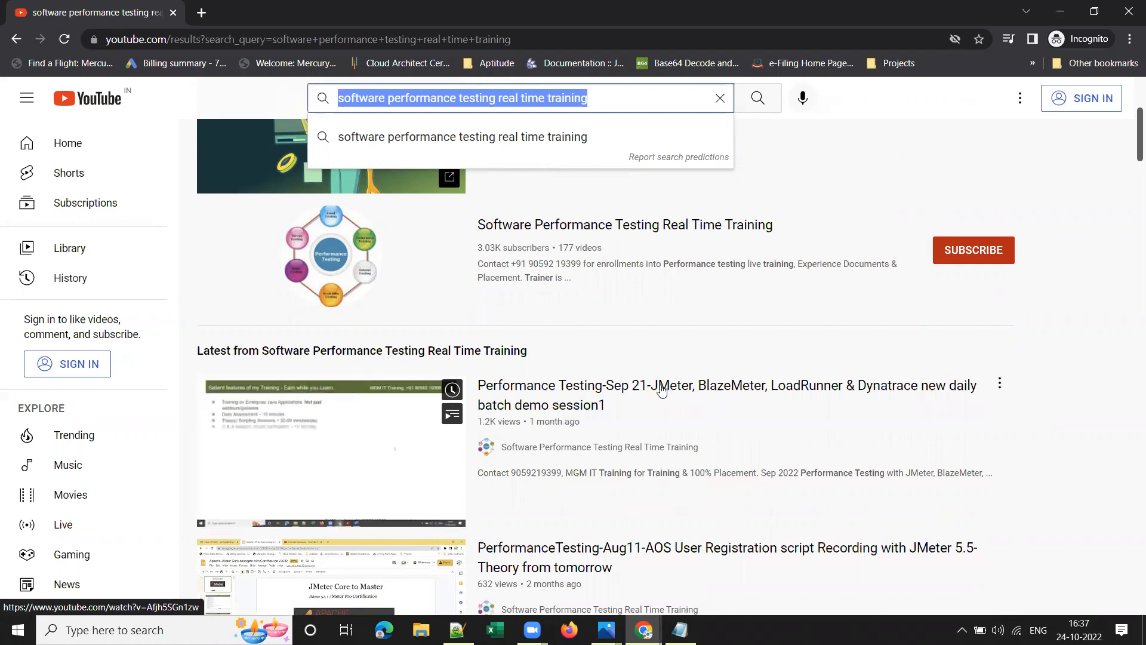
mouse_move(725, 404)
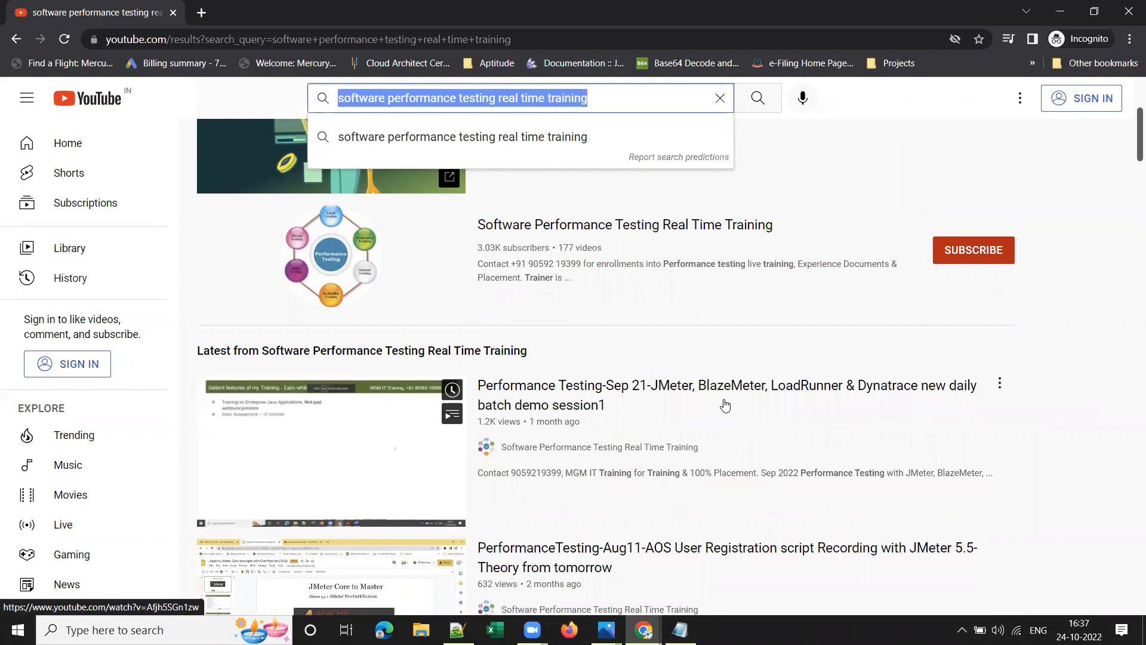
mouse_move(726, 386)
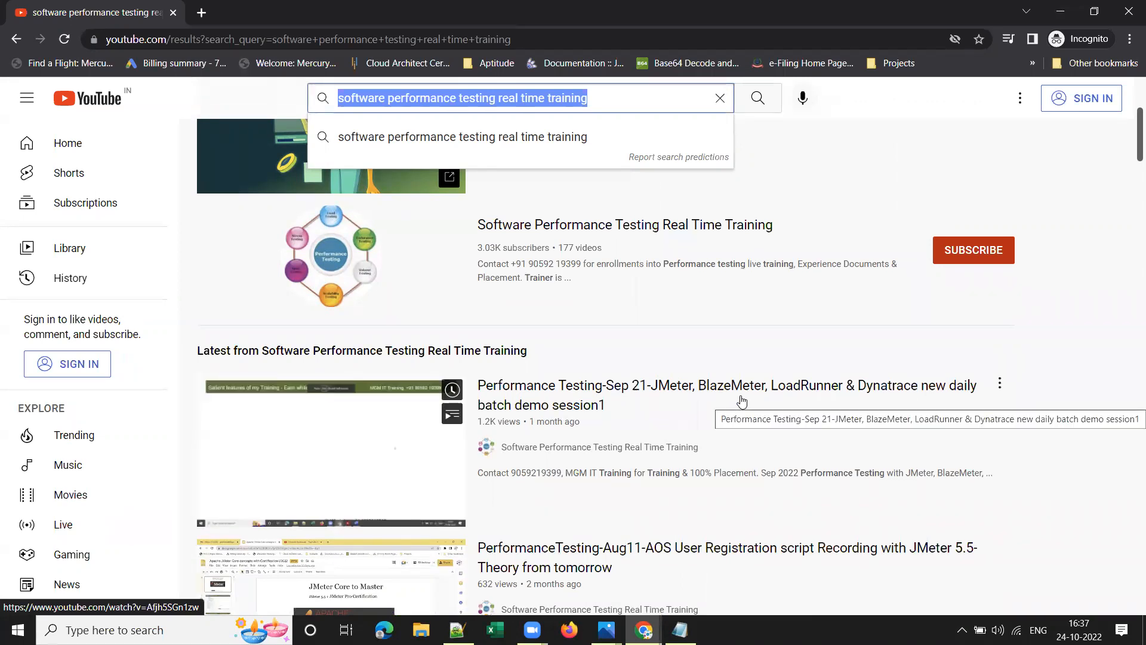
mouse_move(506, 420)
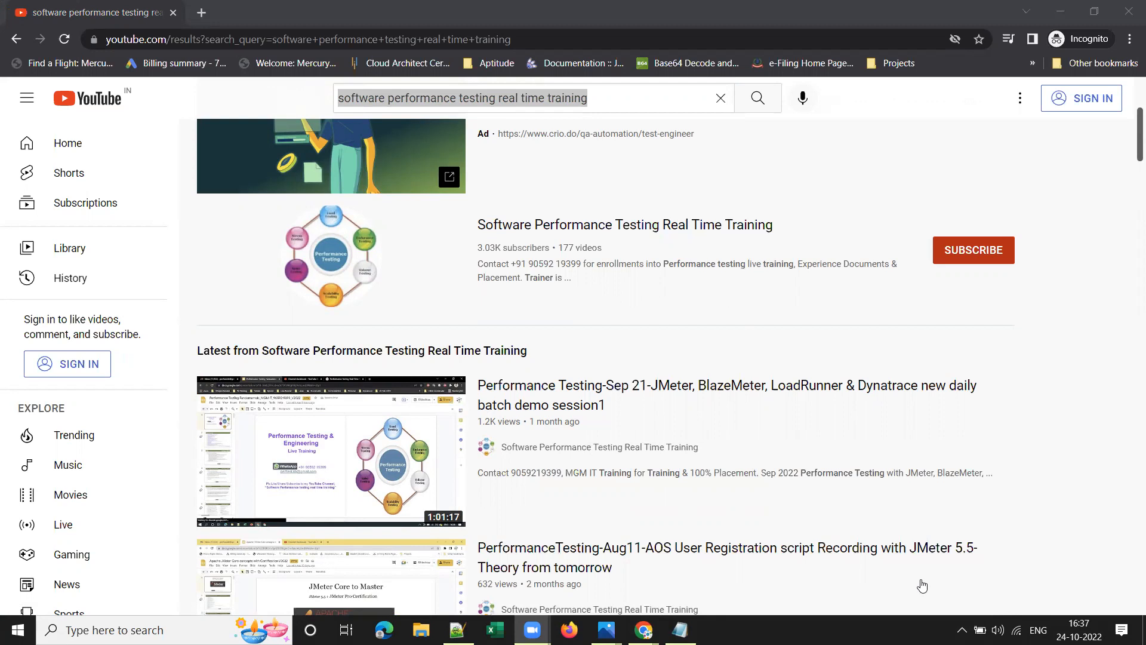
mouse_move(946, 345)
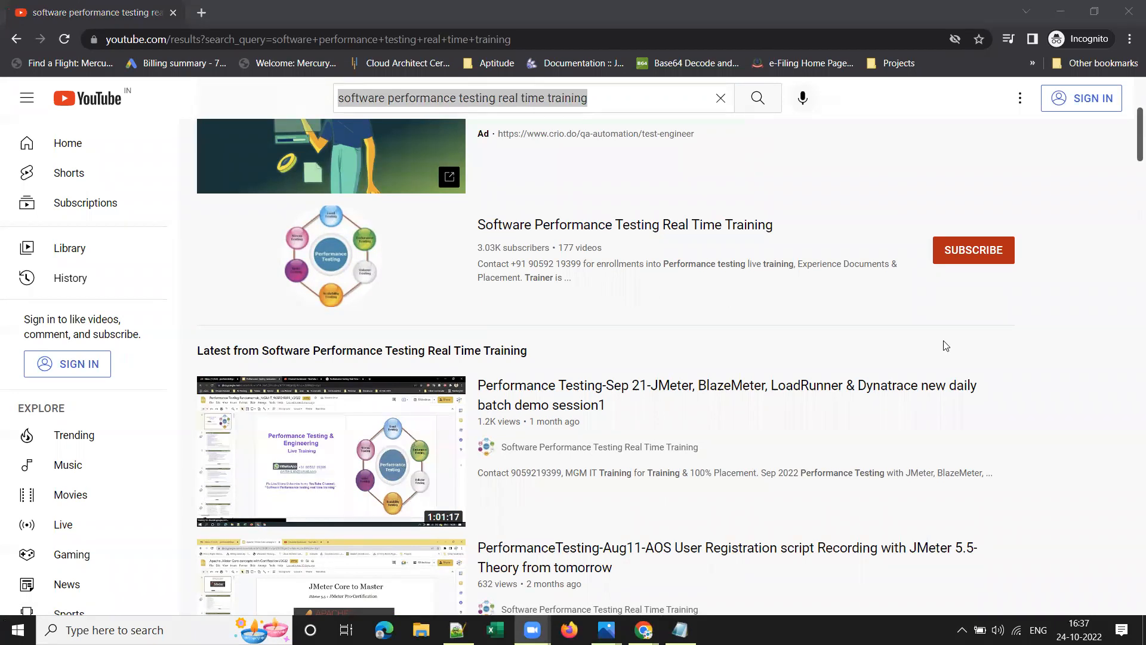